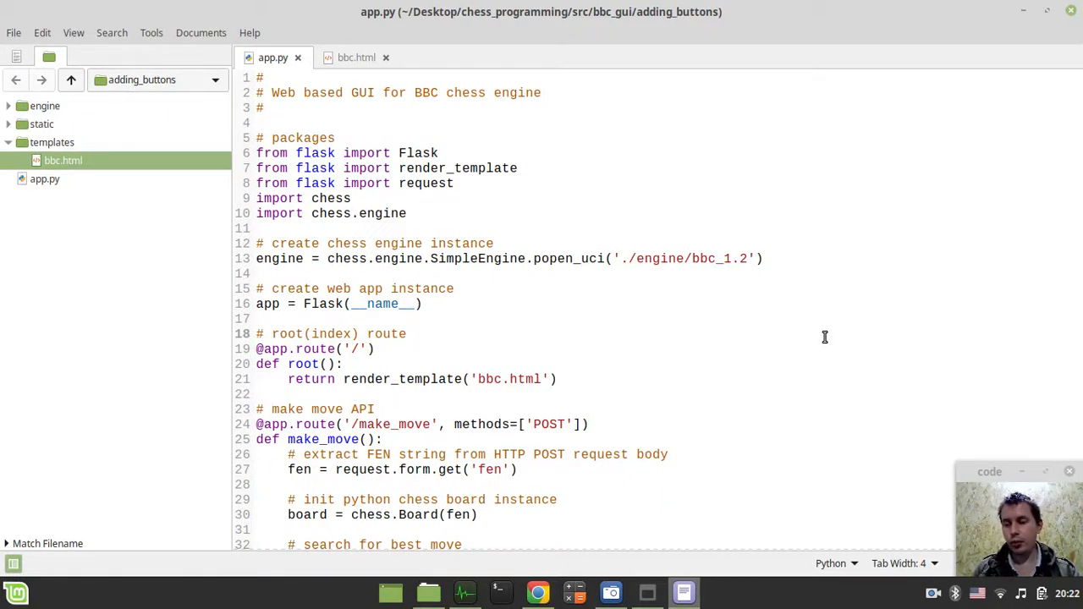
Start app.py with python3 from a terminal opened in the project folder.
click(406, 333)
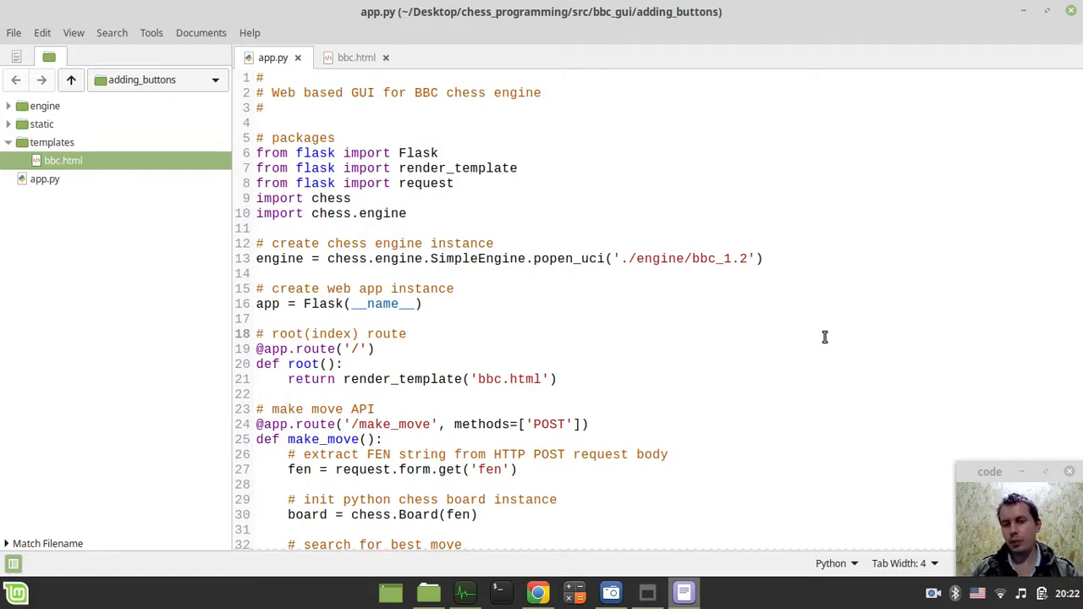
click(406, 333)
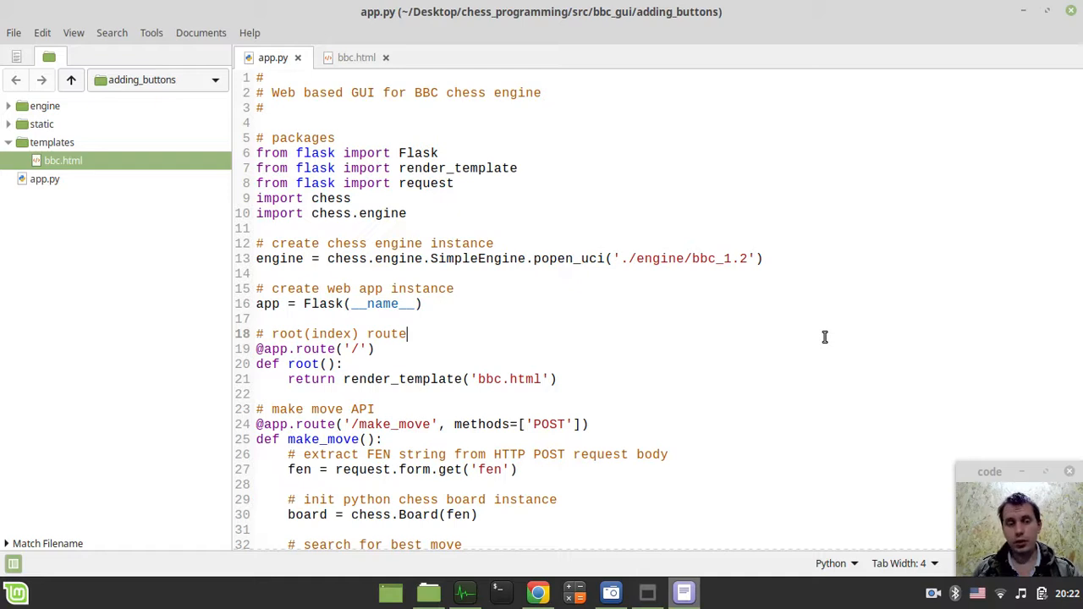
right_click(44, 180)
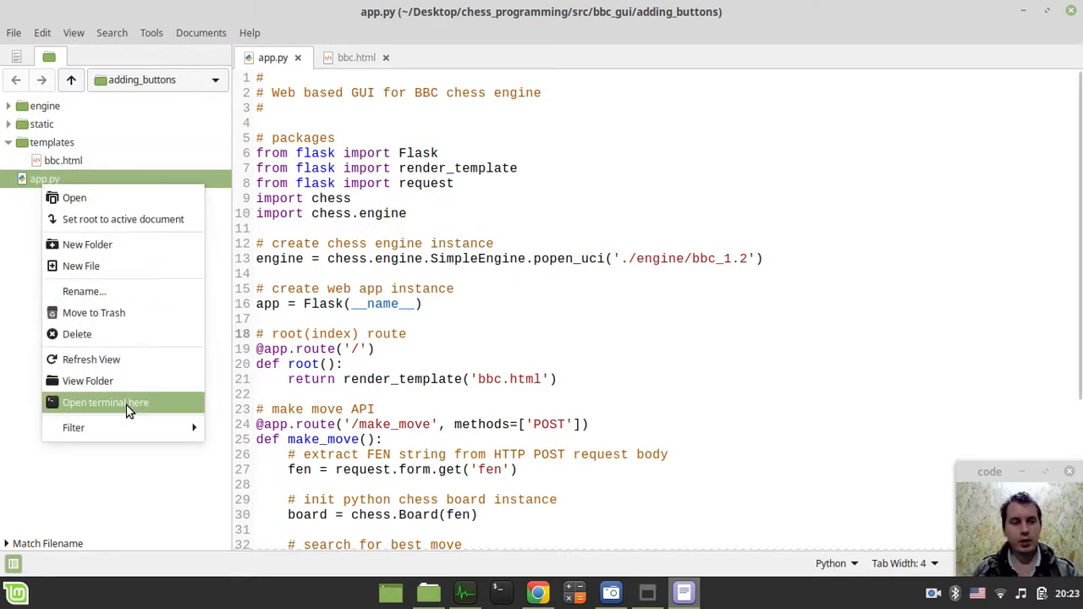
click(105, 403)
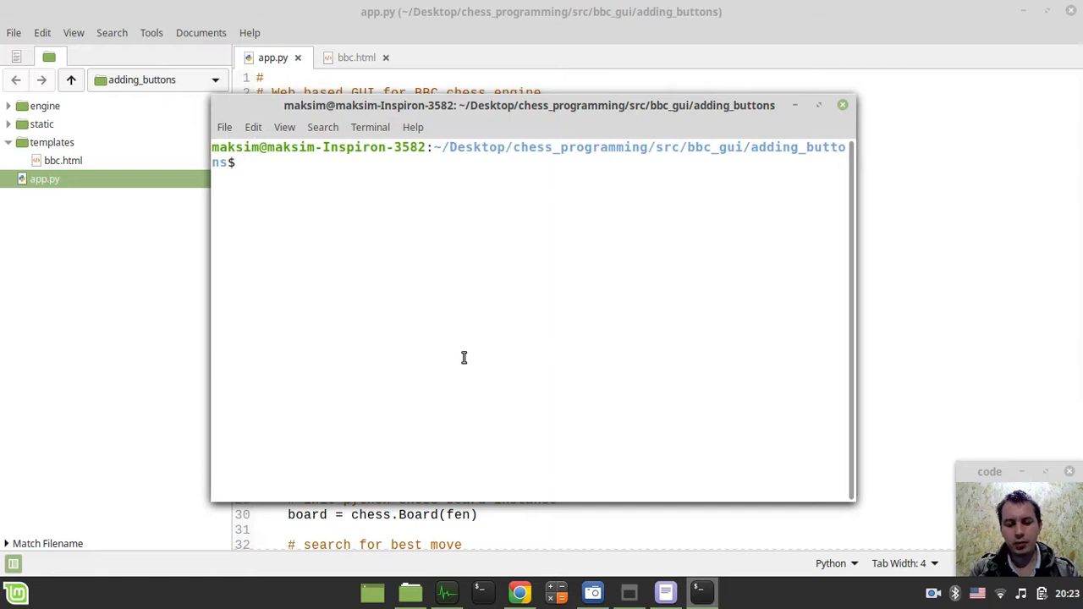
text(python3 app.py)
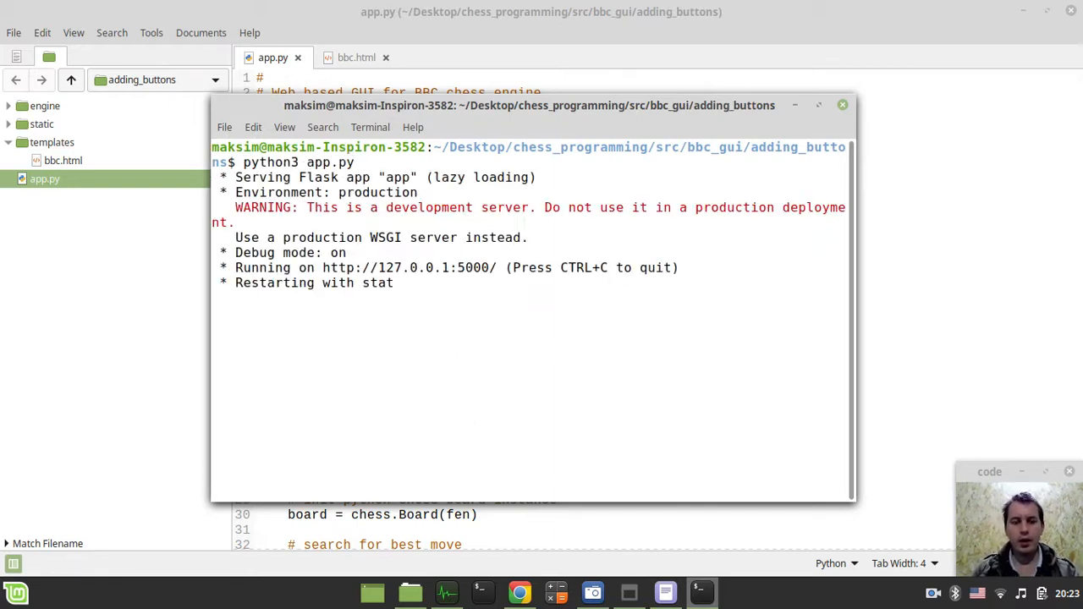
Check the starting position on the localhost:5000 chess page in Chrome, then return to bbc.html.
click(520, 593)
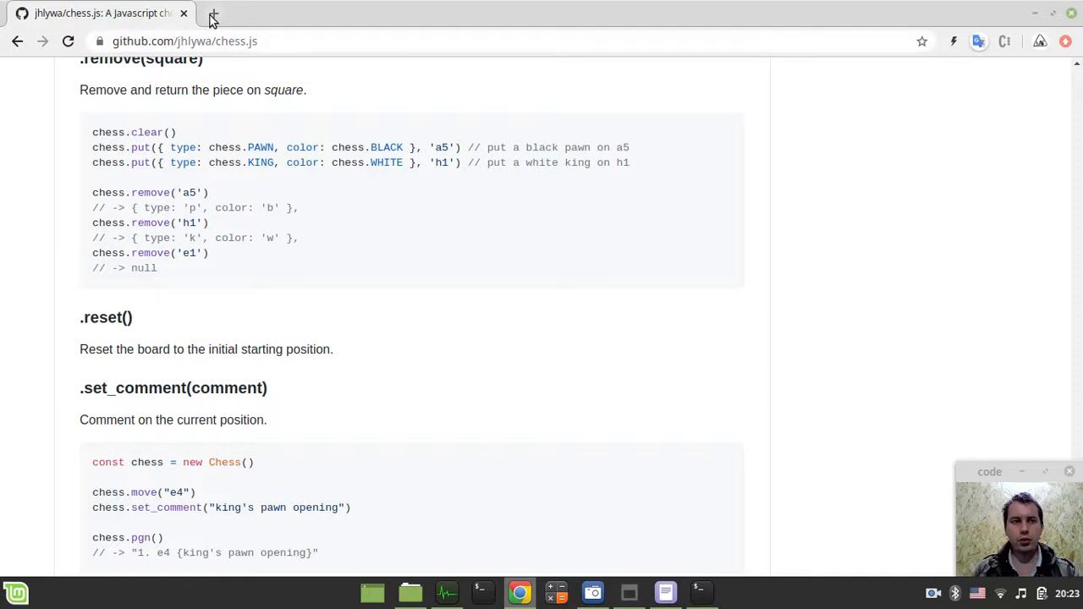
click(213, 14)
text(localhost:5000)
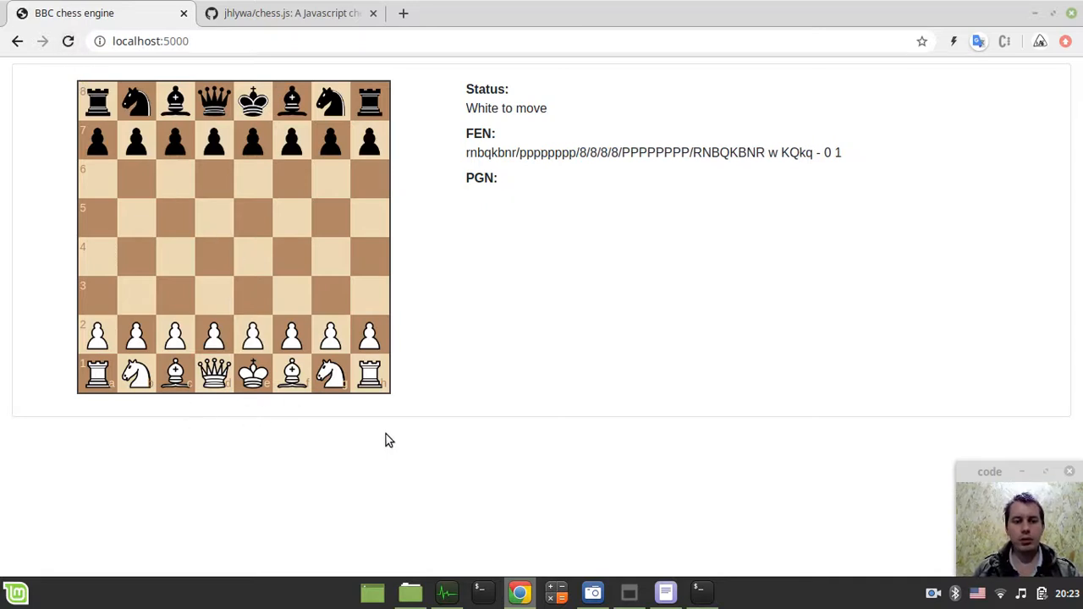
click(664, 593)
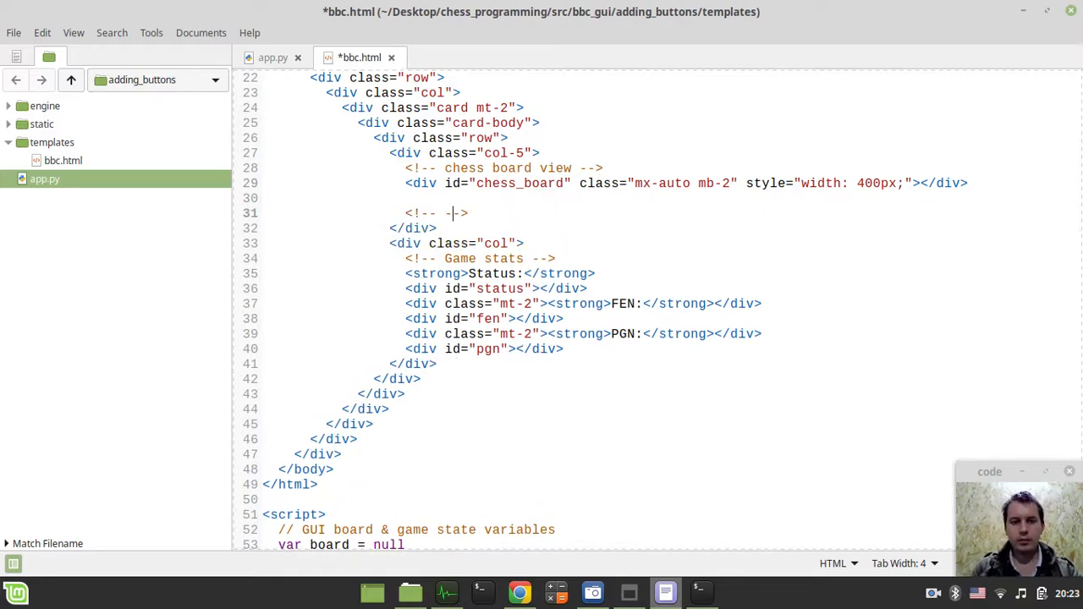
Write the game controls comment and a 'row mx-auto' div 400px wide.
text(game co)
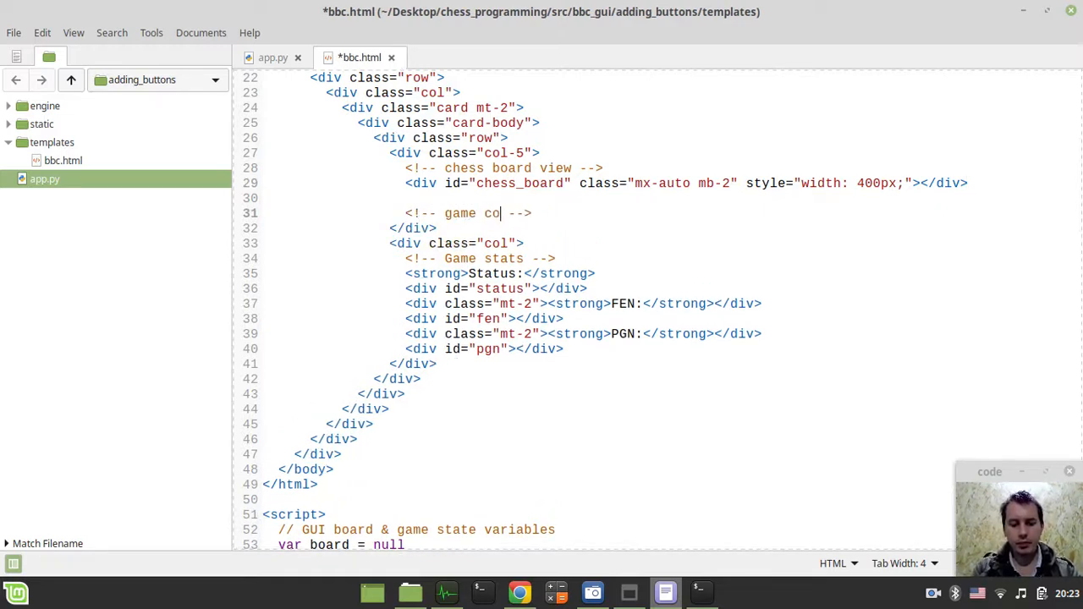
text(ntrols)
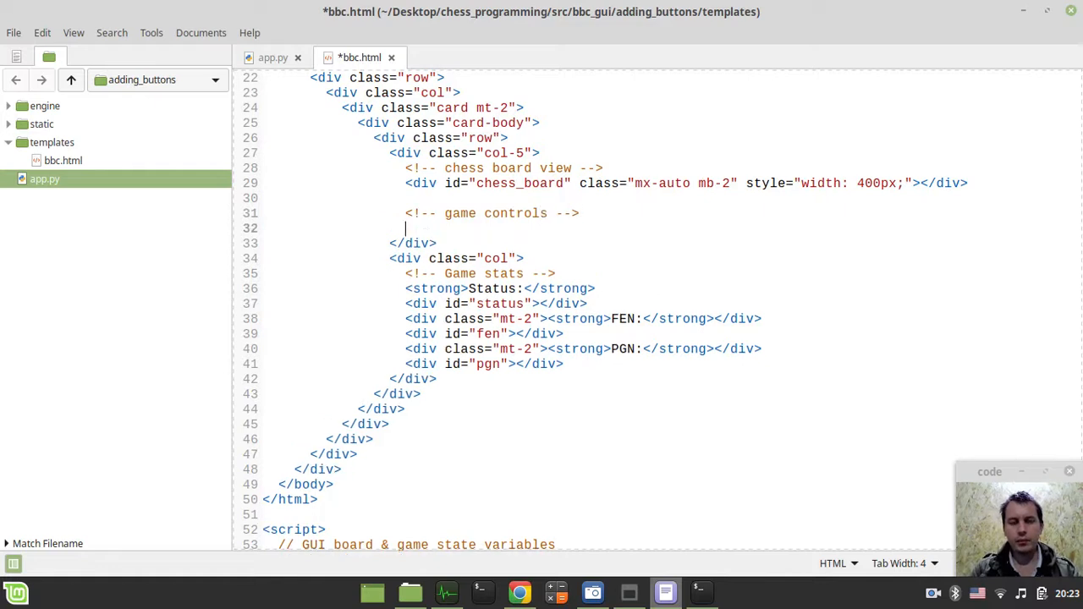
text(<>)
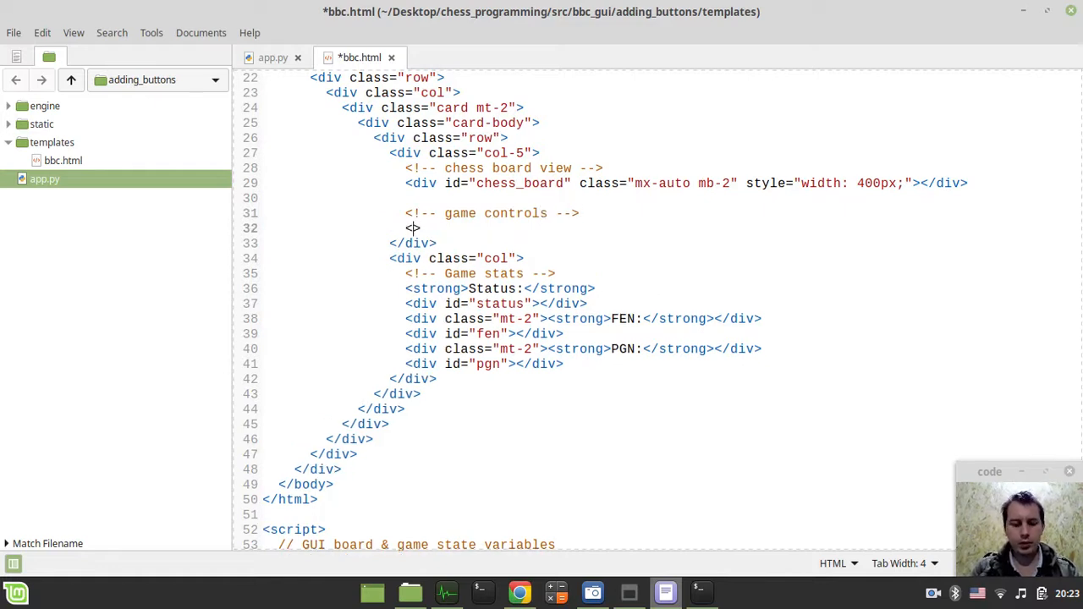
text(div class)
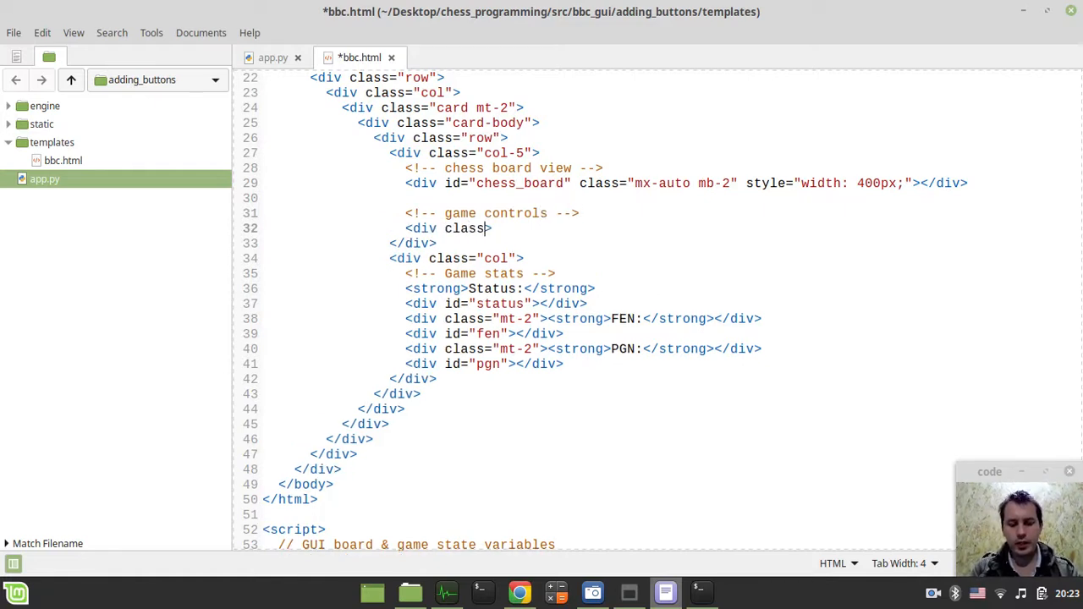
text(=")
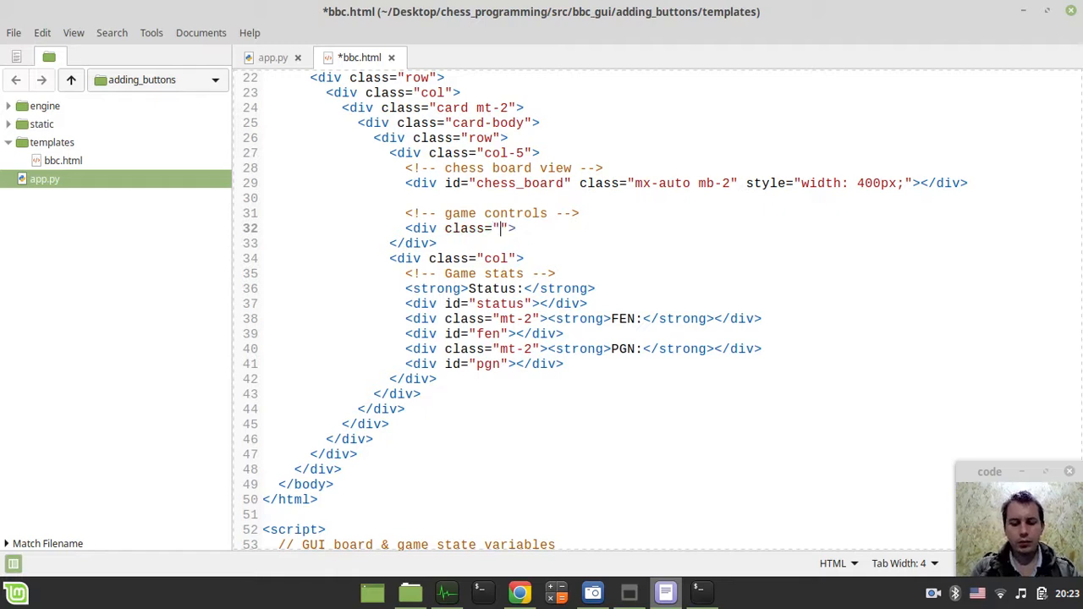
text(row mx-)
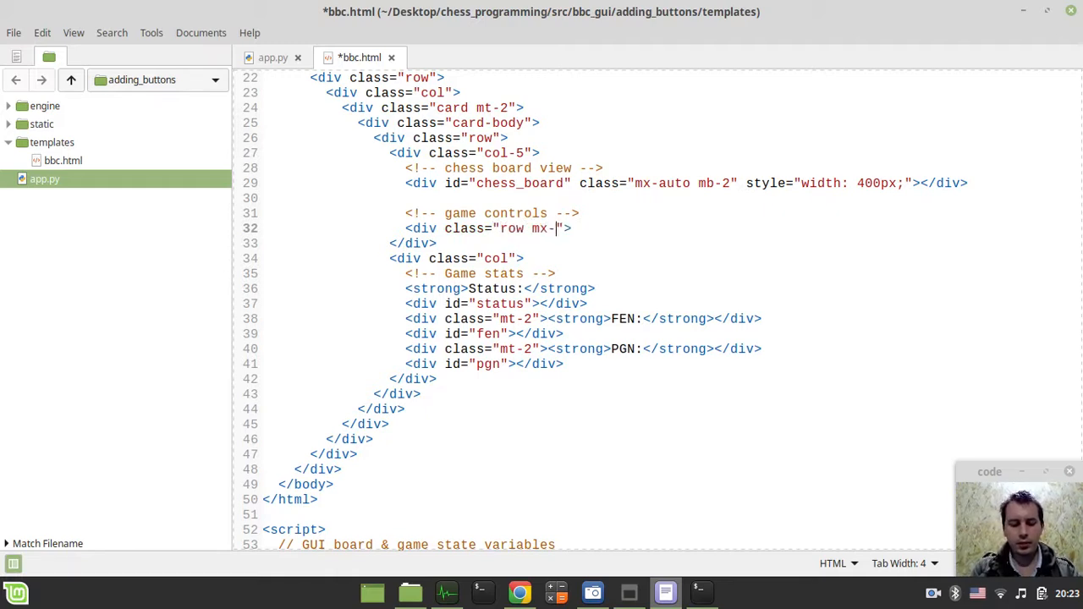
text(au)
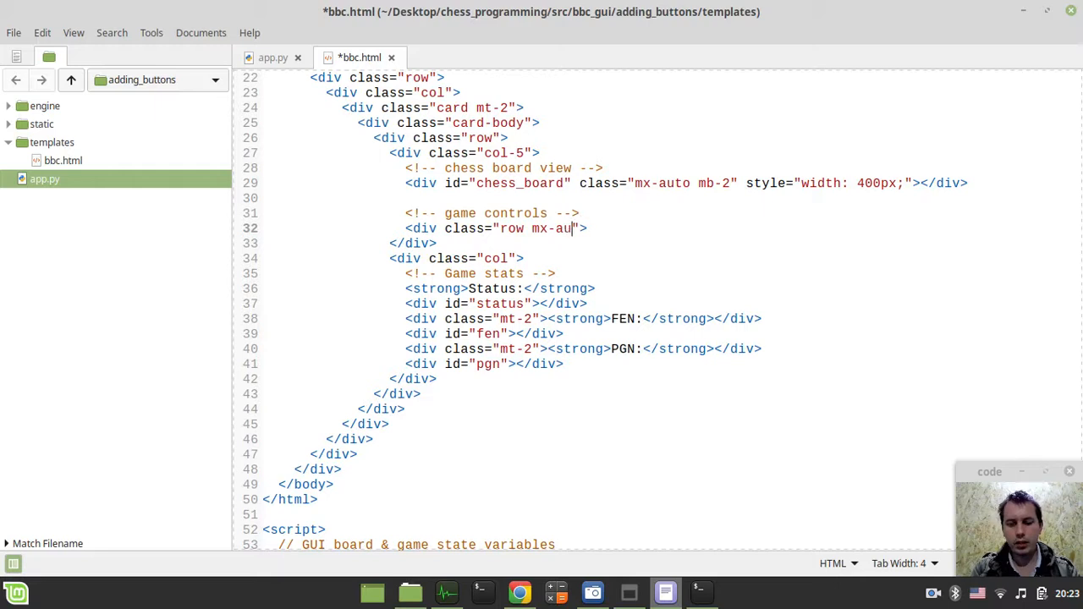
text(to)
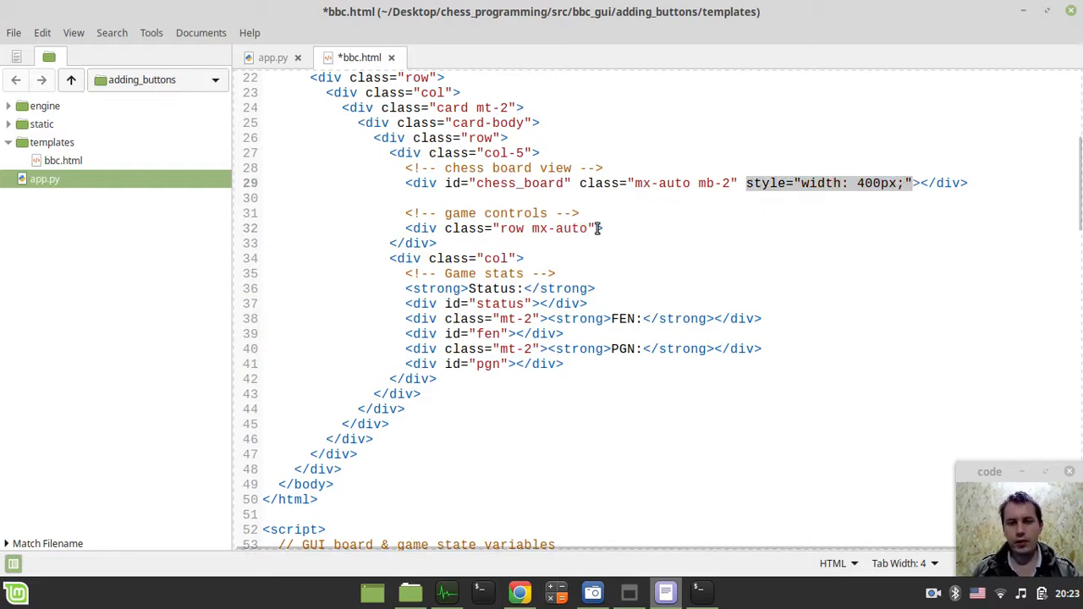
text(style="width: 400px;">)
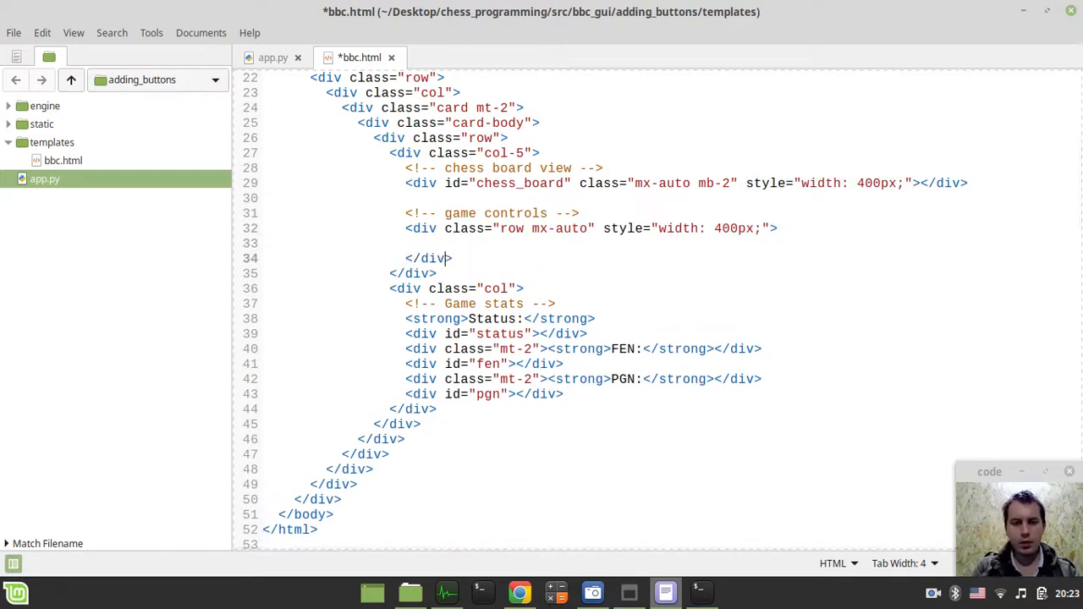
Nest an empty btn-group div inside the row div.
text(<>)
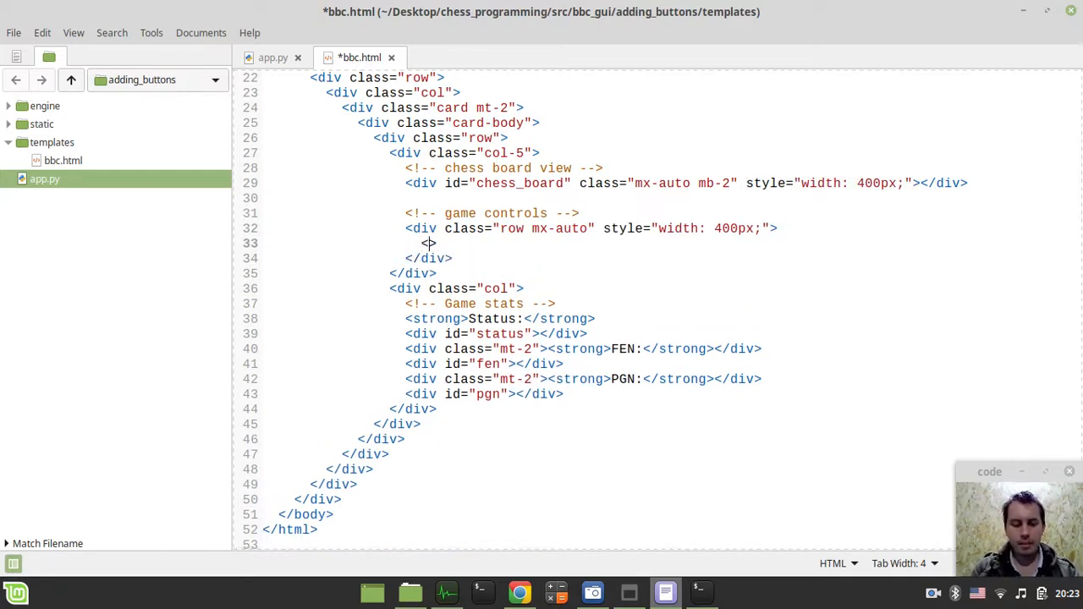
text(div class=)
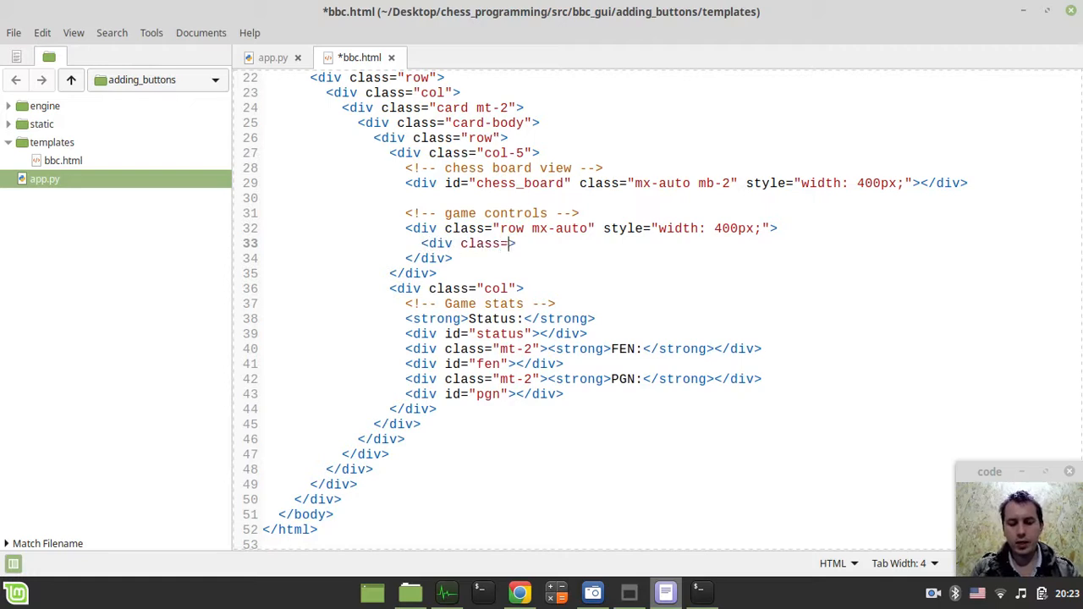
text(btn-group">)
text(</div>)
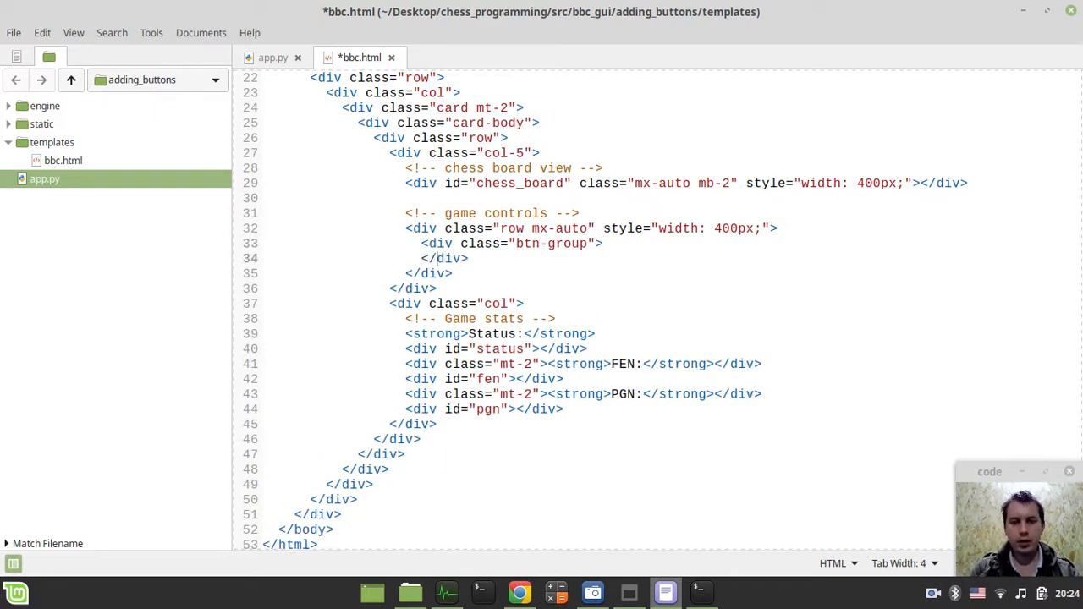
Write a button element with class btn-outline-secondary inside the btn-group.
text(<>)
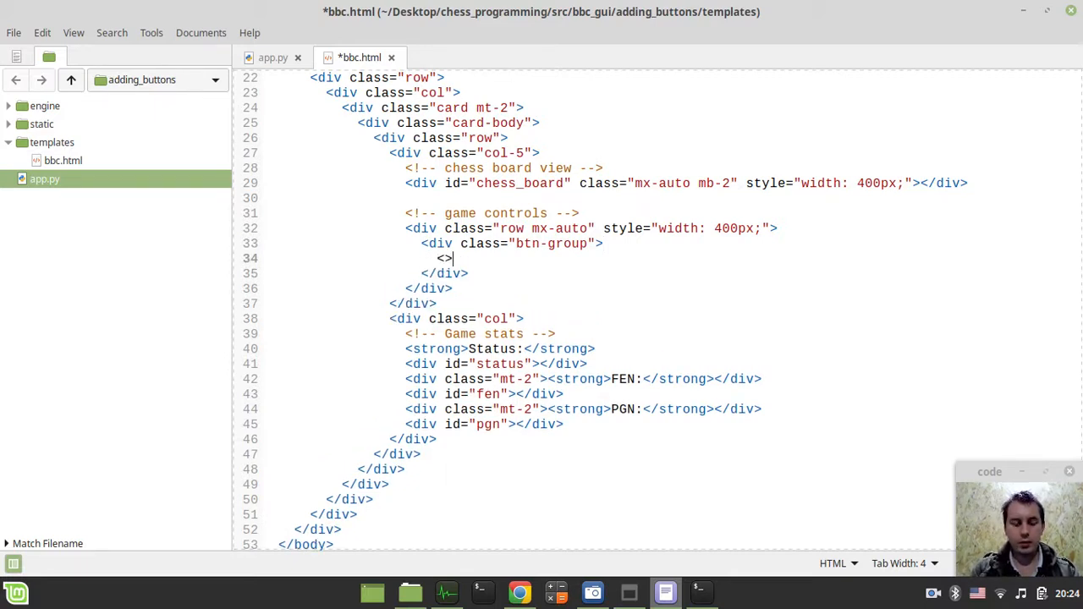
text(butoon)
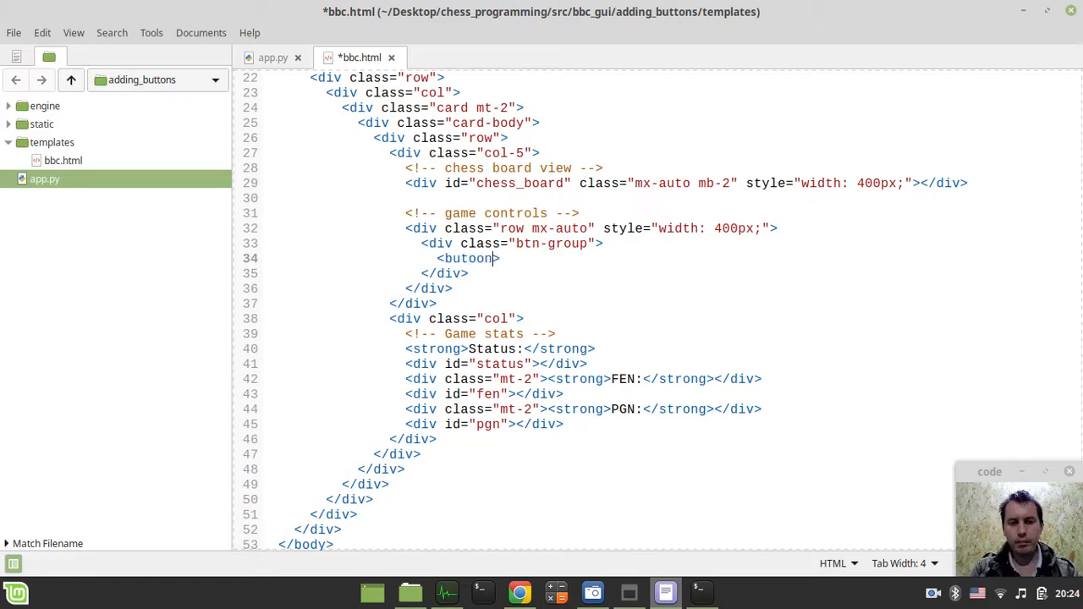
key(BackSpace)
text(ton class)
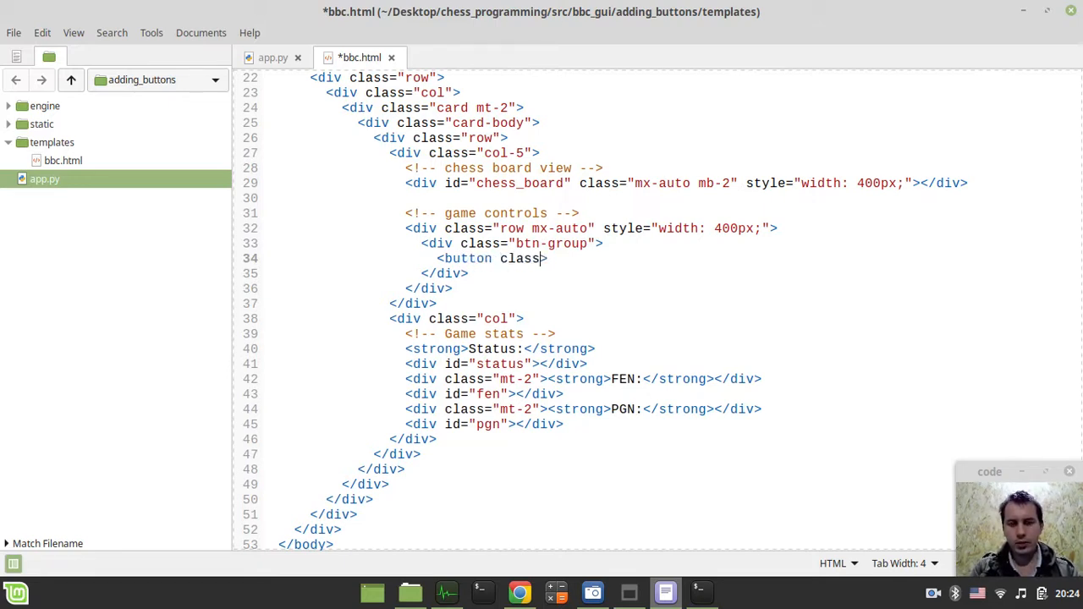
text(="bt">)
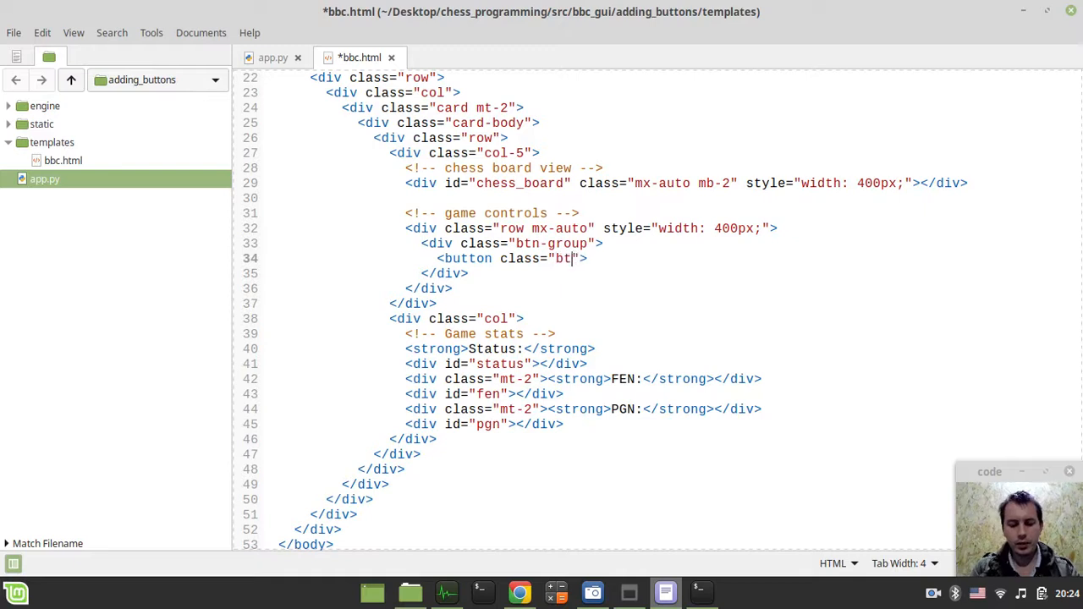
text(btn-o)
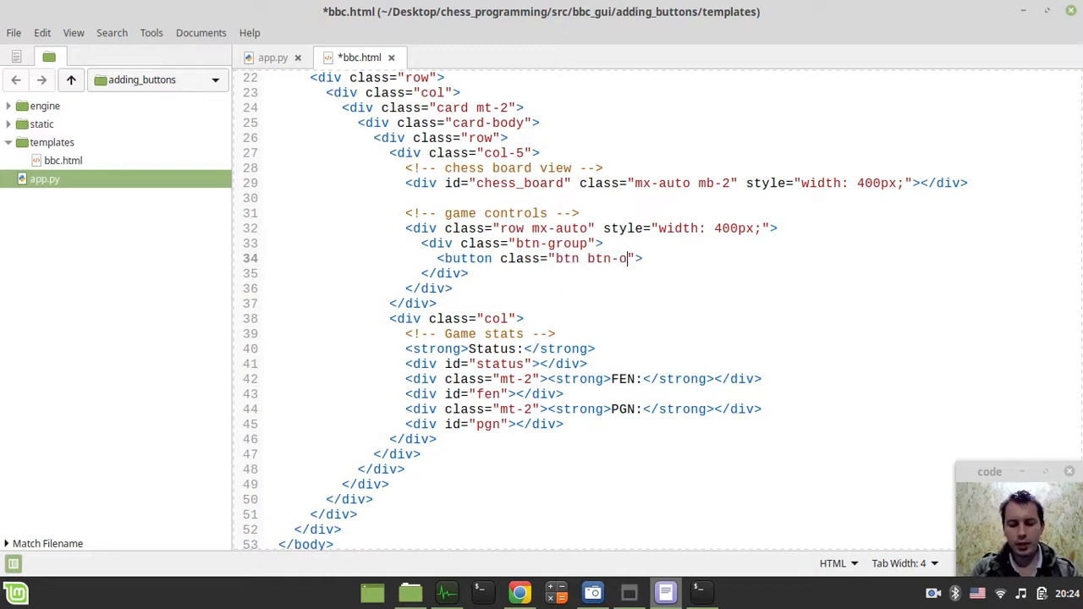
text(utline)
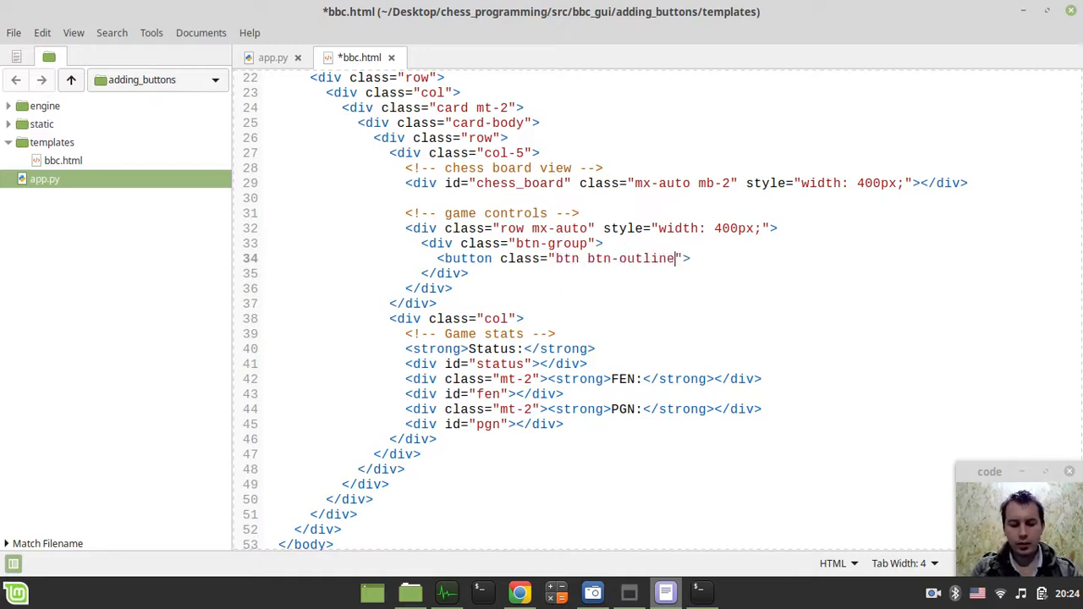
text(-secondary)
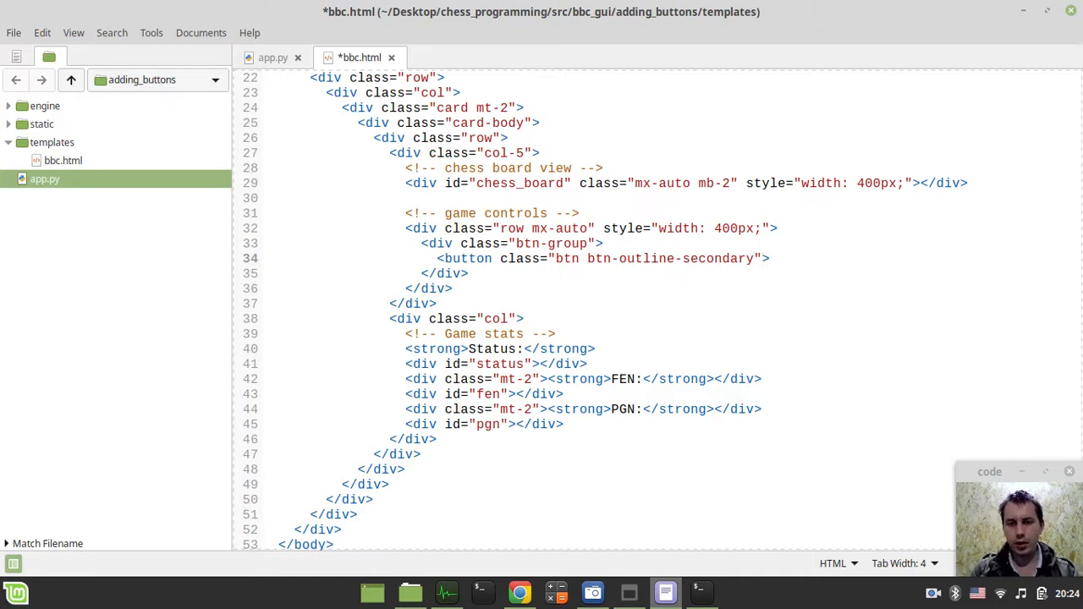
text(</button>)
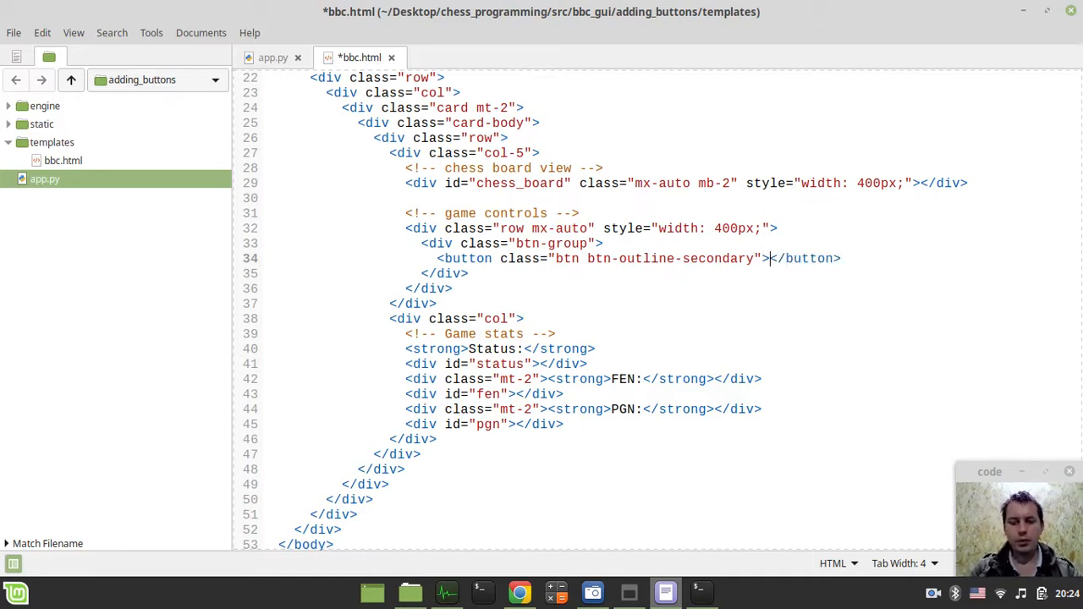
Label the four buttons New game, Make move, Take back and Flip board.
text(New game)
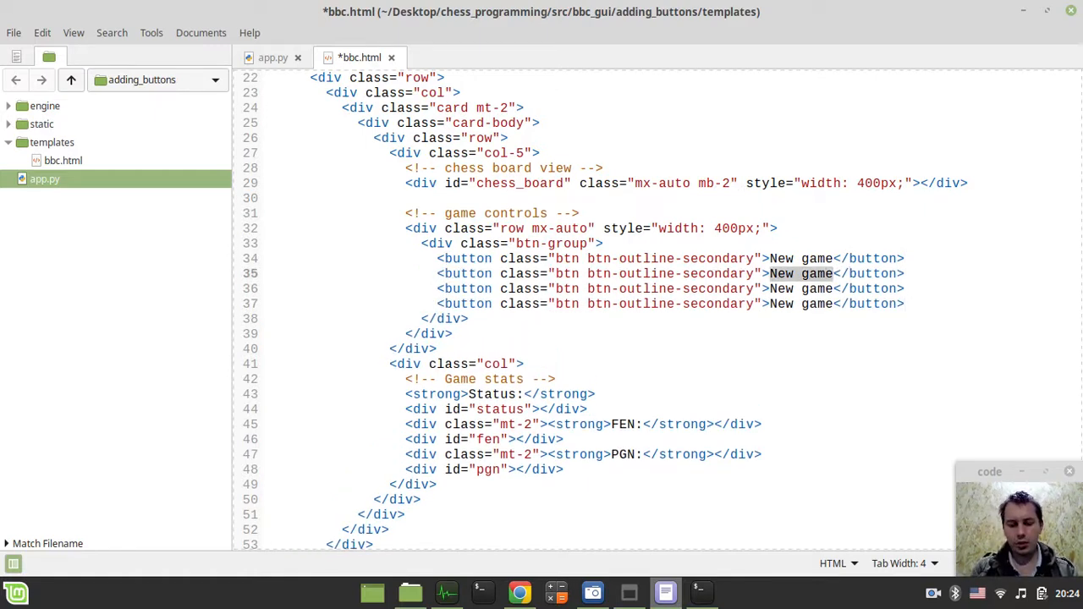
text(Make move)
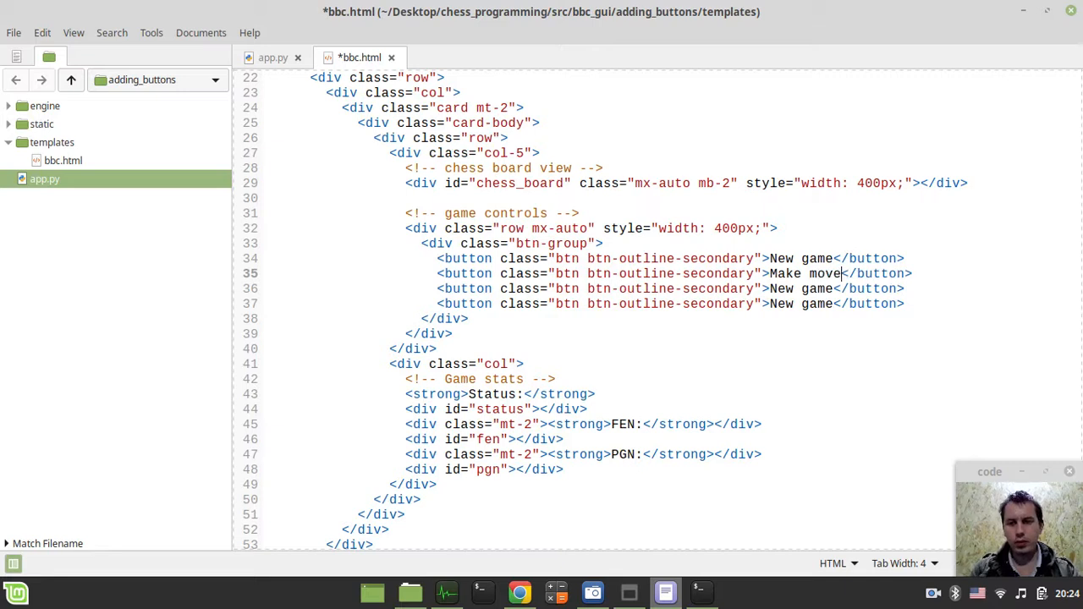
text(Tak)
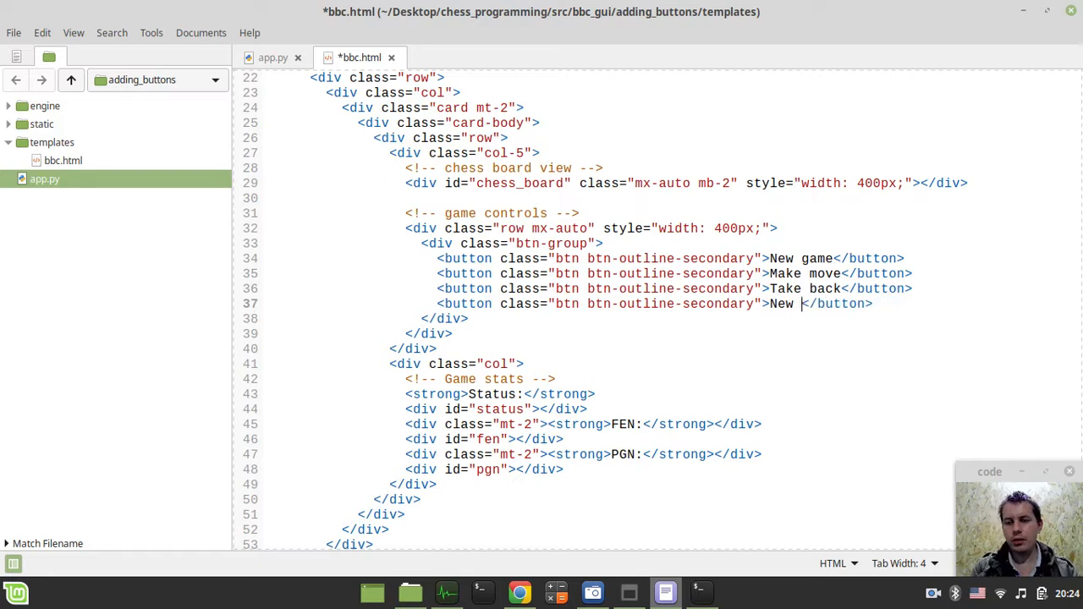
text(Flip)
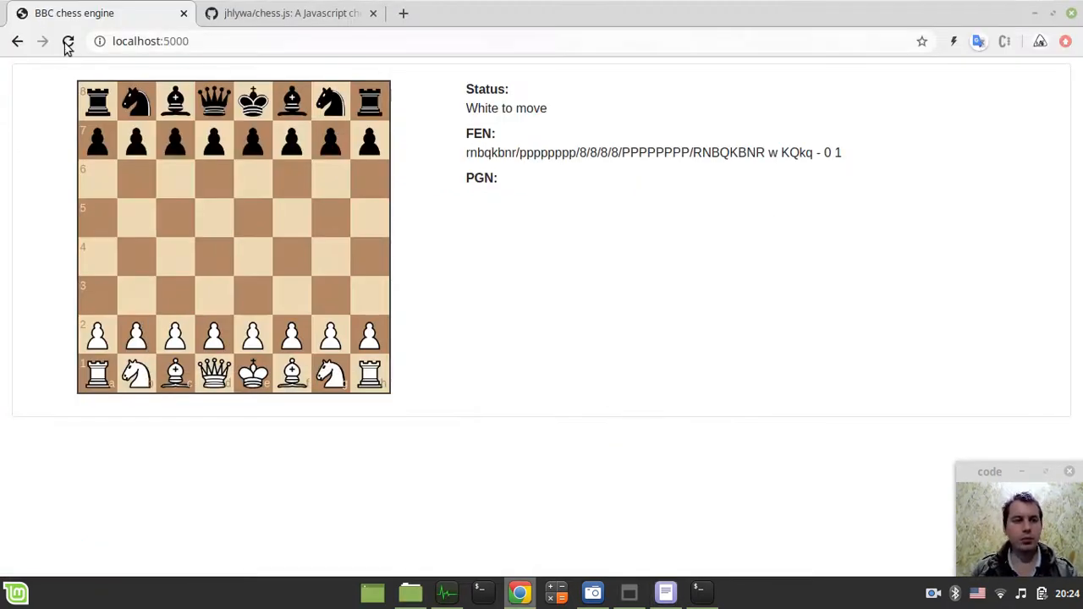
Reload localhost:5000 to see the four new buttons under the board.
click(68, 41)
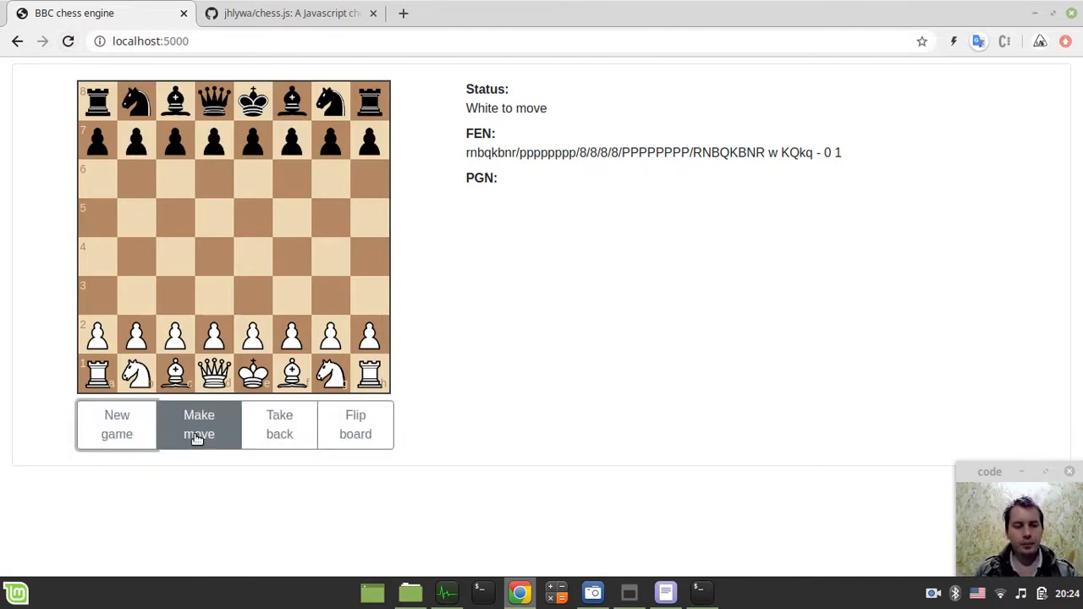
mouse_move(464, 534)
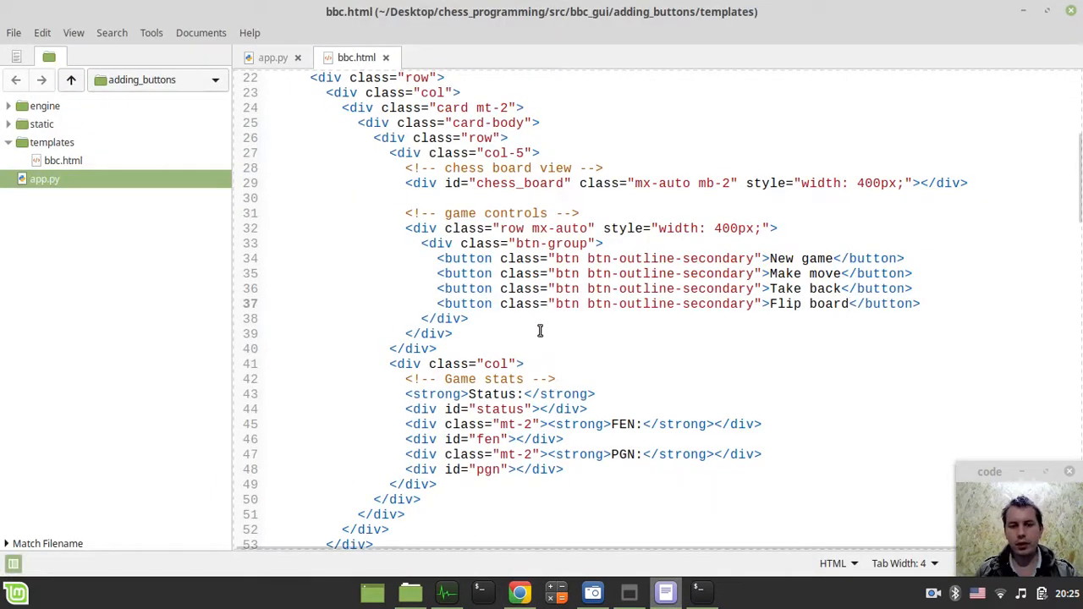
Give the buttons ids new_game, make_move, take_back and flip_board, and save bbc.html.
text(id=)
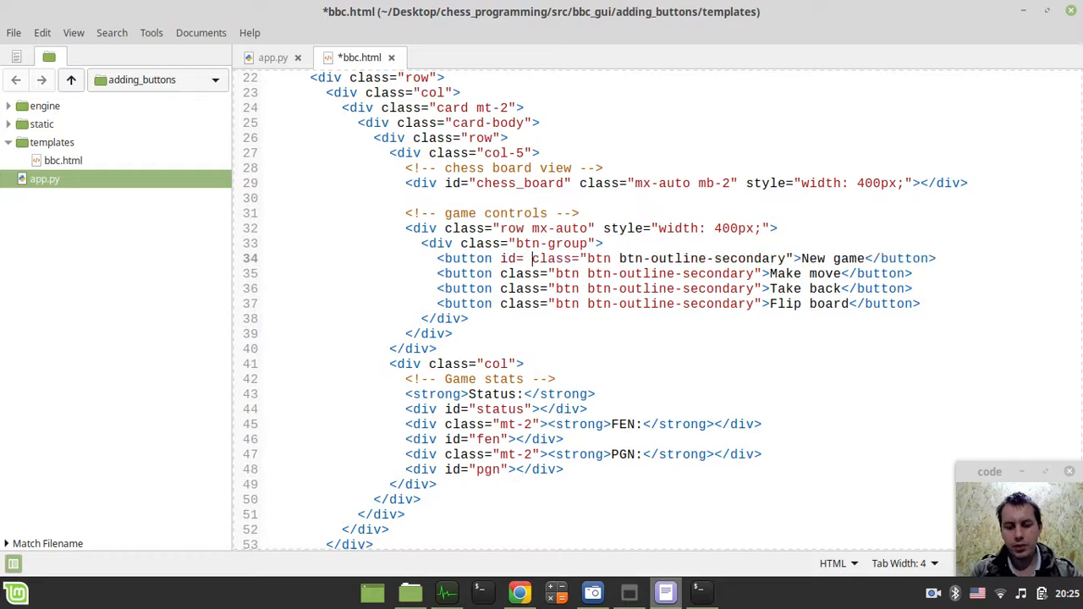
text("")
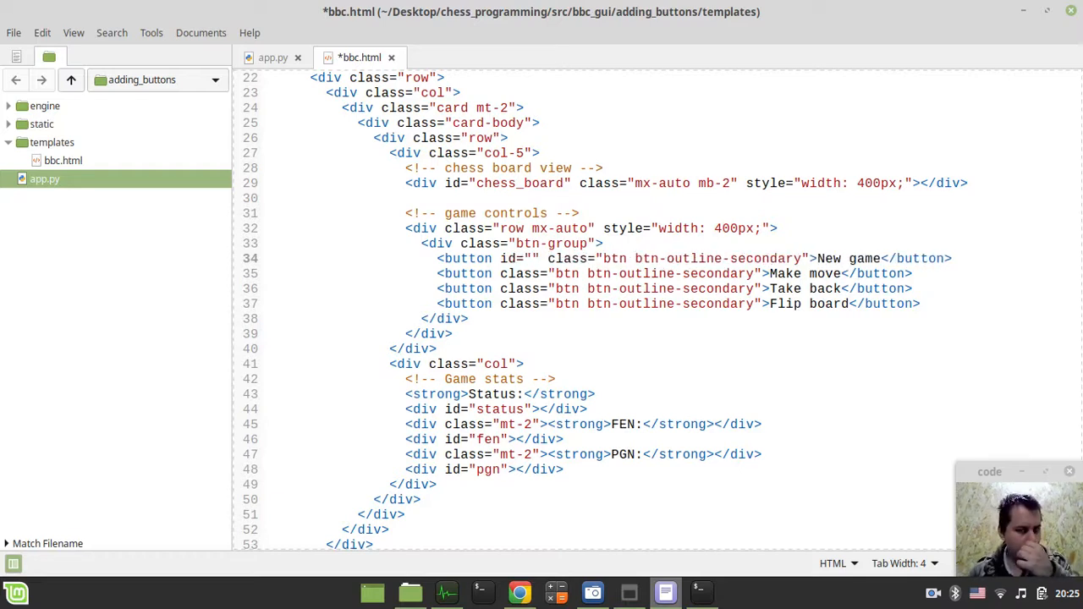
click(545, 257)
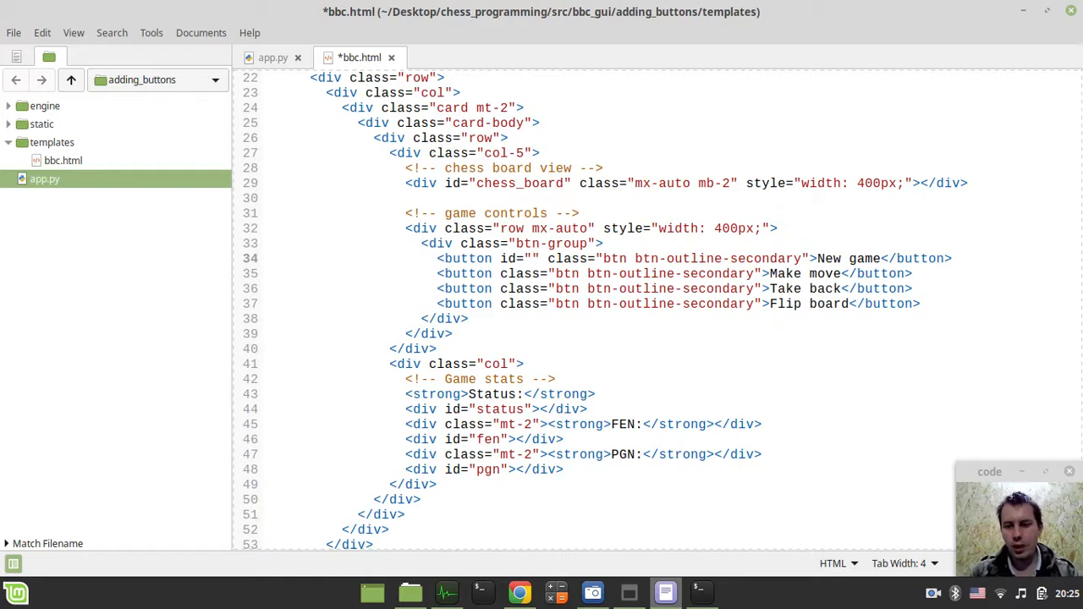
text(new_game)
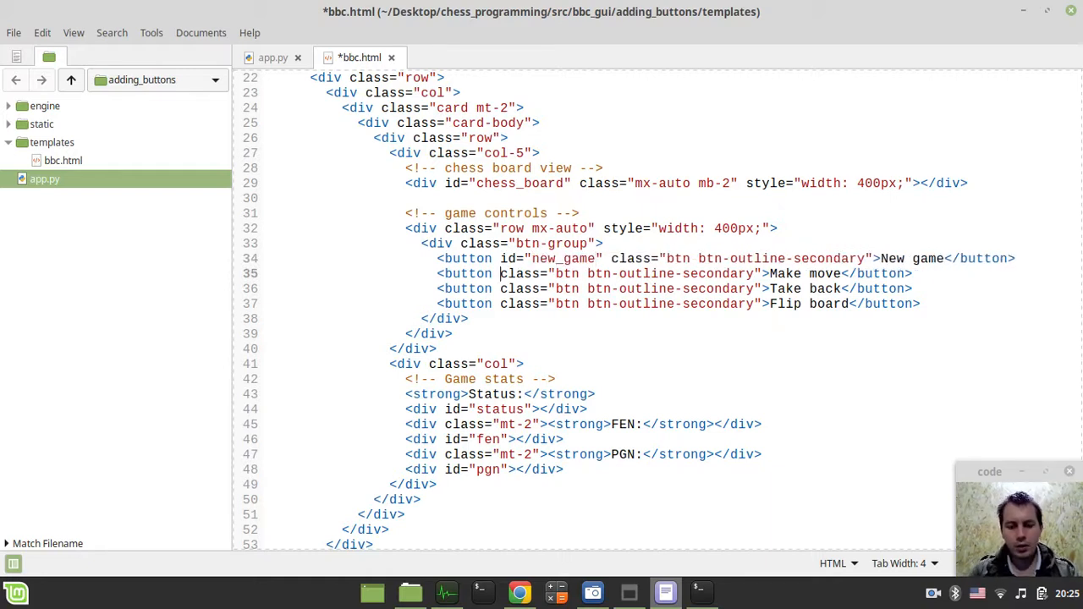
text(id="")
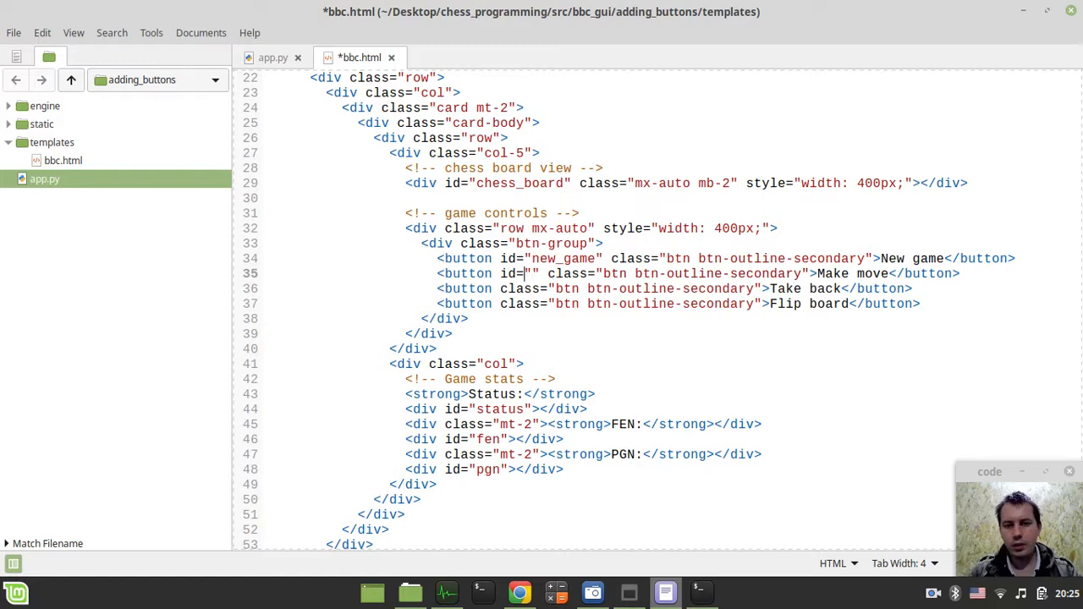
text(make_move)
click(675, 288)
text( id="take)
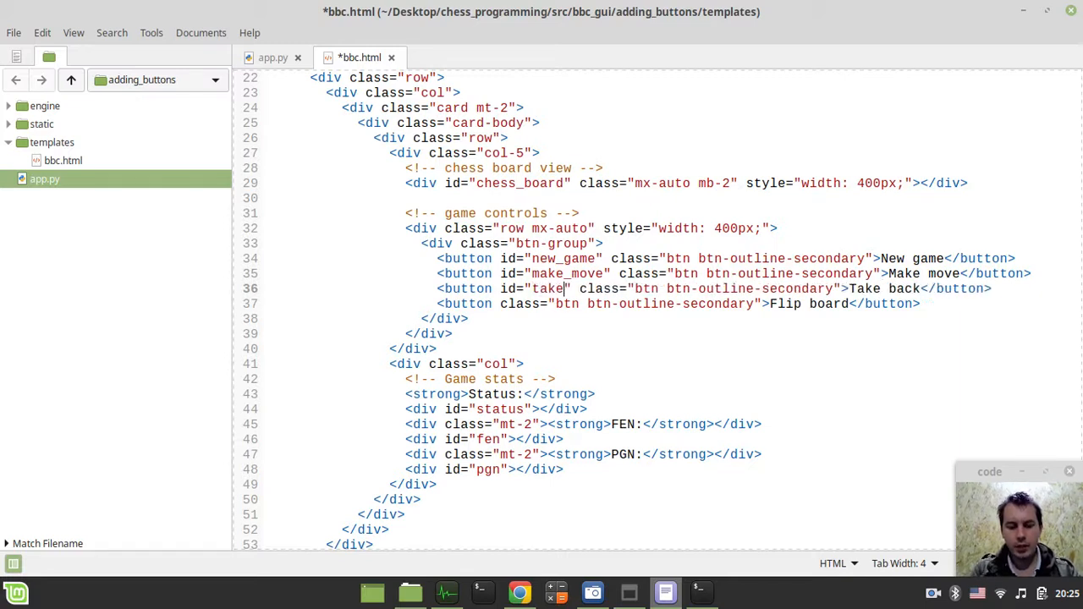
text(_back)
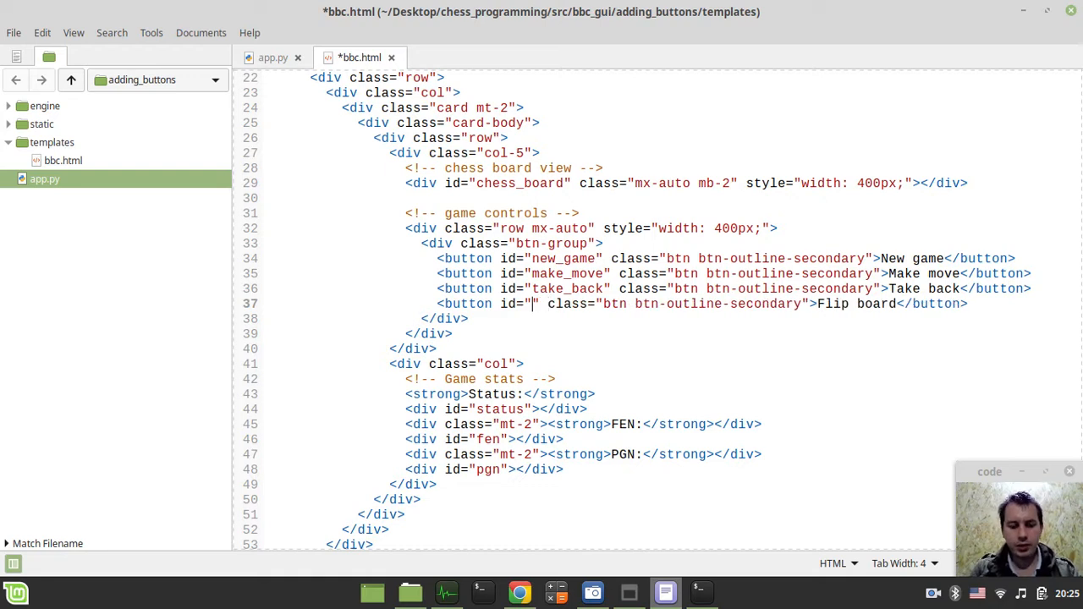
text(flip_boa)
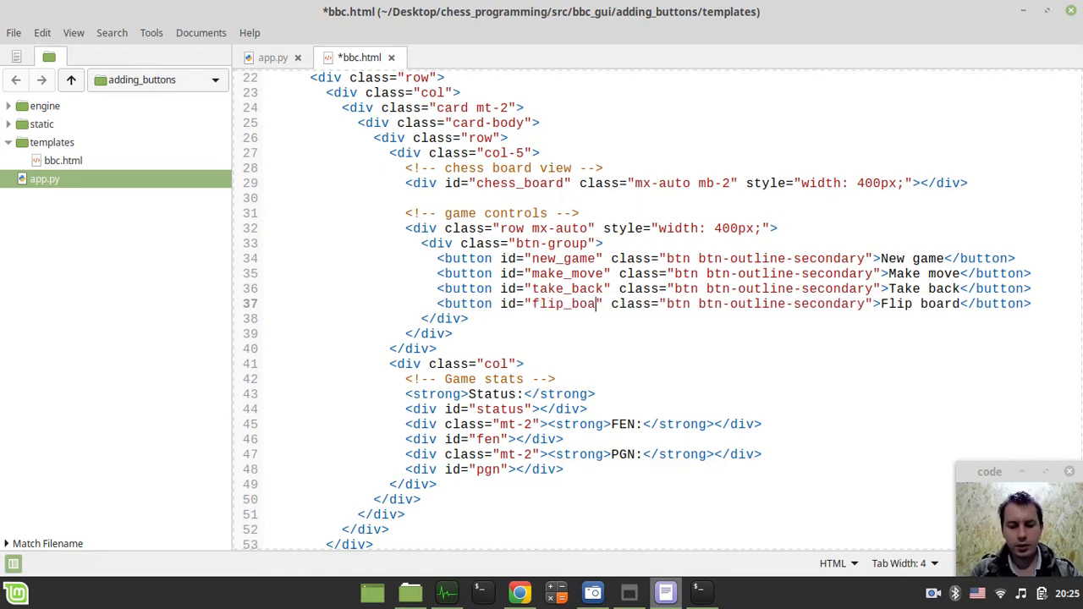
key(ctrl+s)
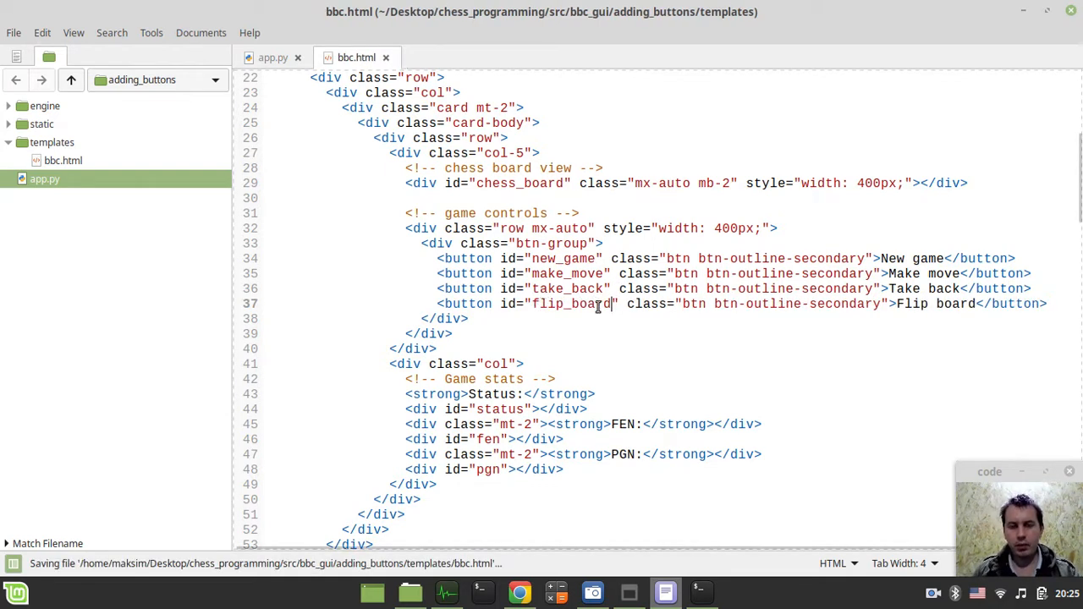
Add a jQuery click handler for #new_game under a 'handle new game button' comment.
scroll(down, 3)
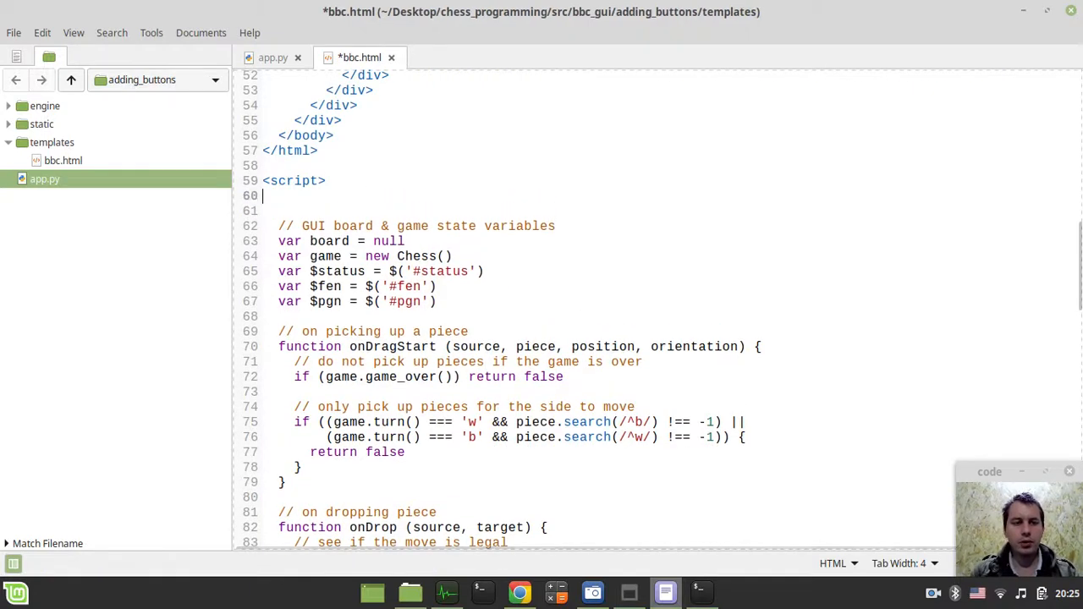
text(// han)
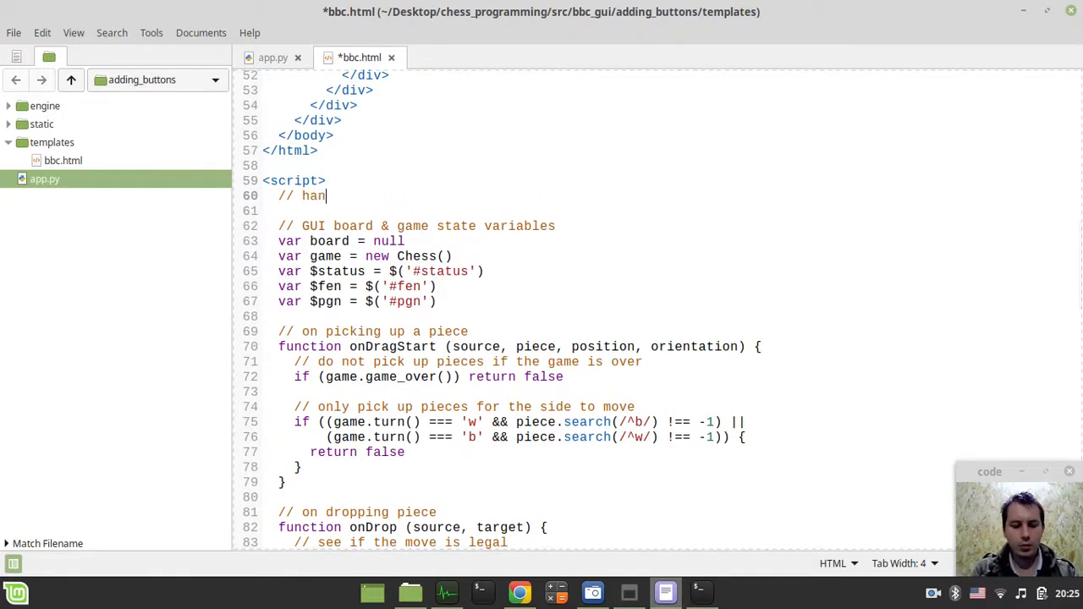
text(dle)
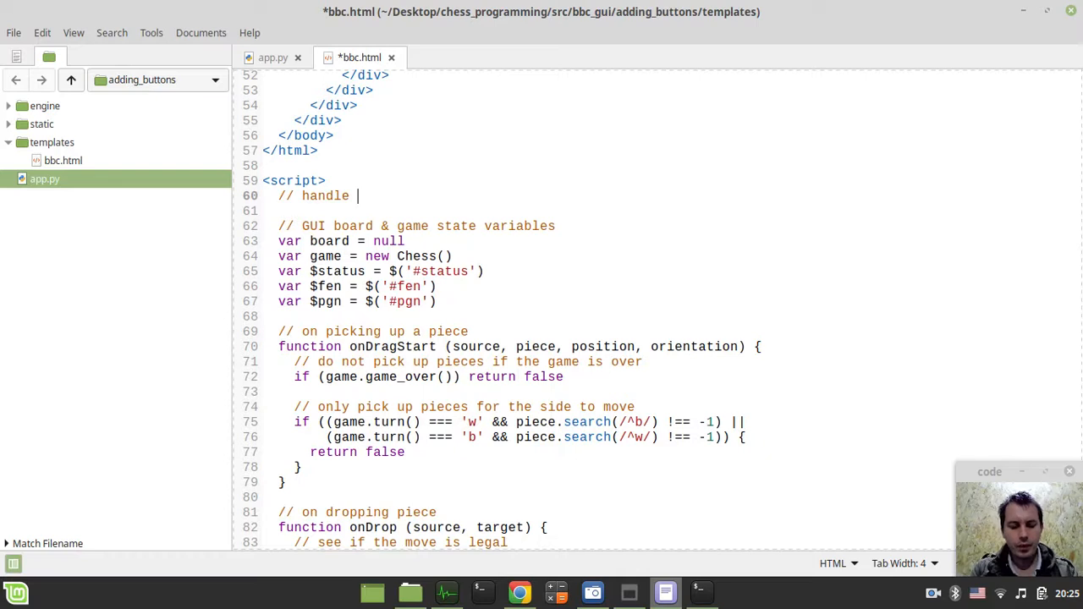
text(new game bu)
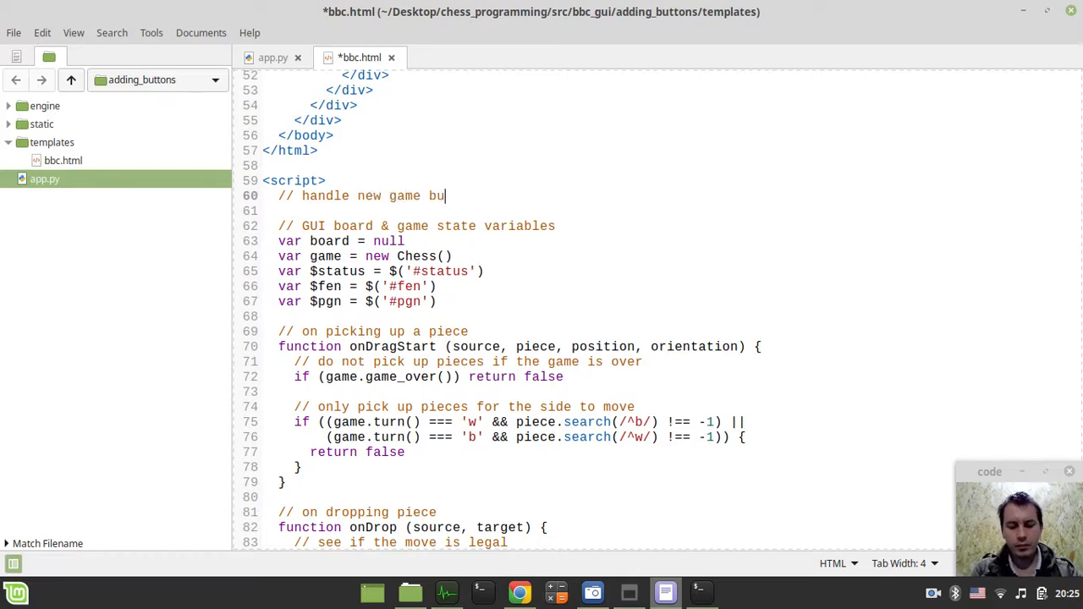
text(tton)
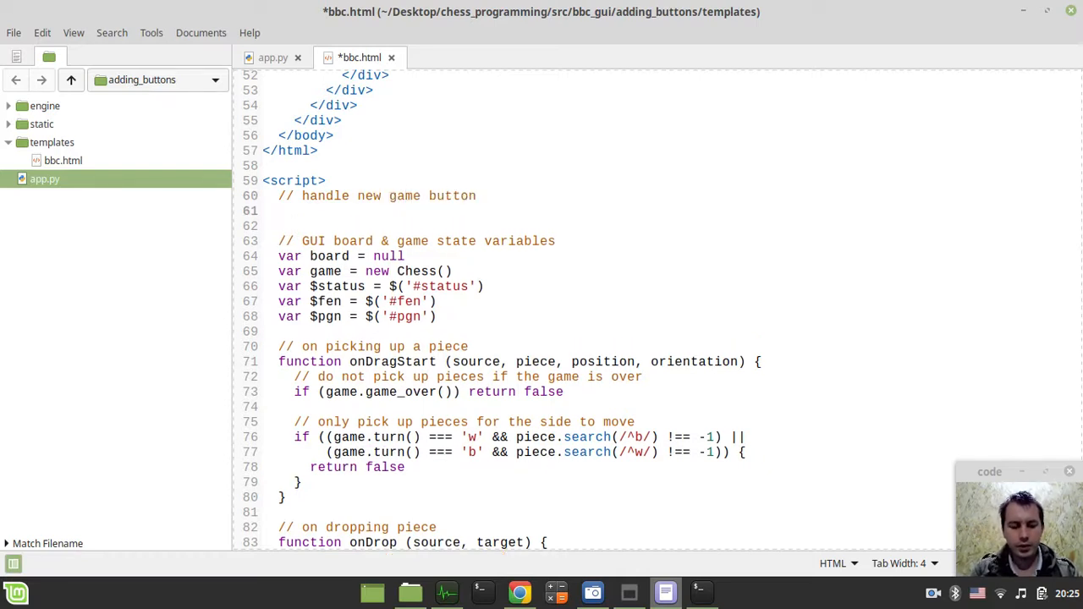
text($.)
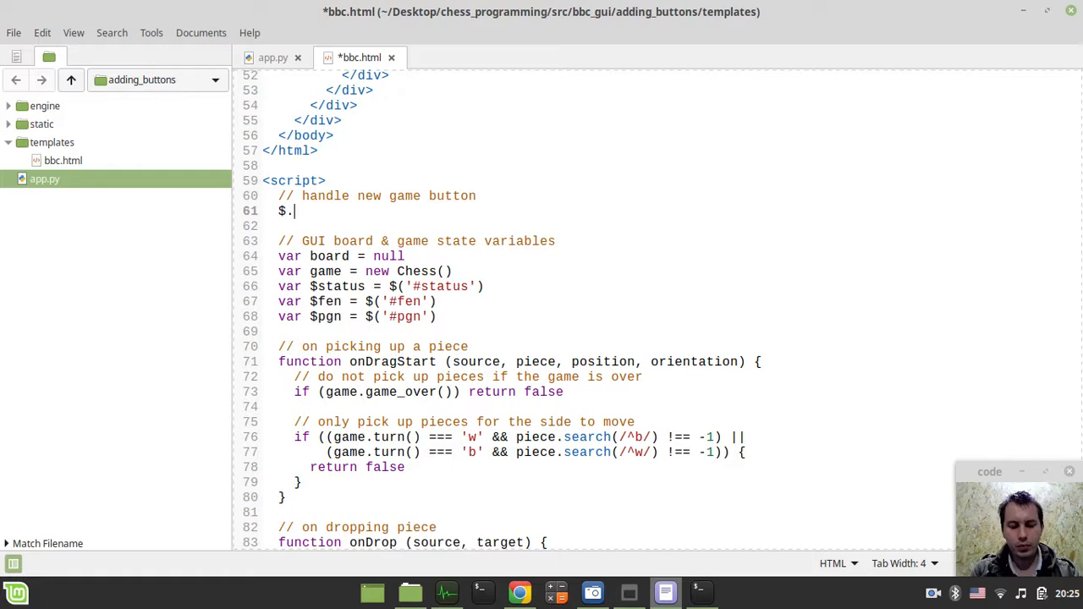
text((''))
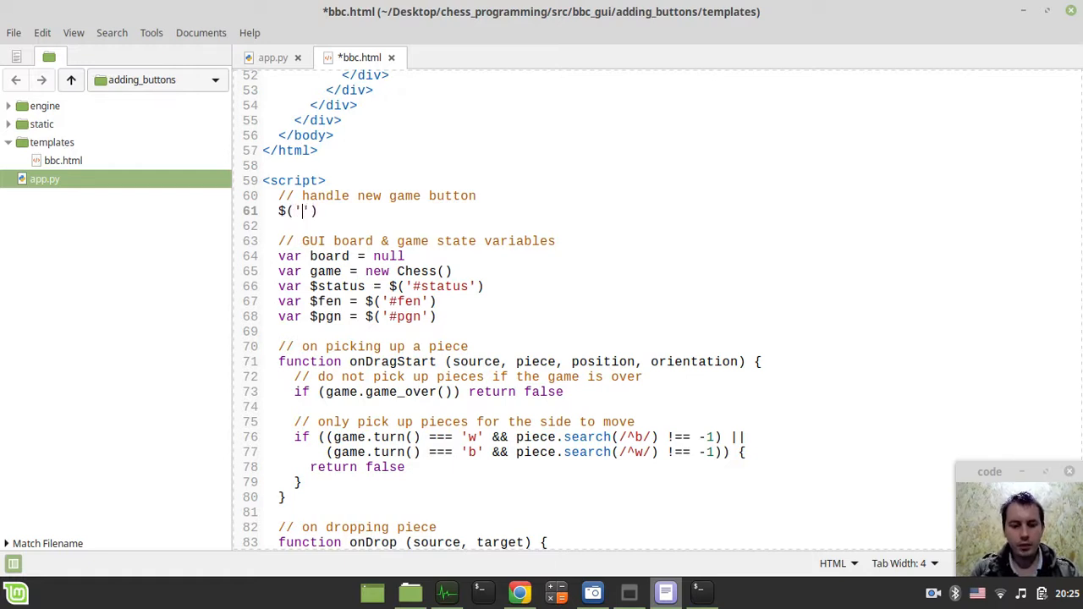
text(#new)
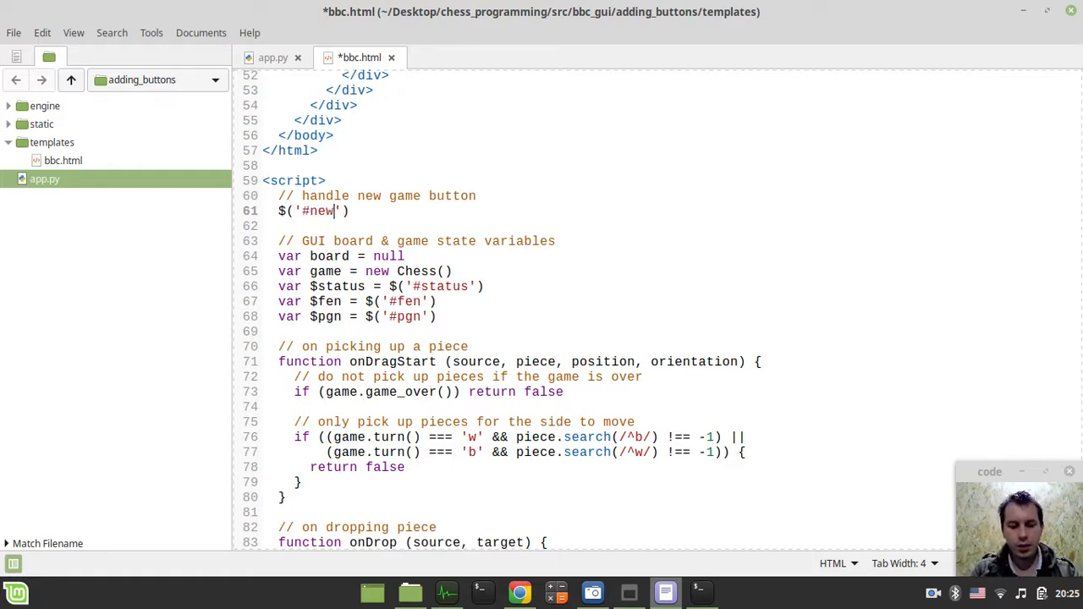
text(_game)
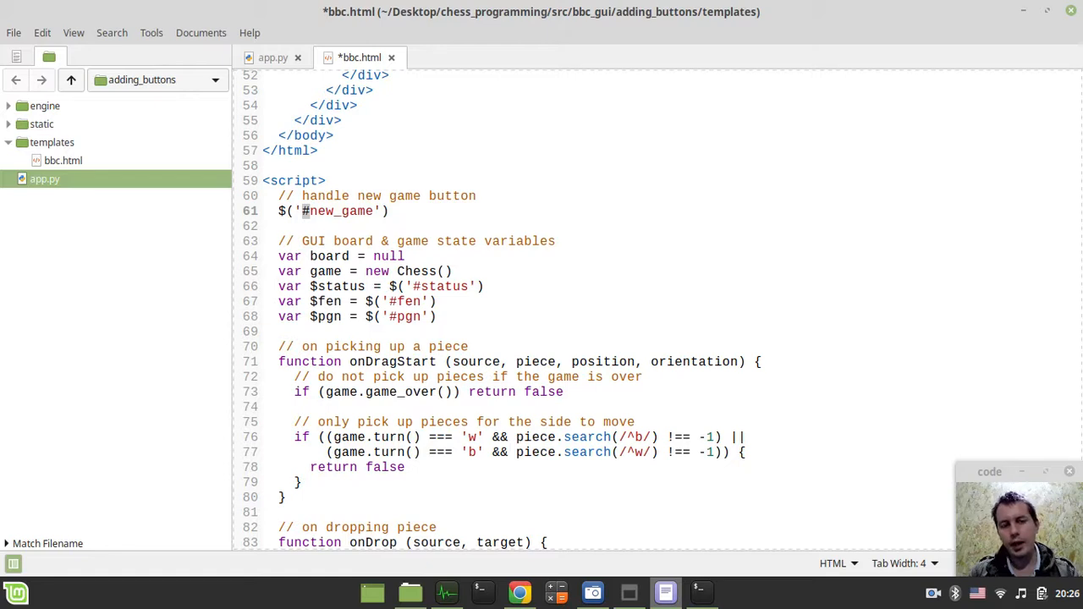
click(389, 210)
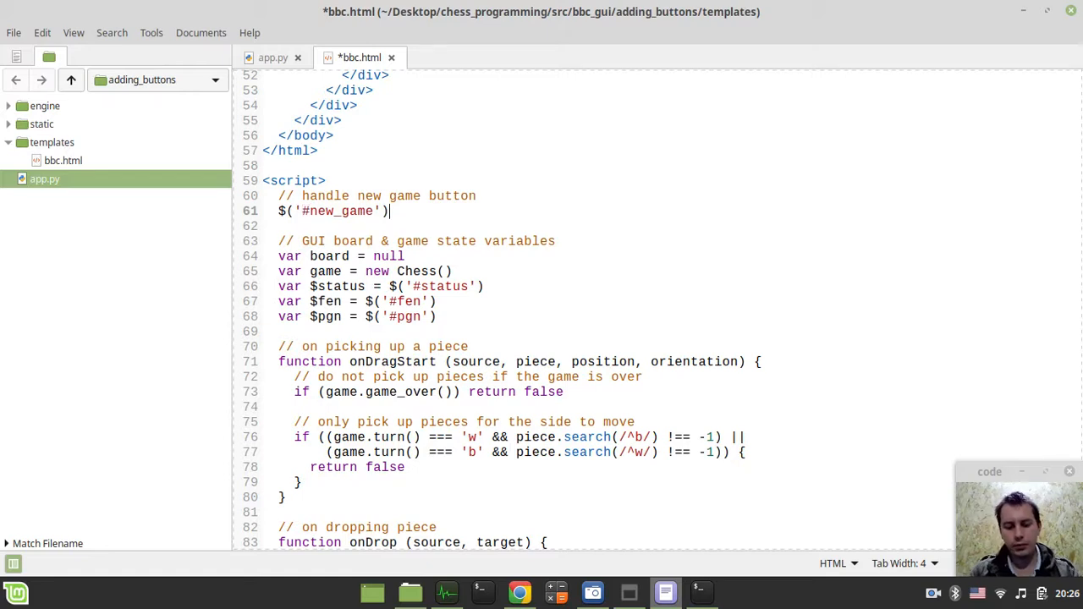
text(.on(')
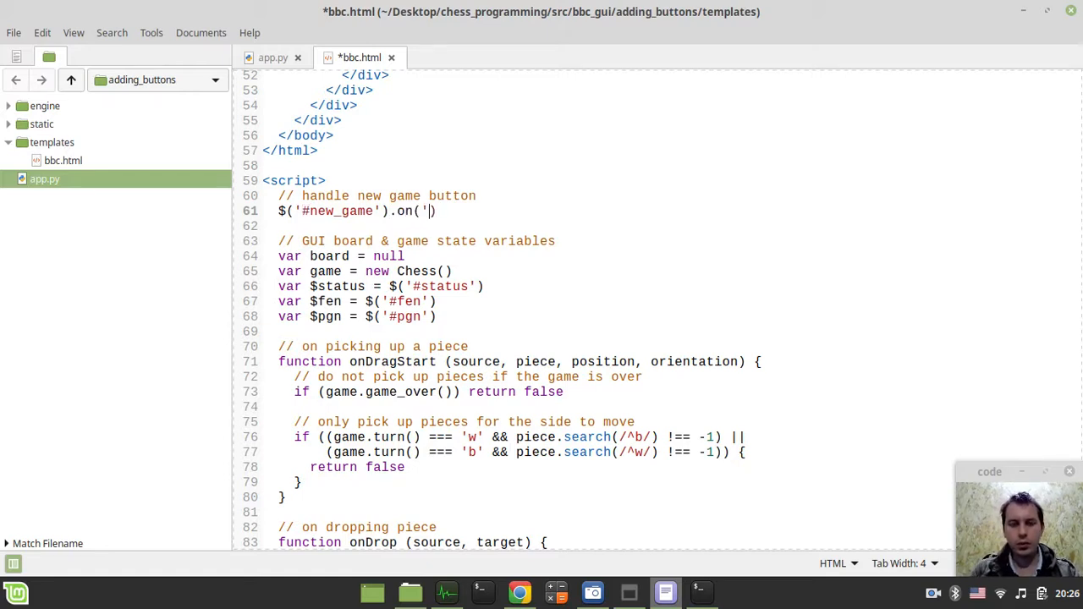
text(click)
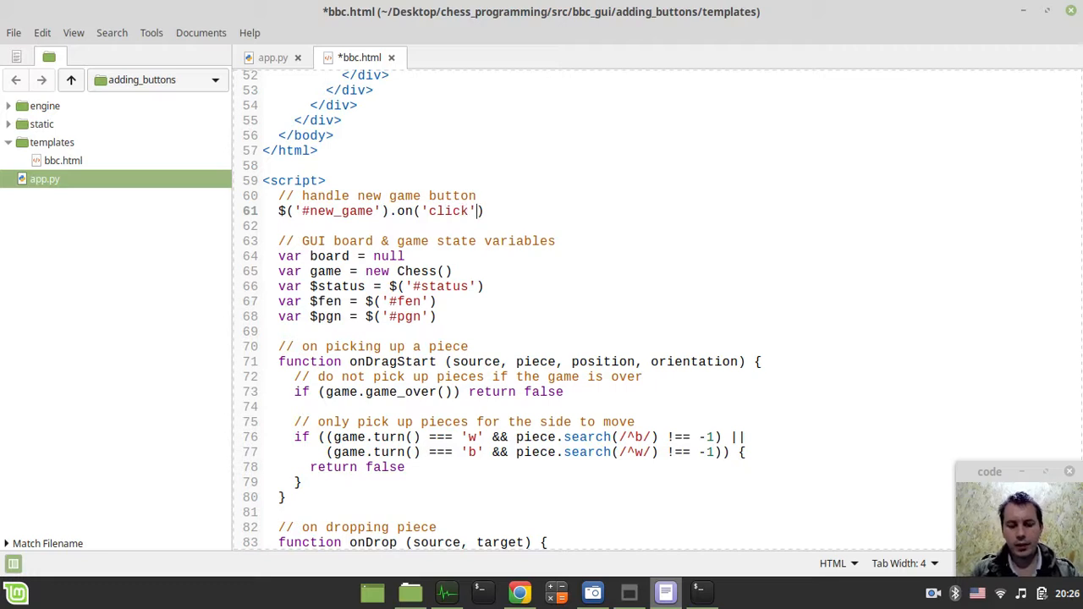
text(, function ()
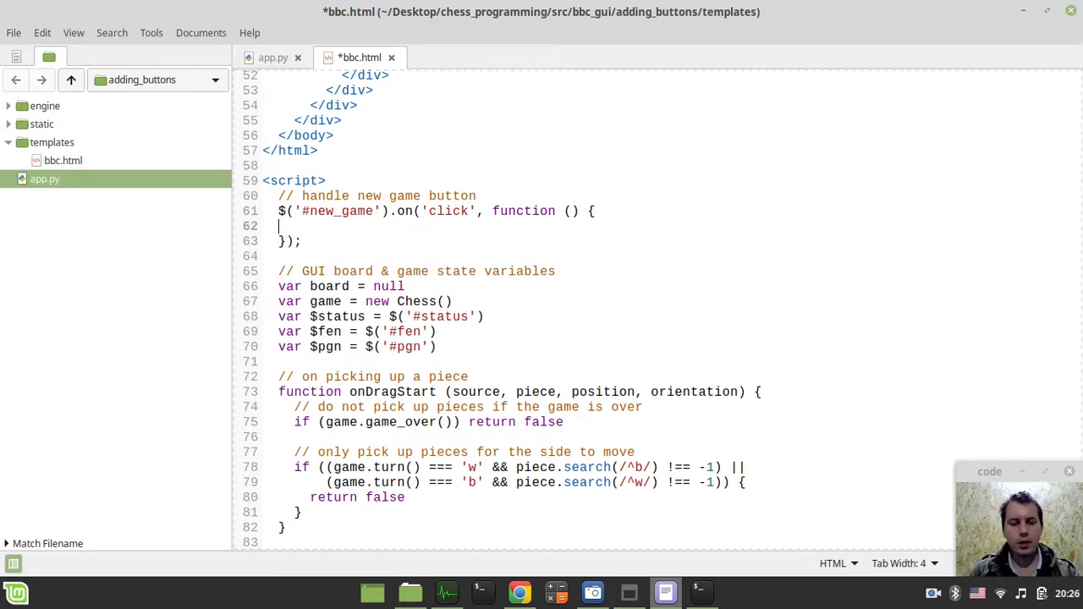
Inside the handler, call game.reset() under a 'reset board state' comment.
text(//)
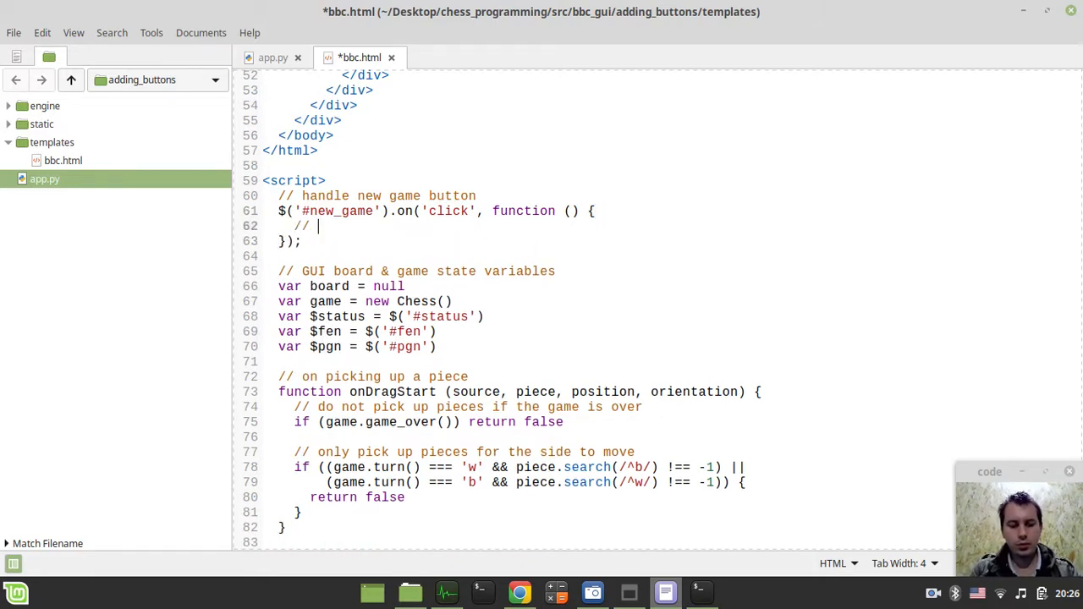
text(reset b)
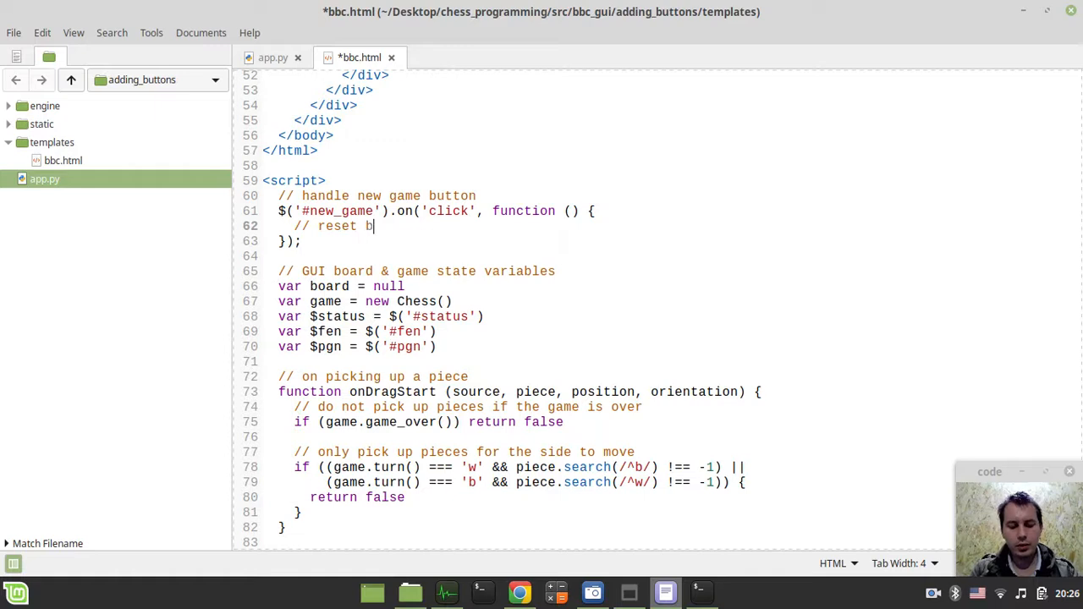
text(oard st)
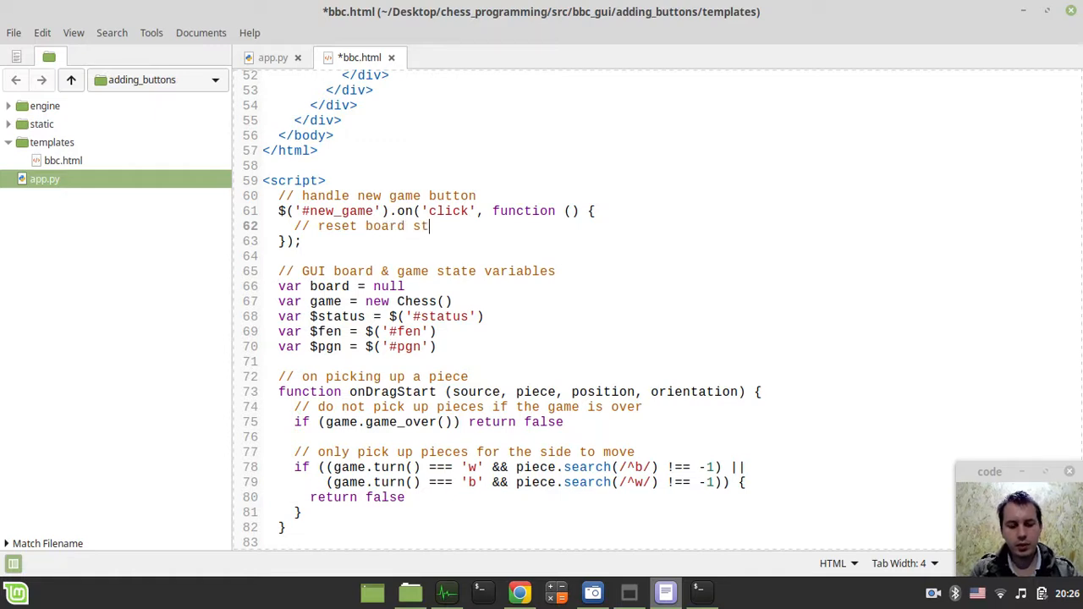
text(ate)
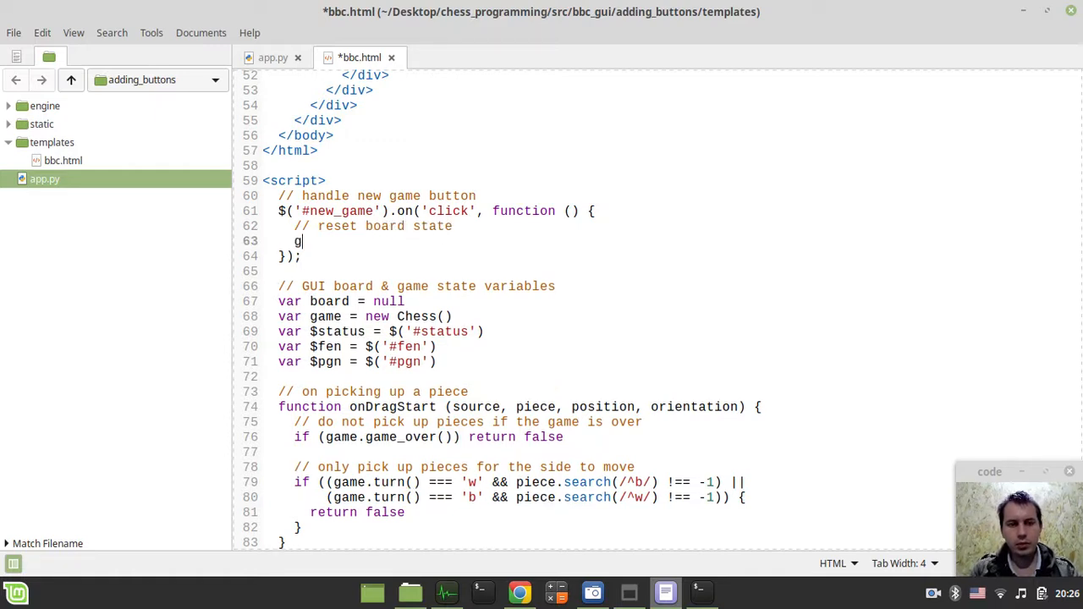
text(ame.rese)
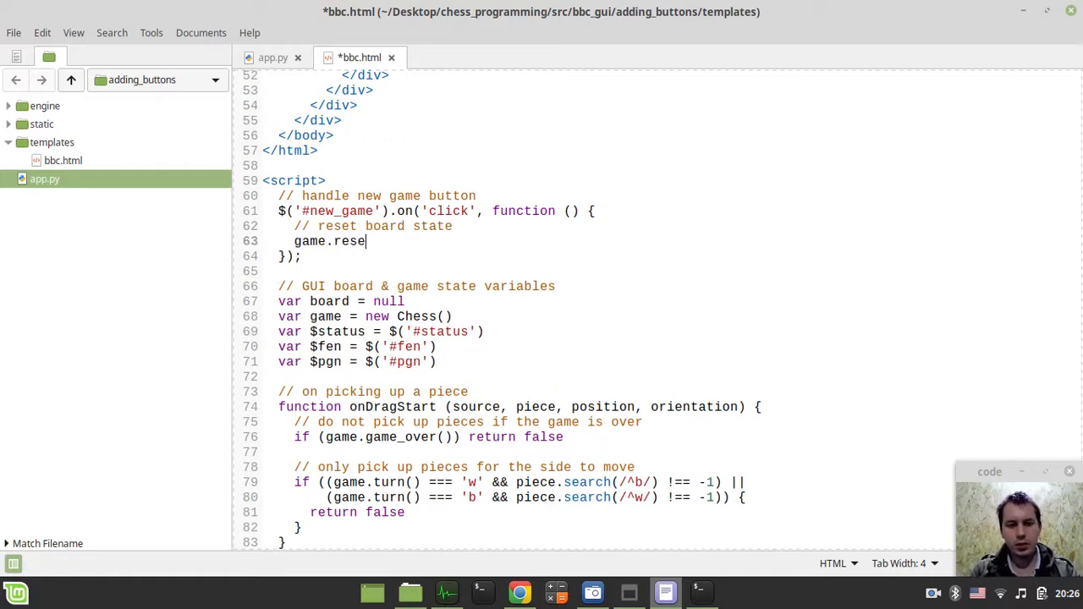
click(519, 592)
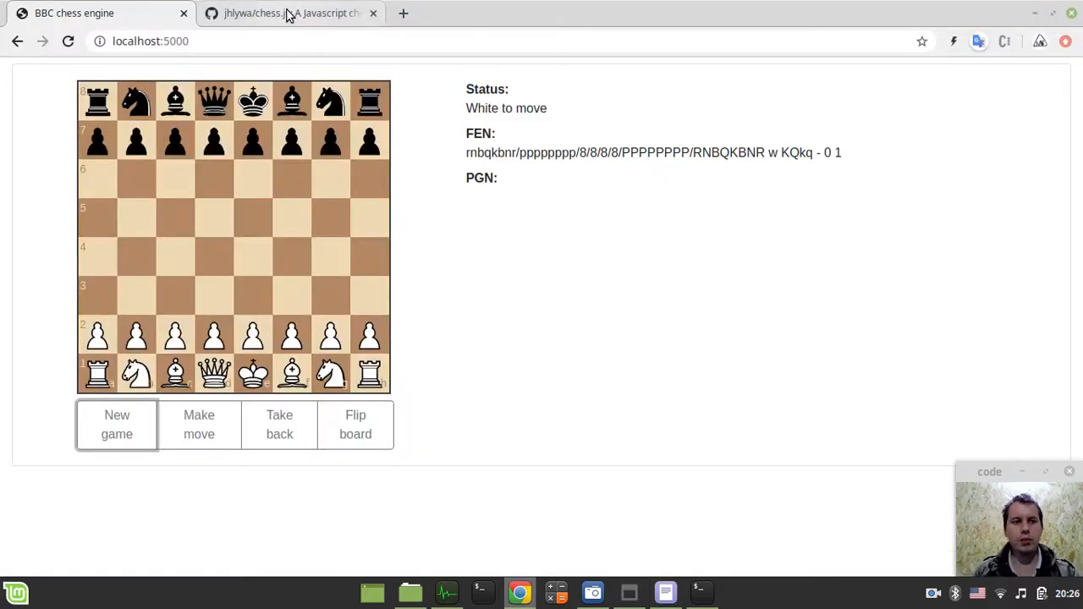
click(288, 14)
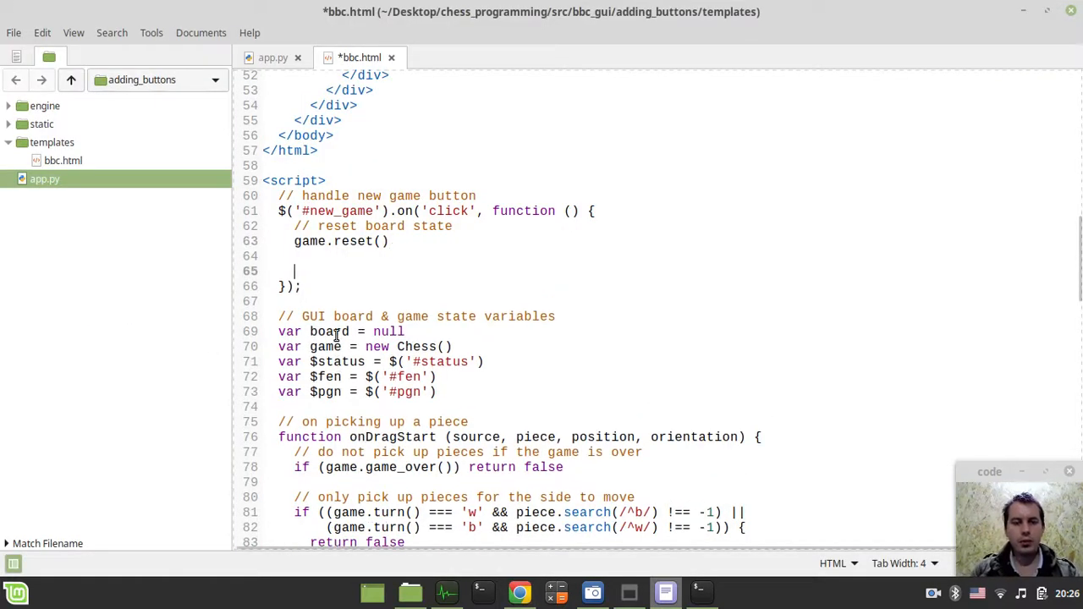
Add a 'set initial board position' comment with position.board('start'); and test New game in Chrome.
text(//)
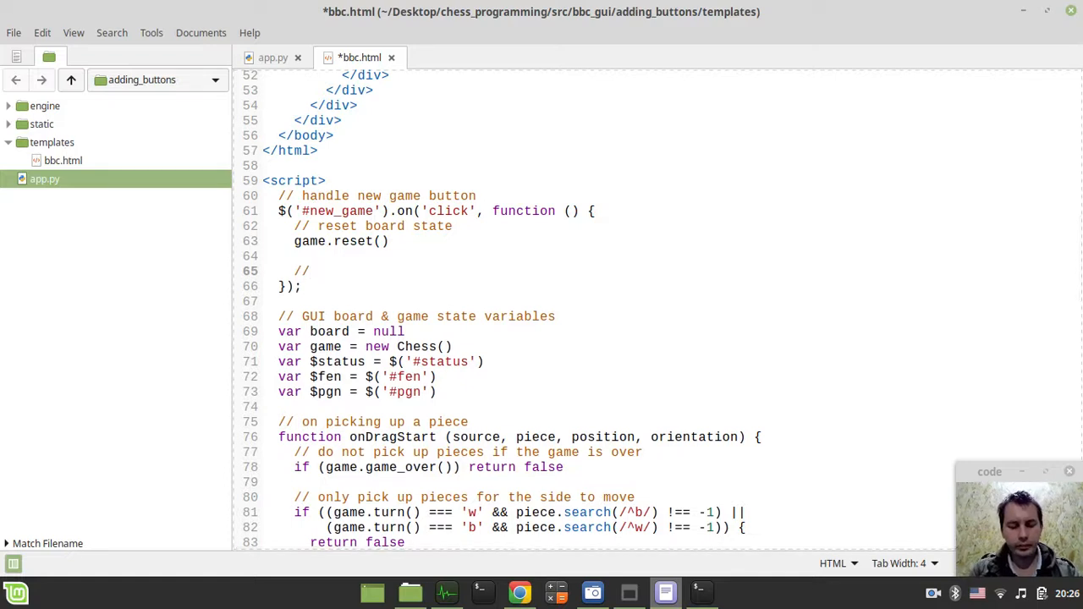
text(set initial board po)
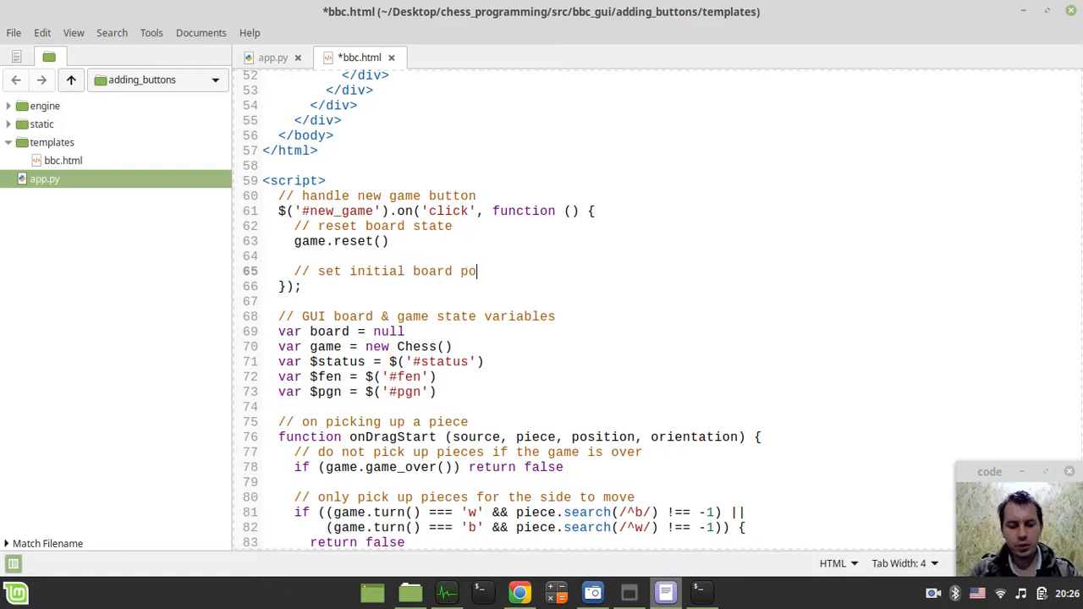
text(sition)
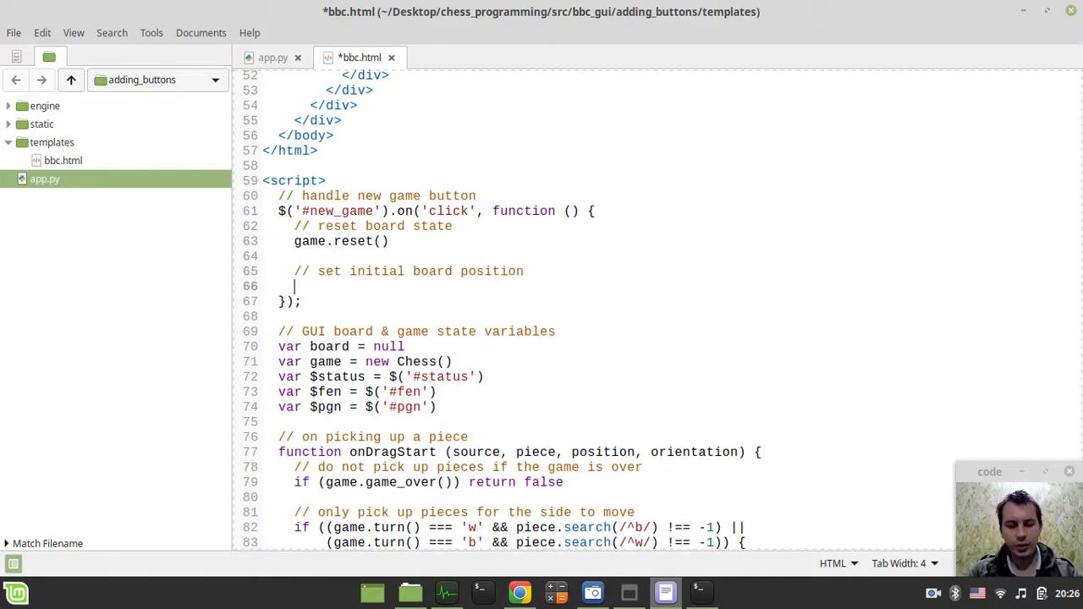
text(position)
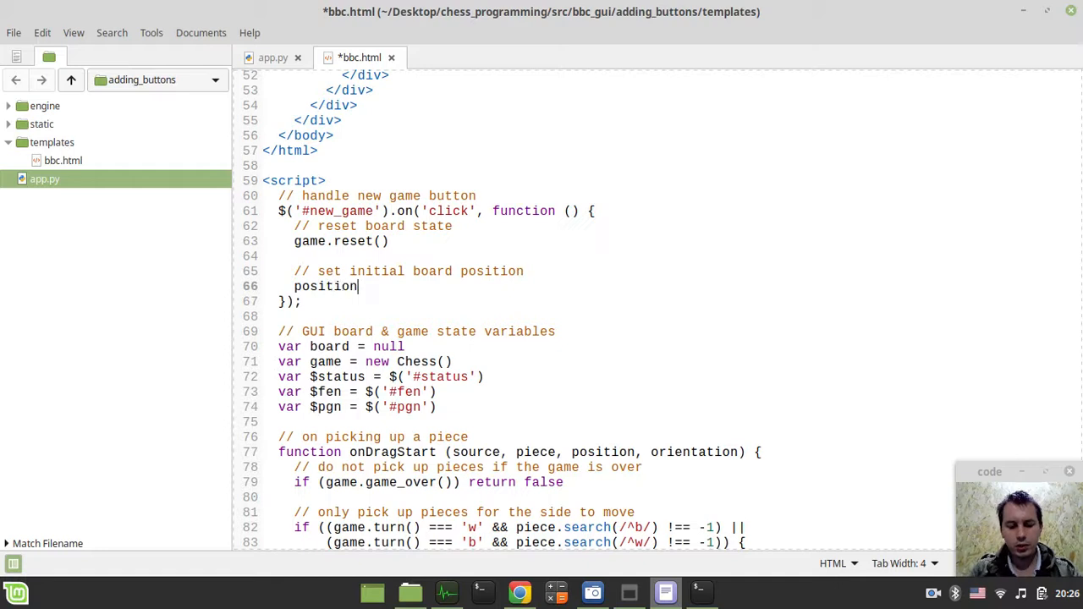
text(.board())
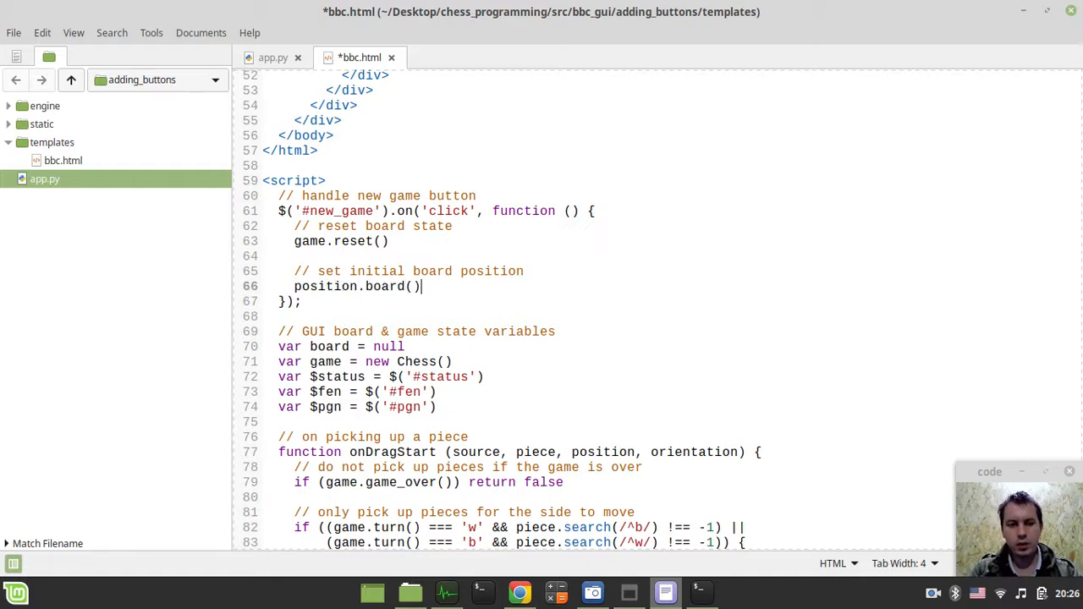
text('start')
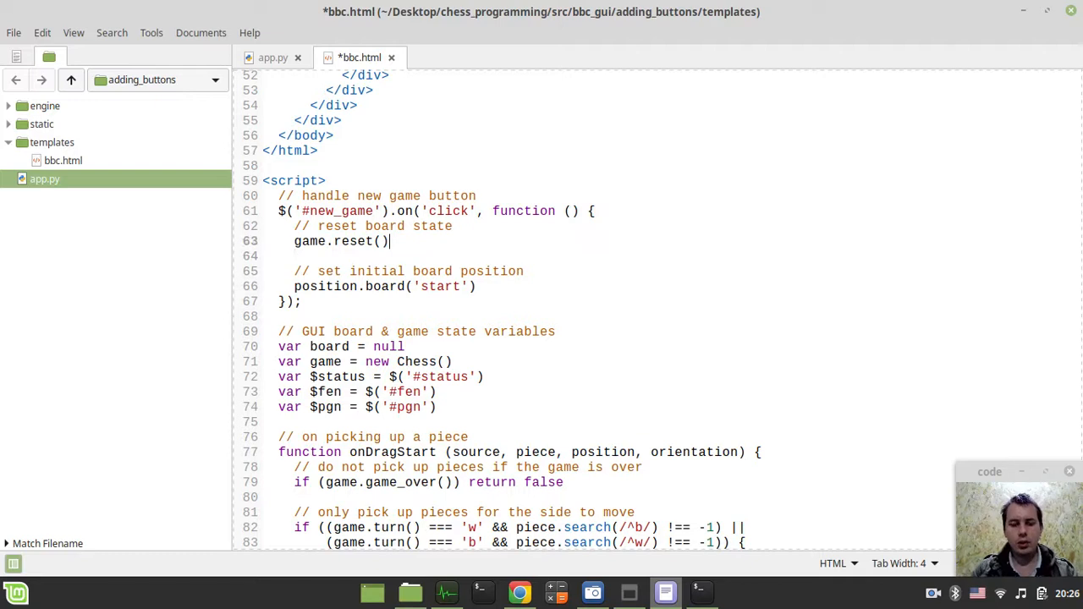
text(;)
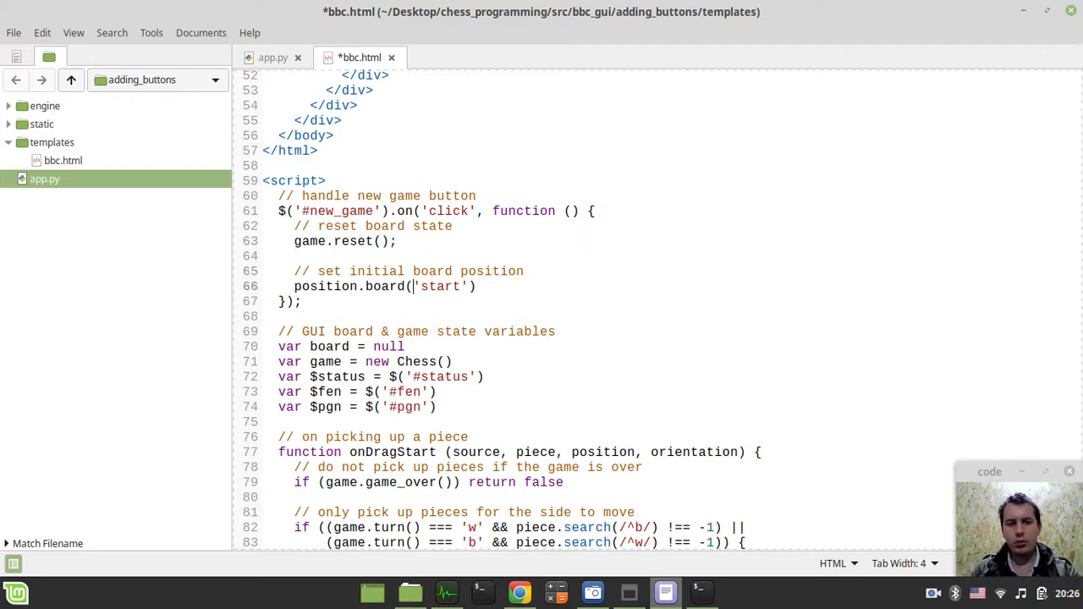
click(520, 593)
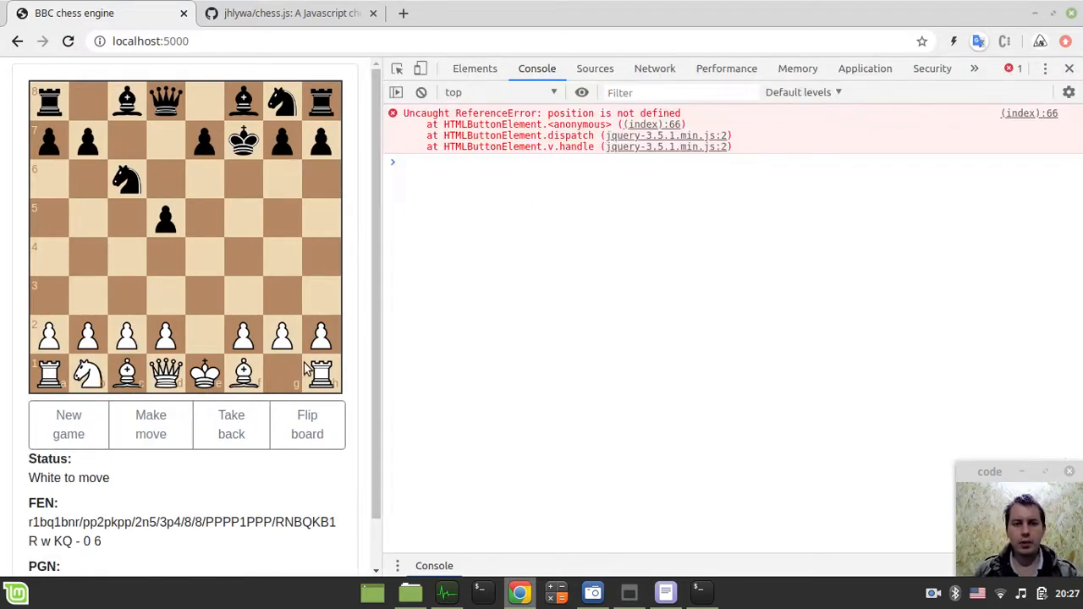
mouse_move(579, 122)
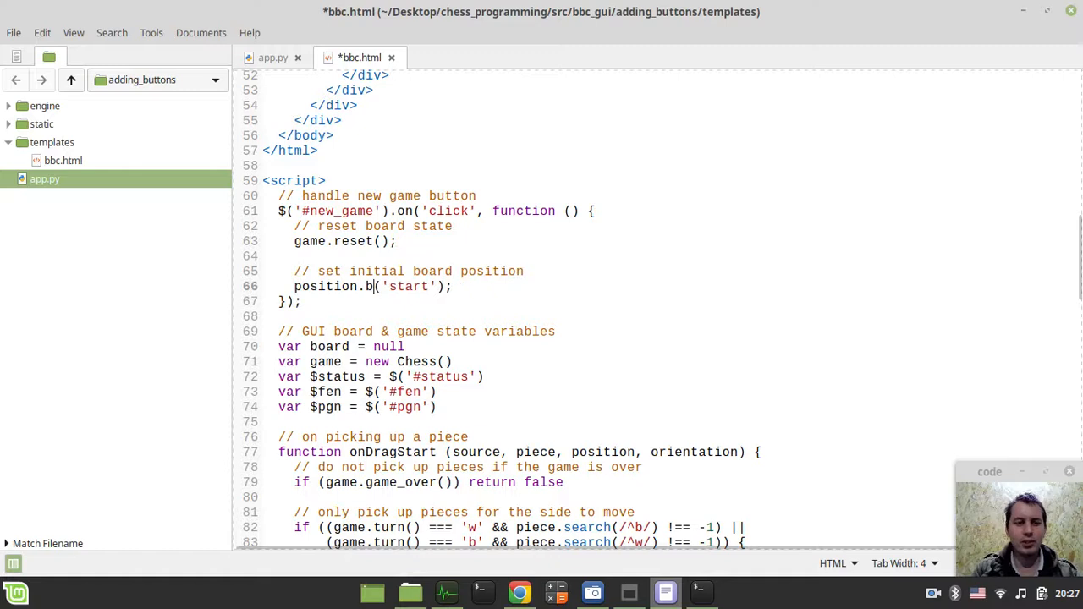
Rewrite the initial-position line to call position on the board object.
key(BackSpace)
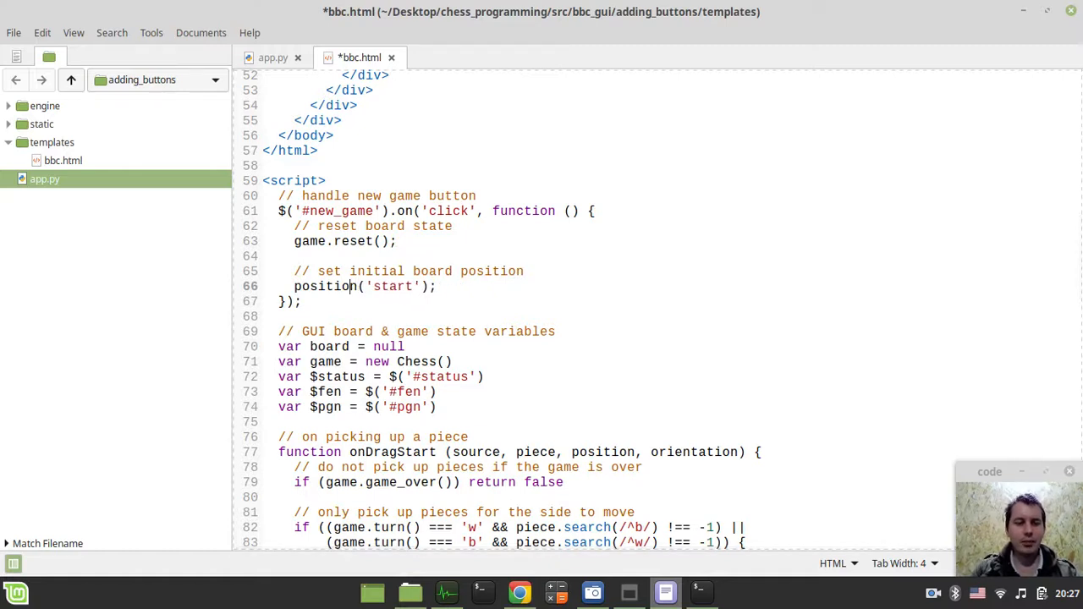
text(bord.)
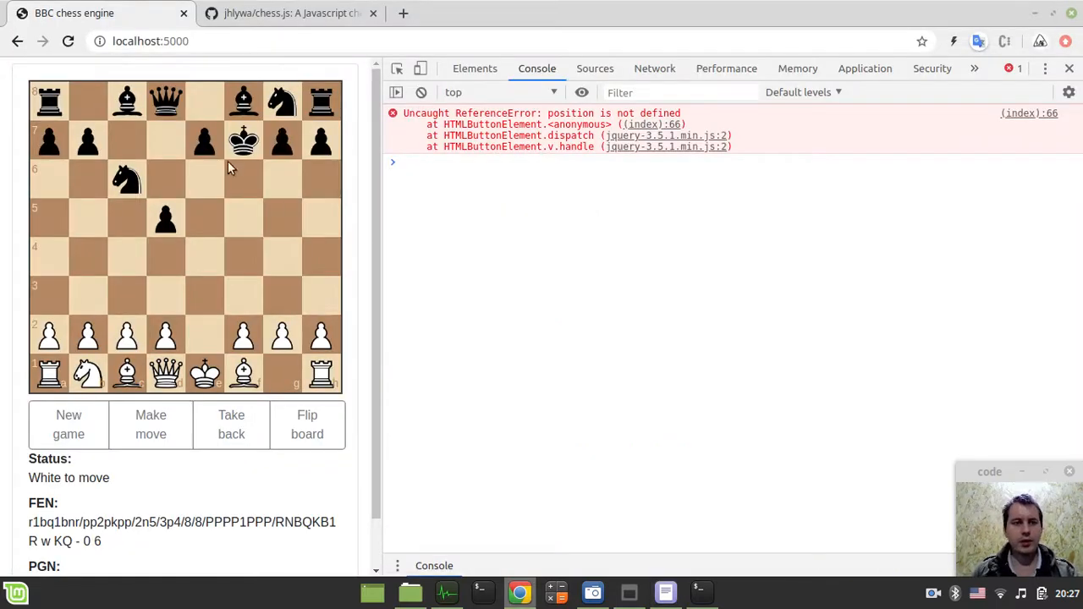
Reload the page, play several moves and confirm New game resets the pieces.
click(67, 423)
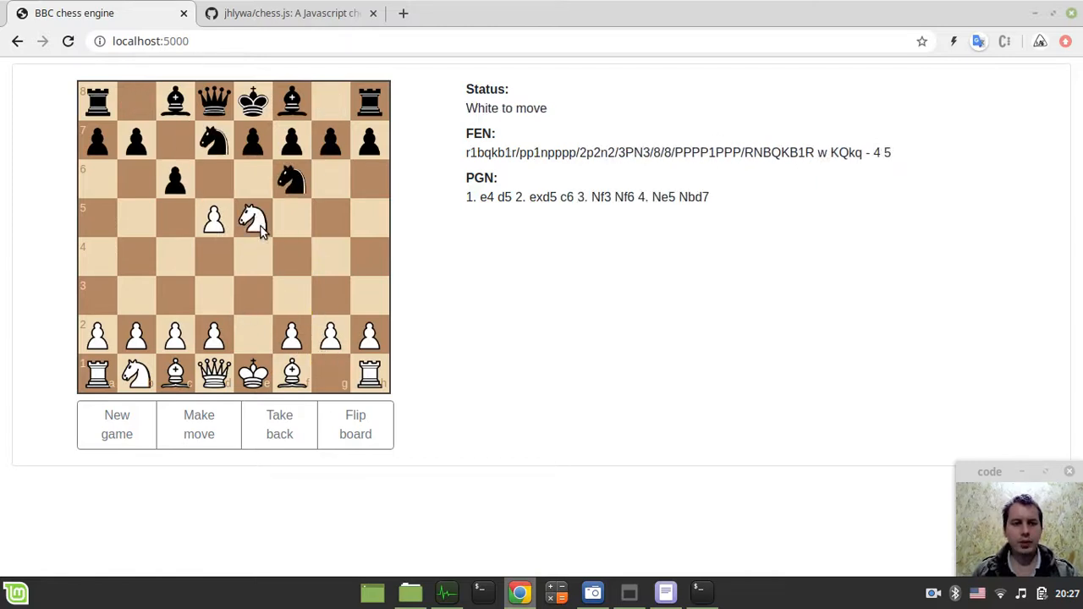
click(199, 423)
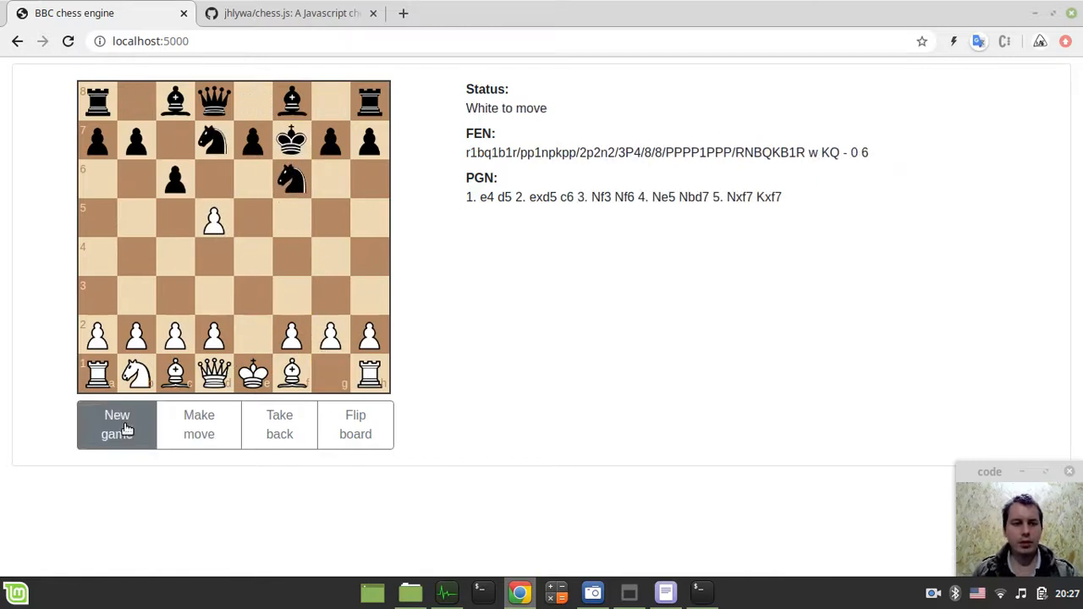
click(117, 423)
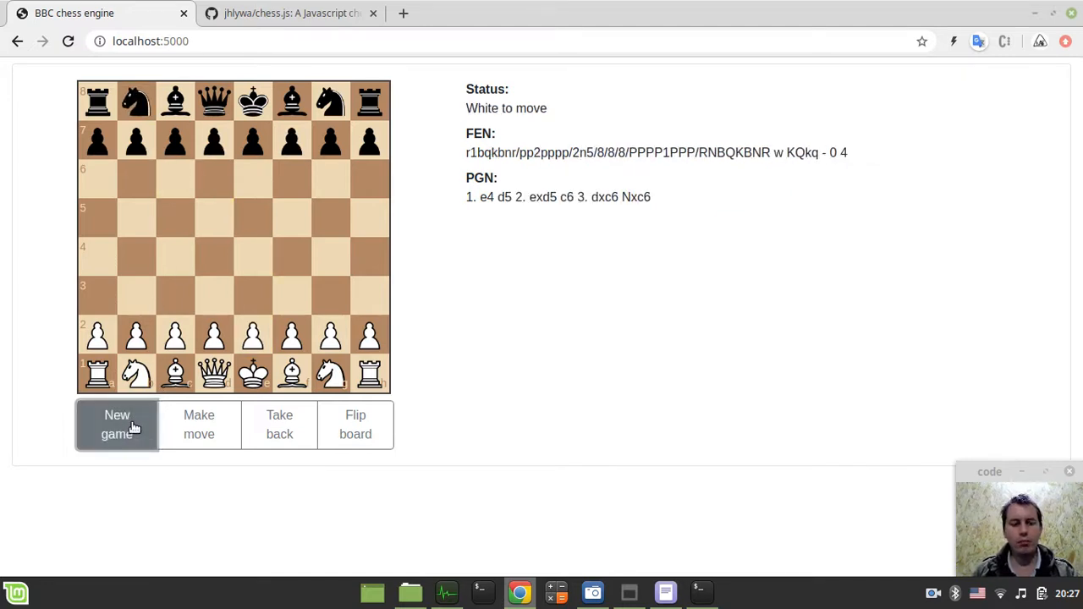
click(665, 593)
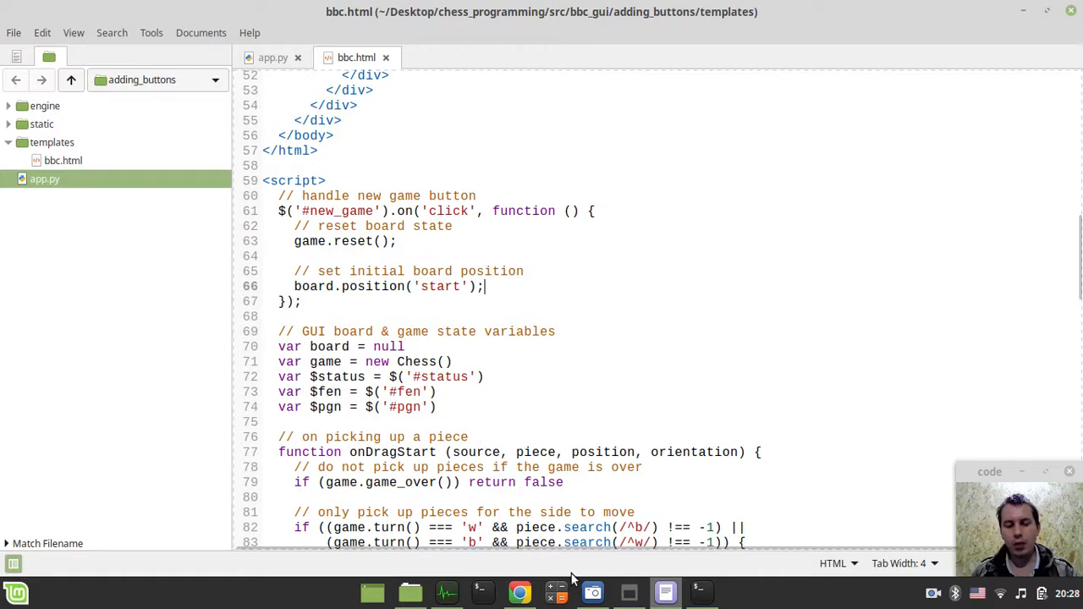
mouse_move(666, 593)
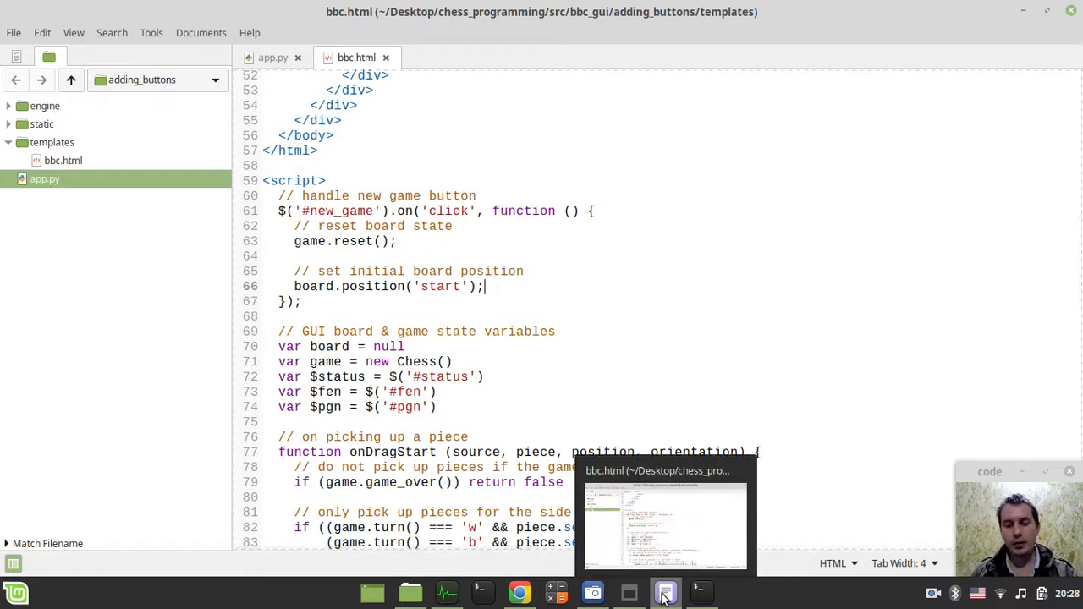
click(520, 593)
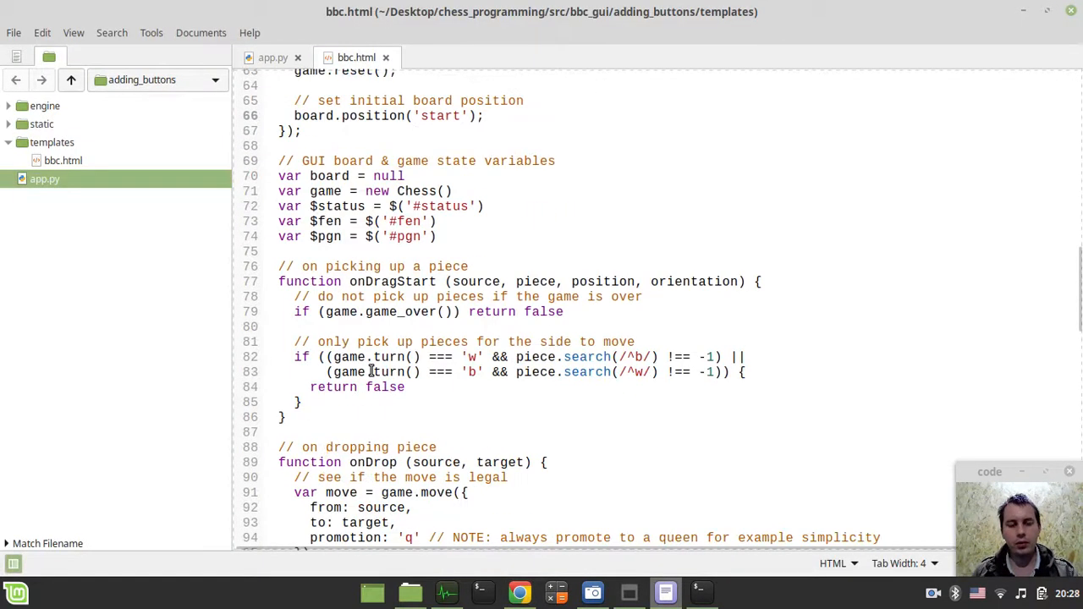
scroll(down, 3)
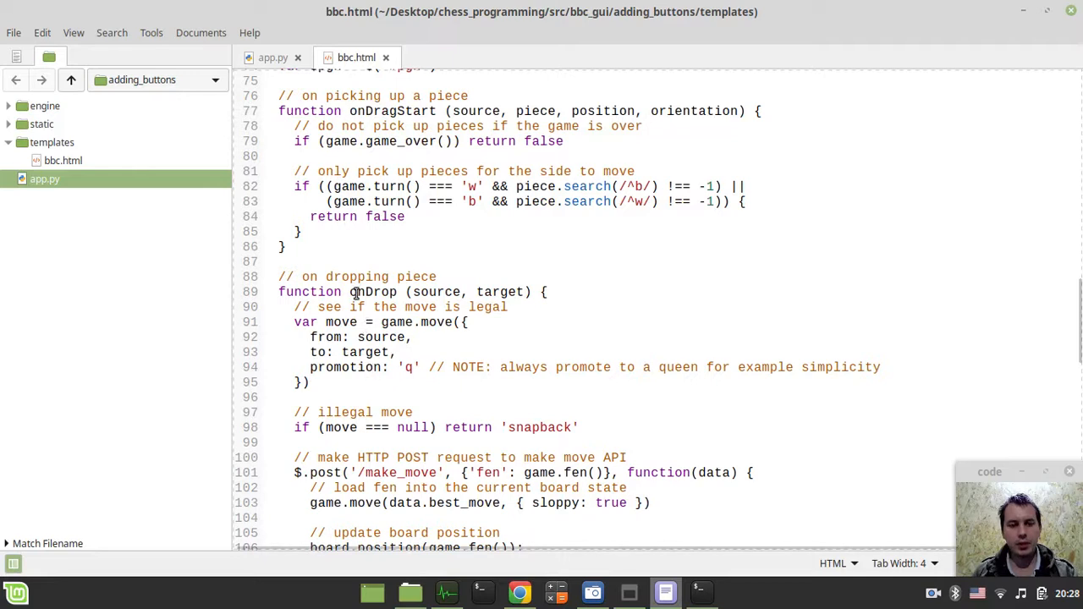
scroll(down, 3)
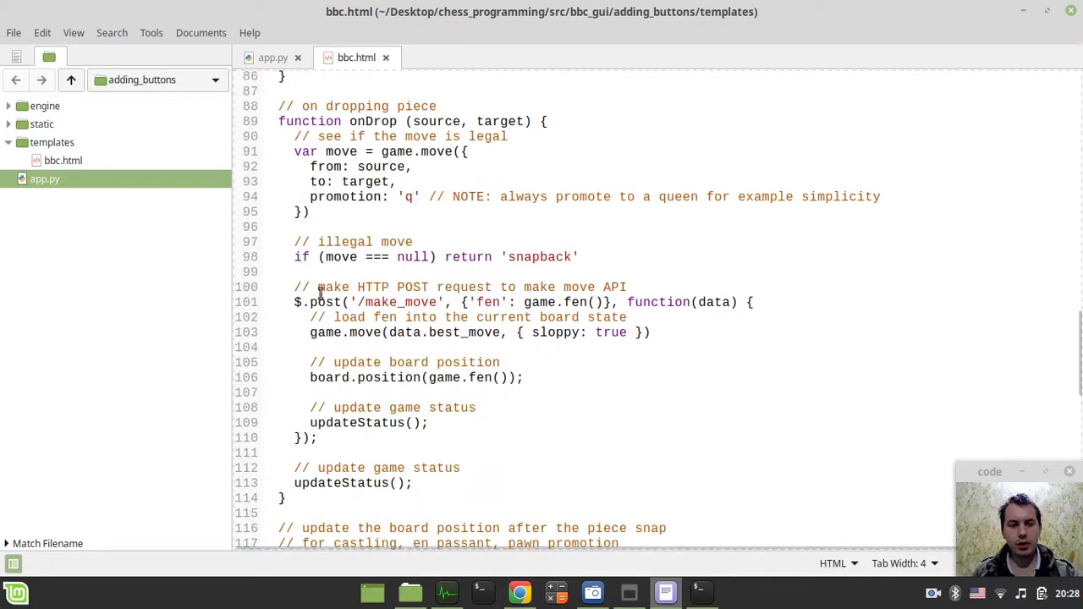
Cut the $.post('/make_move') block out of onDrop and start a '// make computer' comment in its place.
drag(295, 288, 338, 347)
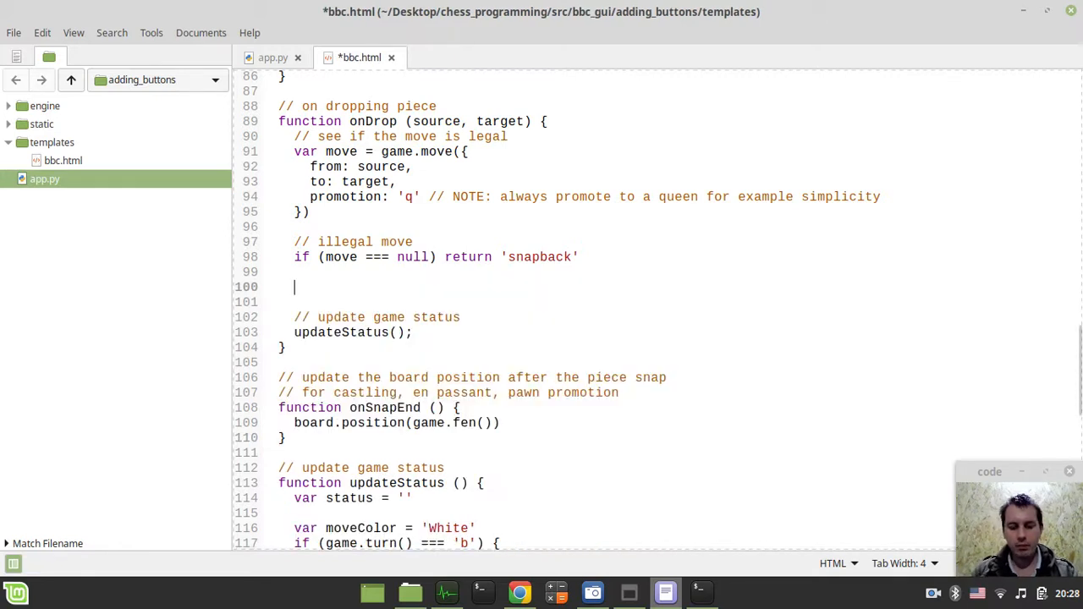
text(// make)
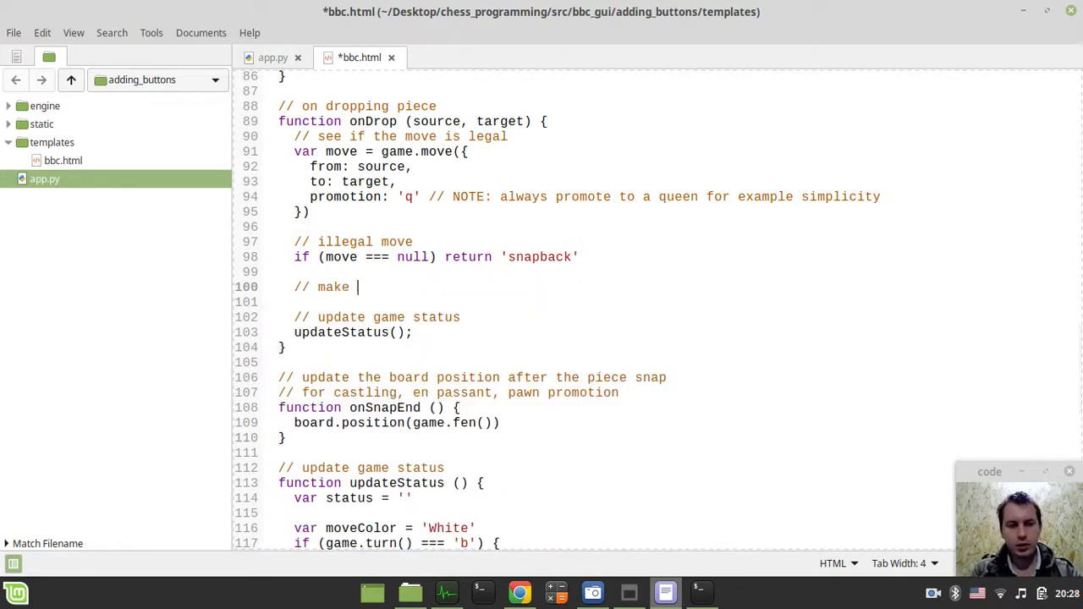
text(comp)
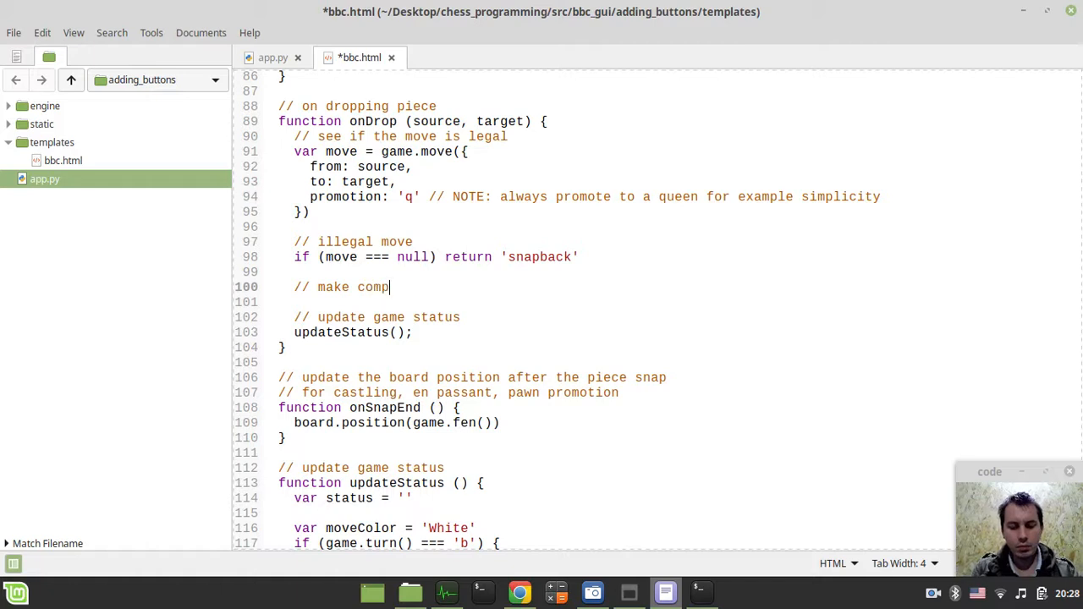
text(uter)
text(//)
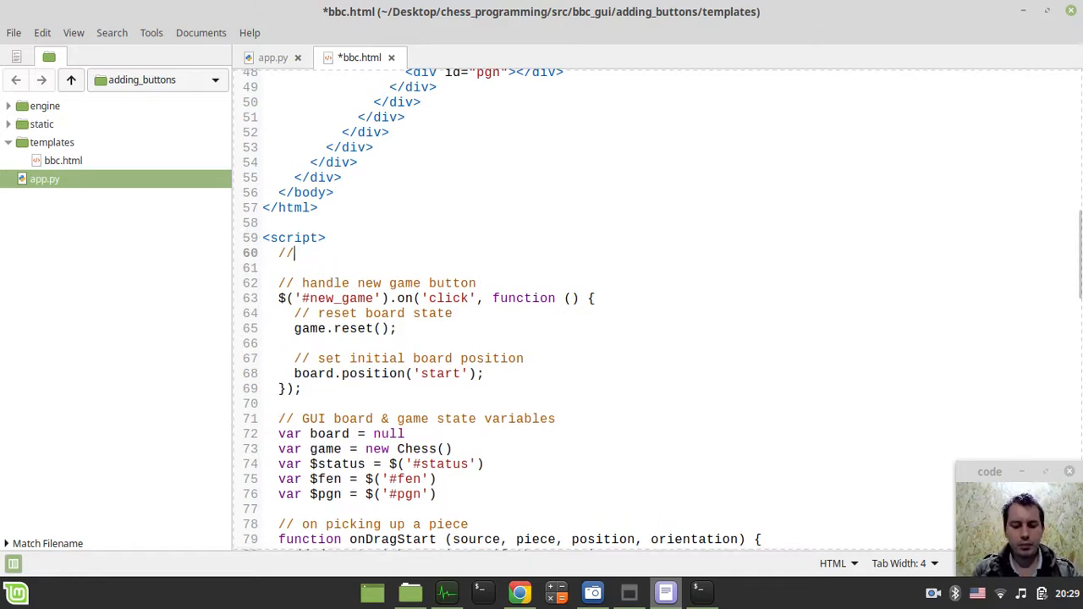
Finish the 'make computer move' comment and declare an empty function make_move() { }.
text(make m)
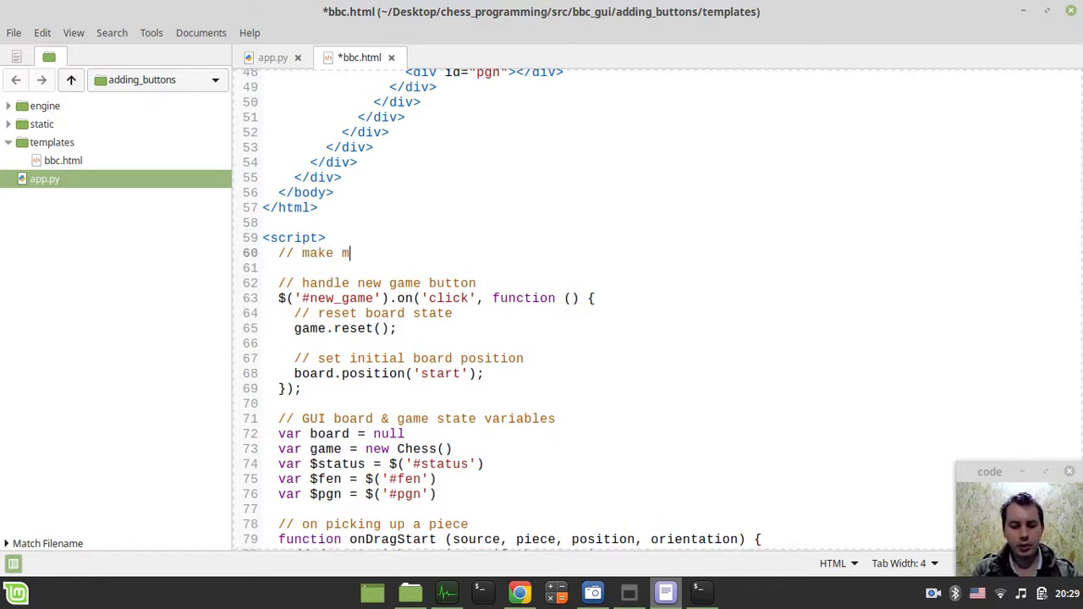
text(move)
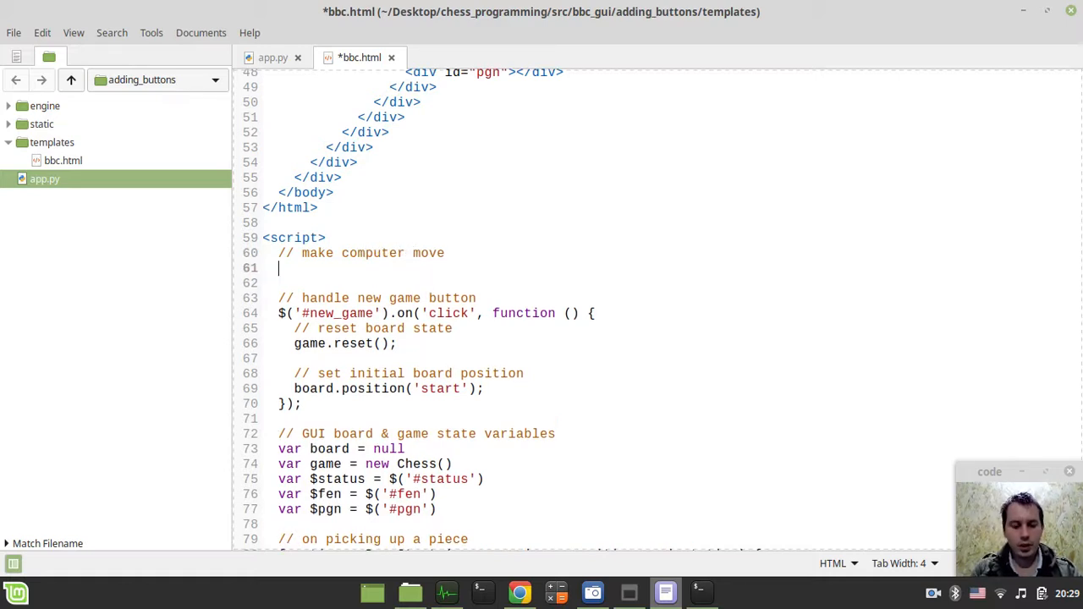
text(function)
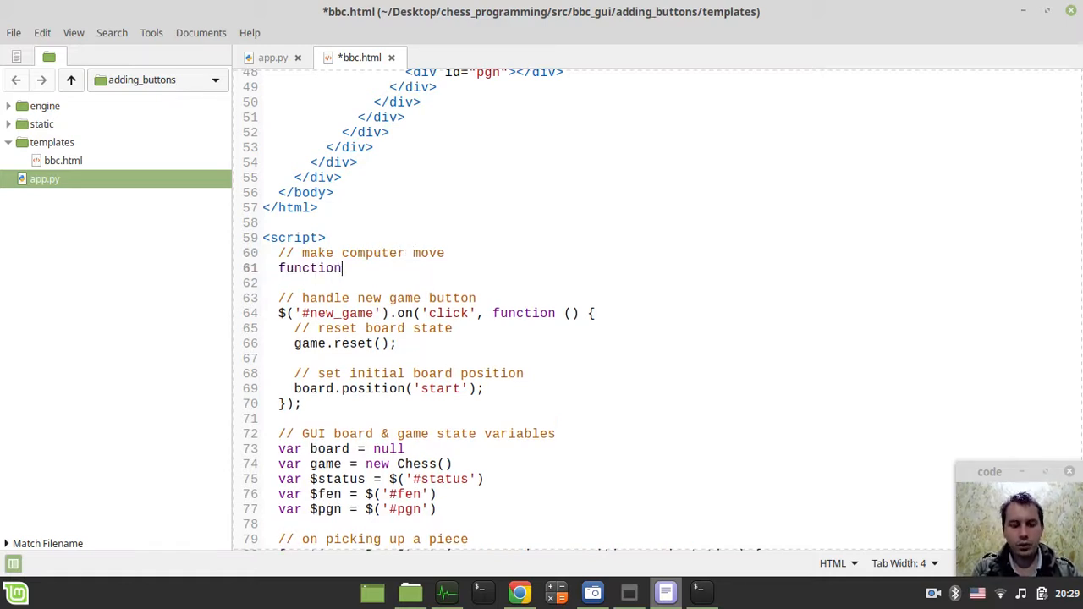
text(make_move)
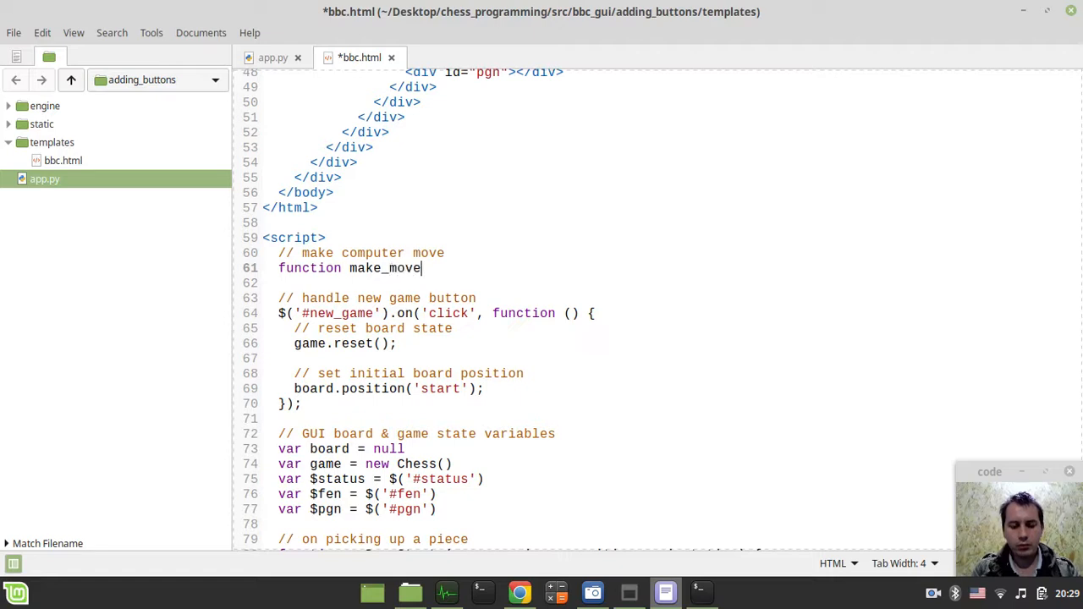
text(() {})
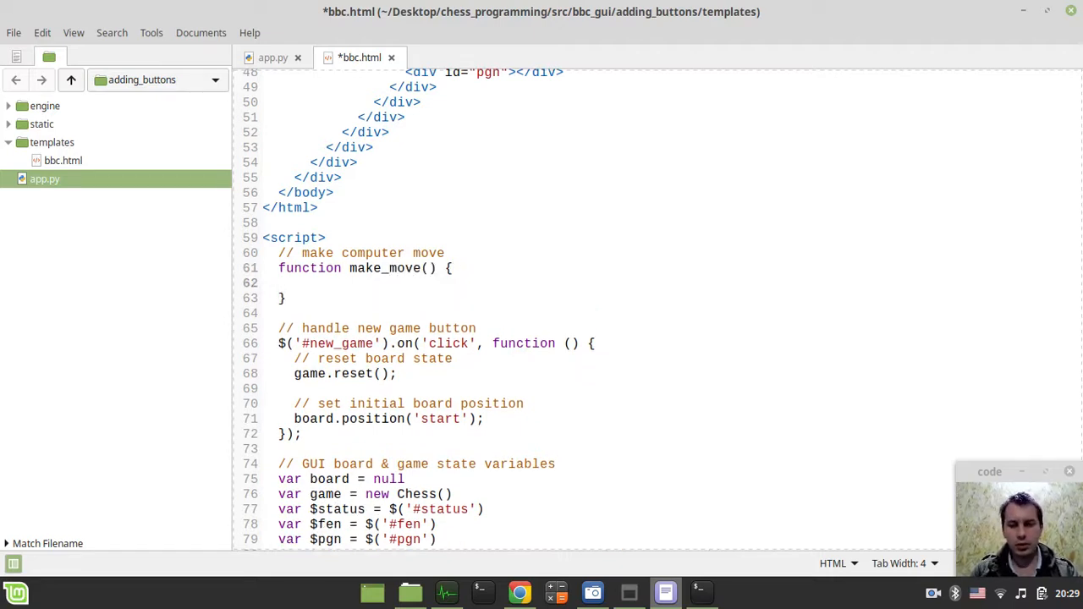
click(904, 562)
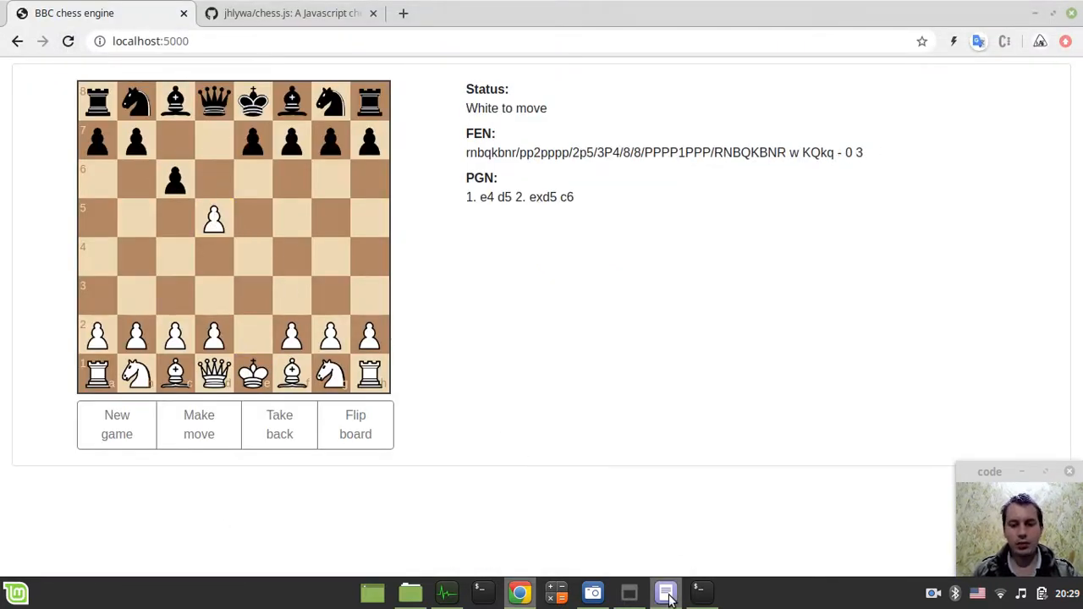
Below the new game handler, add a '// handle make move button click' comment.
click(664, 593)
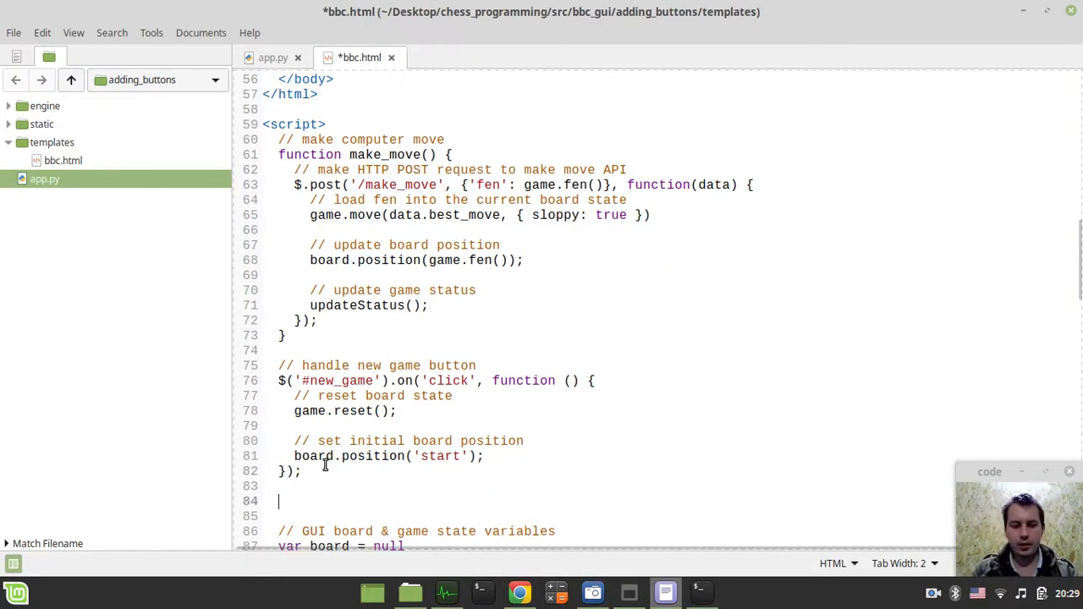
scroll(down, 3)
text(// handle)
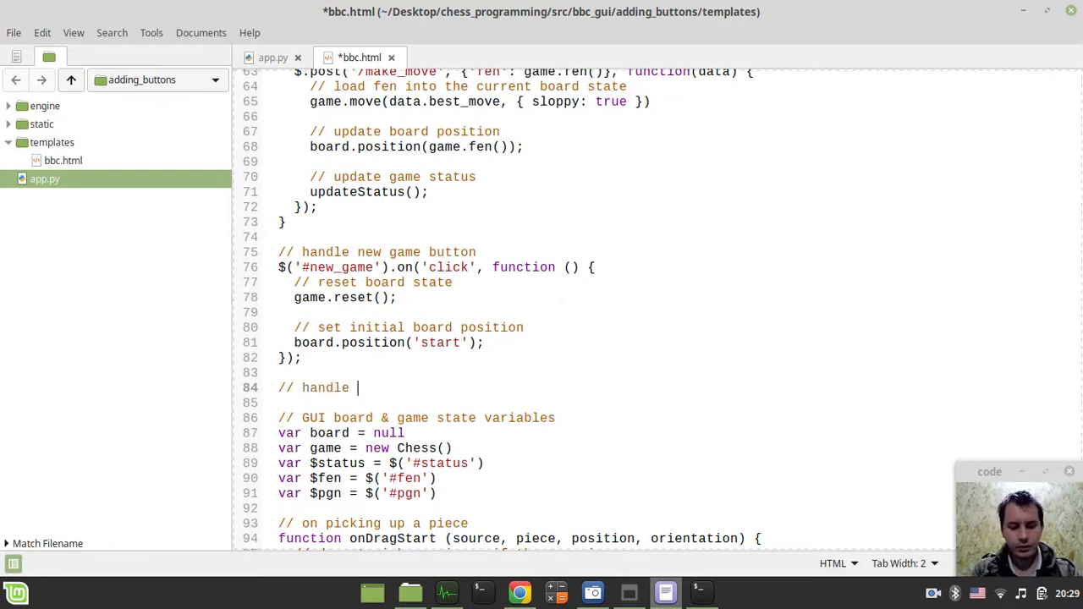
text(make m)
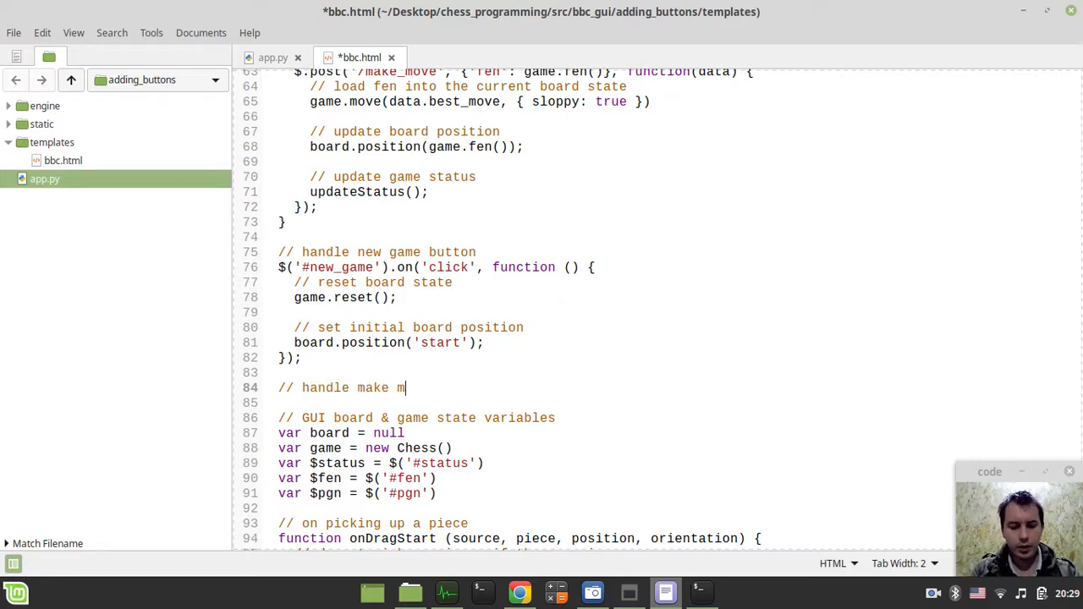
text(ove)
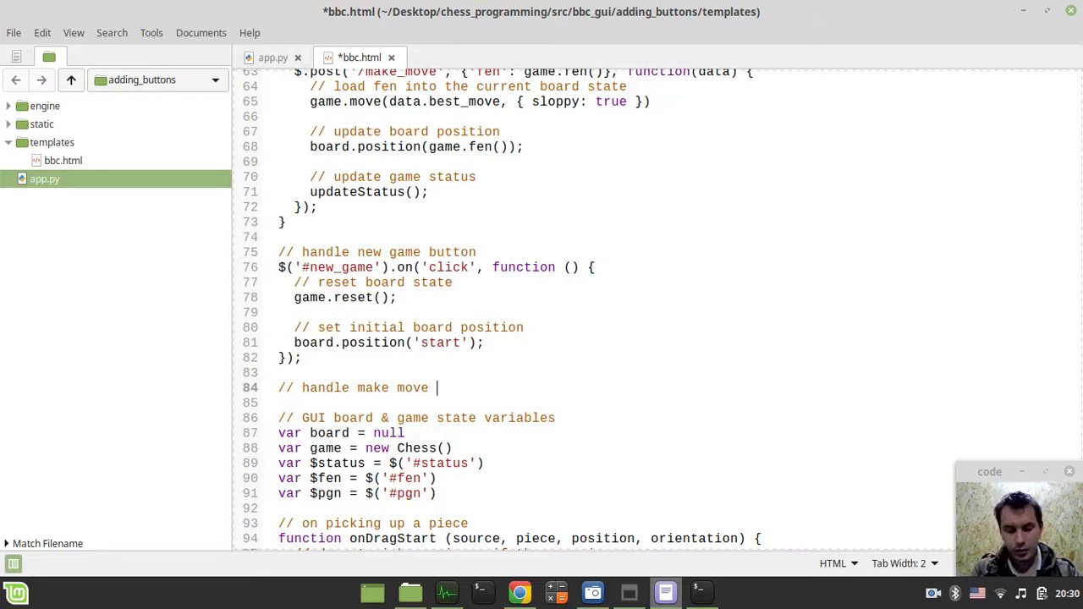
text(button)
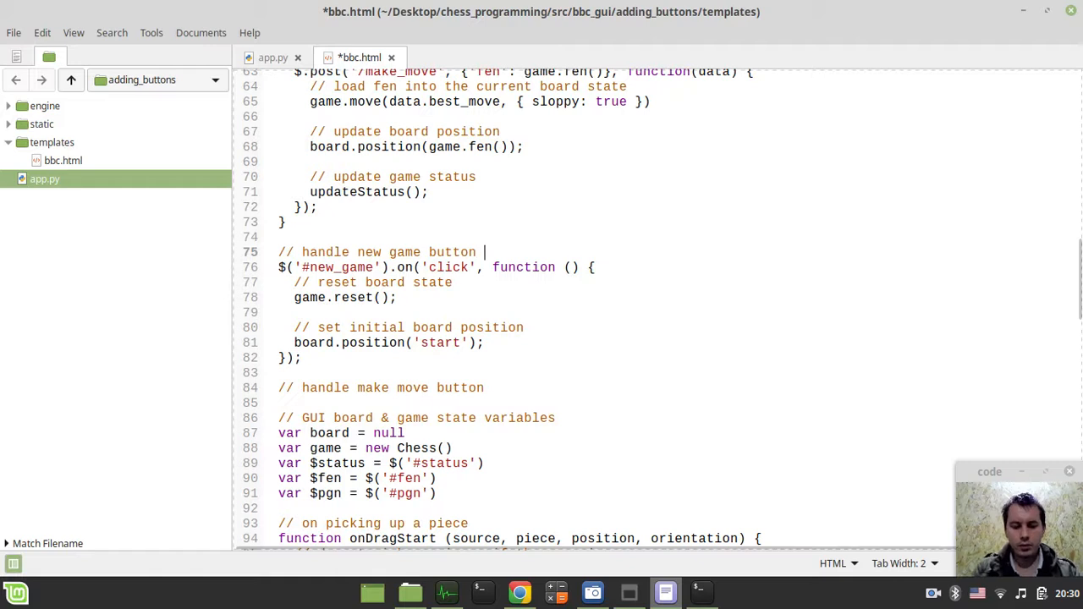
text(click)
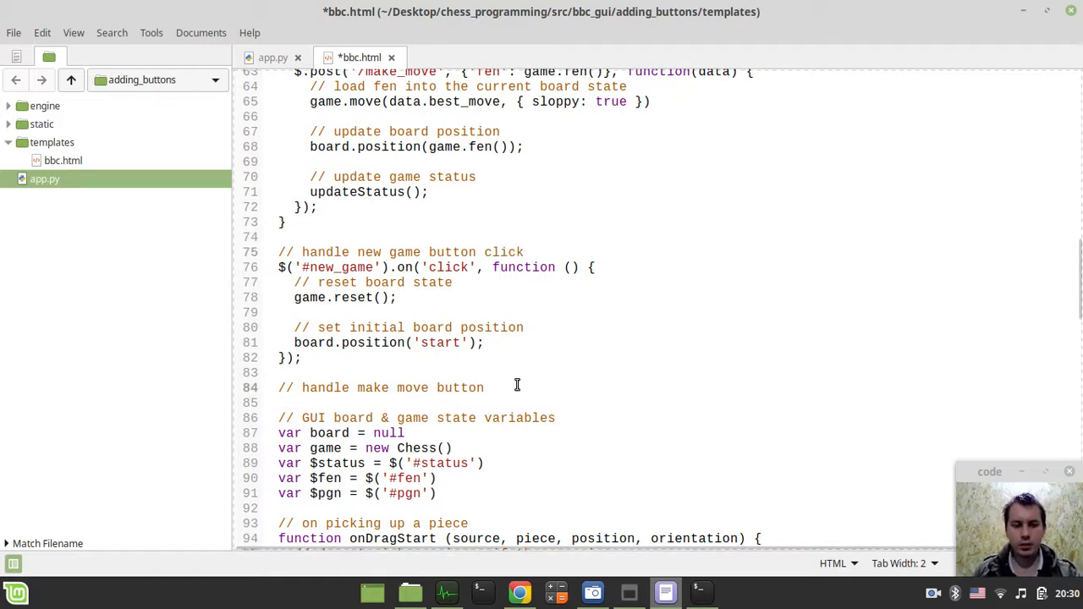
text(click)
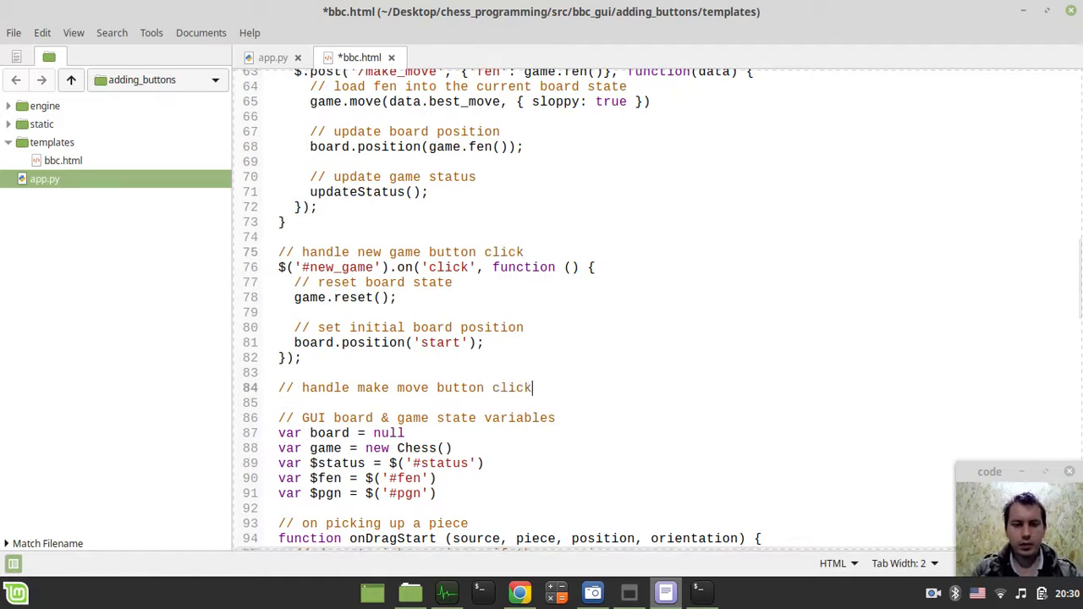
Write $('#make_move').on('click', function() { }) as the button's click handler.
text($())
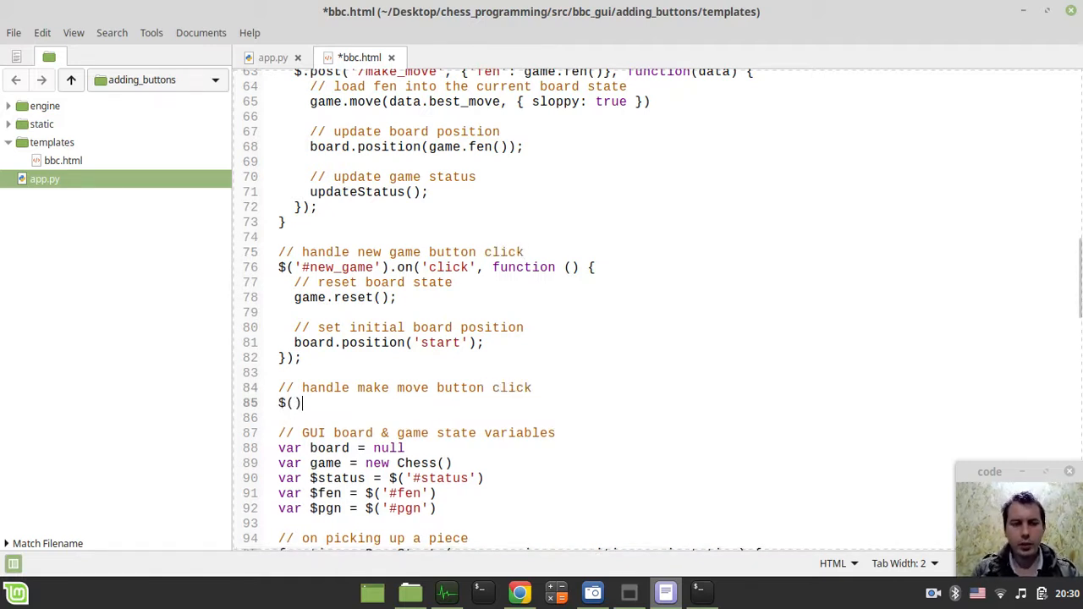
text('#')
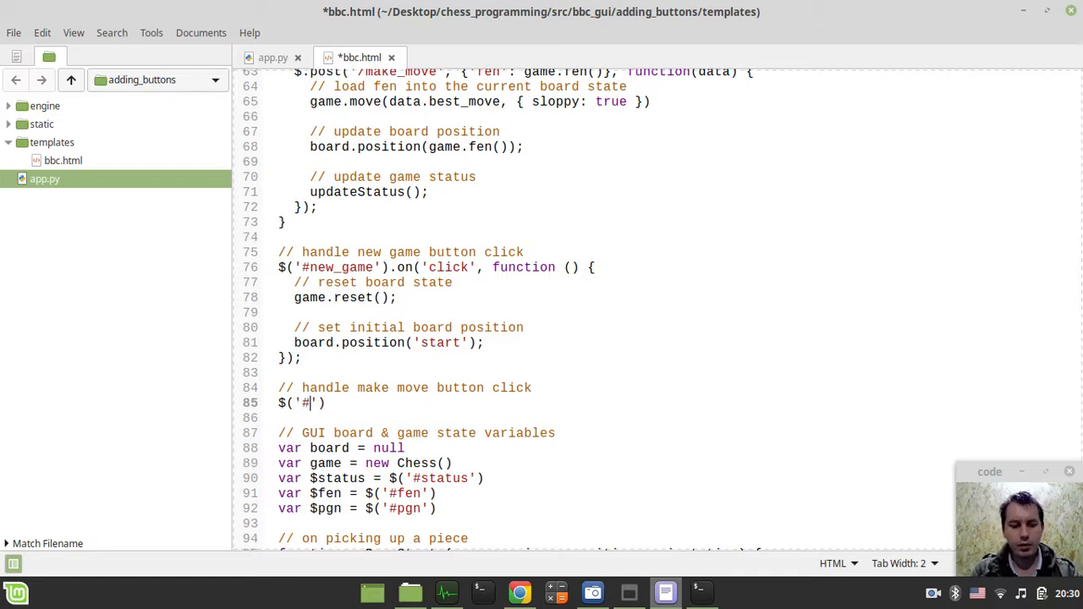
text(make_move)
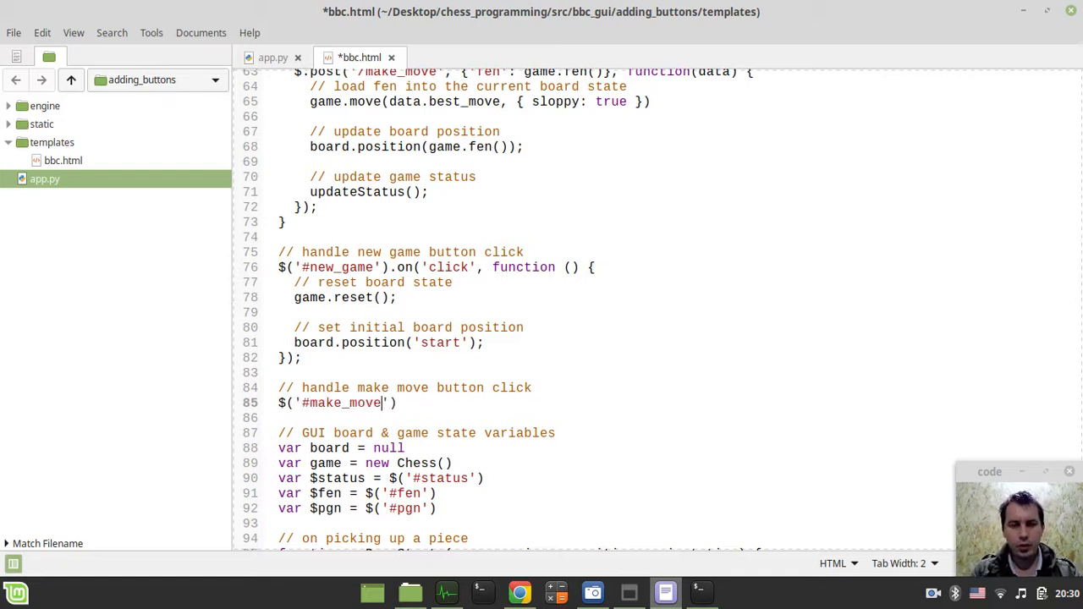
text(.om)
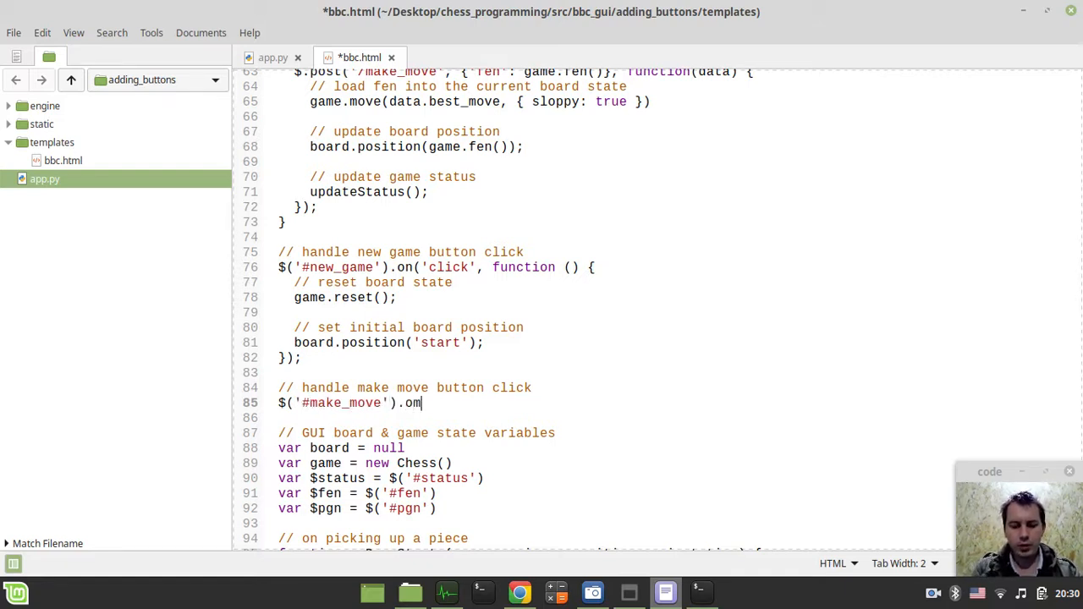
text(())
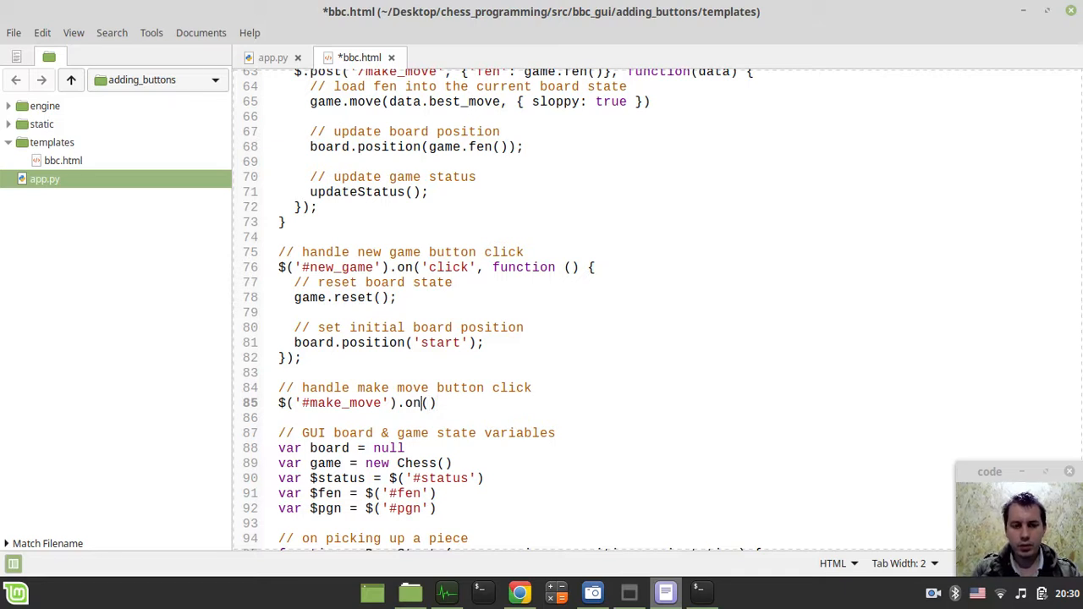
text('cl)
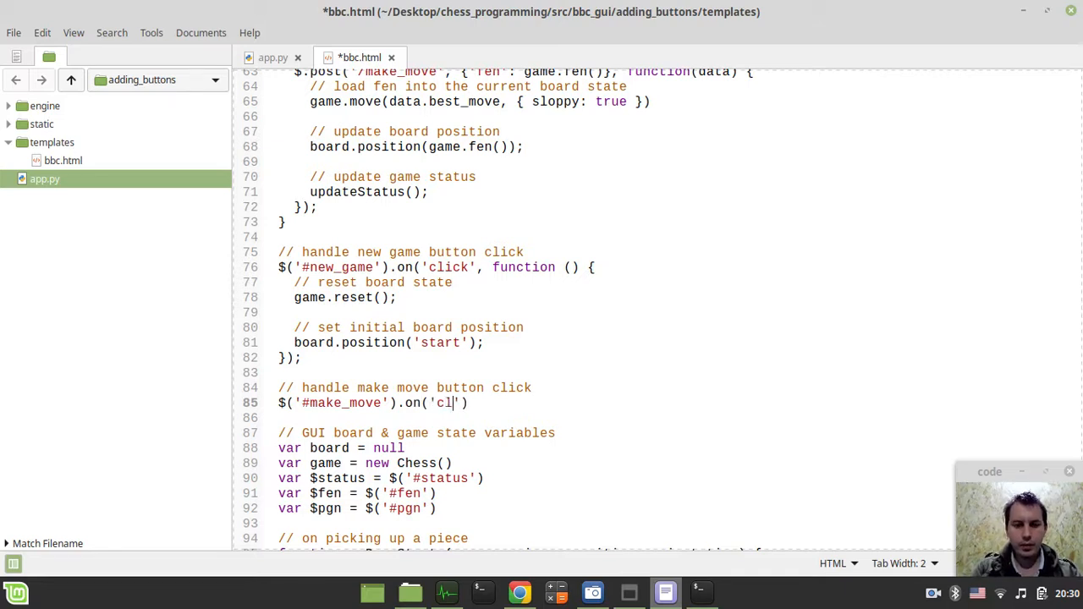
text(ick)
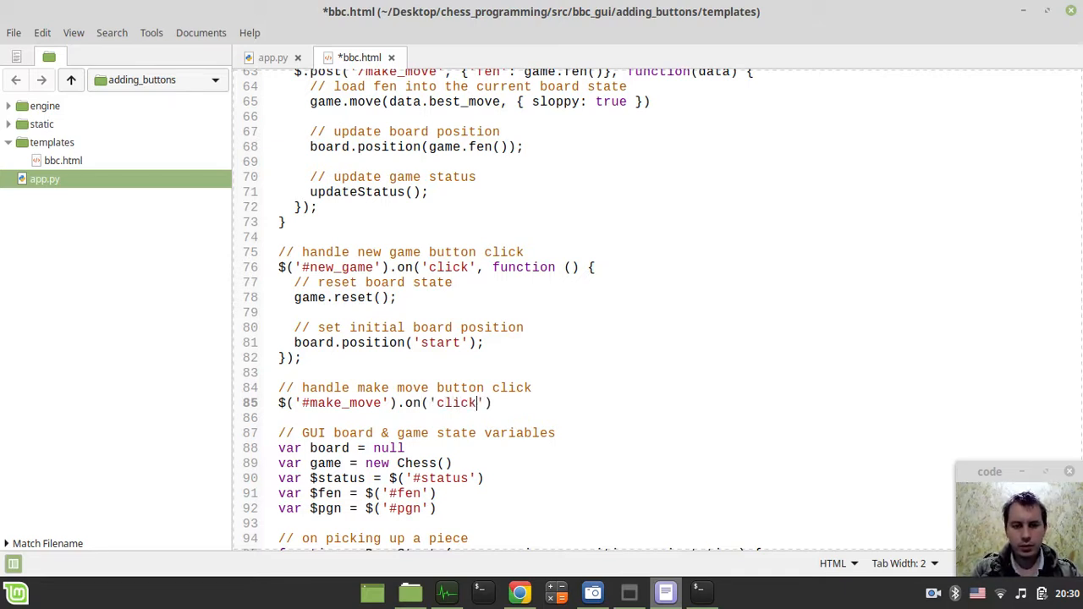
text(, func)
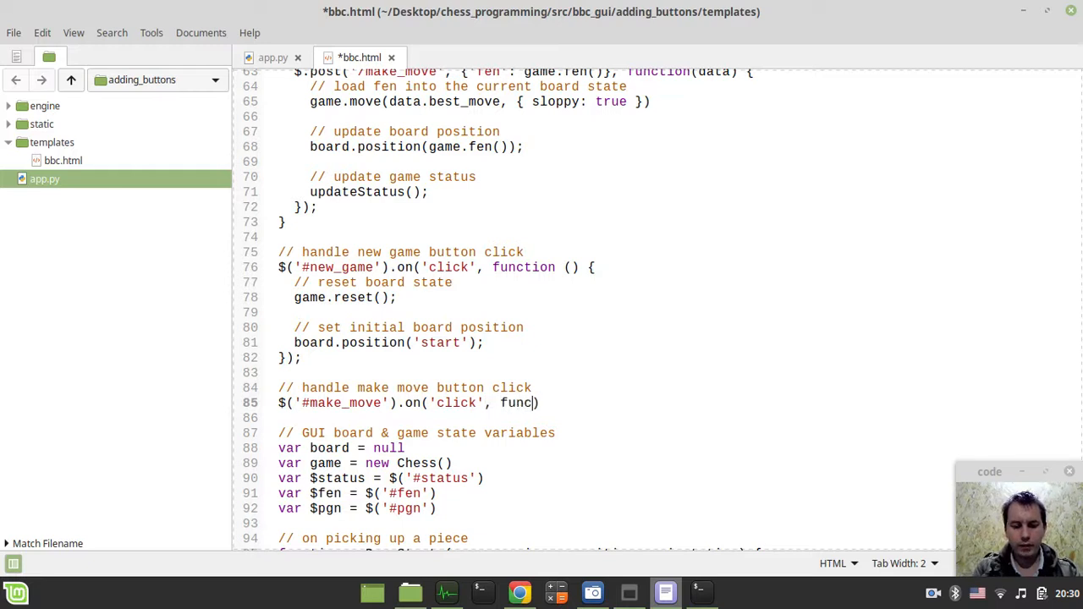
text(tion ())
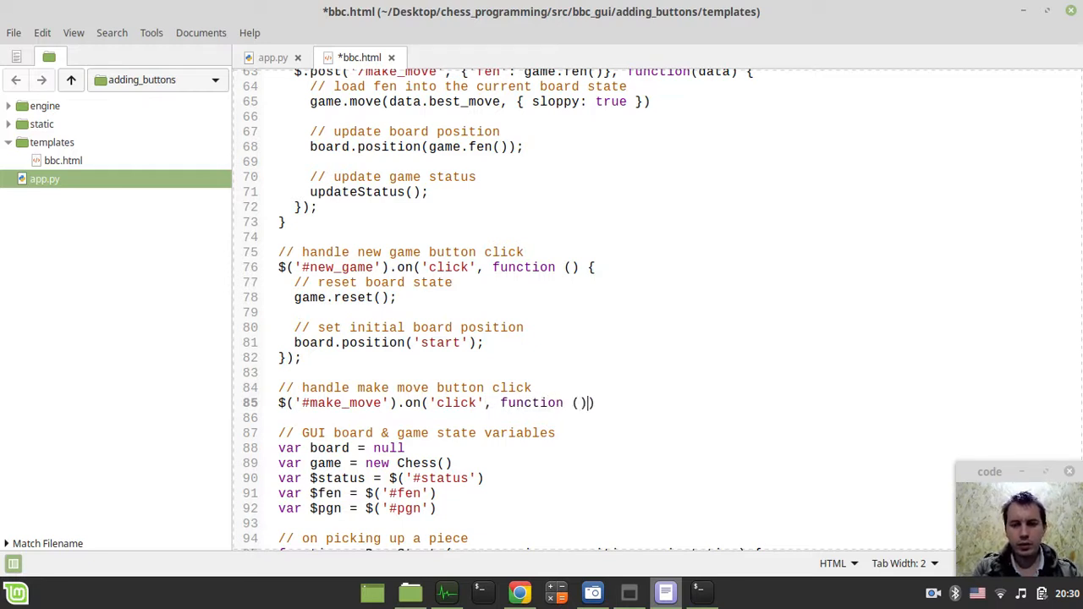
click(563, 267)
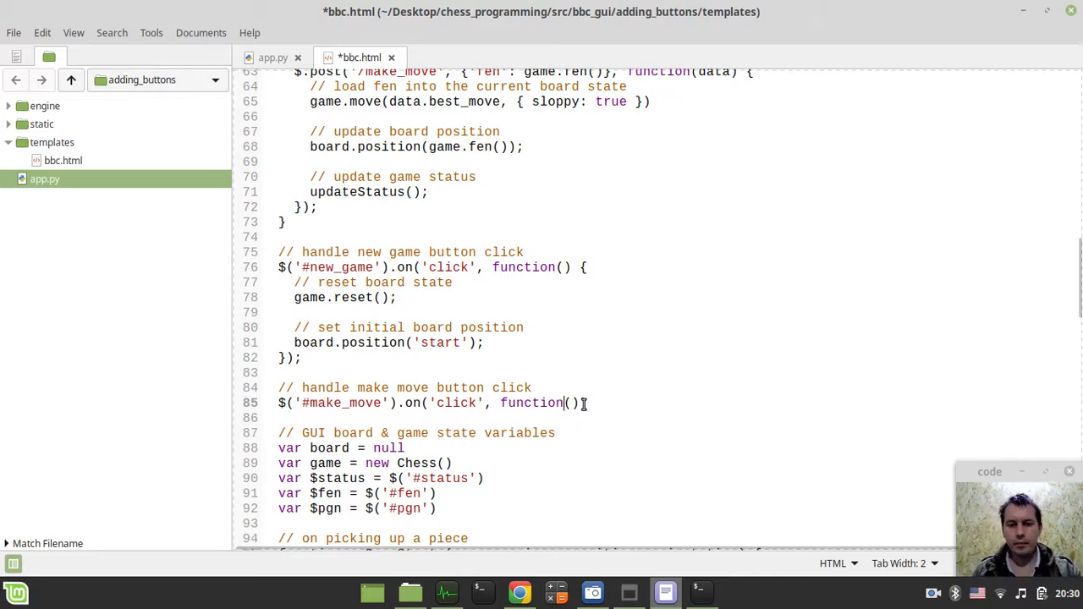
text({}))
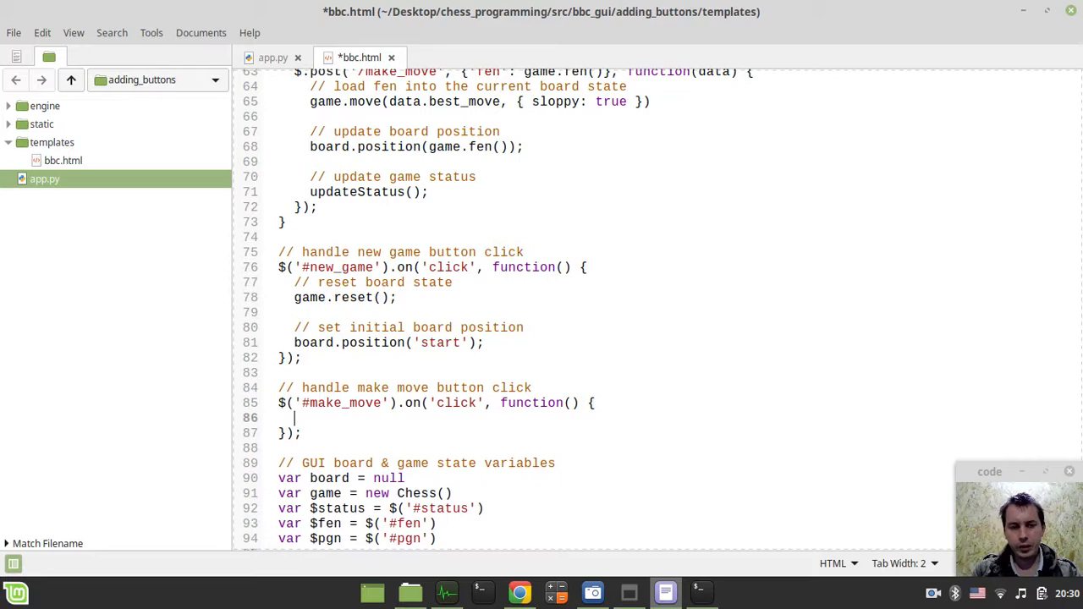
Fill the handler with a '// make computer move' comment and a make_move(); call.
text(// make)
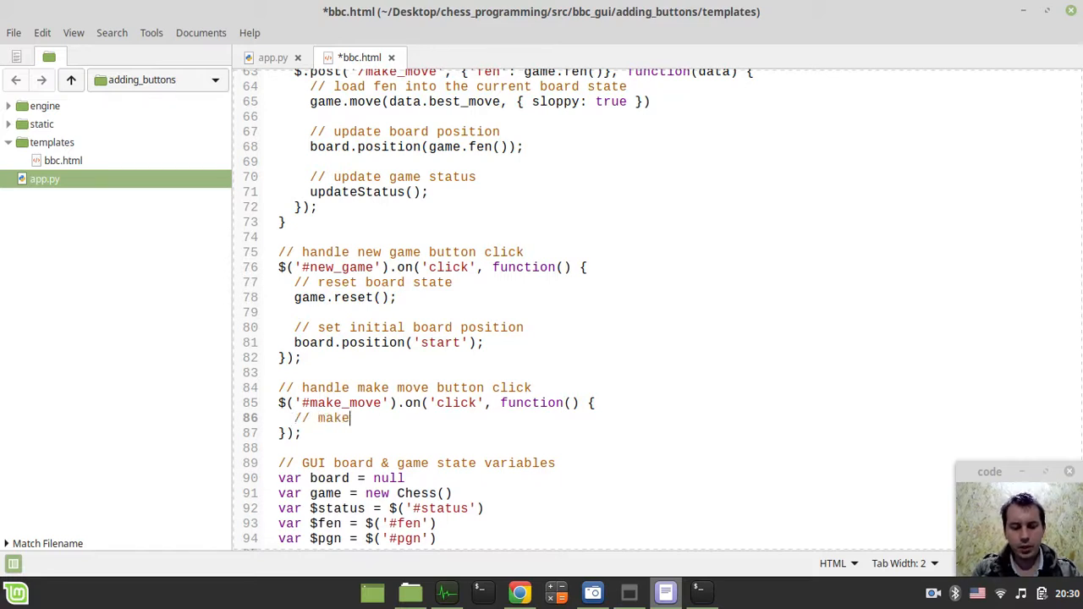
text(computer move)
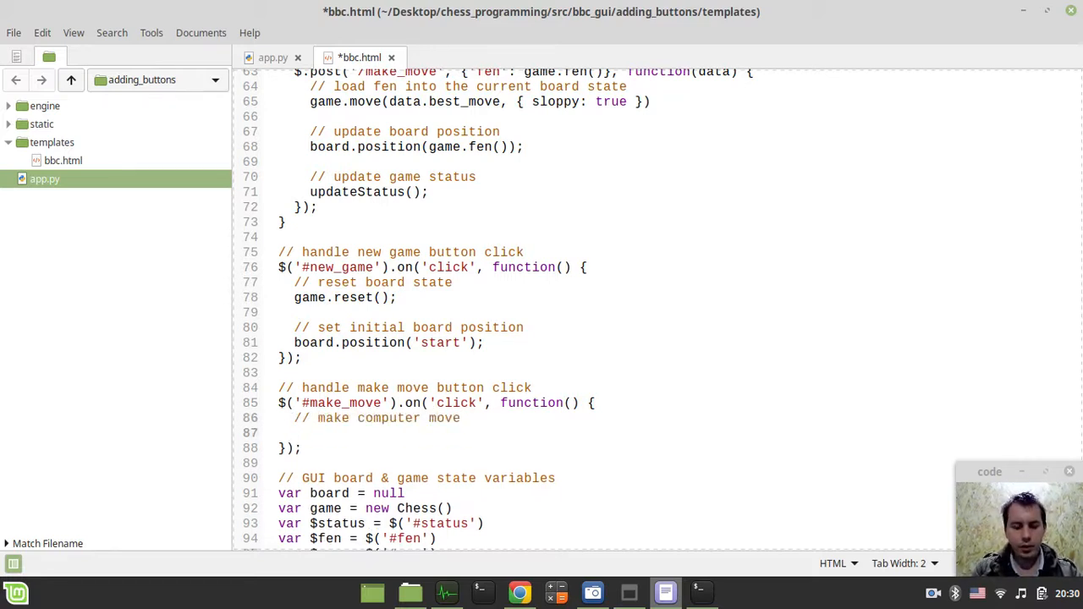
text(make_)
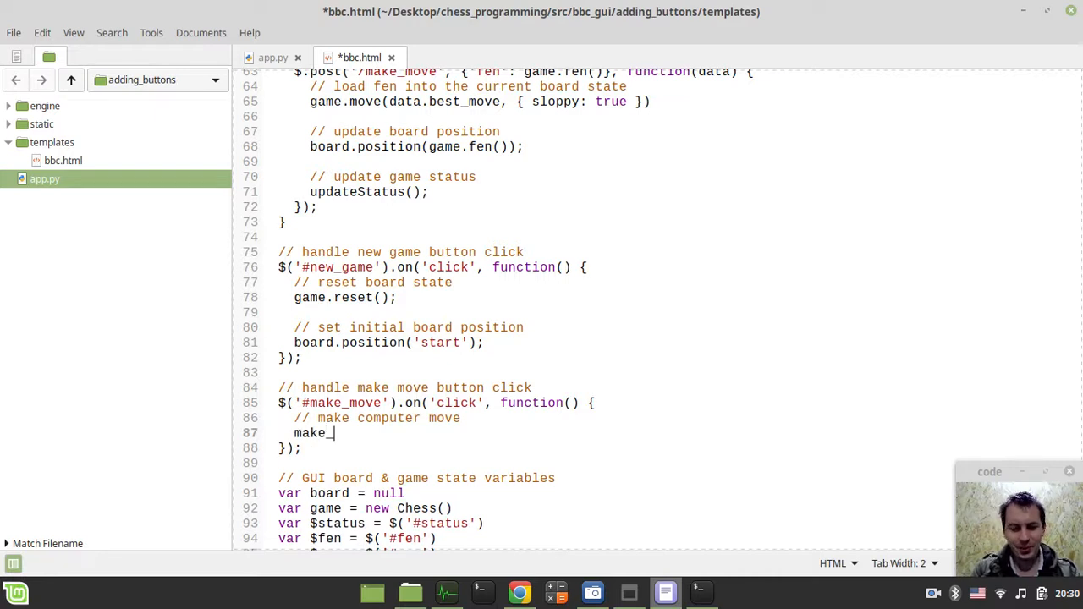
text(move();)
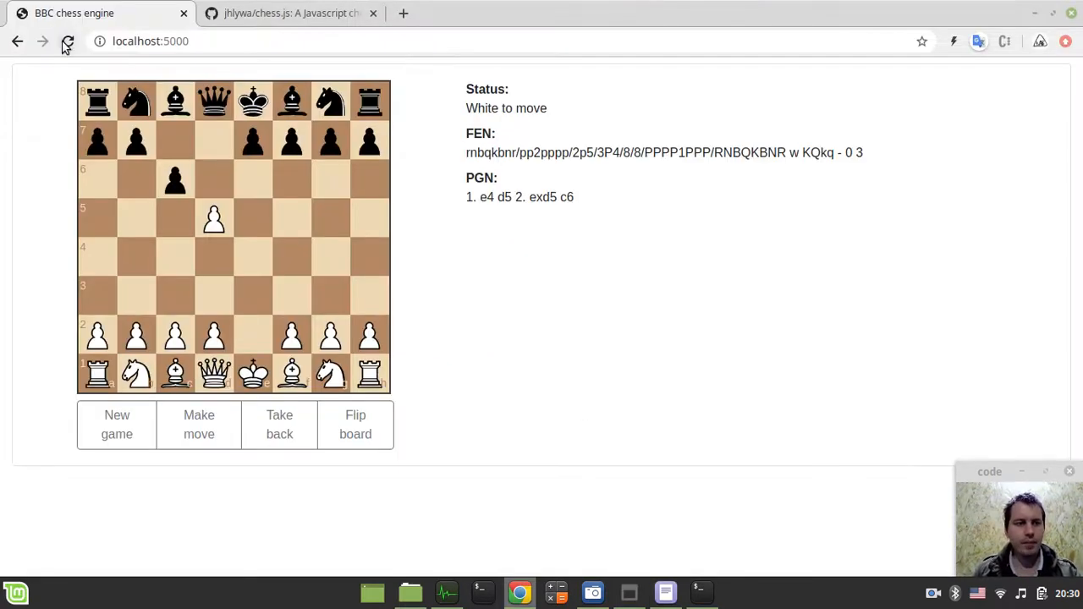
Start a new game and use Make move repeatedly so the engine plays up to 15. exd4 Bb4.
click(117, 423)
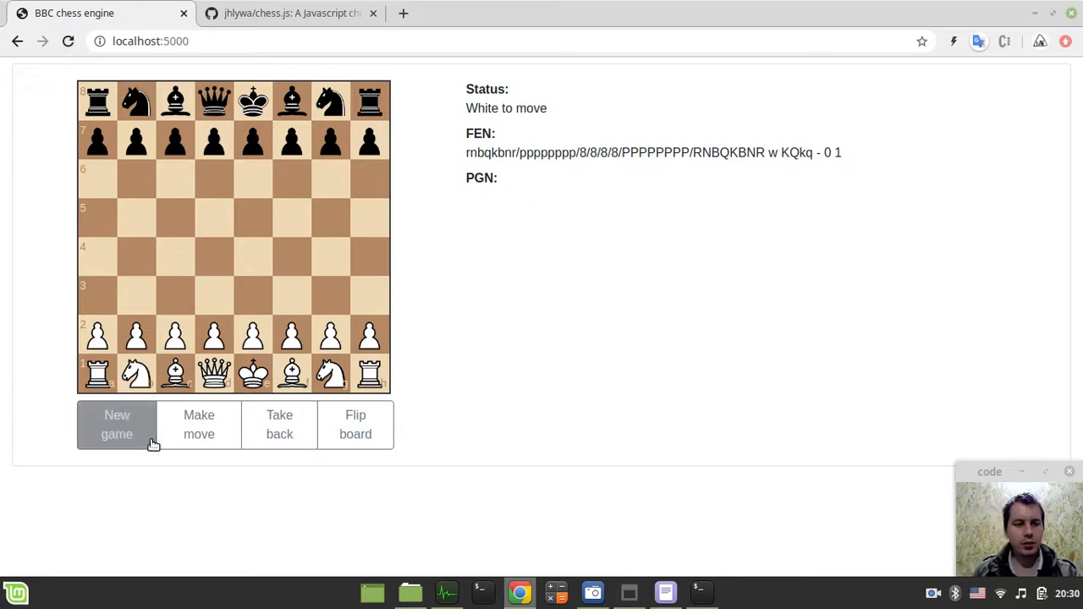
click(200, 423)
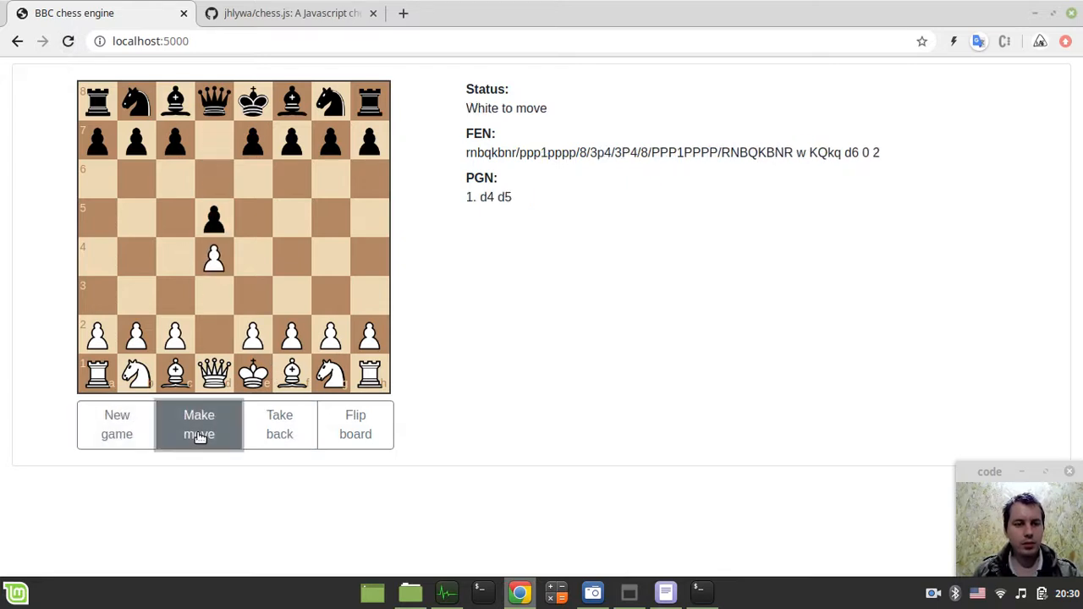
click(200, 423)
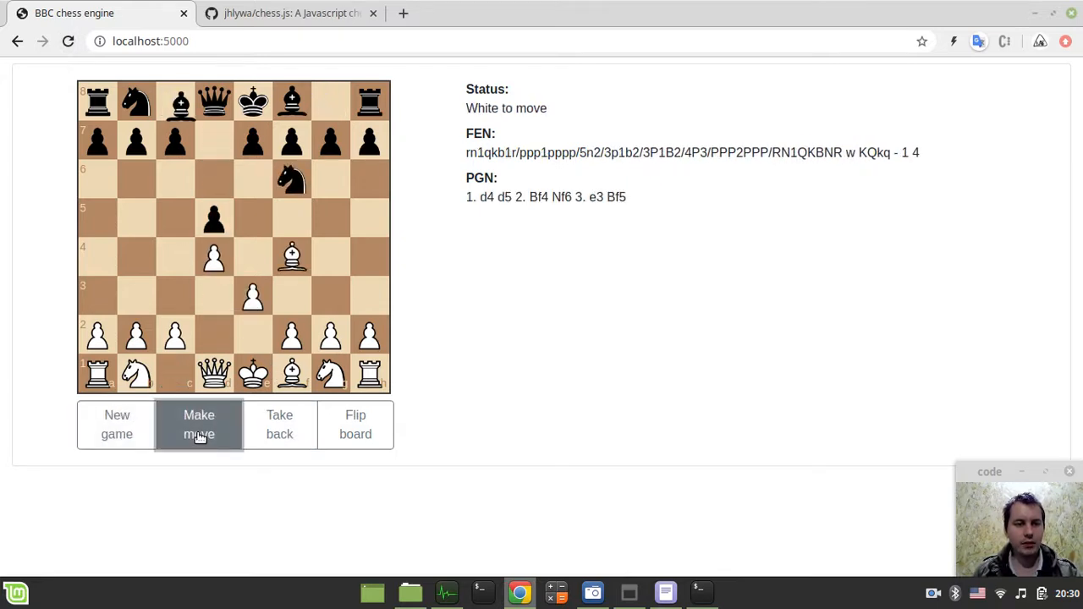
click(200, 423)
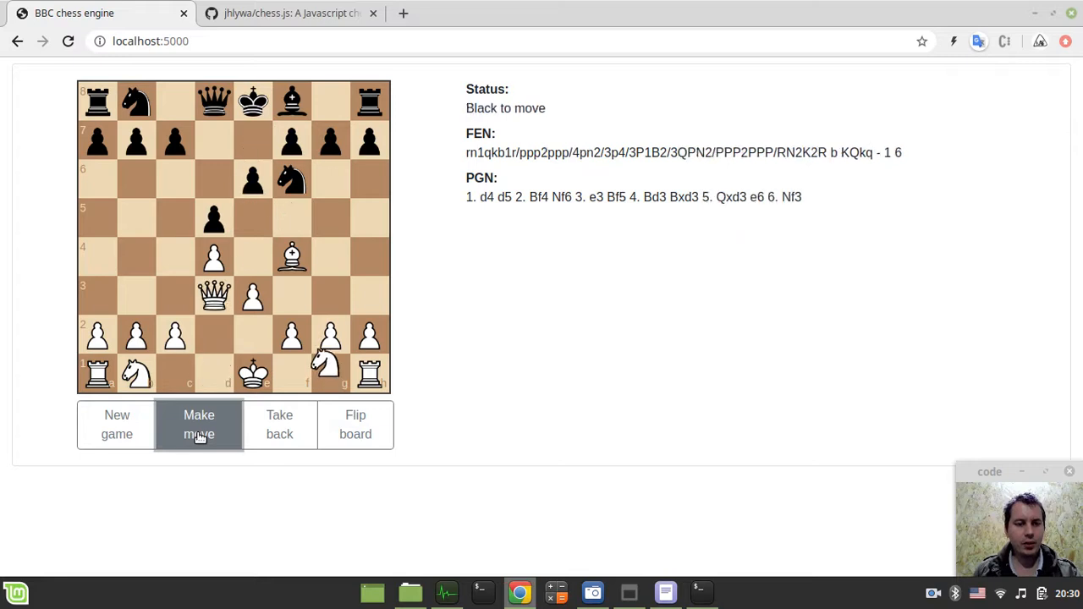
click(200, 424)
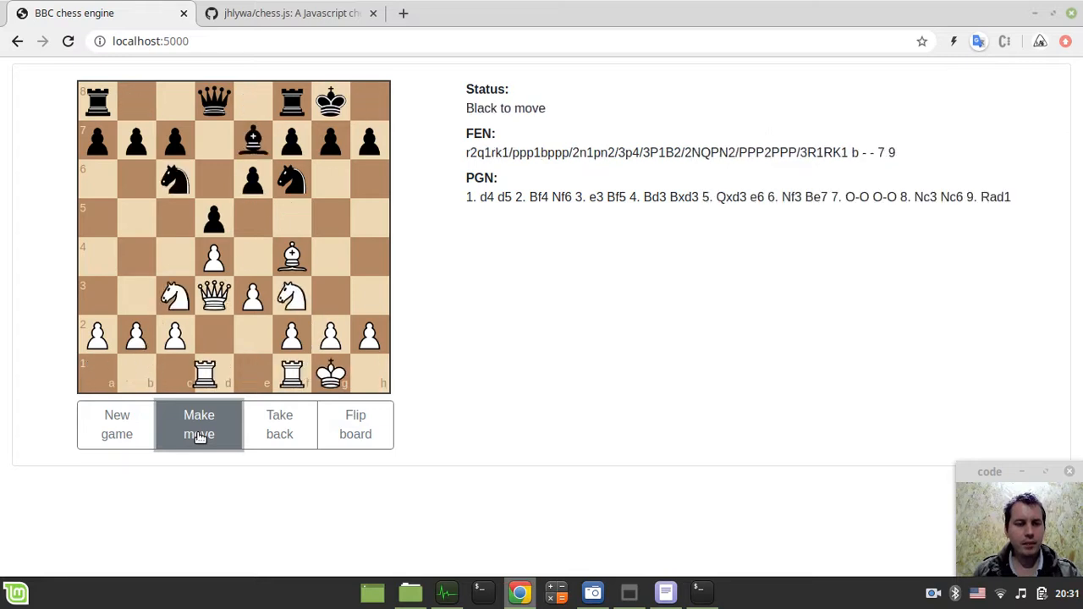
click(200, 423)
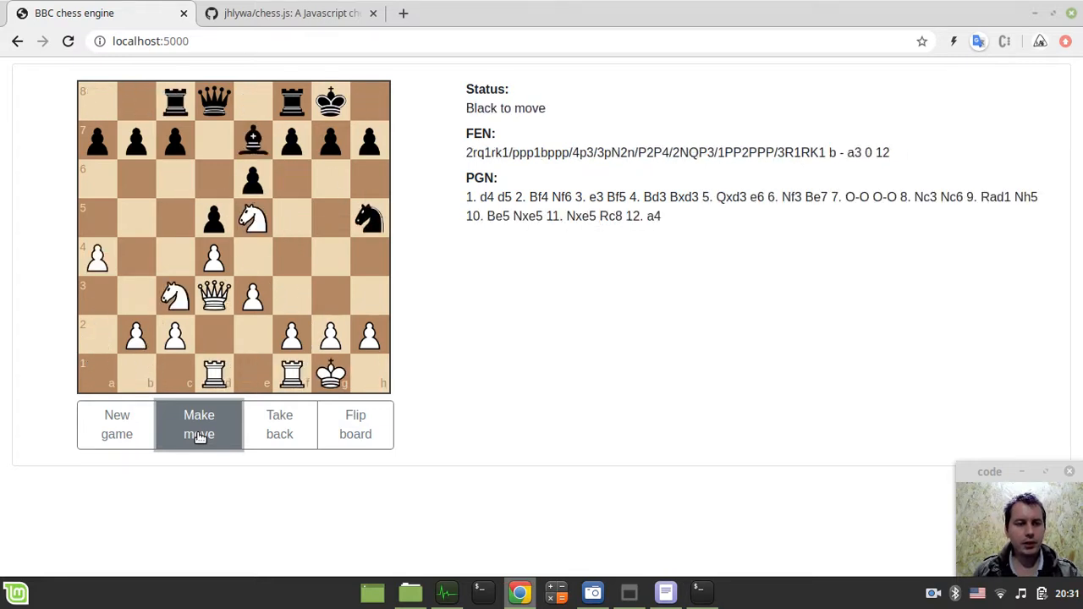
click(200, 423)
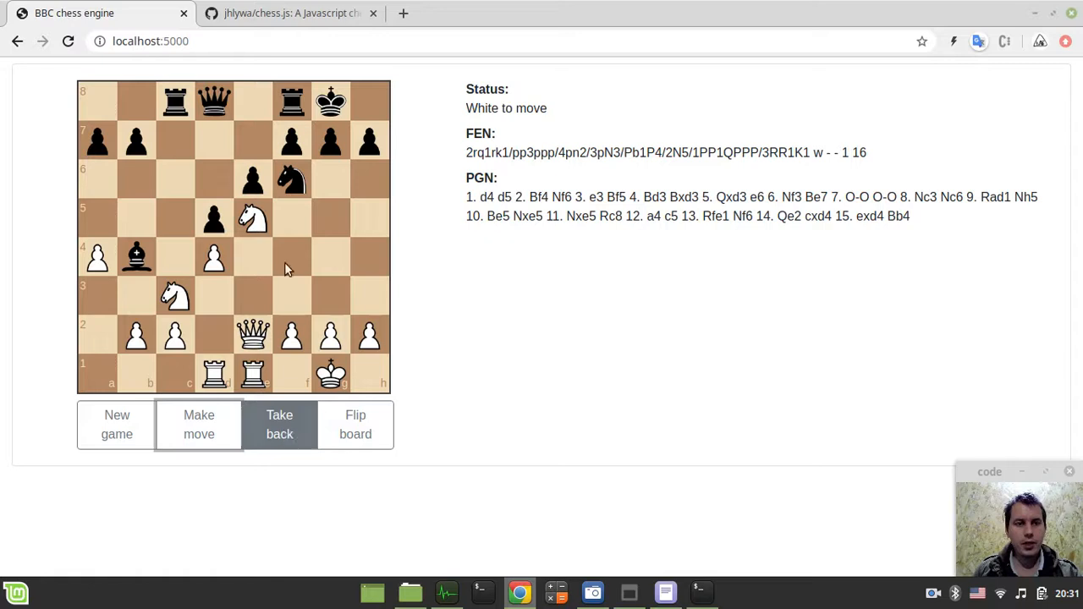
Find the .undo() section in the chess.js GitHub documentation.
click(291, 13)
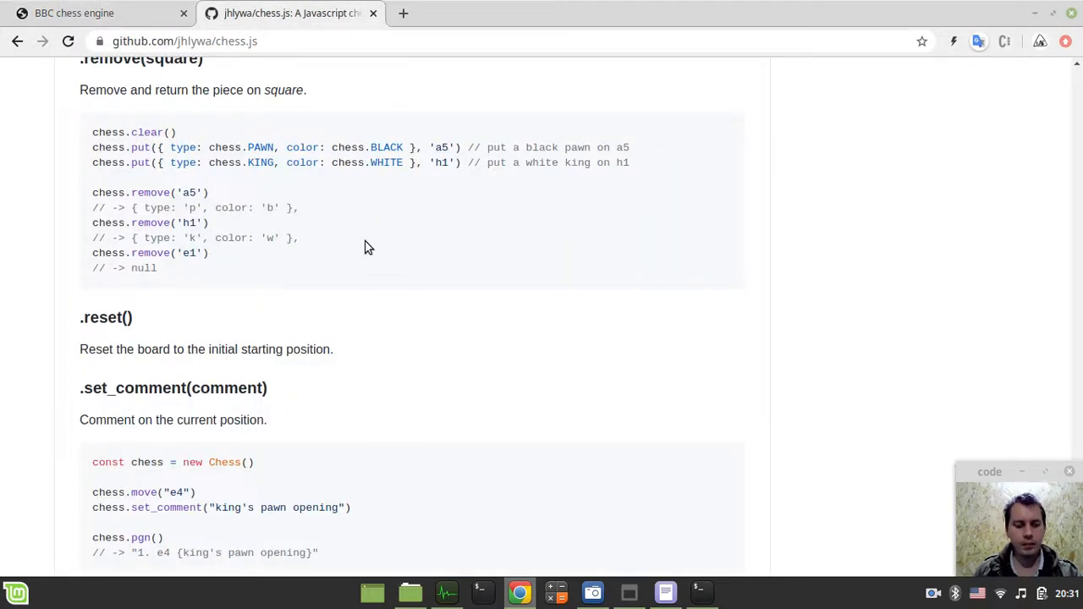
text(undo()
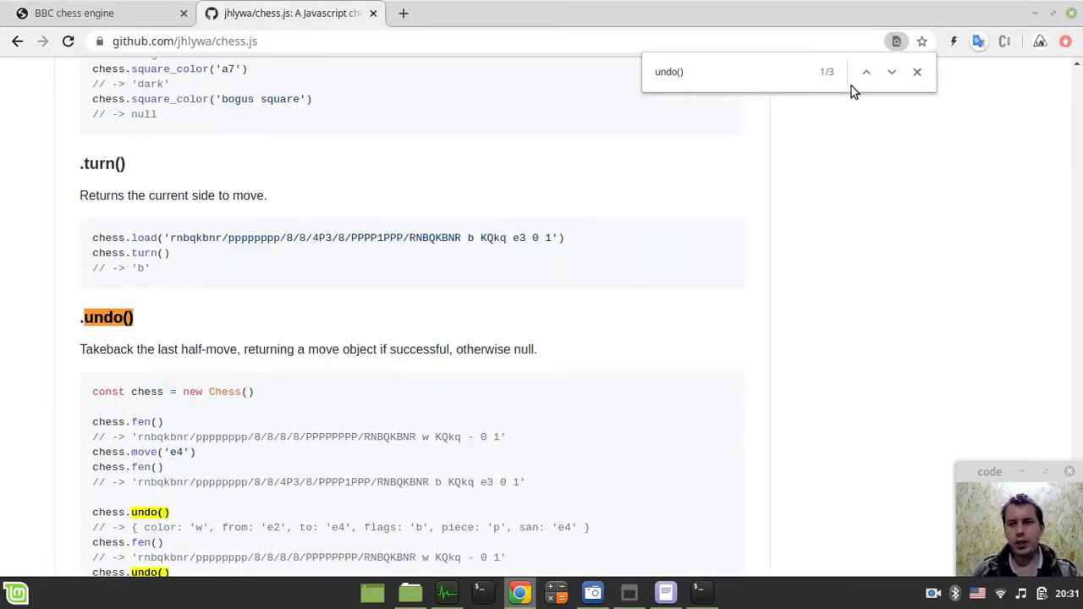
click(918, 71)
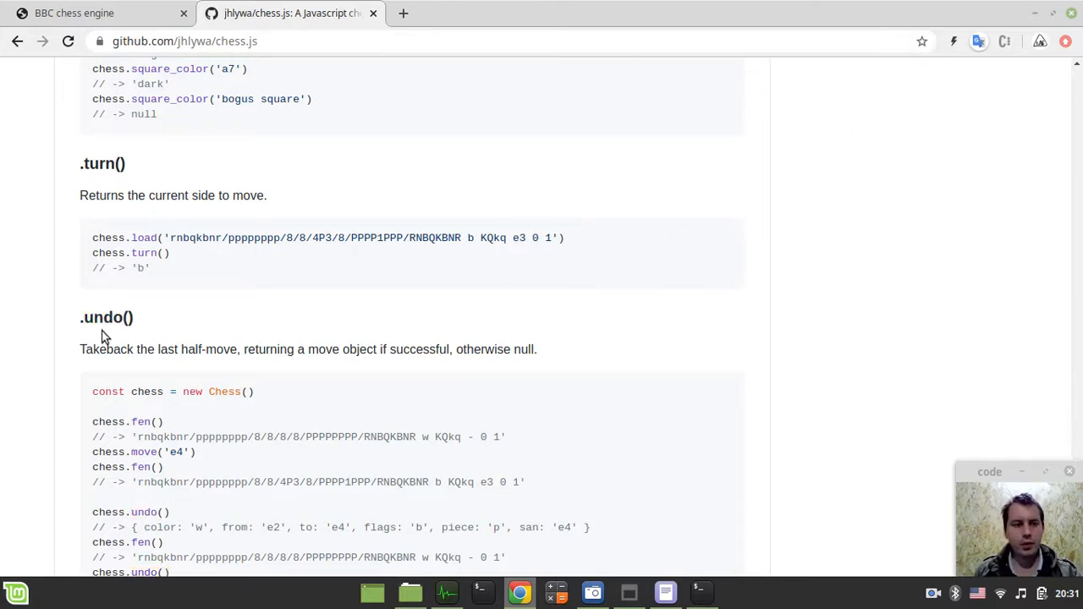
mouse_move(233, 366)
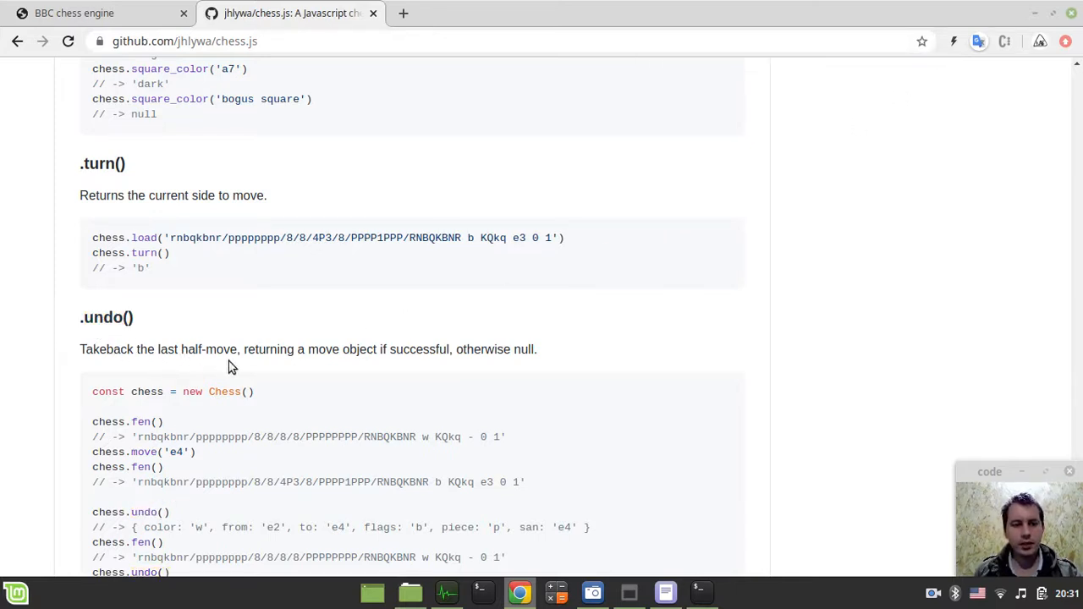
mouse_move(296, 366)
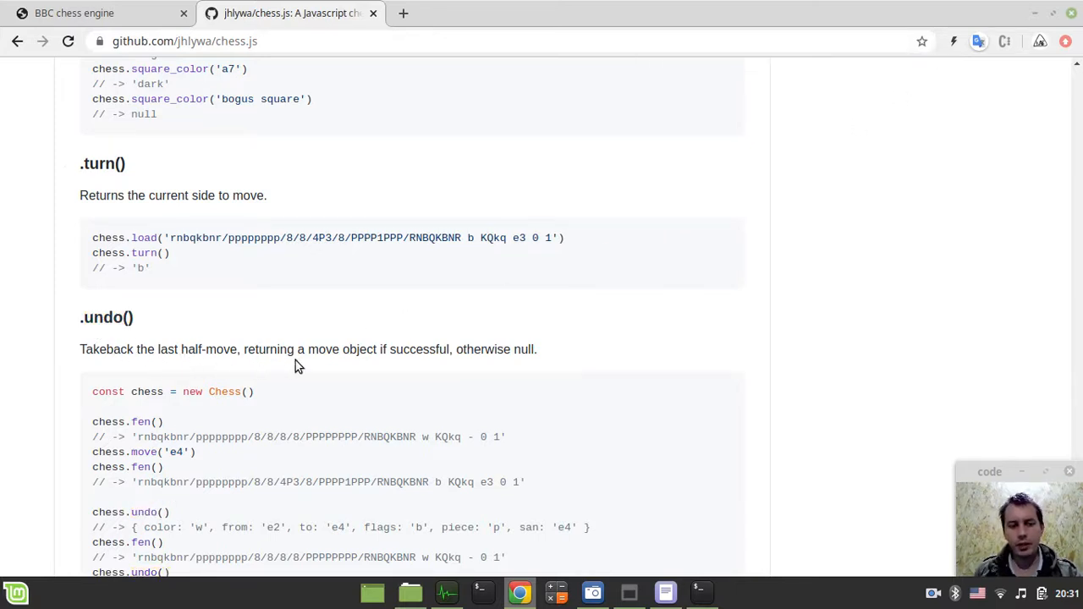
mouse_move(415, 382)
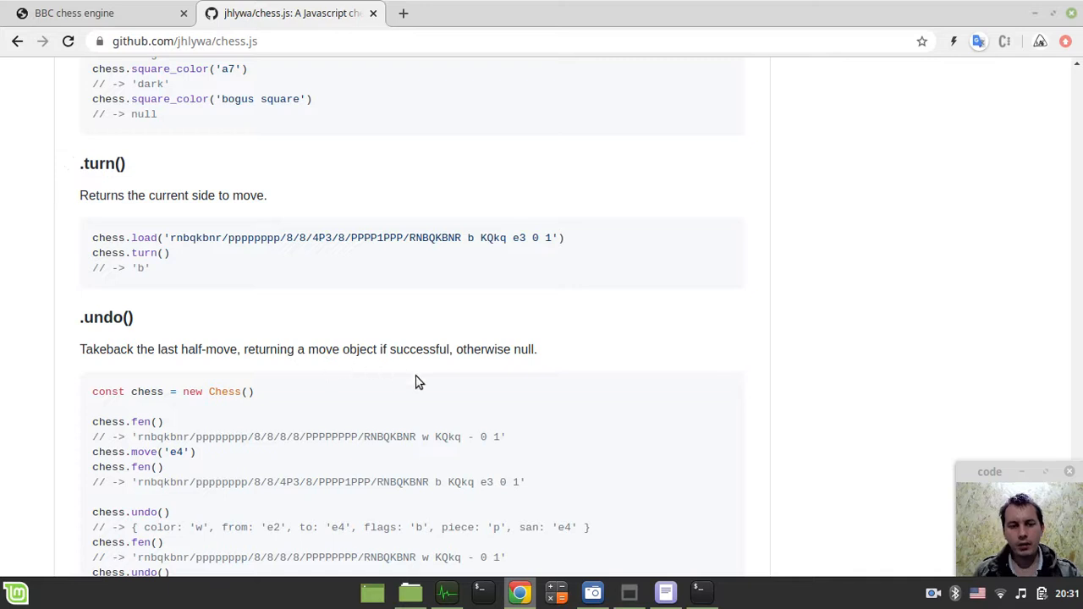
Back in bbc.html, add a '// handle take back button' comment below the handlers.
click(663, 593)
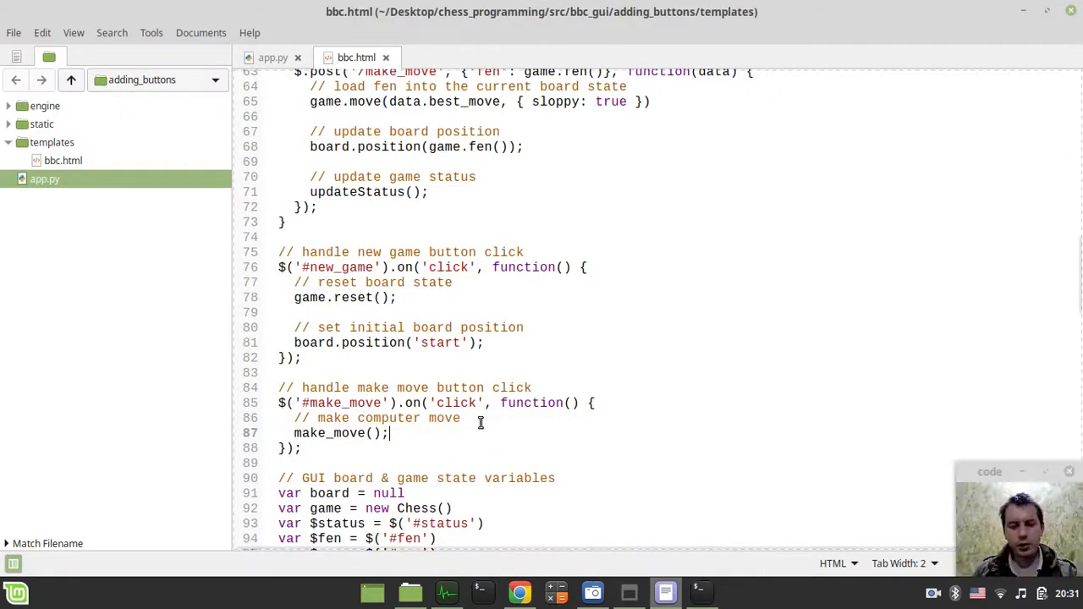
mouse_move(457, 413)
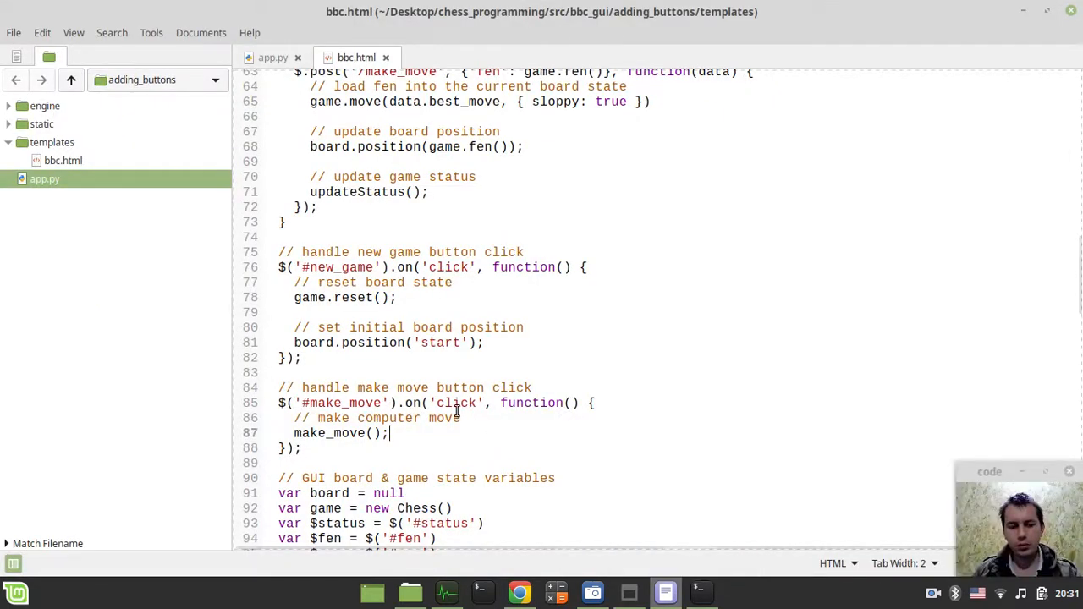
scroll(down, 3)
text(//)
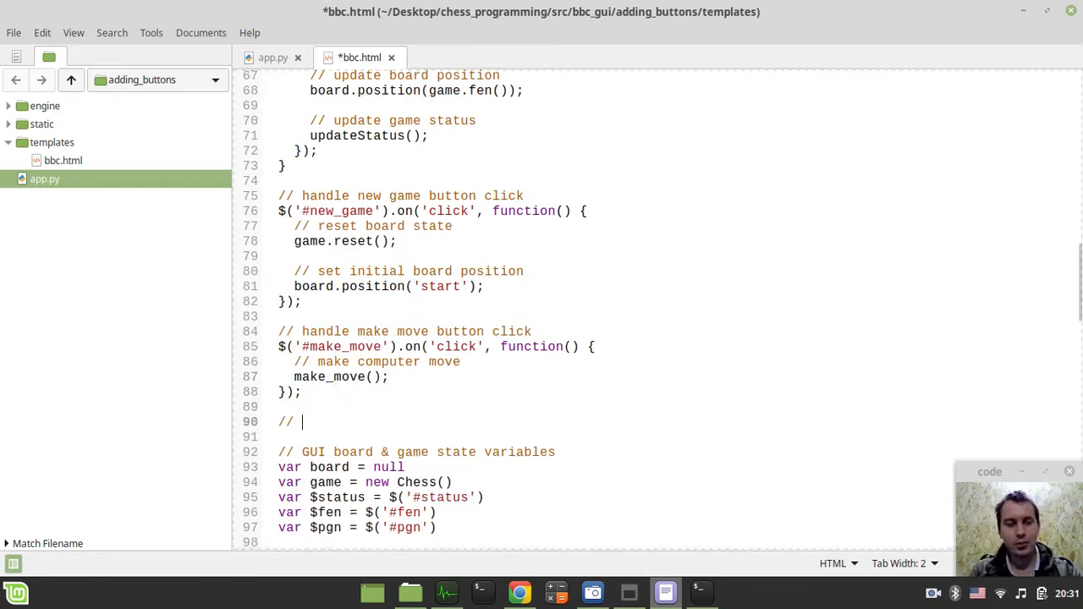
text(handl)
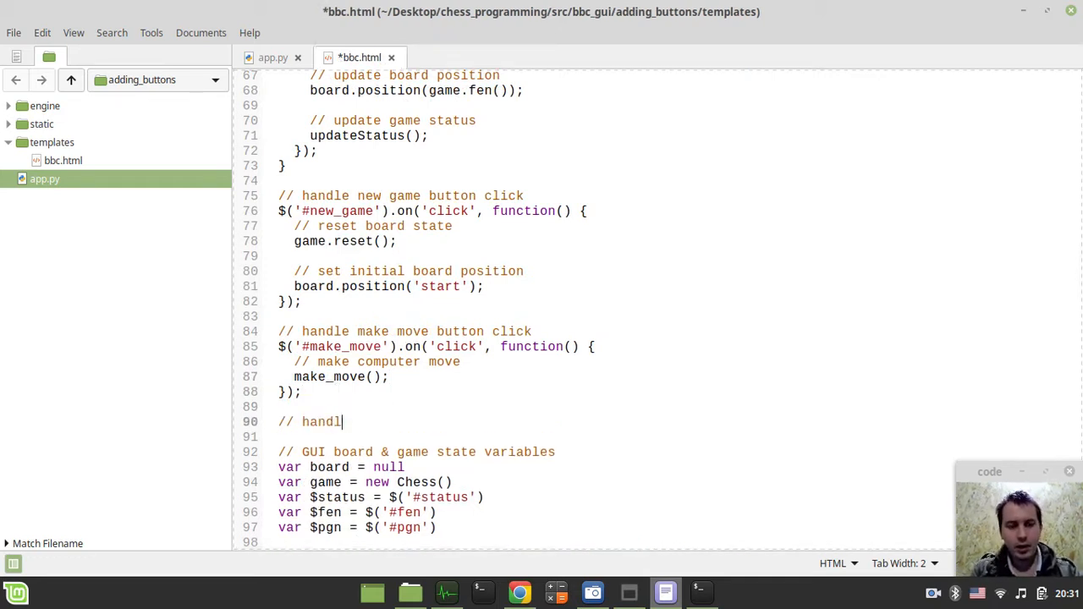
text(e take v)
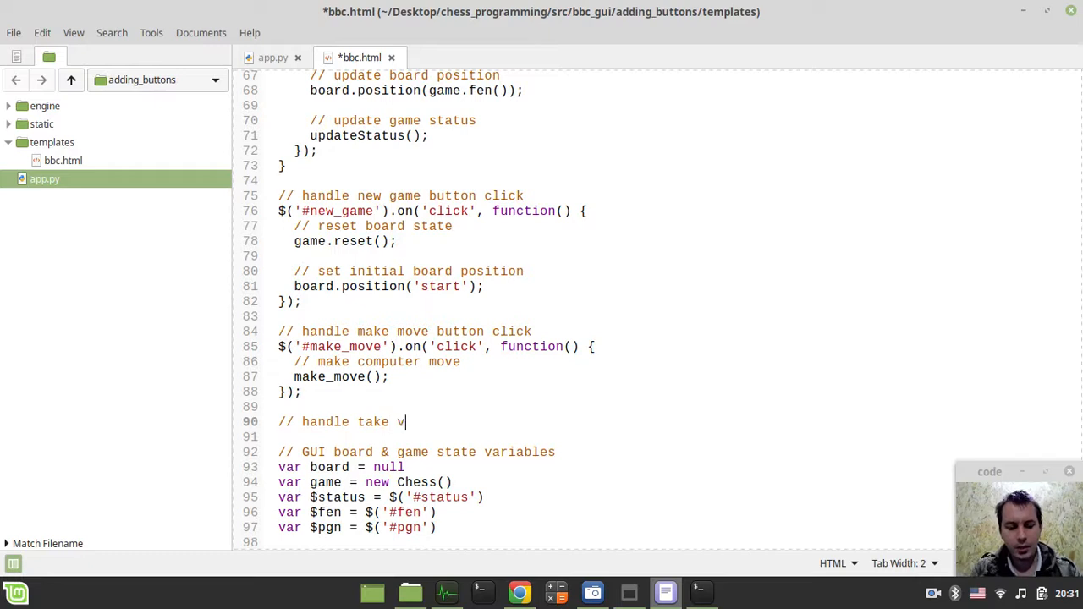
text(back)
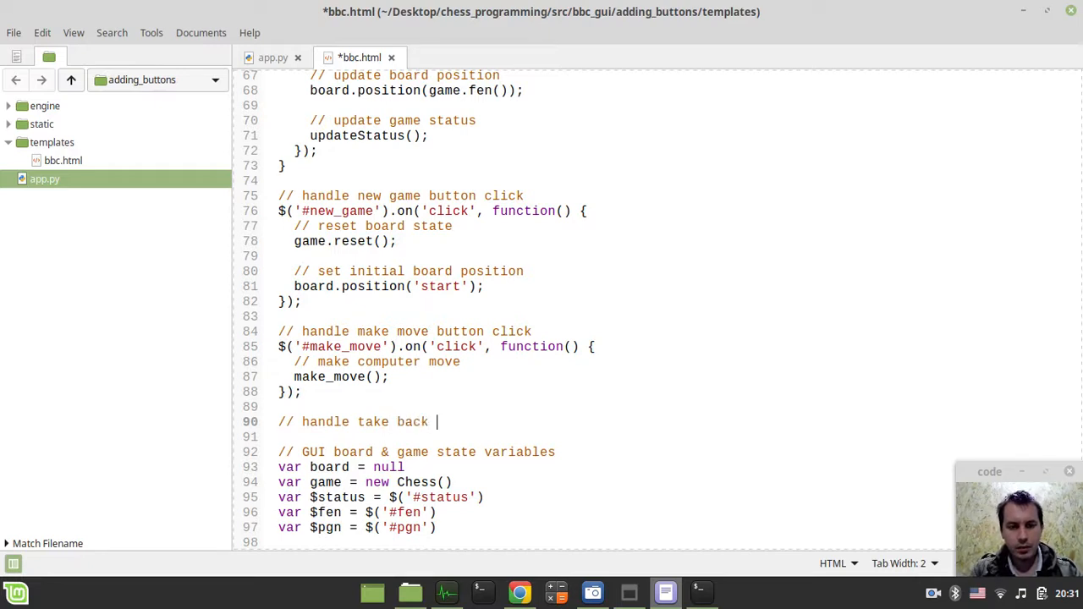
text(button click)
text($)
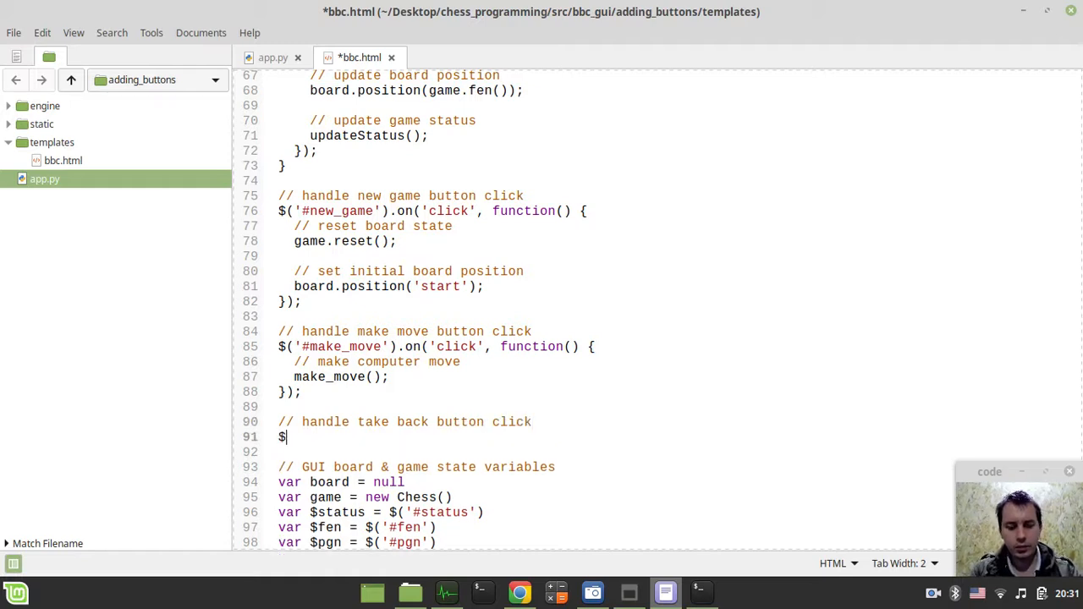
Write $('#take_back').on('click', function() { game.undo(); }) and save.
text((''))
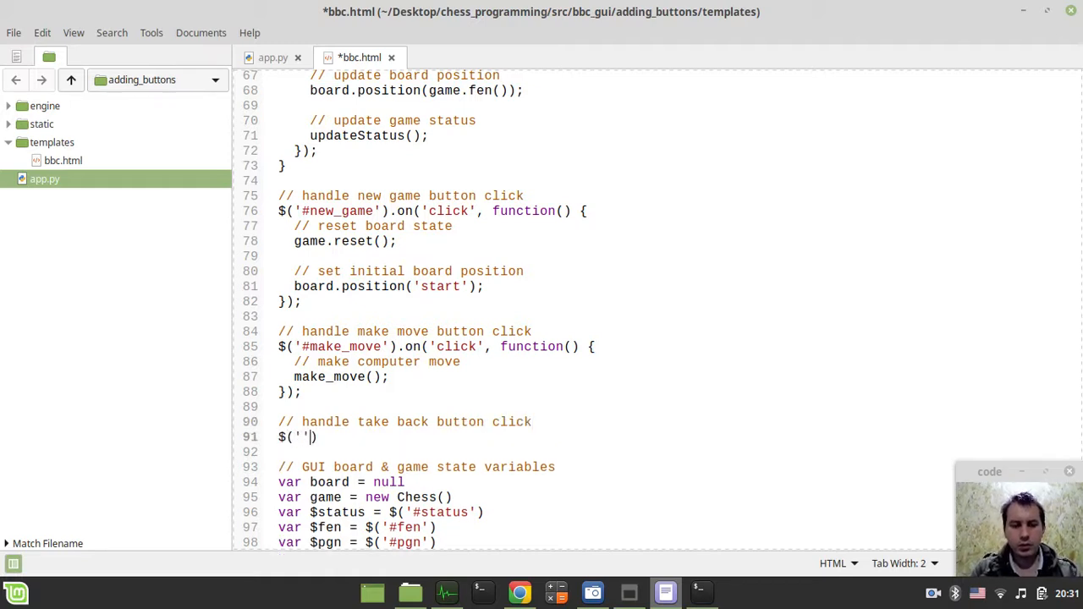
text(#t)
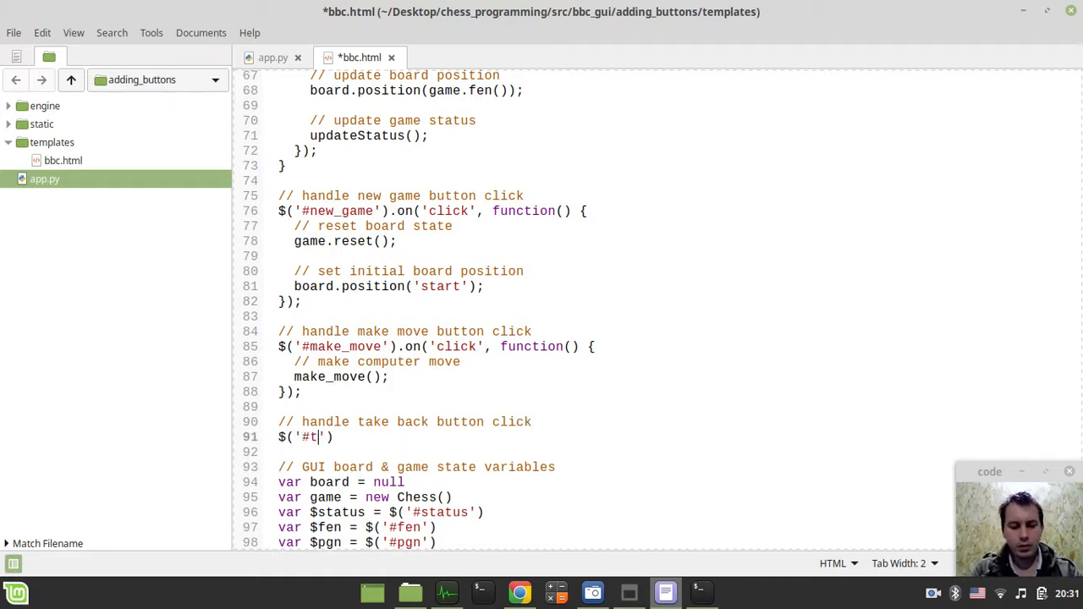
text(ake_bac)
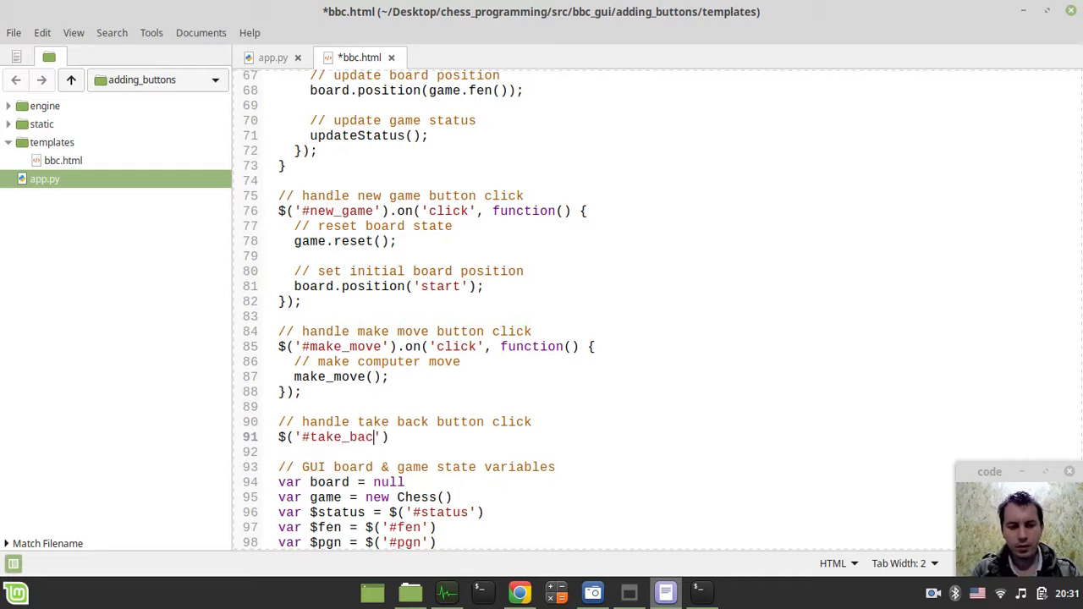
text(k').on('click', );)
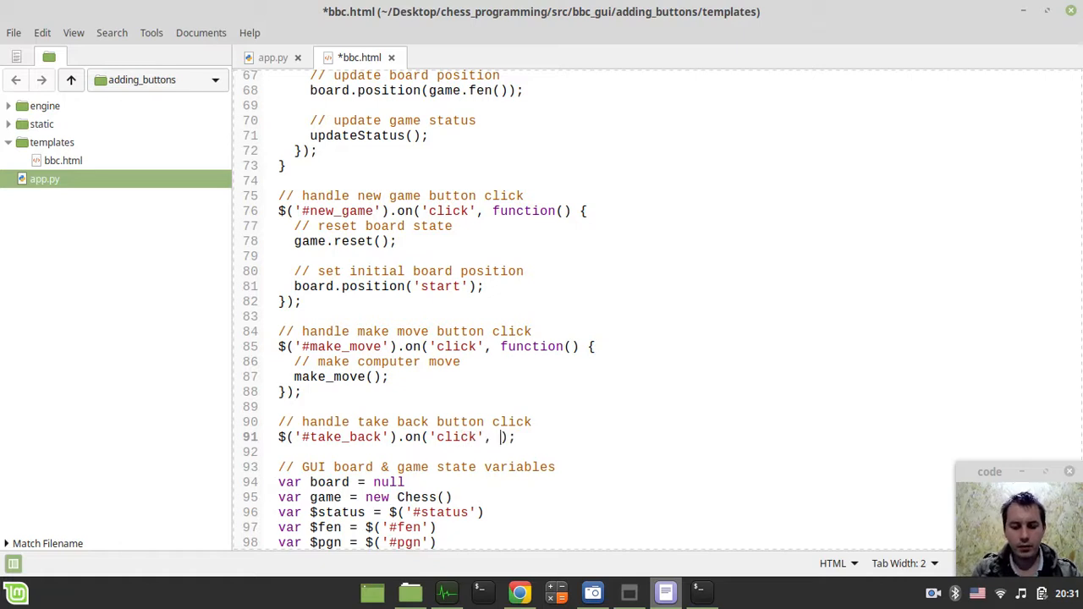
text(functio)
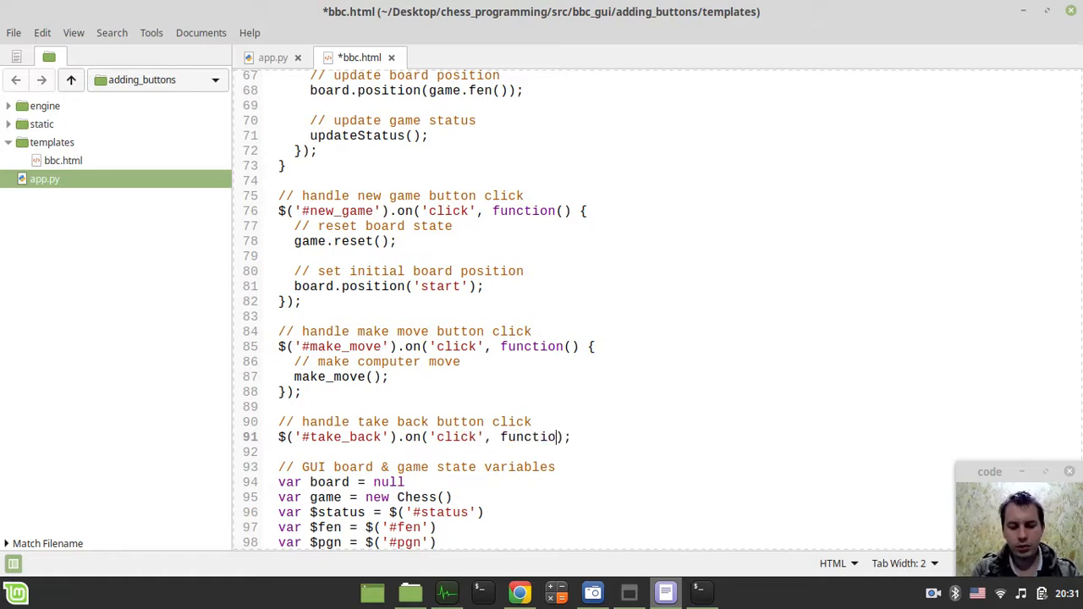
text(n() {})
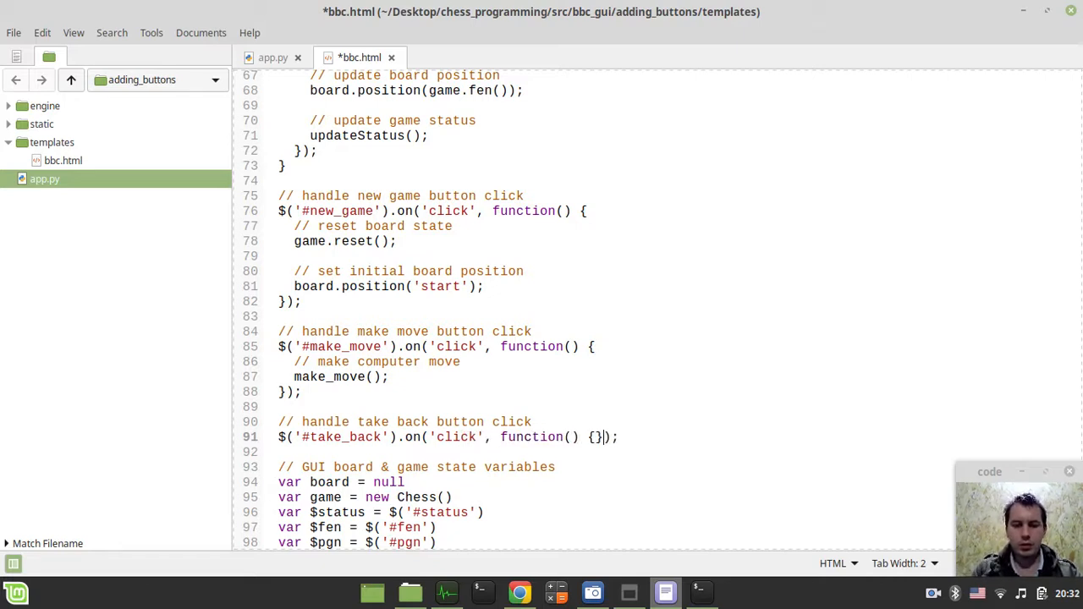
text(/)
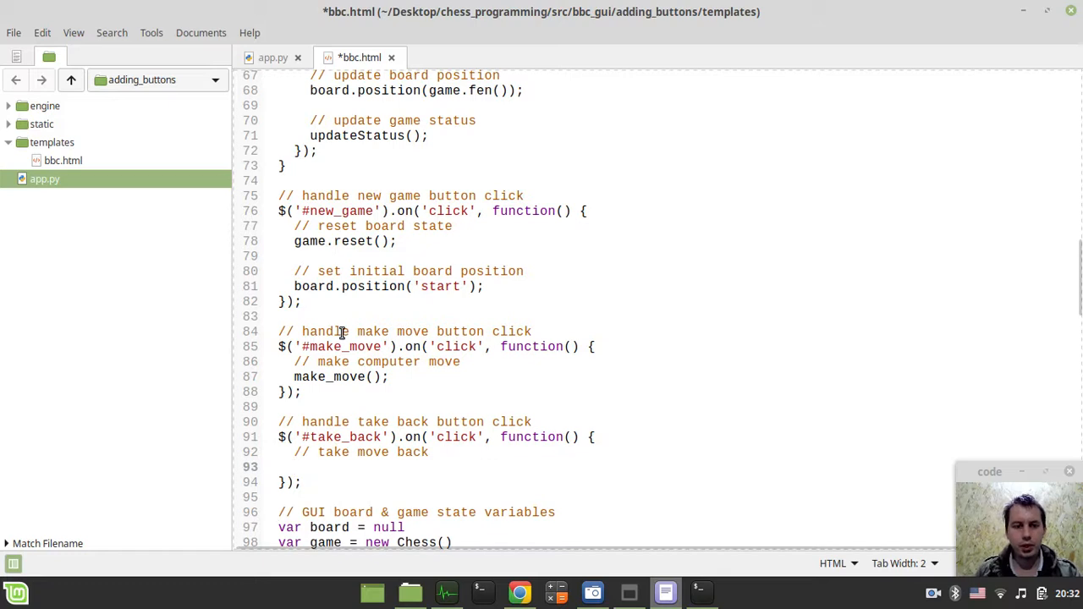
text(game)
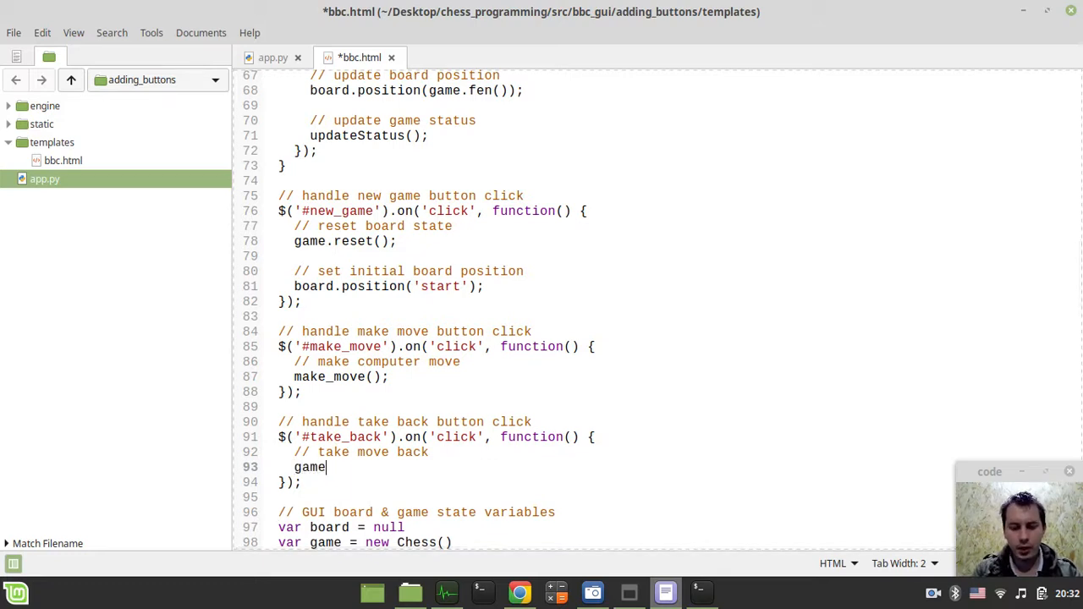
text(.undo())
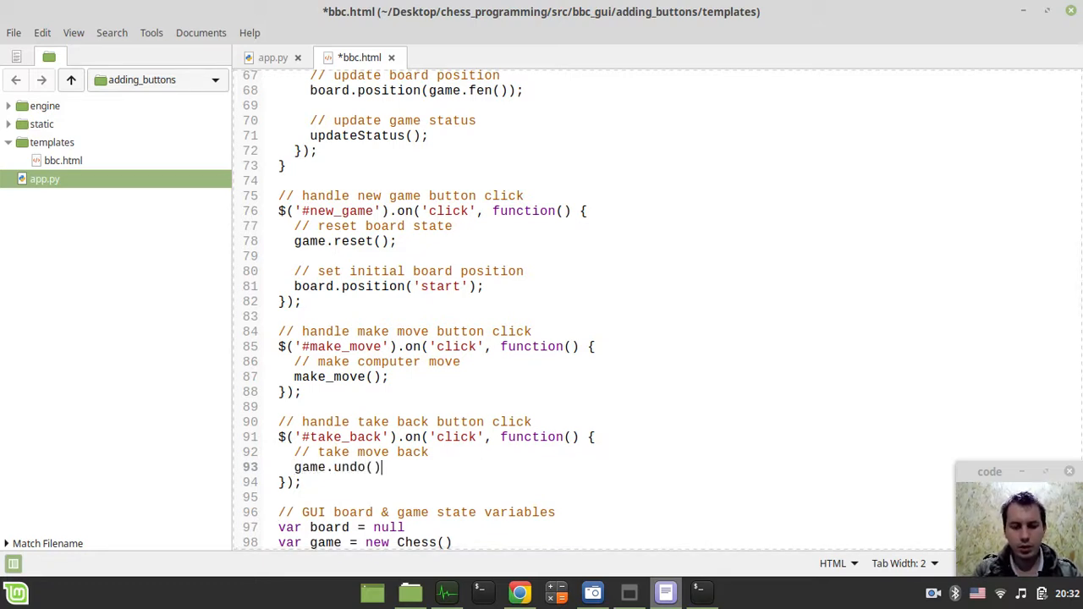
text(;)
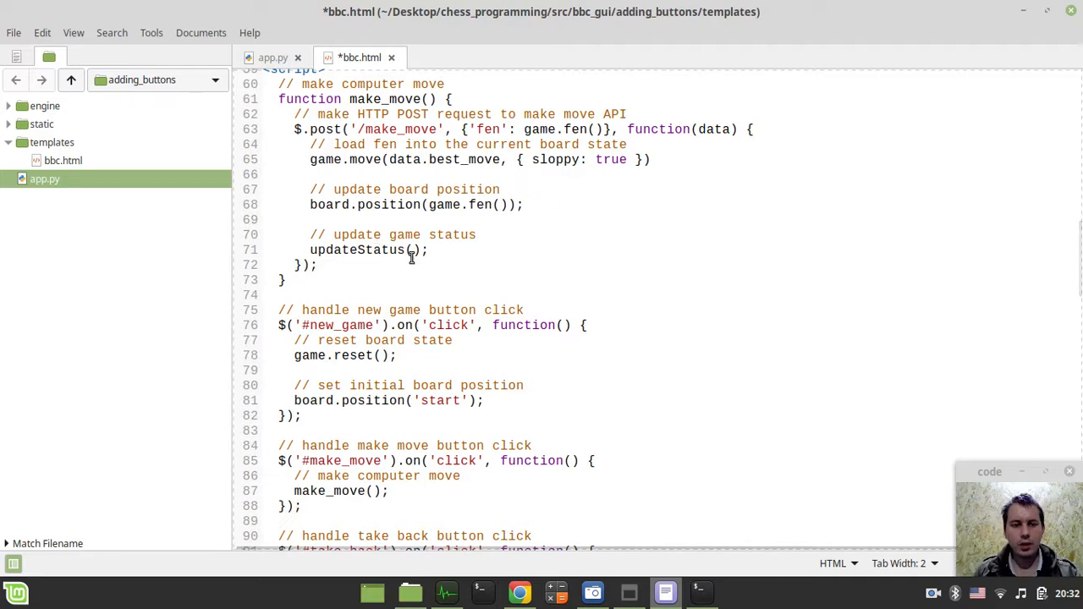
key(ctrl+s)
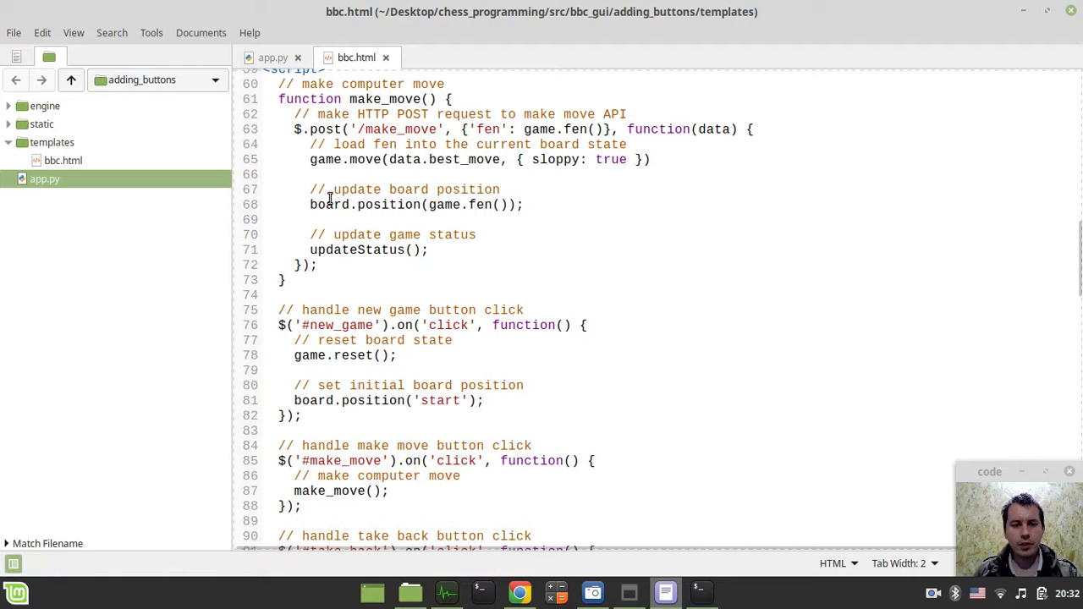
Copy the board position and updateStatus lines from make_move into the take_back handler and save.
drag(310, 189, 428, 250)
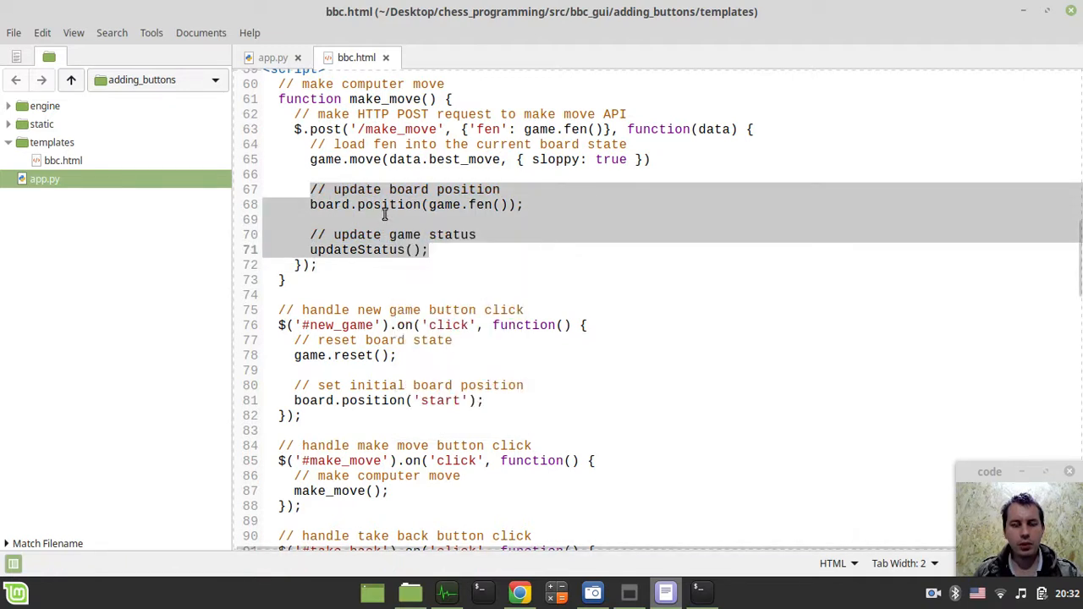
scroll(down, 3)
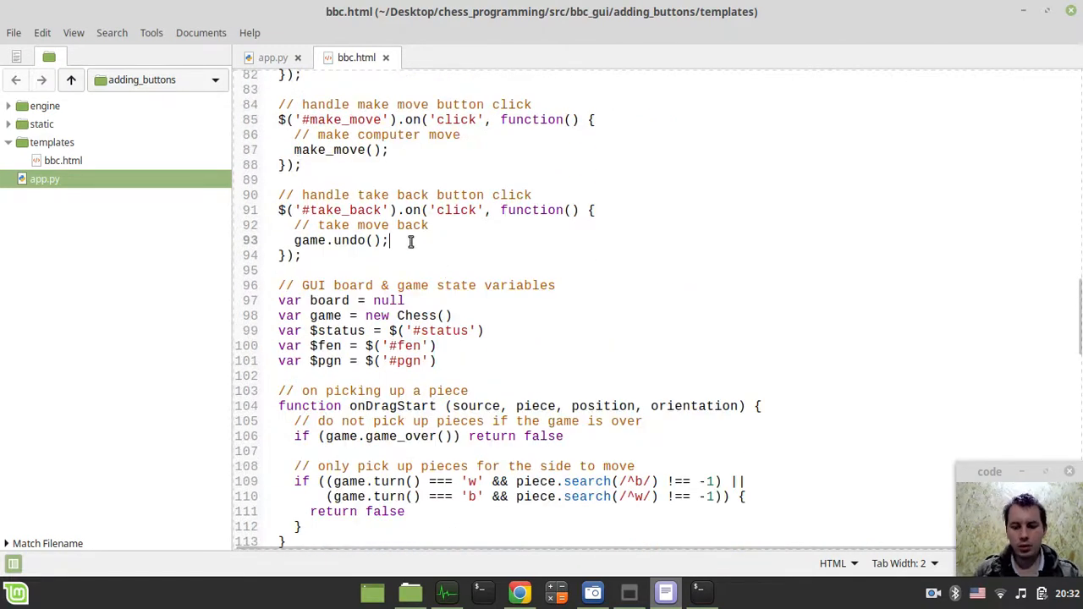
text(// update board position)
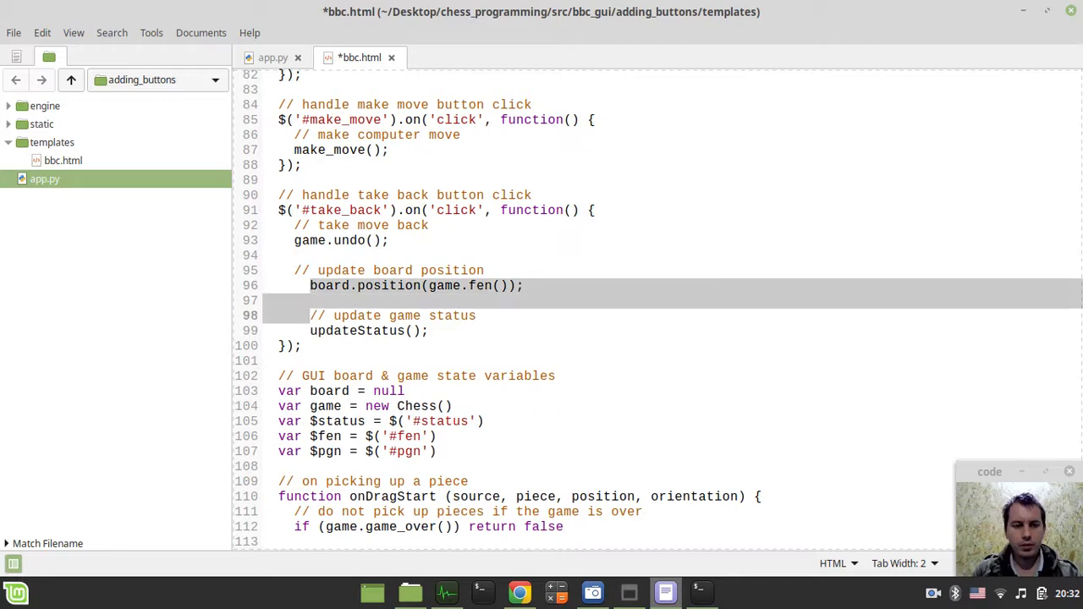
key(ctrl+s)
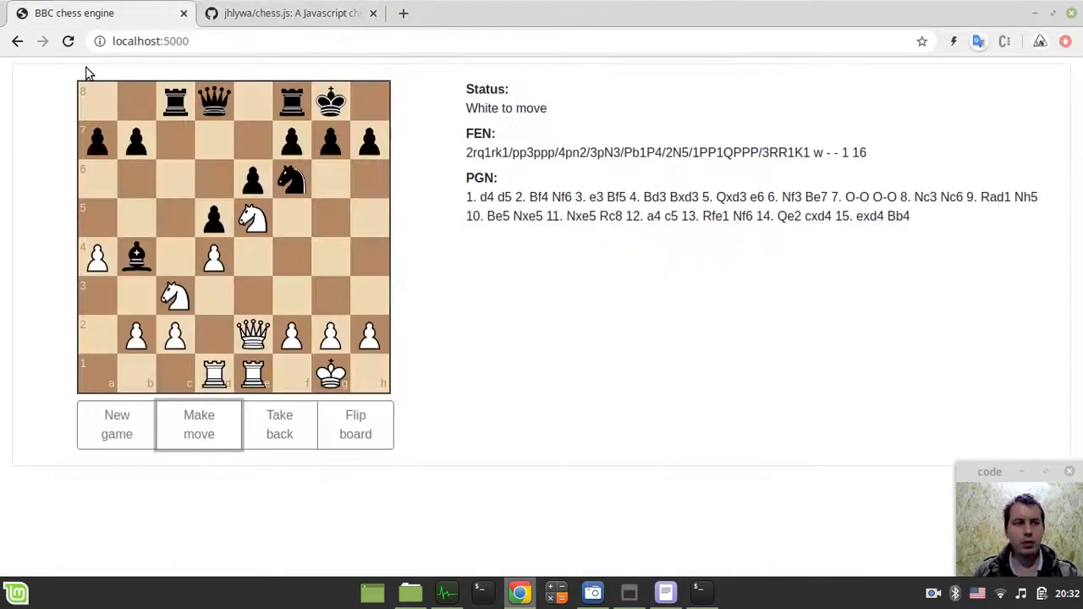
Start a new game, play moves, and test that Take back undoes moves one half-move at a time.
click(117, 423)
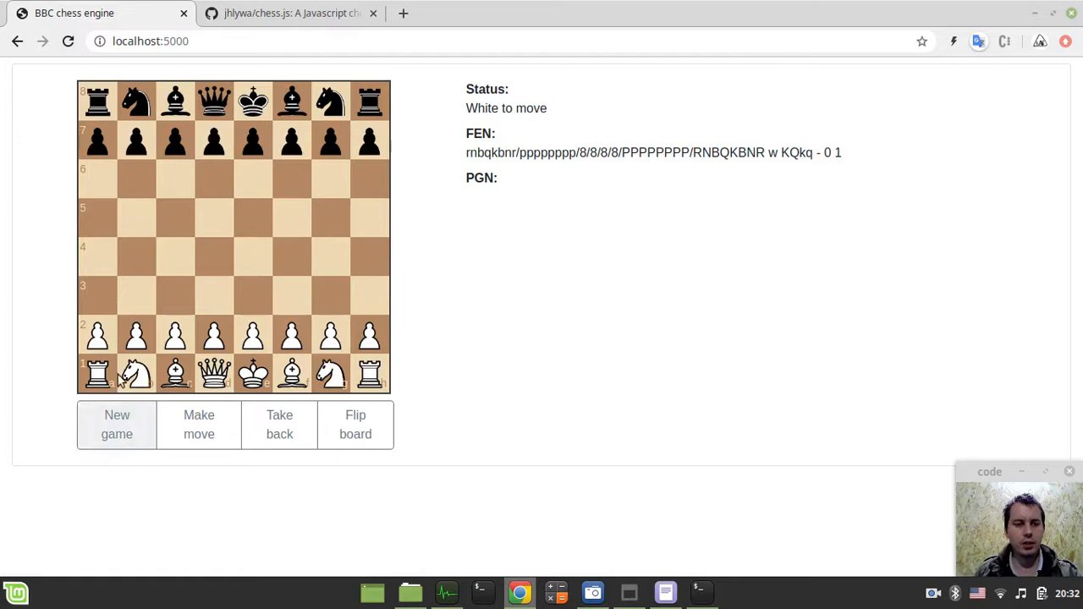
click(199, 423)
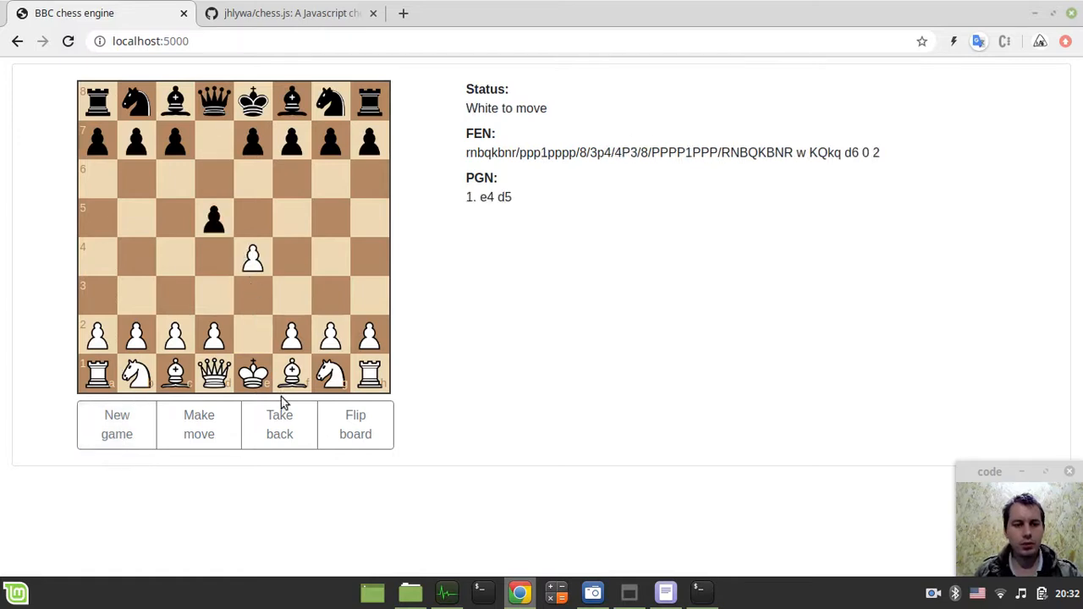
click(279, 423)
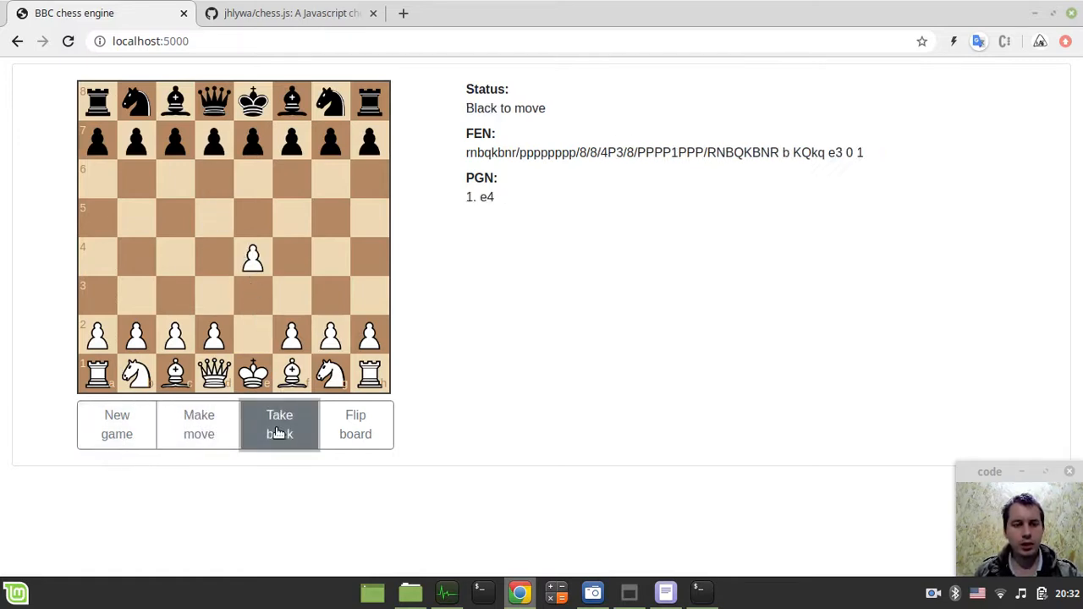
click(279, 423)
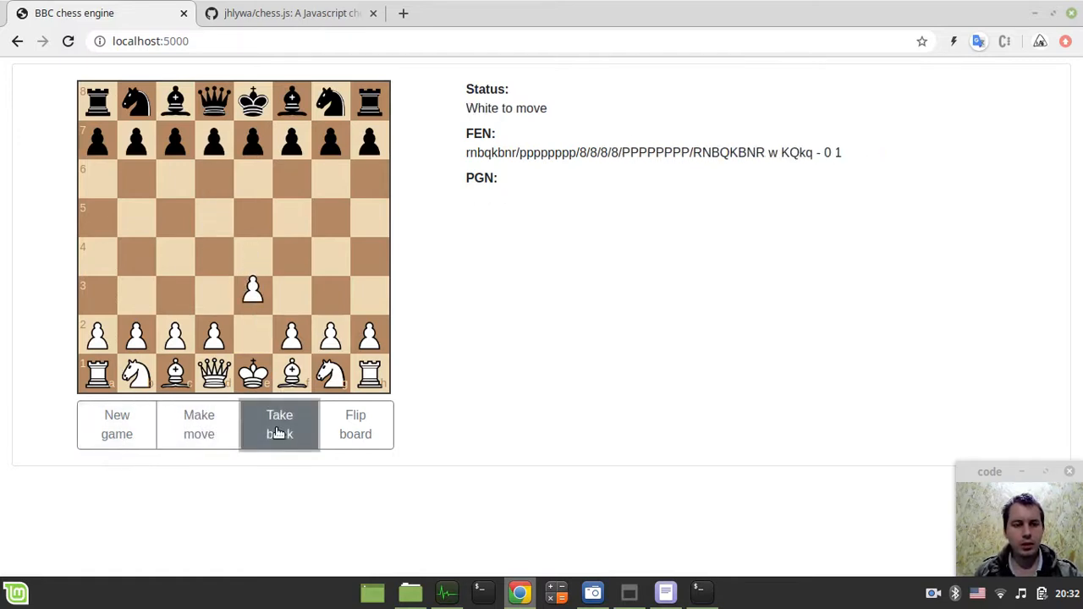
click(280, 423)
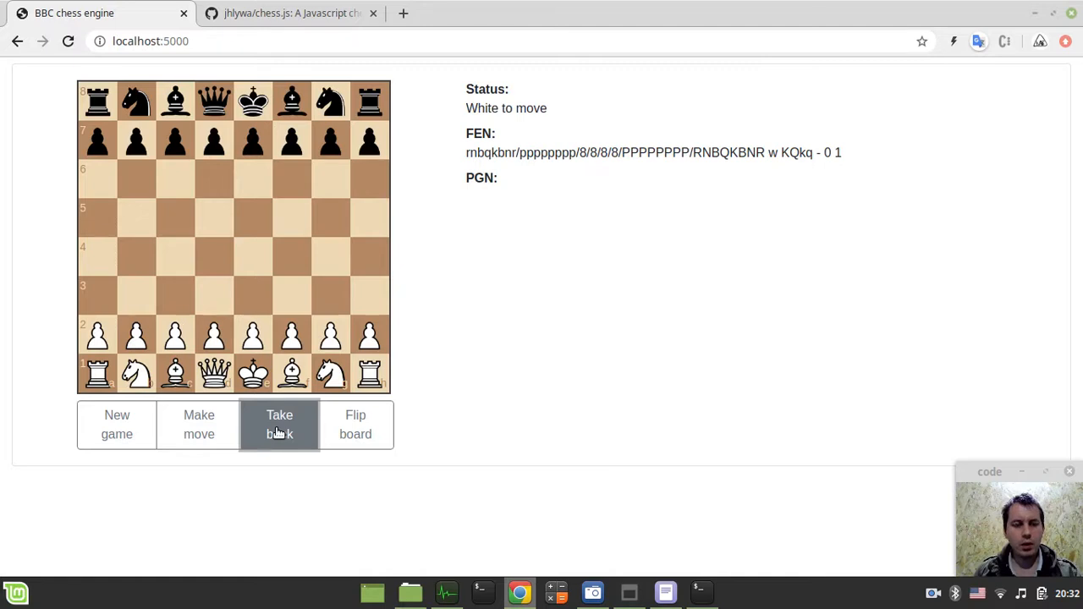
mouse_move(257, 355)
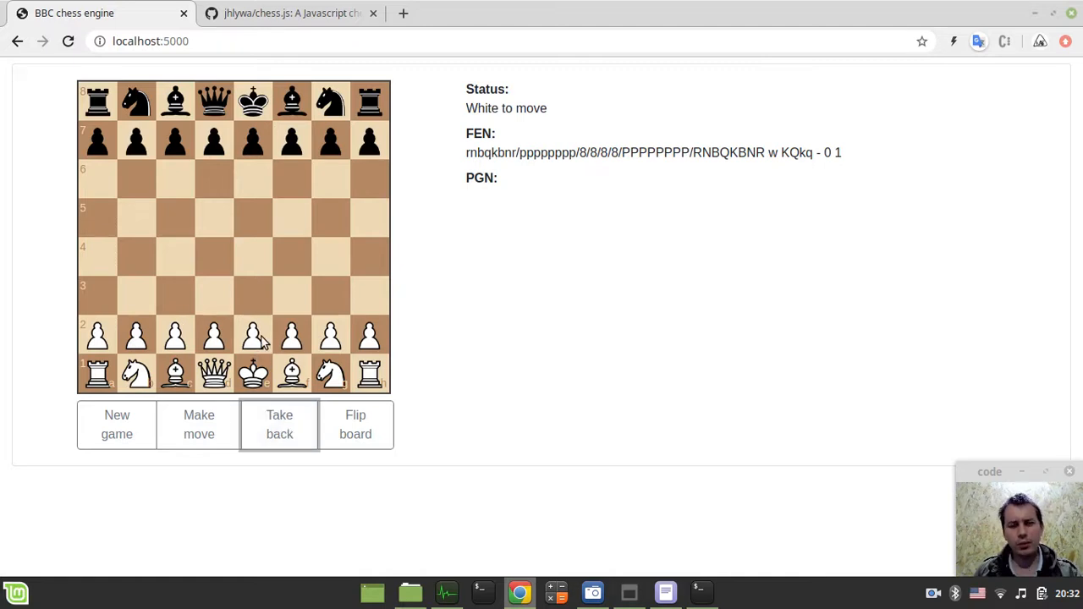
mouse_move(280, 359)
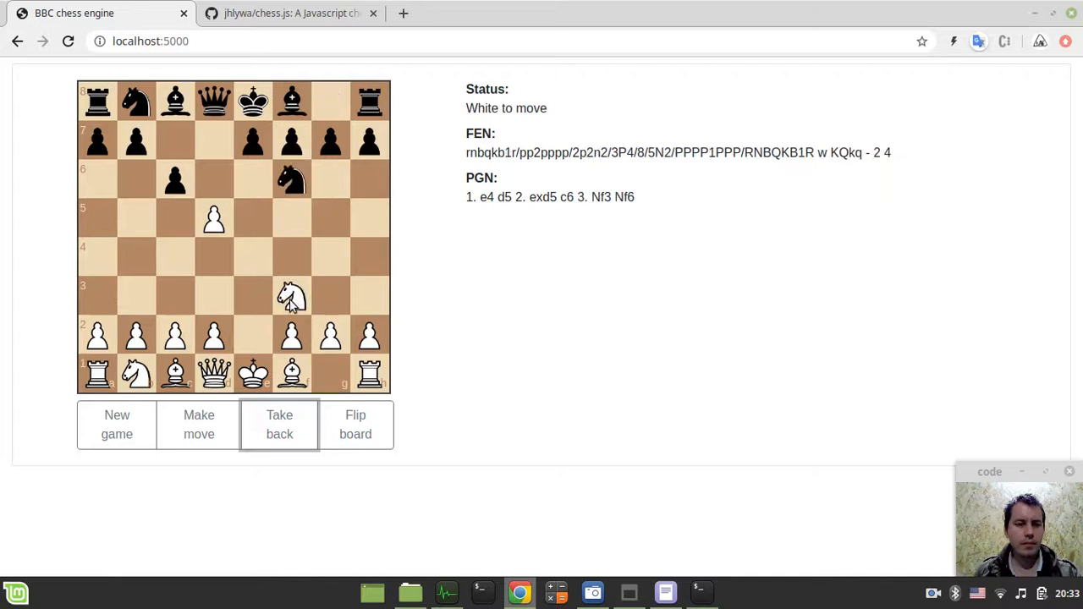
click(279, 424)
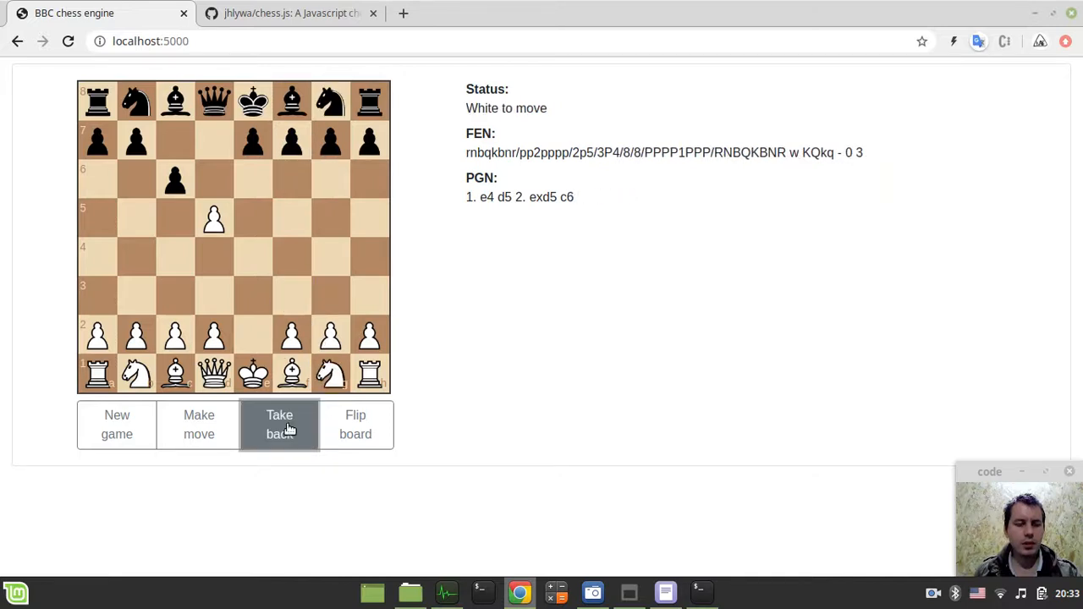
mouse_move(312, 445)
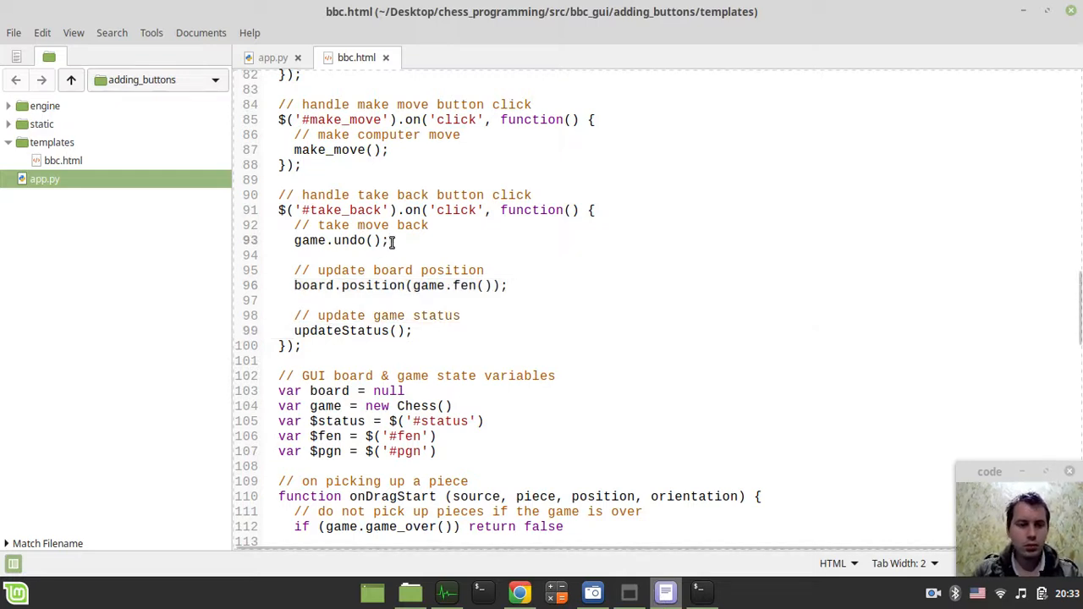
Add a second game.undo(); to the take_back handler and save bbc.html.
text(game)
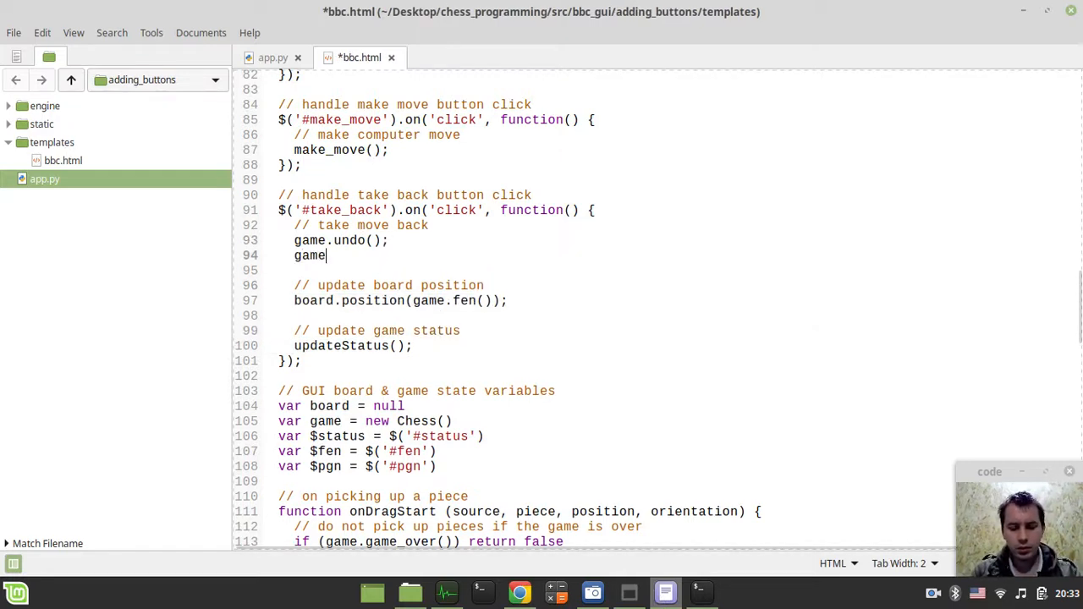
text(.undo())
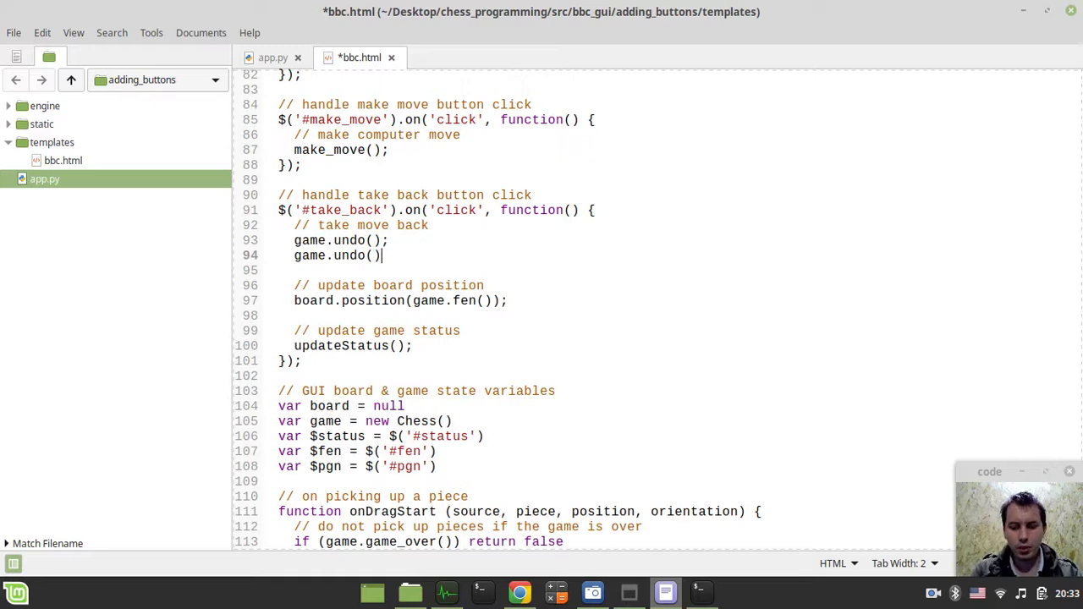
key(ctrl+s)
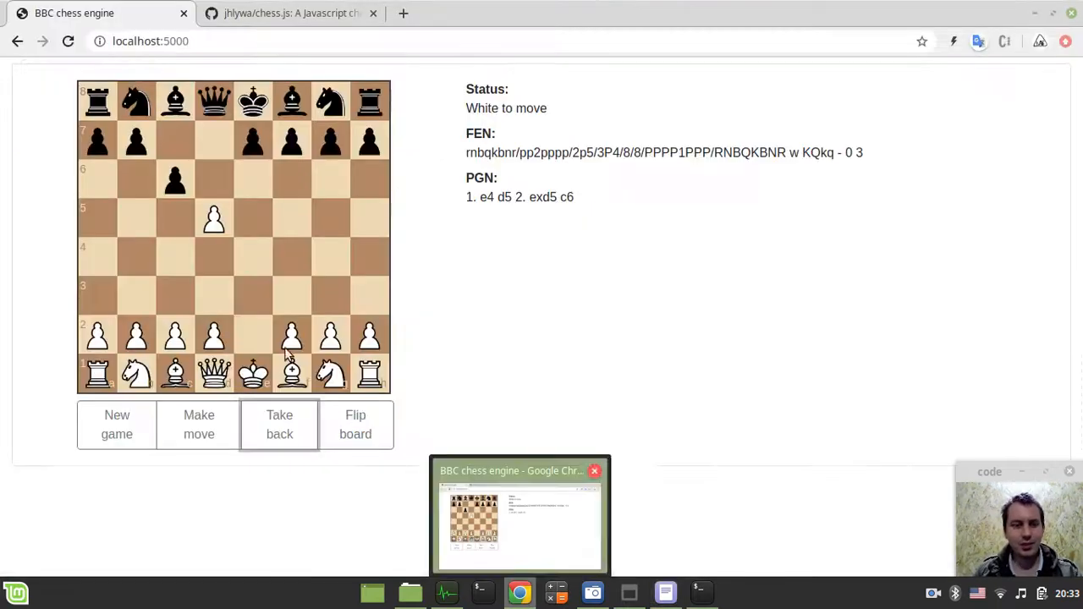
Start a new game and check that Take back now removes e4 and d5 together.
click(117, 423)
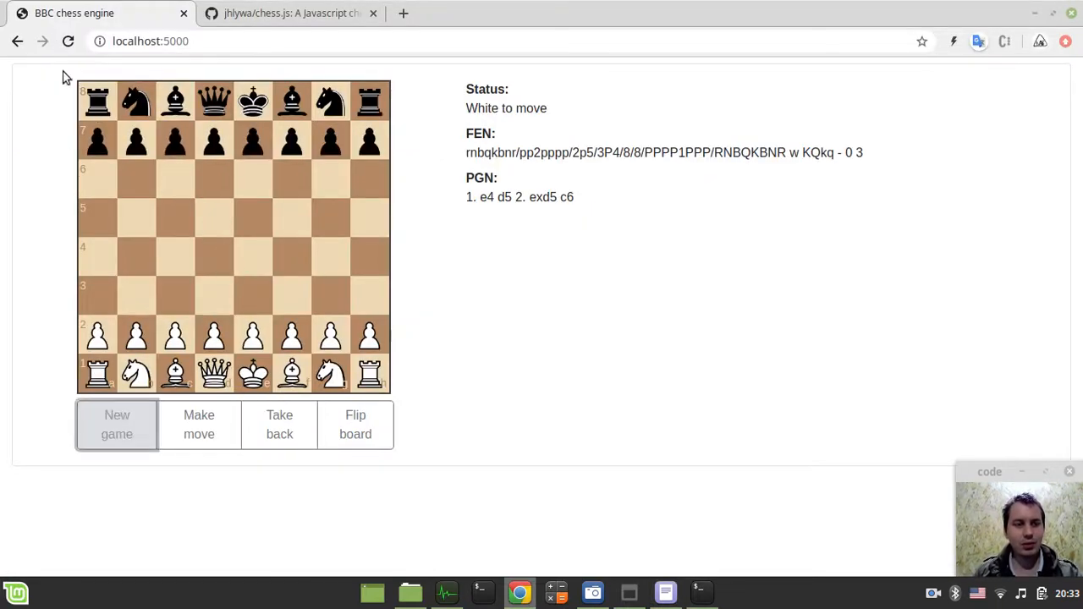
click(117, 423)
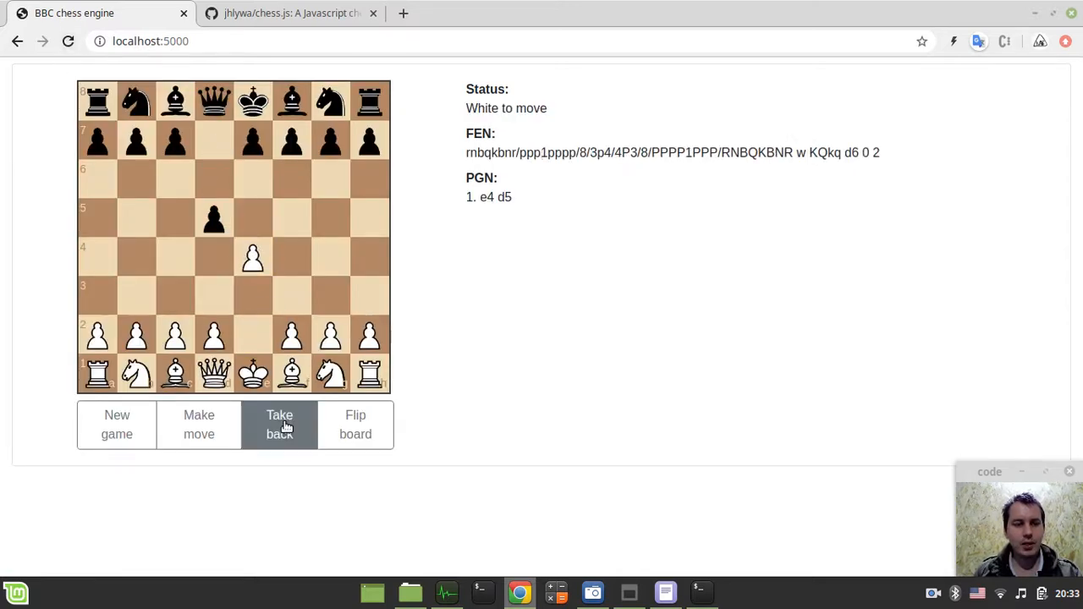
mouse_move(301, 453)
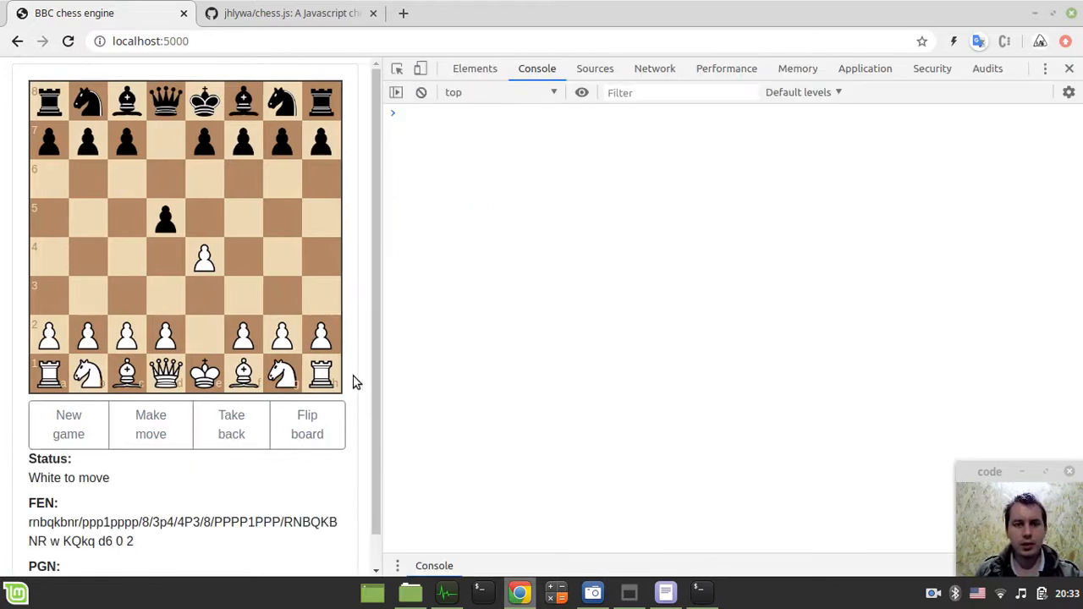
mouse_move(230, 423)
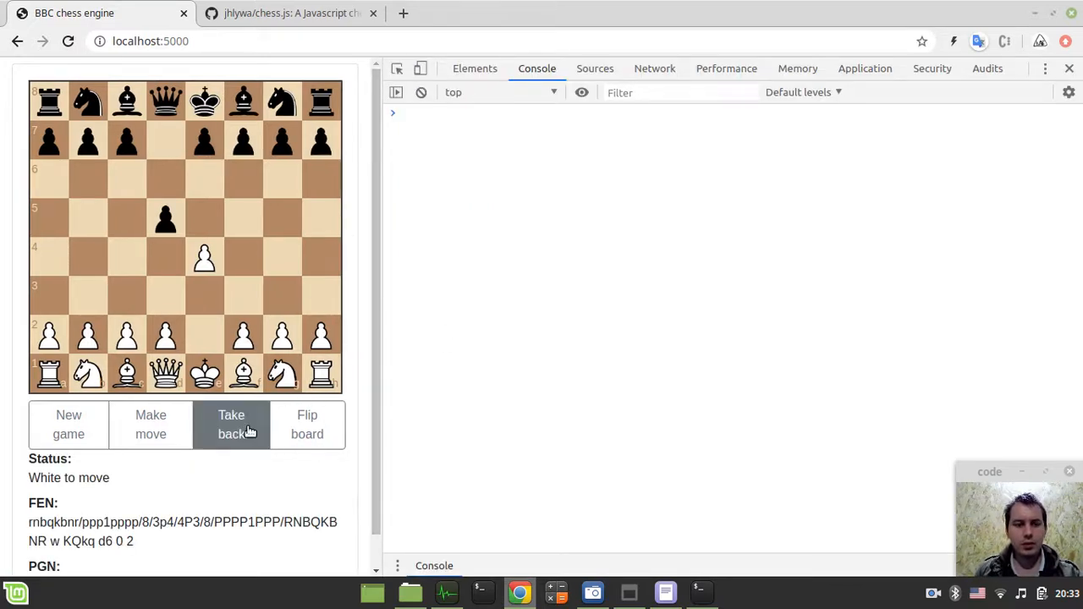
click(231, 423)
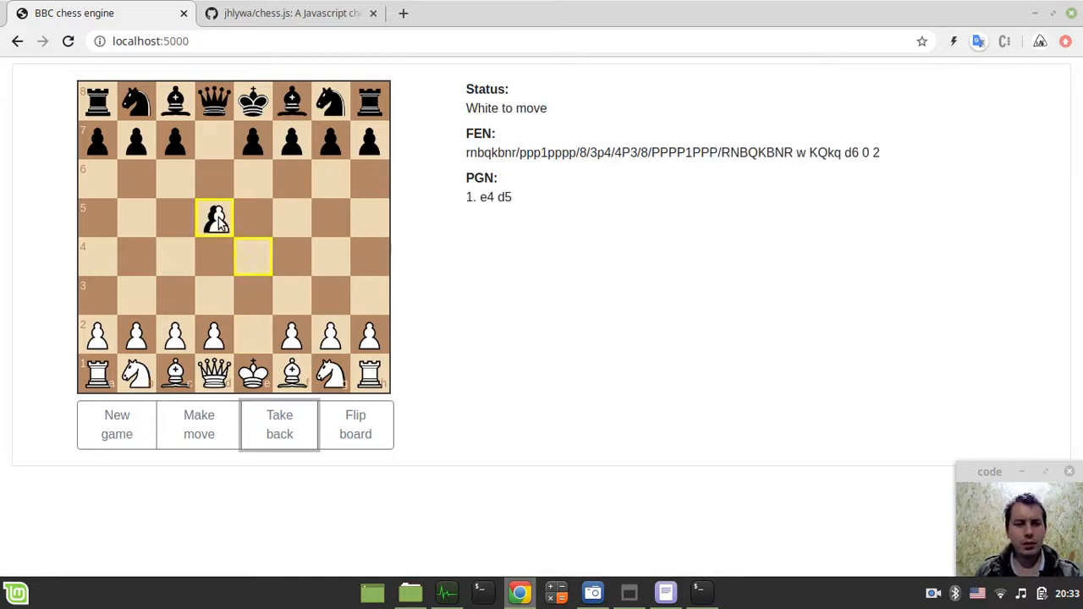
click(279, 423)
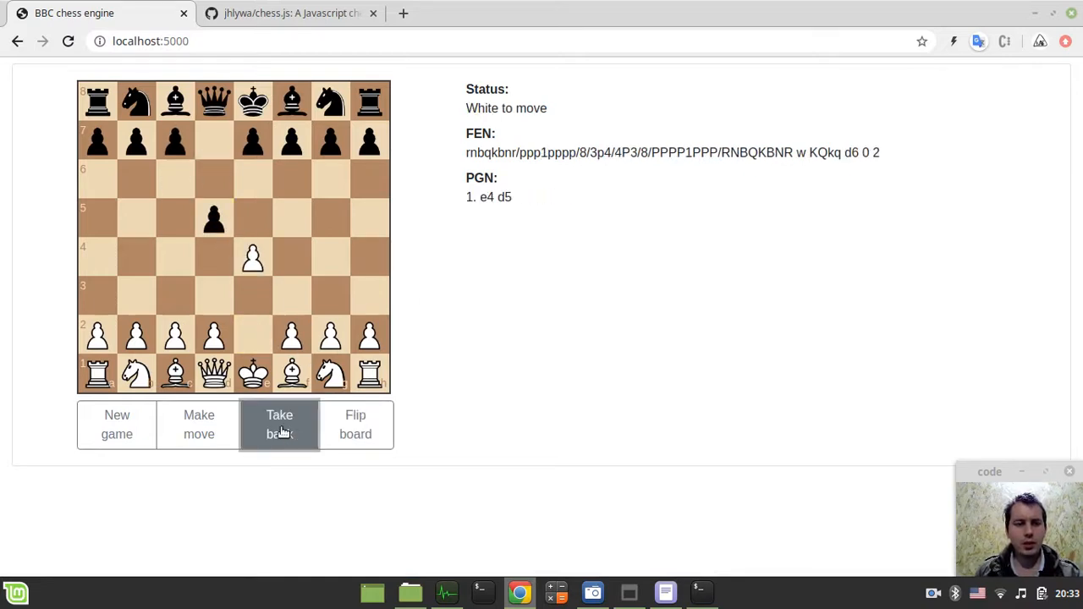
click(279, 423)
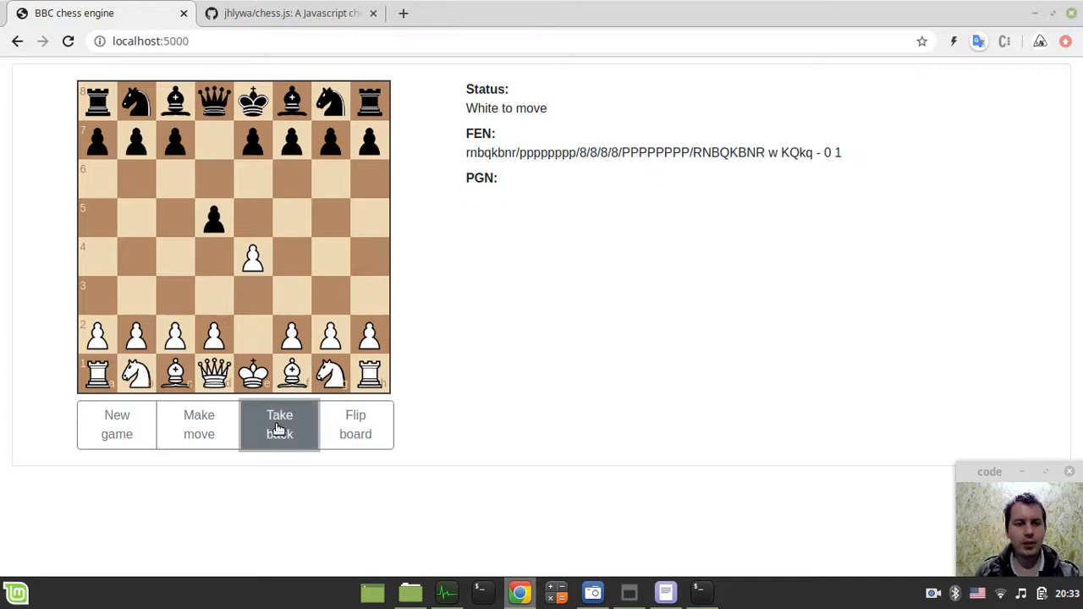
Keep playing and taking back move pairs, reaching 4. Qe3 Nxd5.
click(279, 423)
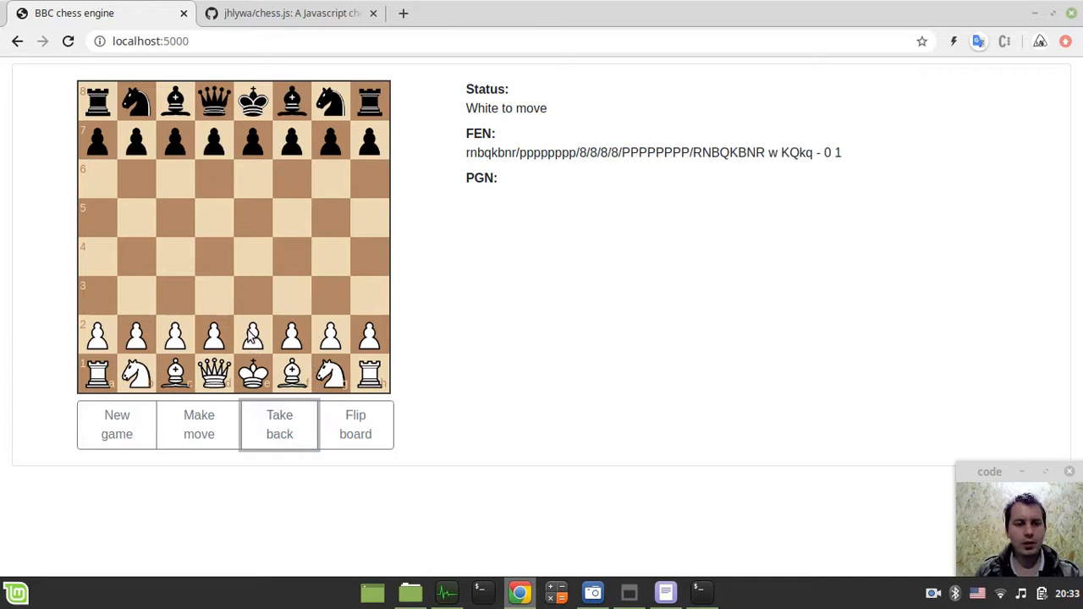
click(200, 423)
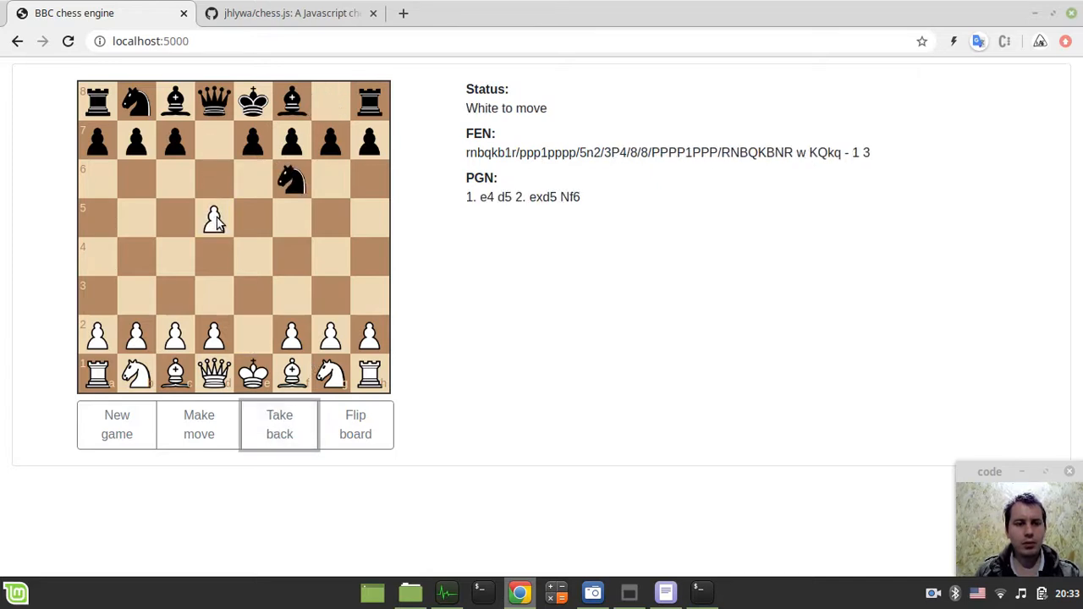
click(280, 424)
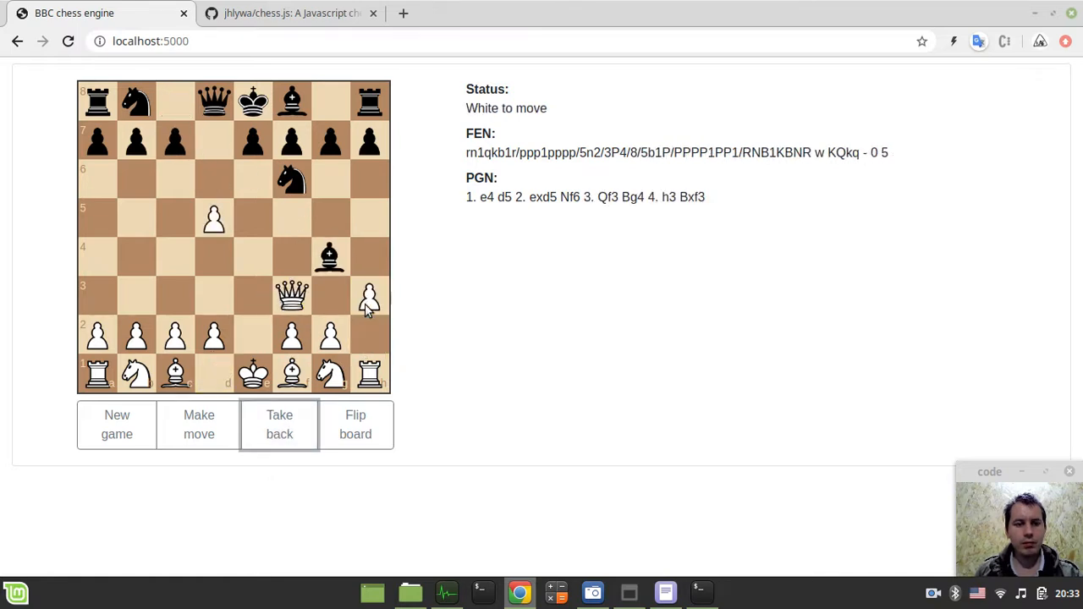
click(279, 423)
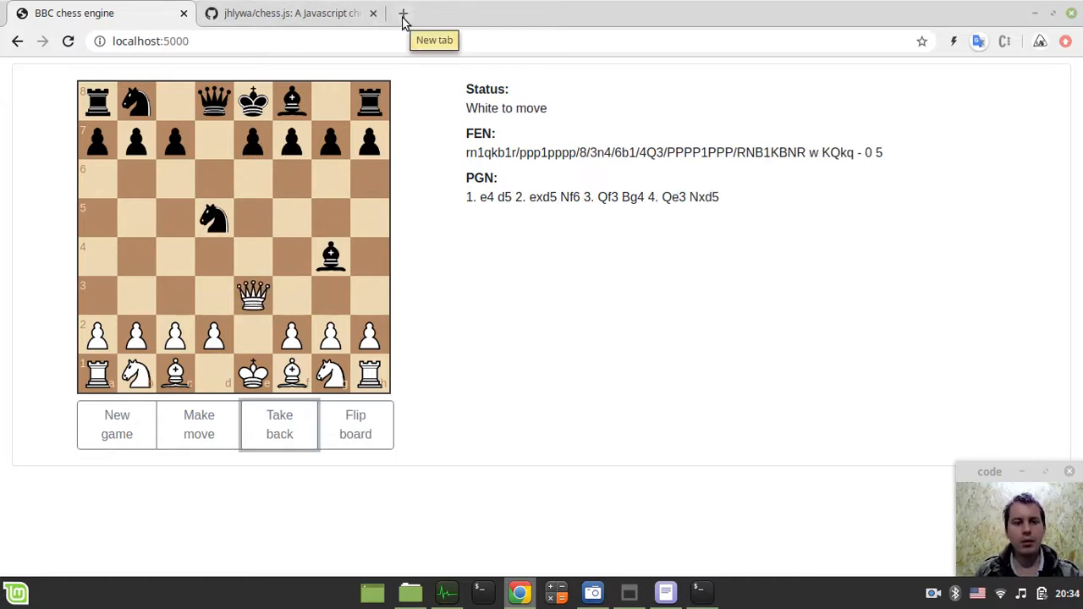
Look up chessboardjs.com's Orientation example and select the 'black' orientation value in its code.
click(402, 14)
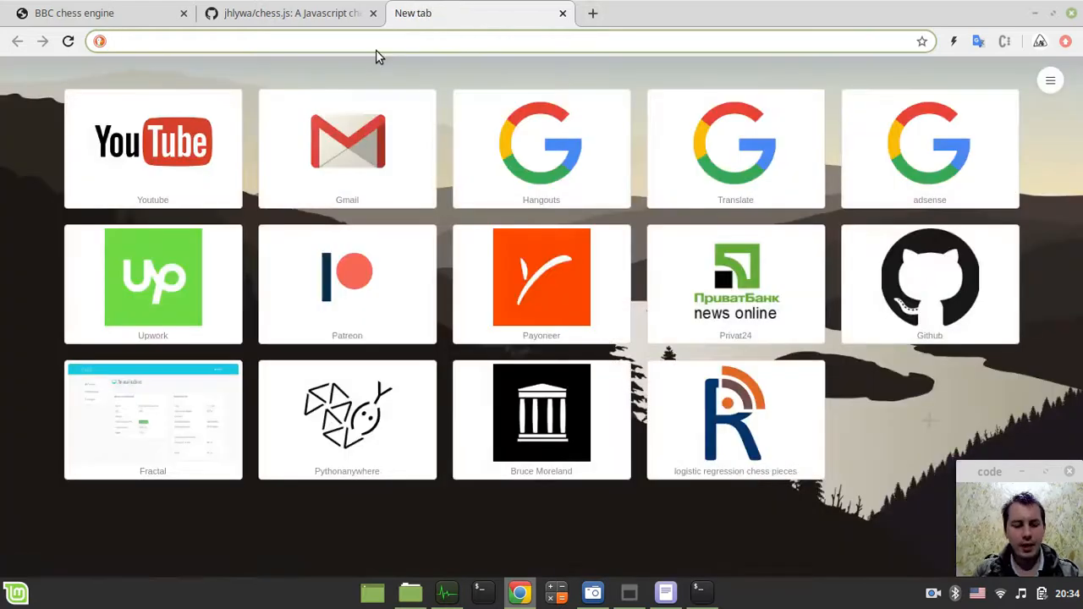
text(chessboardjs.com/examples#1000)
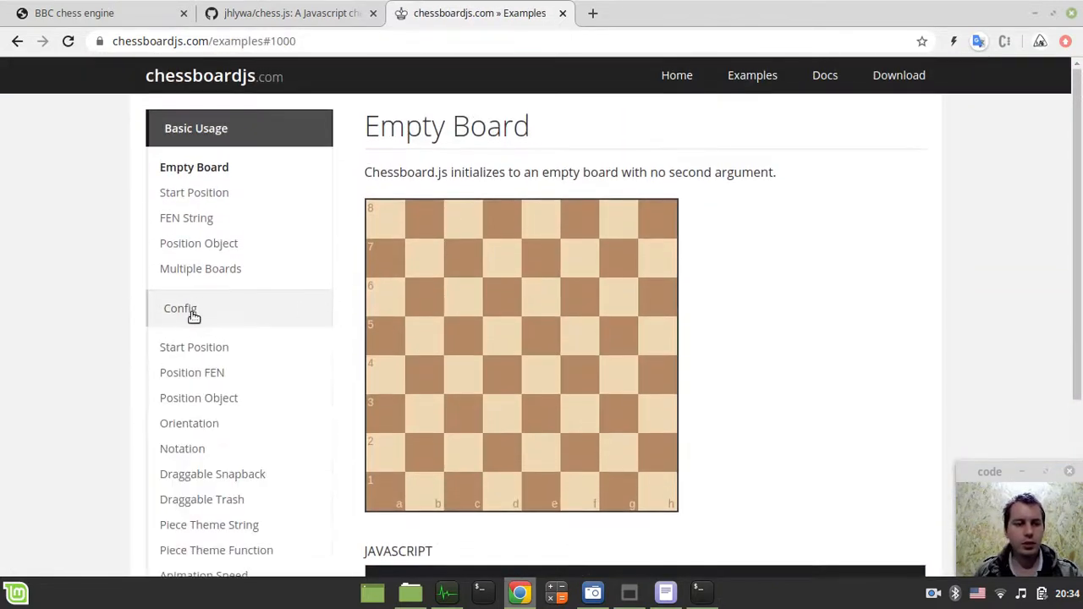
click(179, 308)
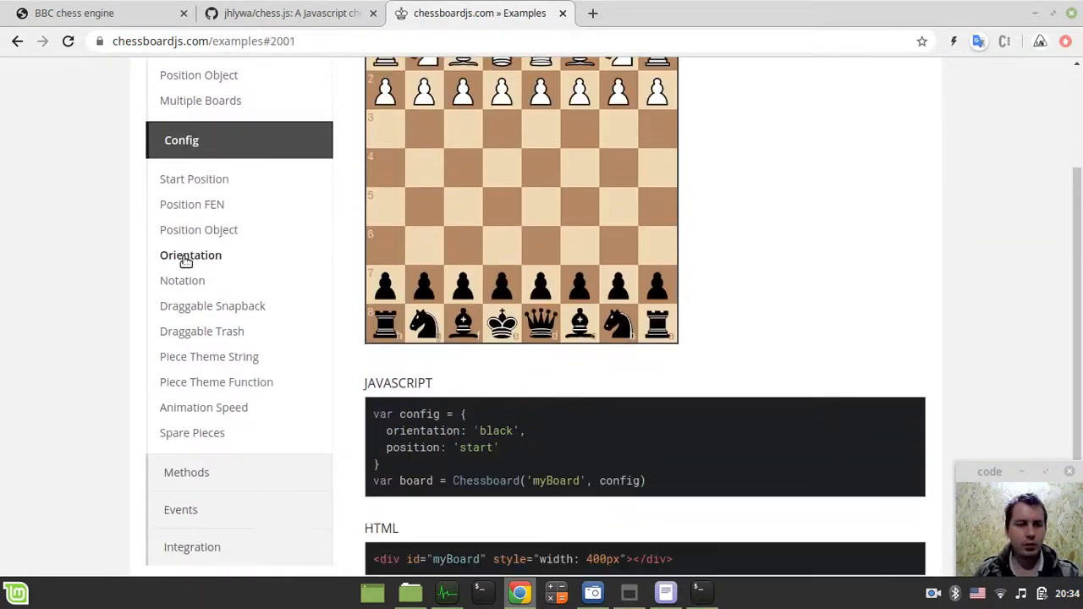
scroll(down, 3)
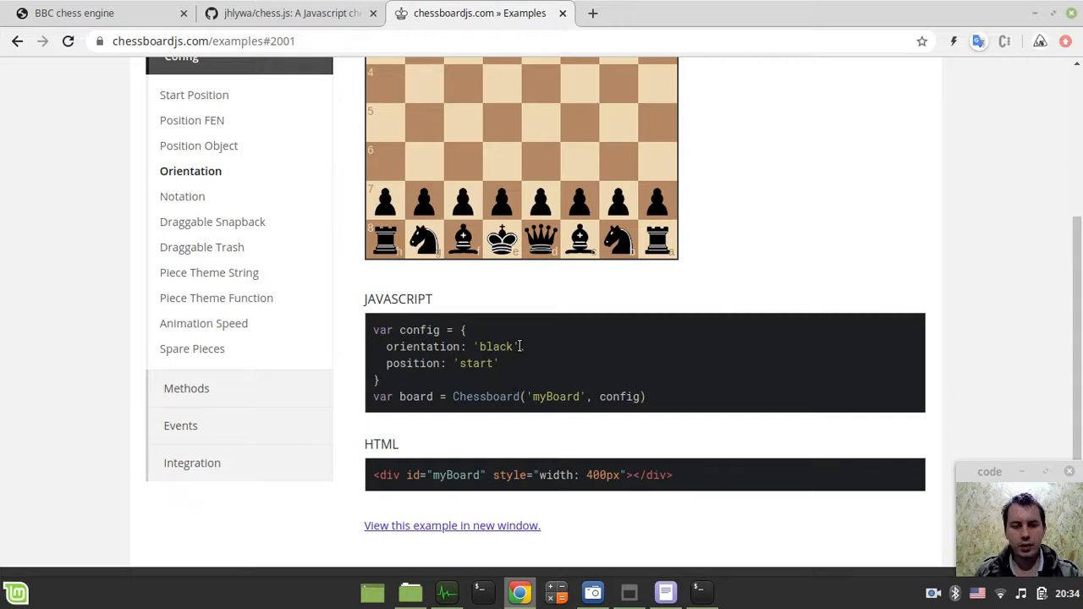
drag(391, 345, 522, 346)
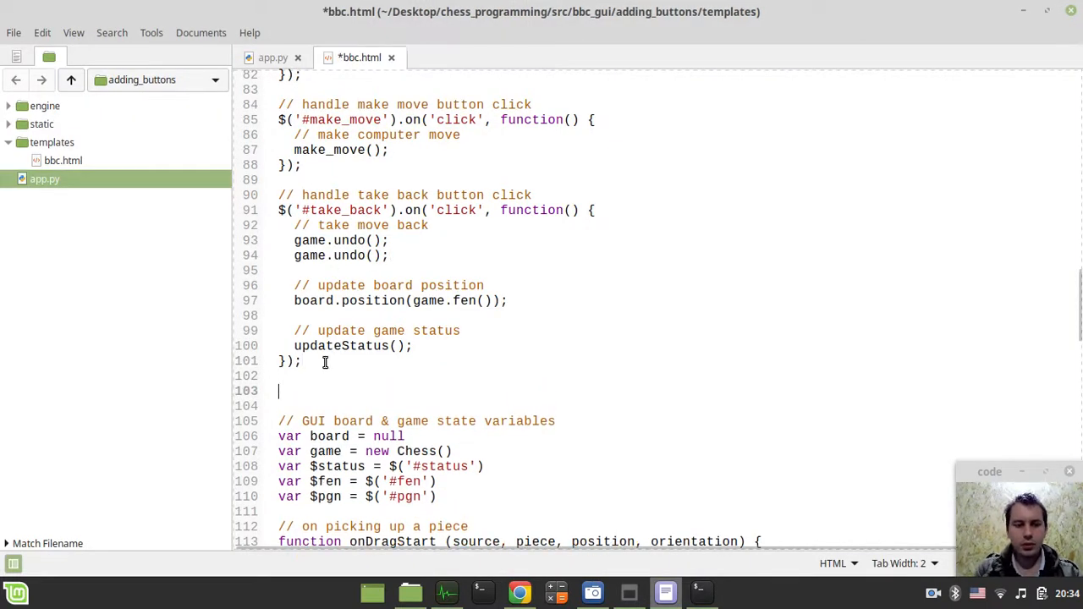
Add a '// handle flip' comment and an empty $('#flip_board').on('click', function() {}) handler.
text(// h)
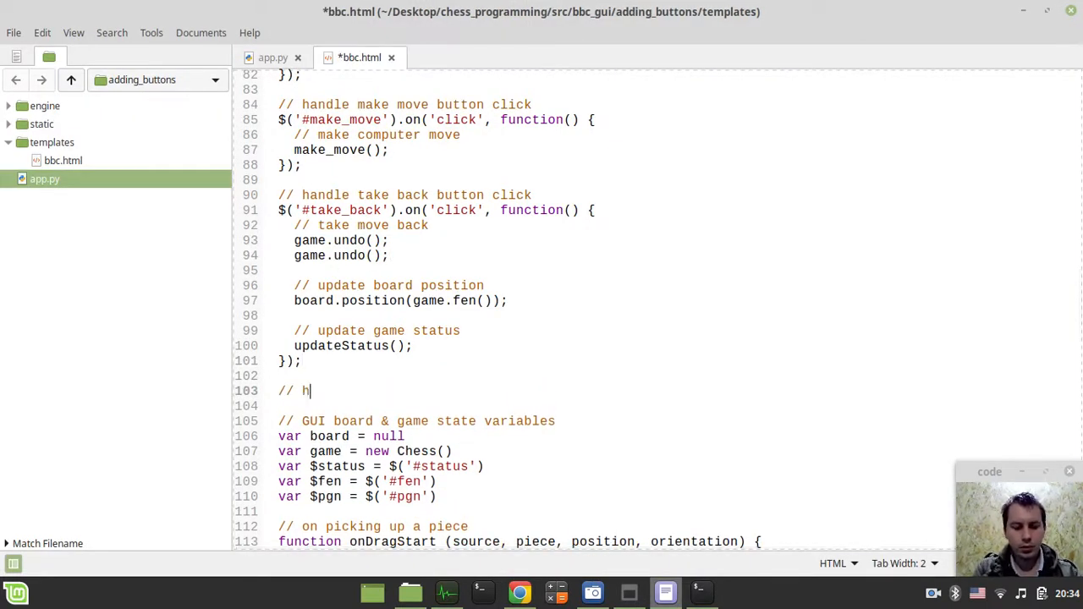
text(andle)
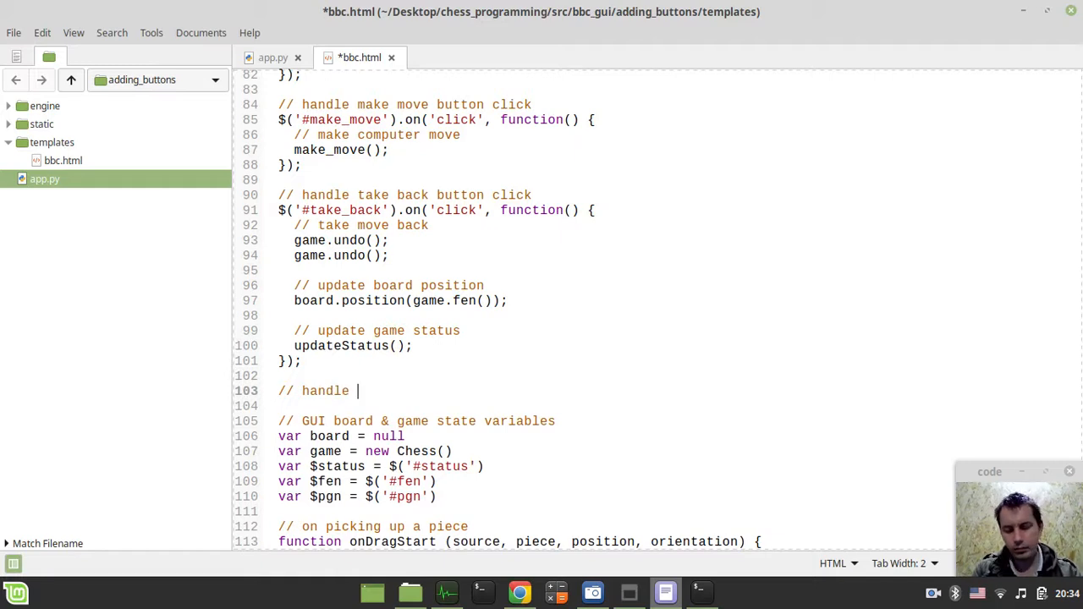
text(flip board button click)
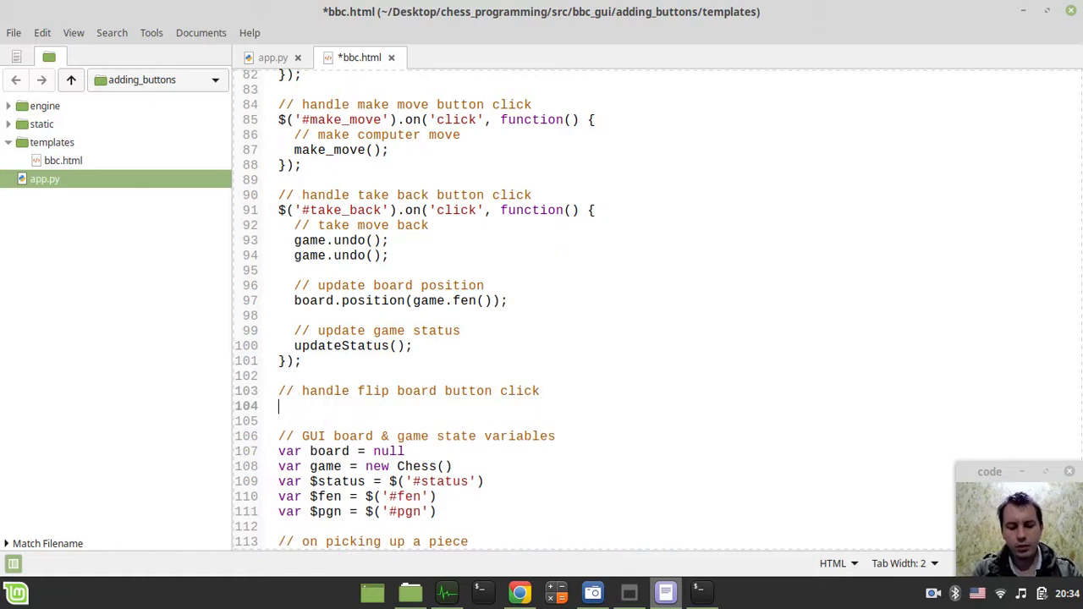
text($(''))
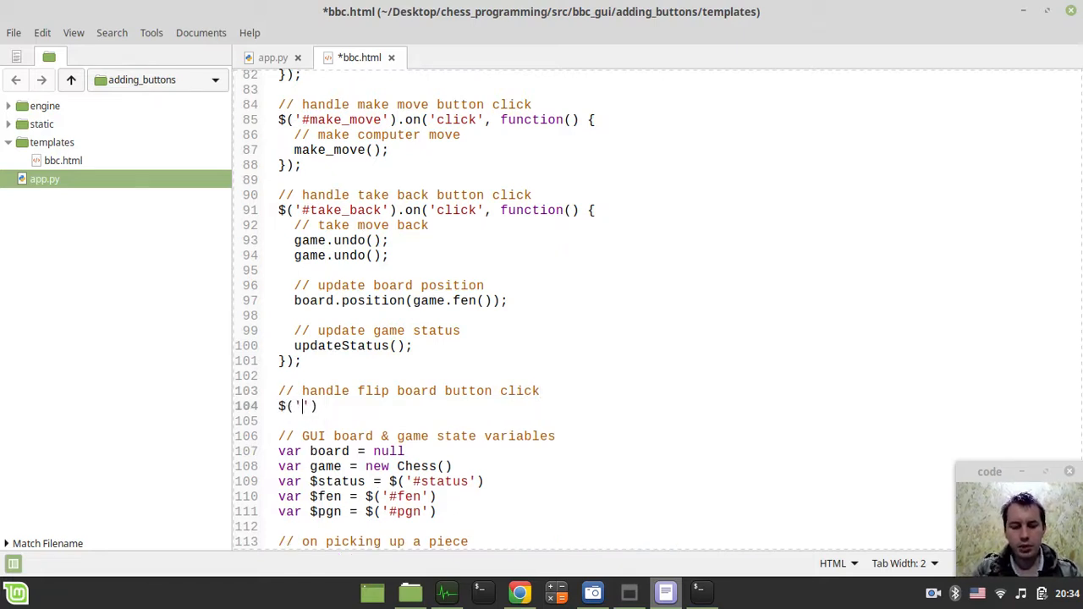
text(#)
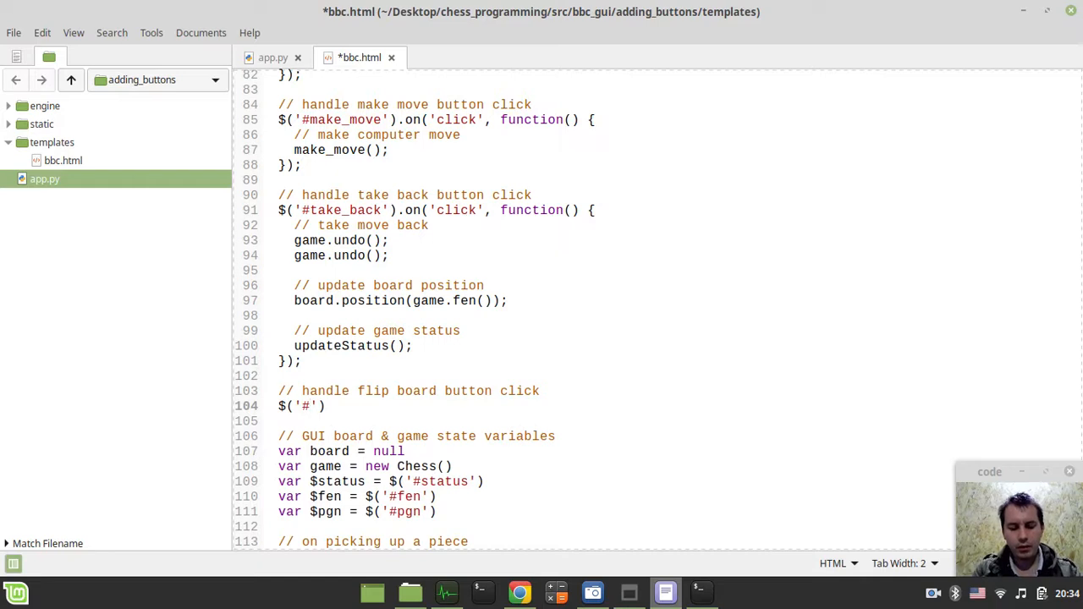
text(flip_boa)
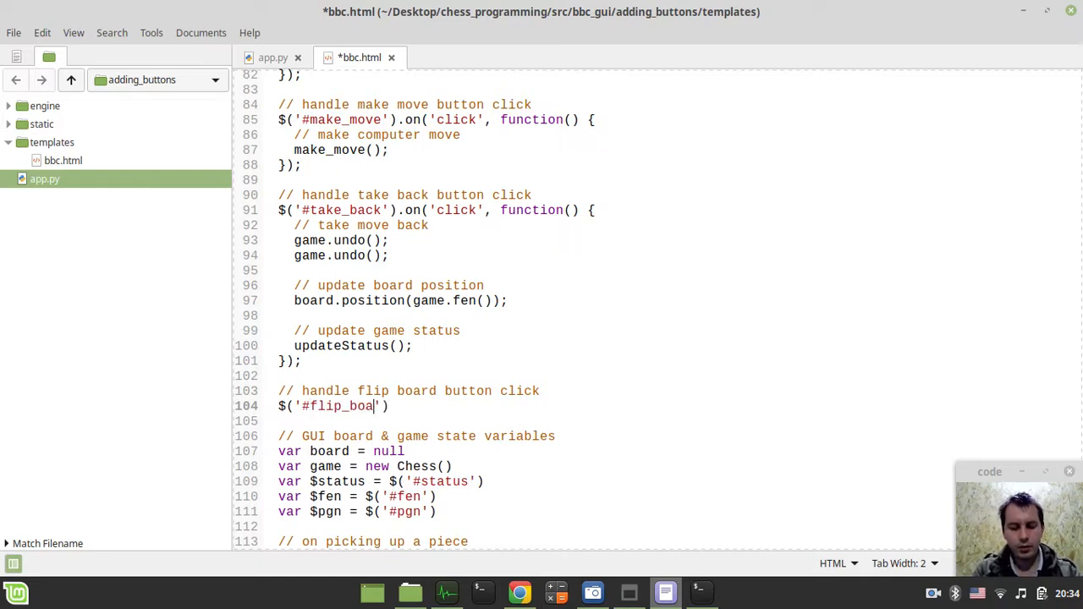
text(rd').)
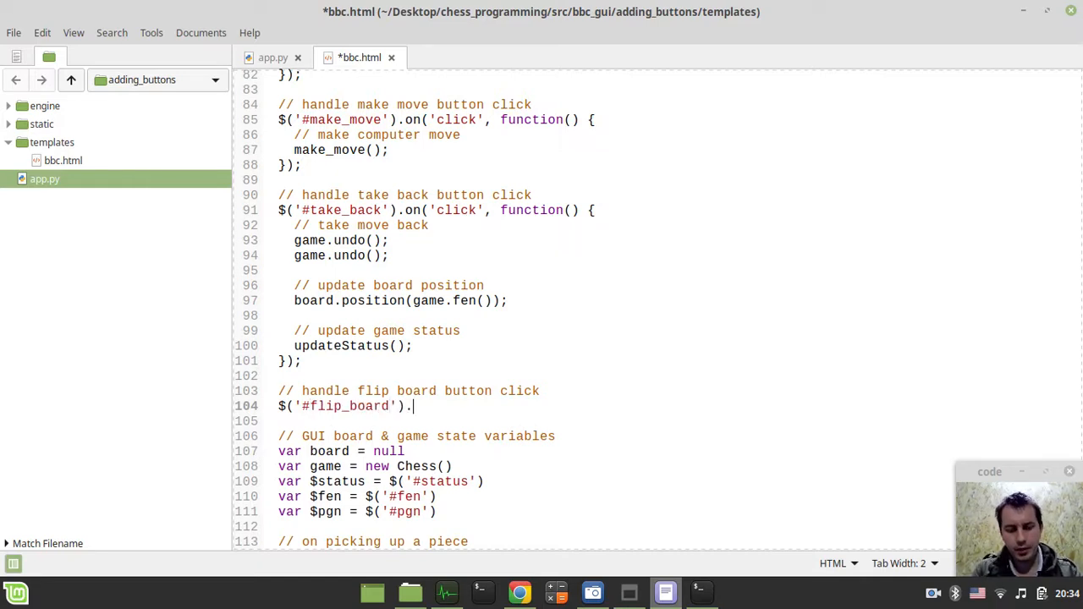
text(on();)
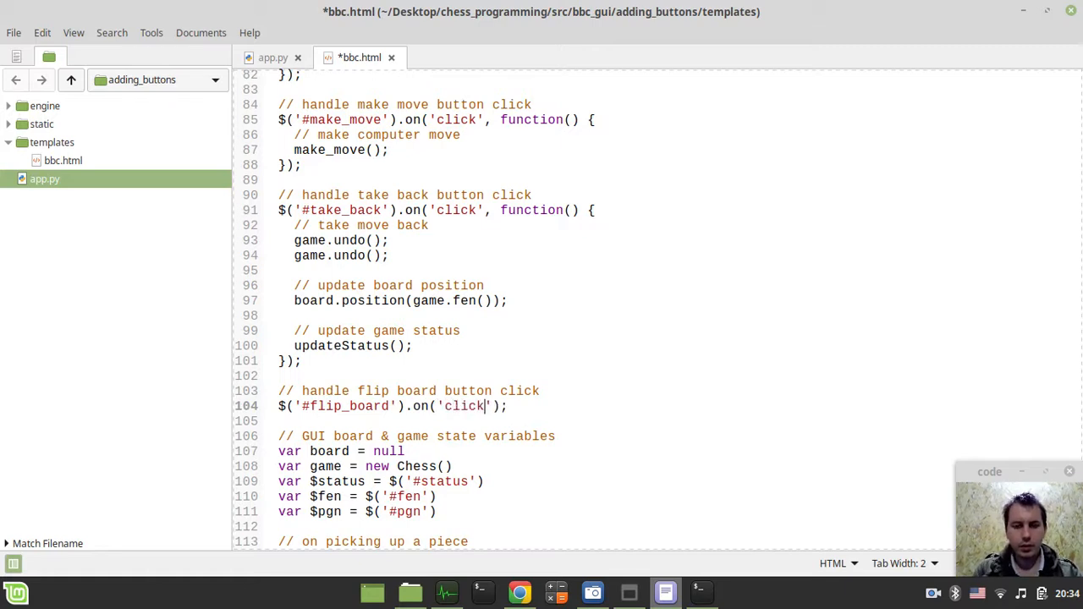
text(func)
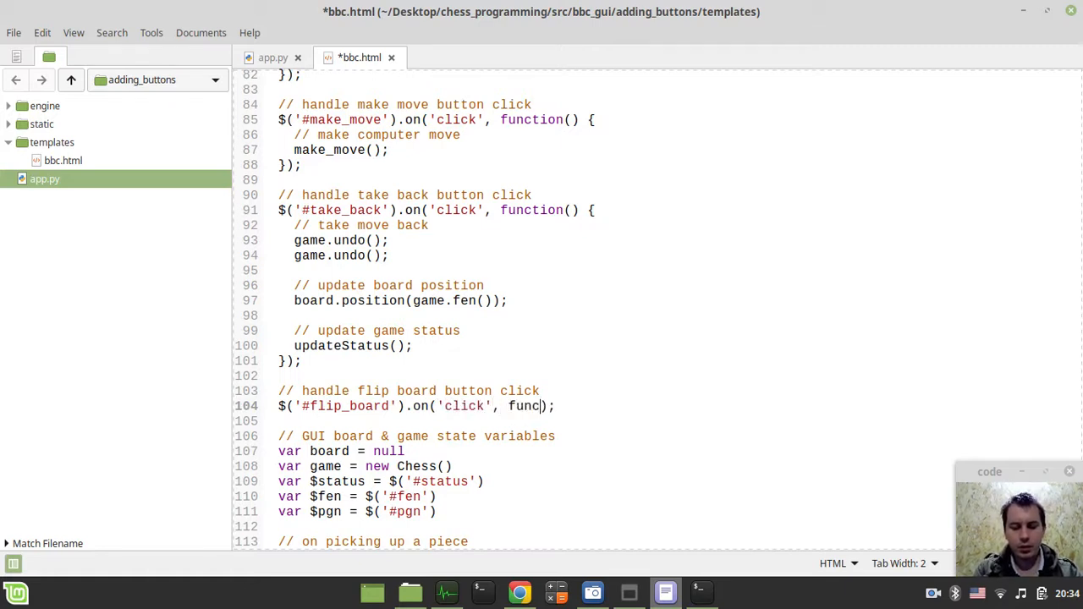
text(tion())
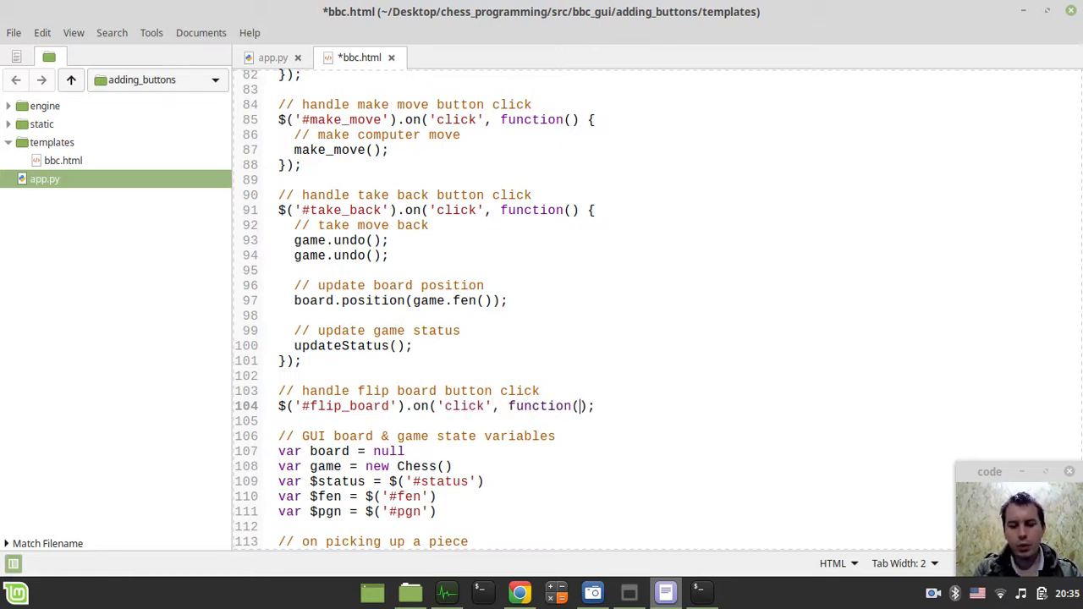
text({})
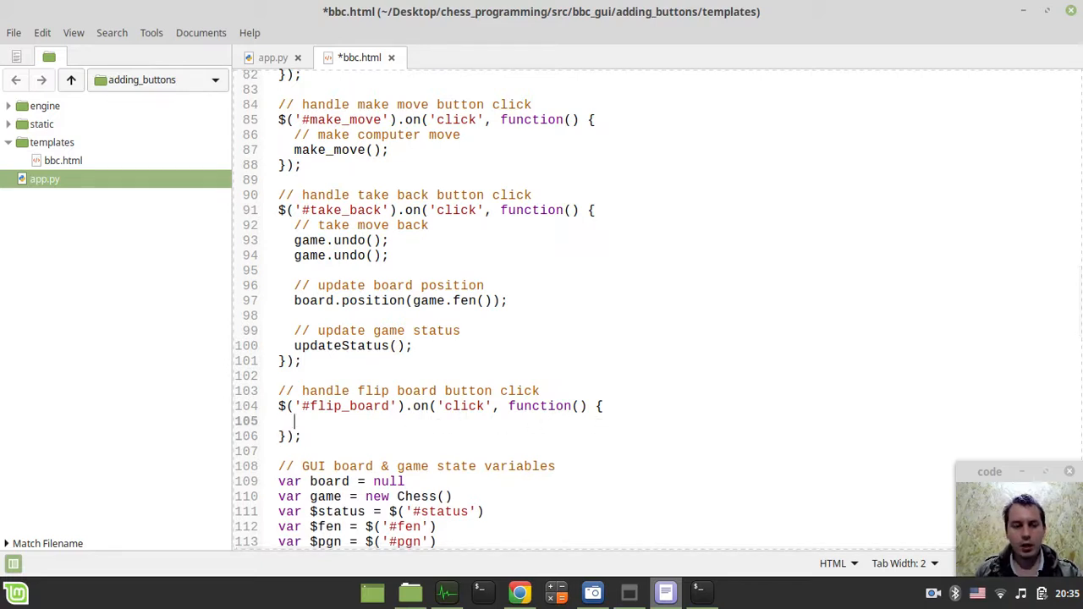
Fill the handler with a '// flip board' comment and board.orientation = 'black';.
text(// flip)
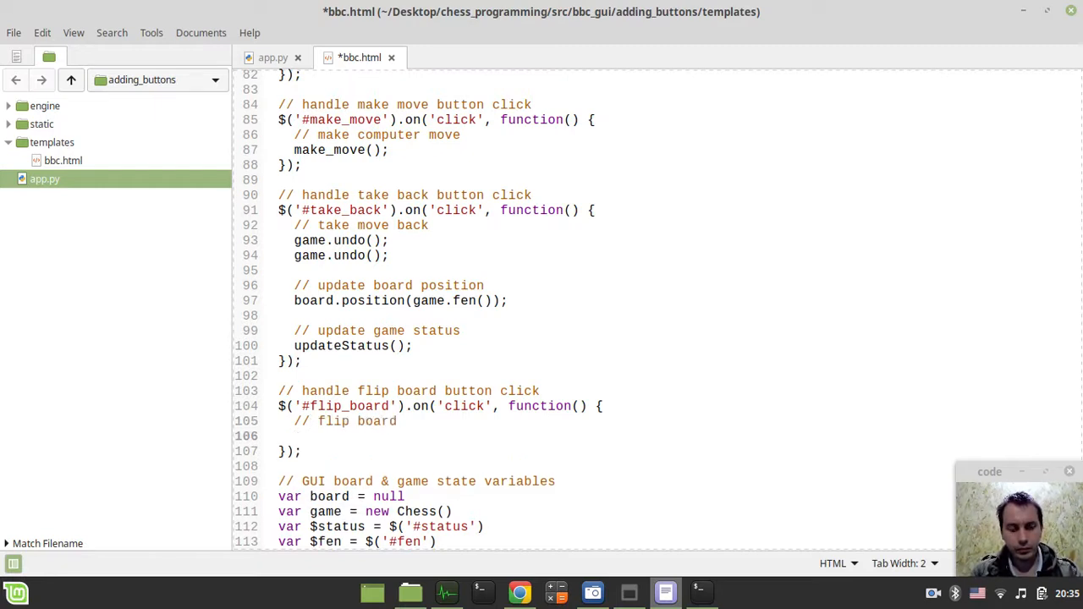
text(b)
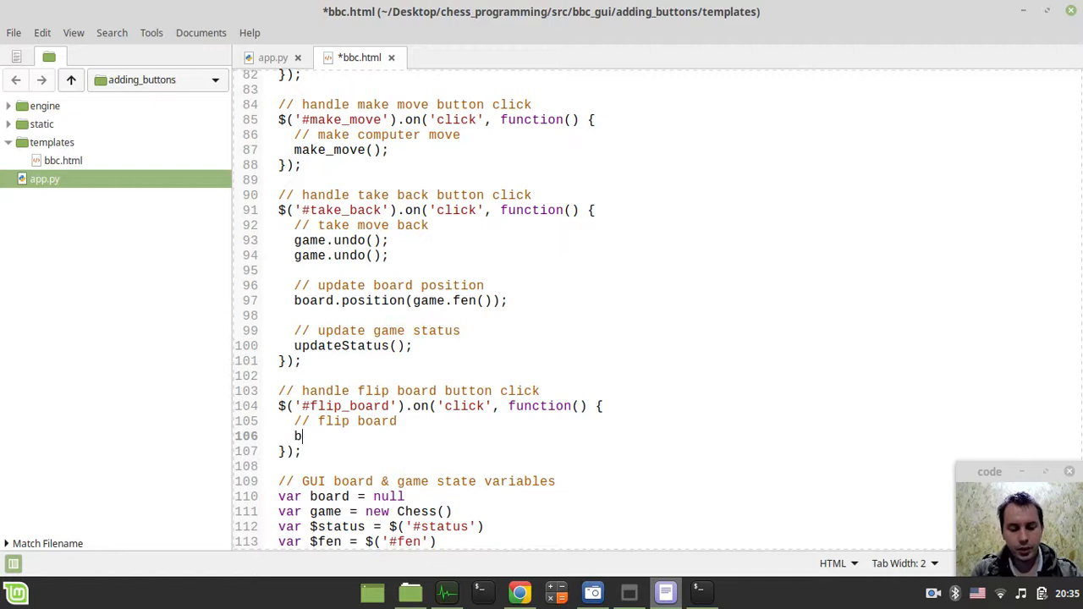
text(oard.ori)
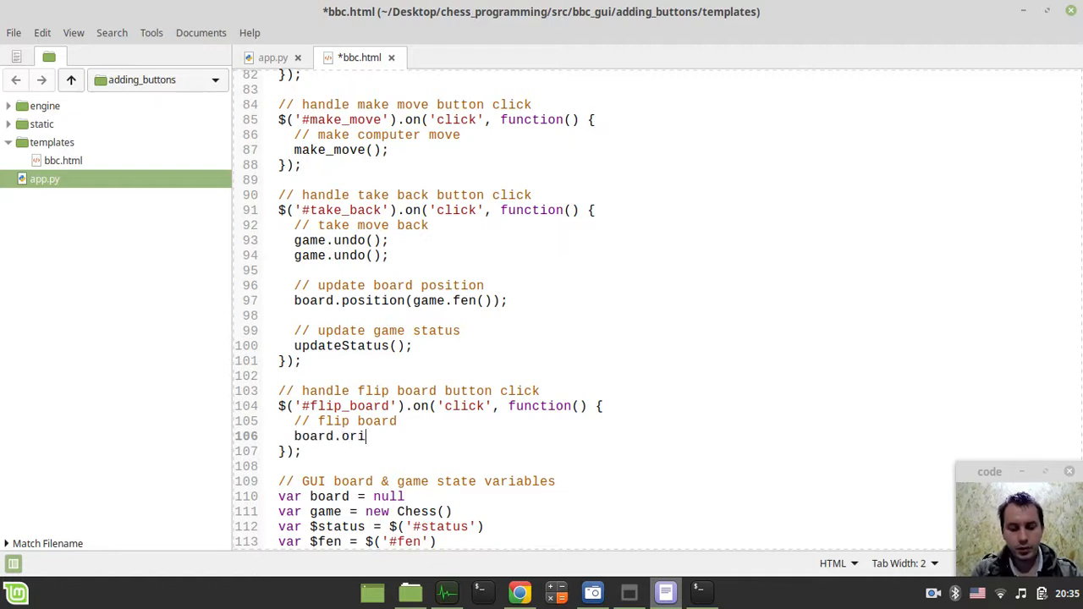
text(entation)
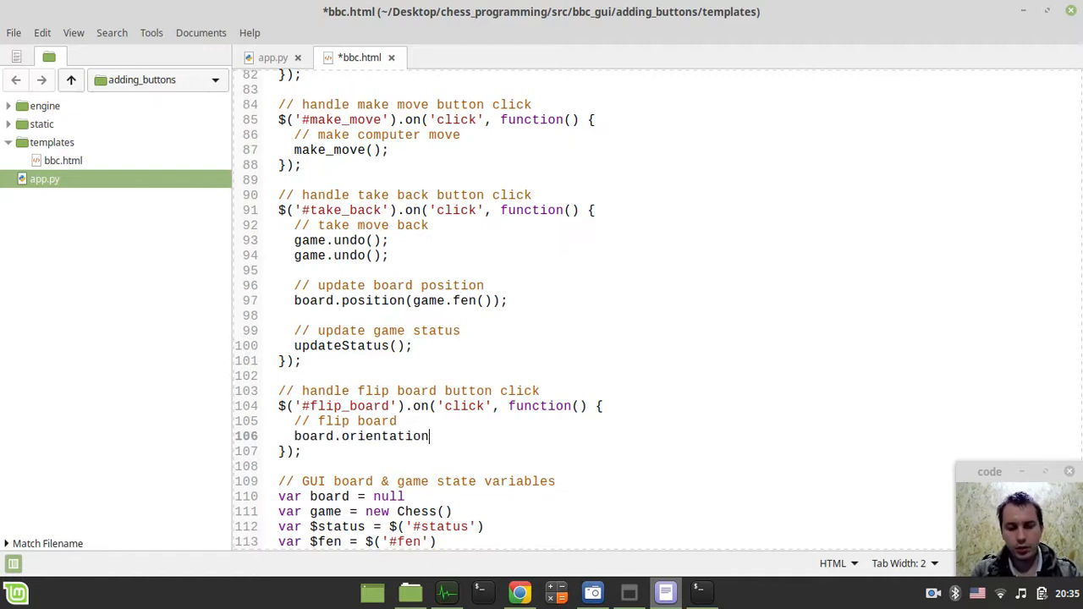
text(= 'b')
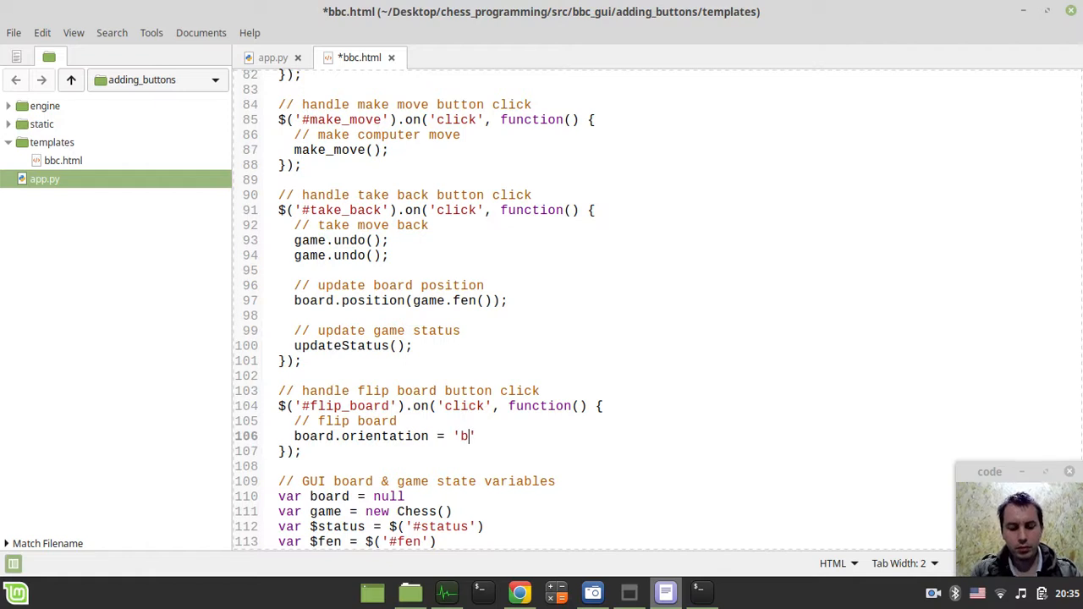
text(lack';)
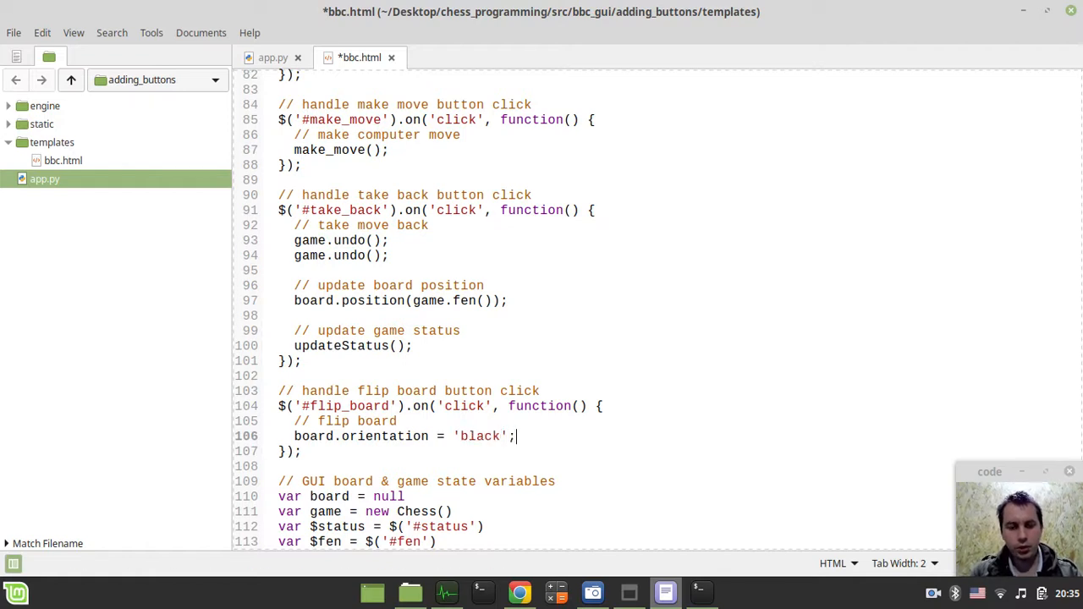
Check the chessboardjs orientation example, then start a new game on the localhost:5000 chess page.
click(518, 593)
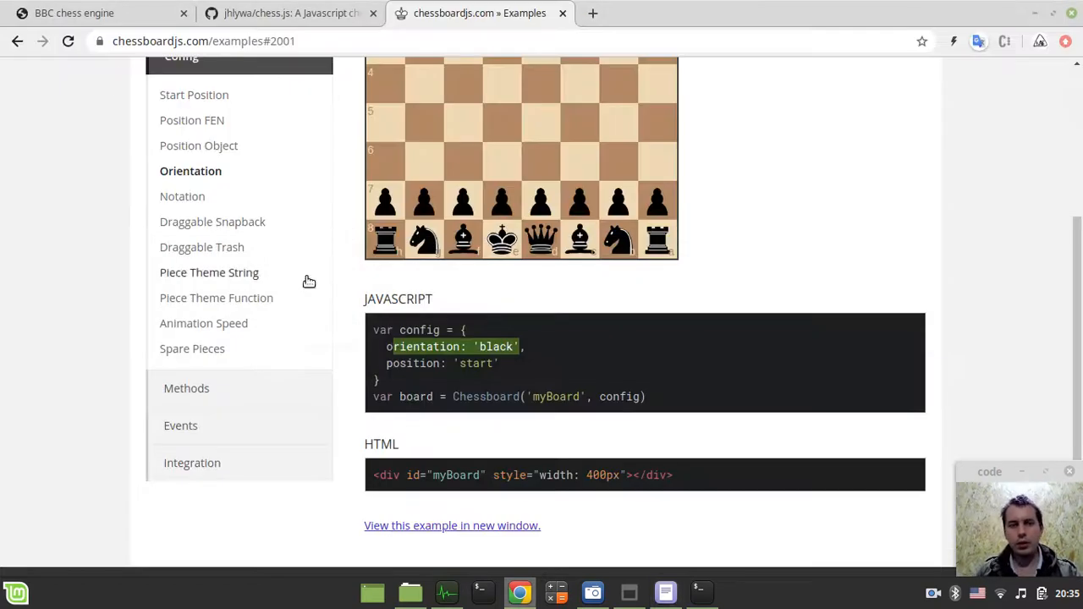
click(75, 14)
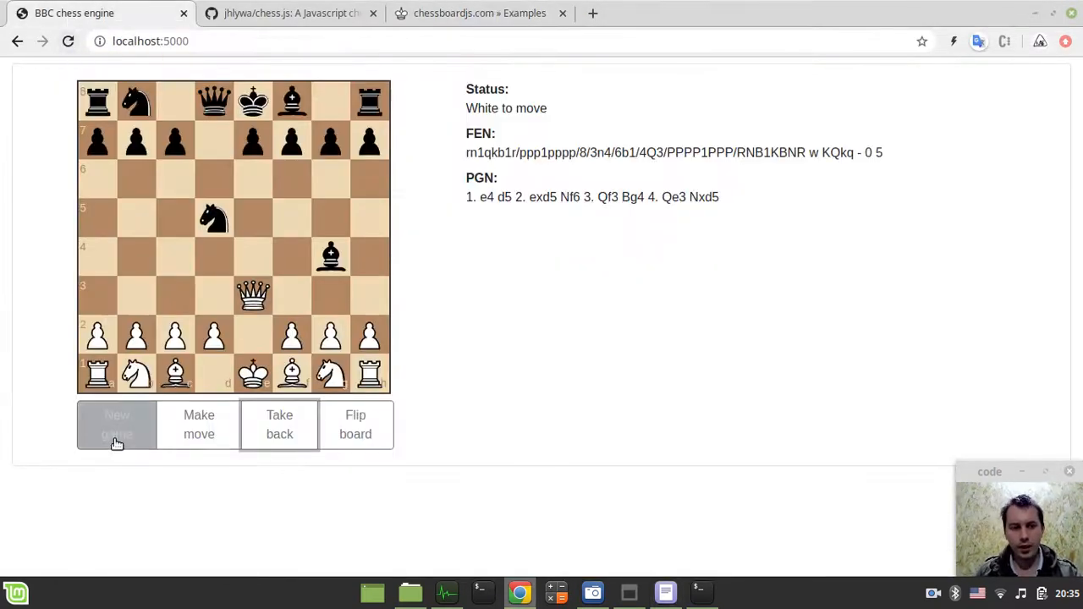
click(117, 423)
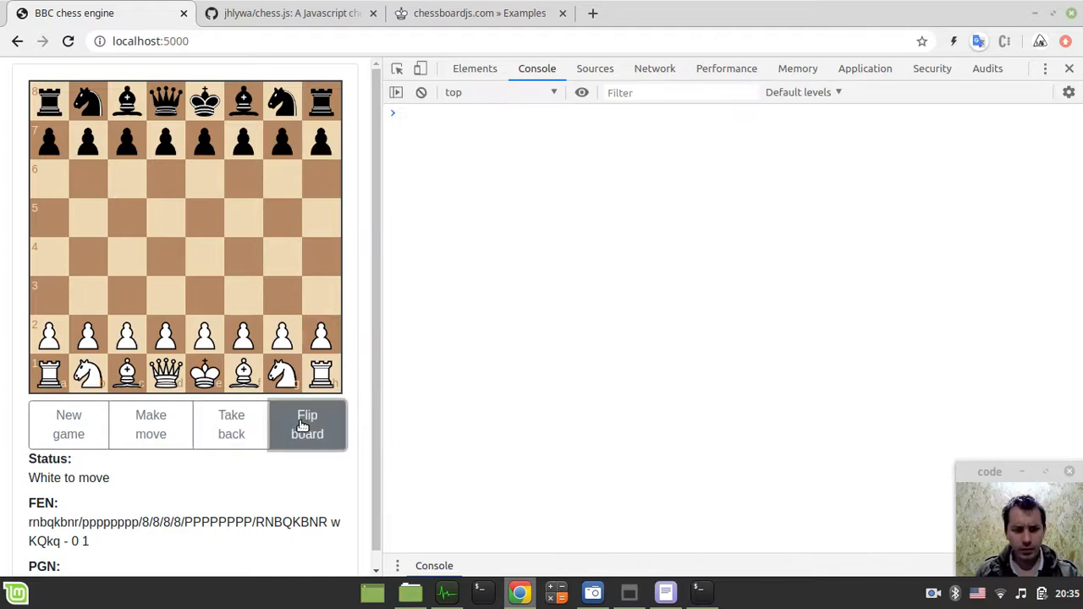
mouse_move(406, 423)
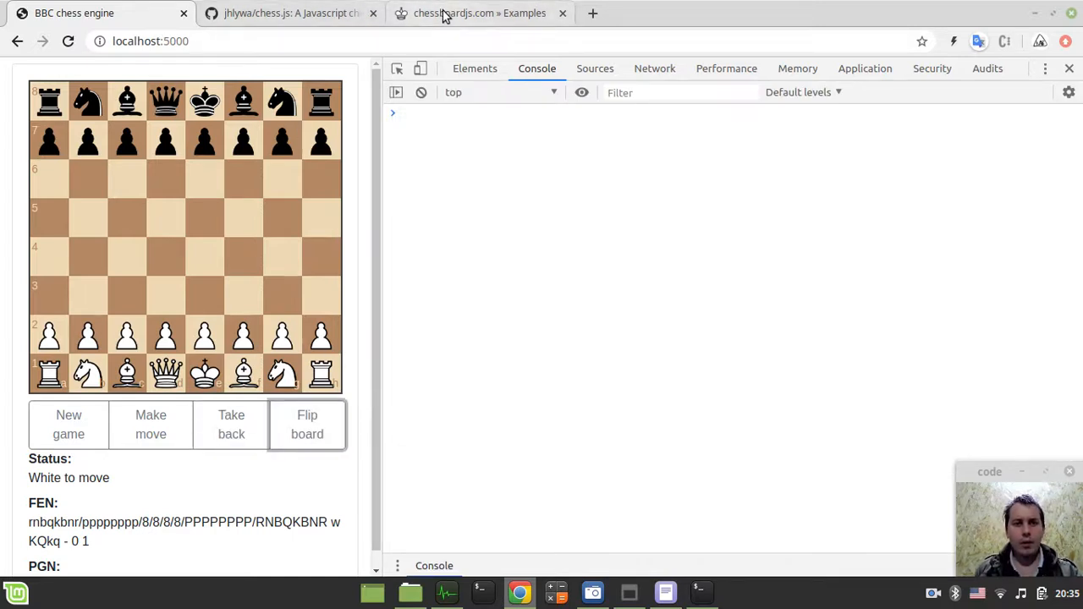
click(481, 13)
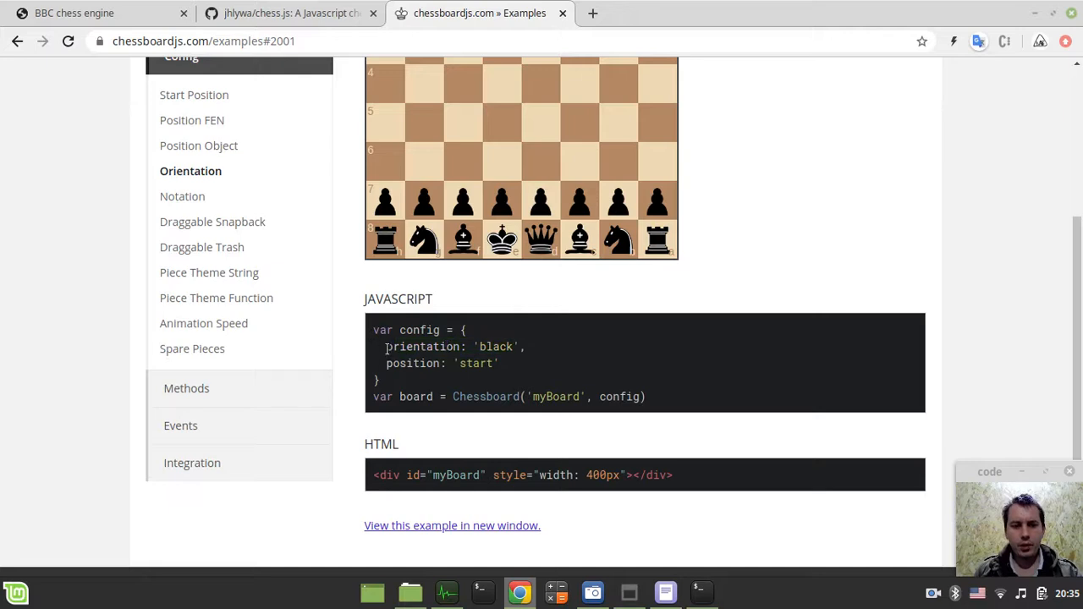
Inspect the example's markup, save bbc.html and reload the chess GUI page in Chrome.
right_click(500, 347)
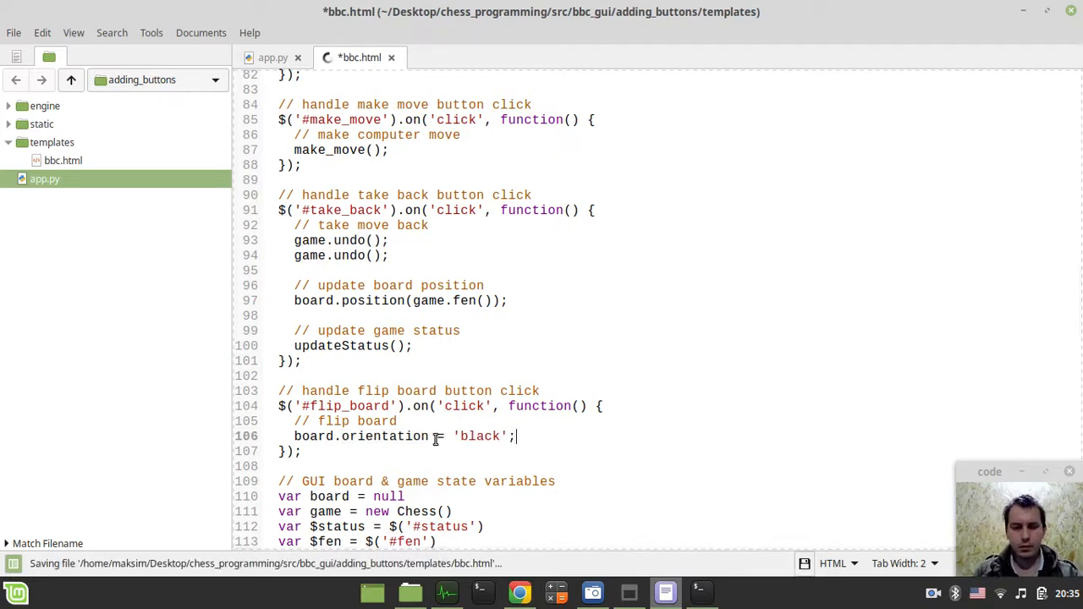
click(517, 592)
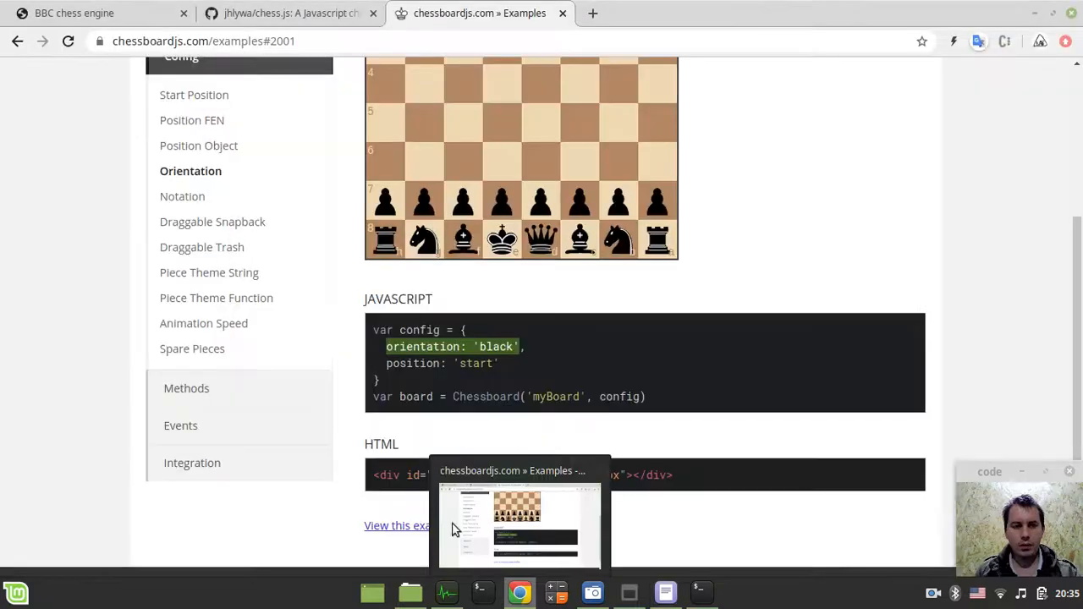
click(74, 13)
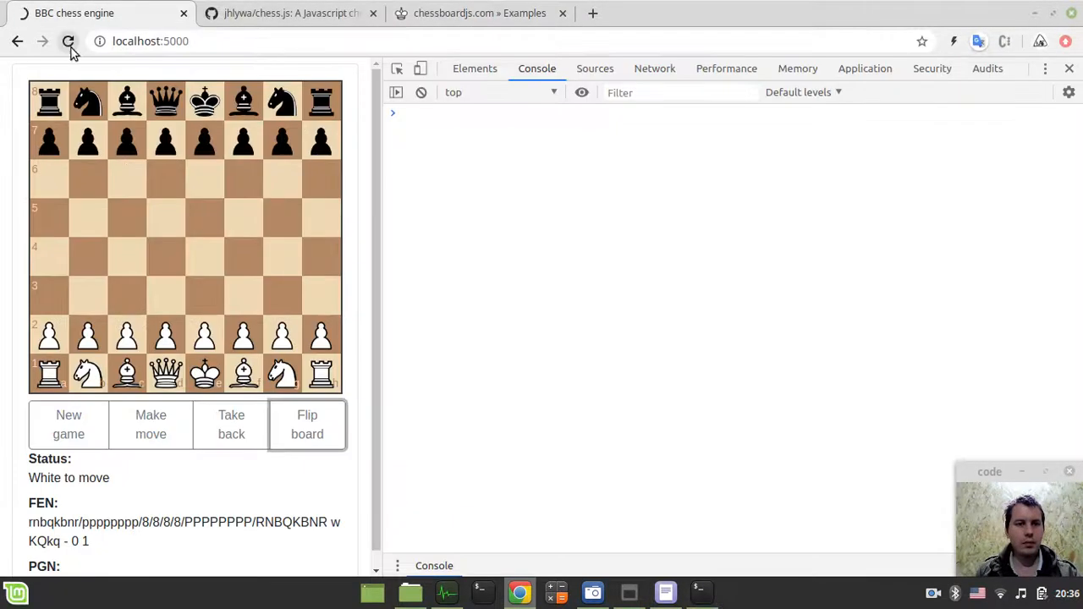
click(68, 40)
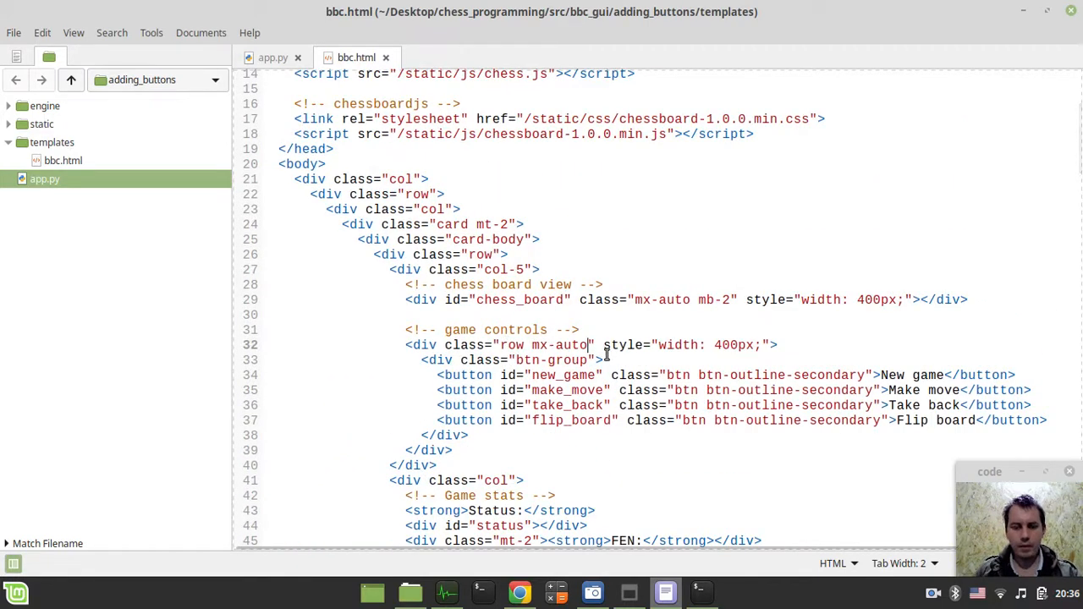
Add mb-2 to the game controls div, then test Flip board in Chrome with DevTools closed.
text(mb-2)
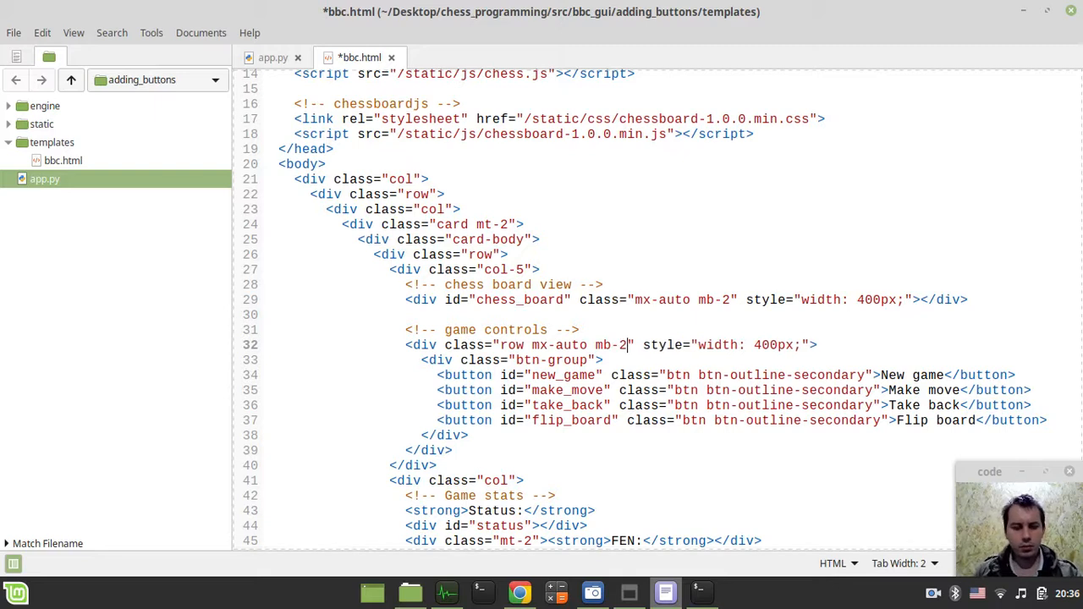
click(519, 592)
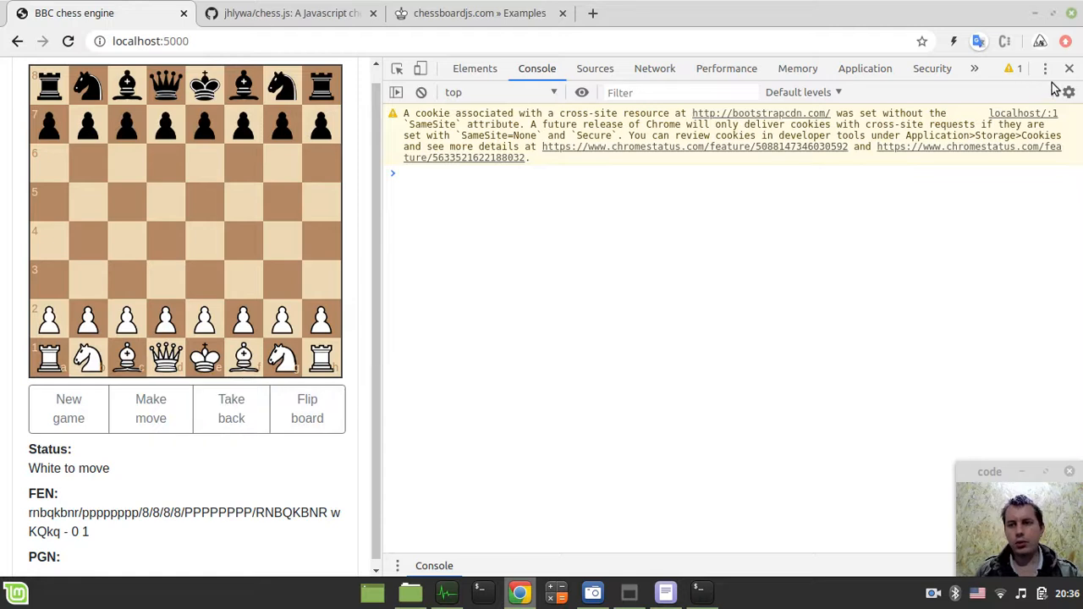
click(1070, 68)
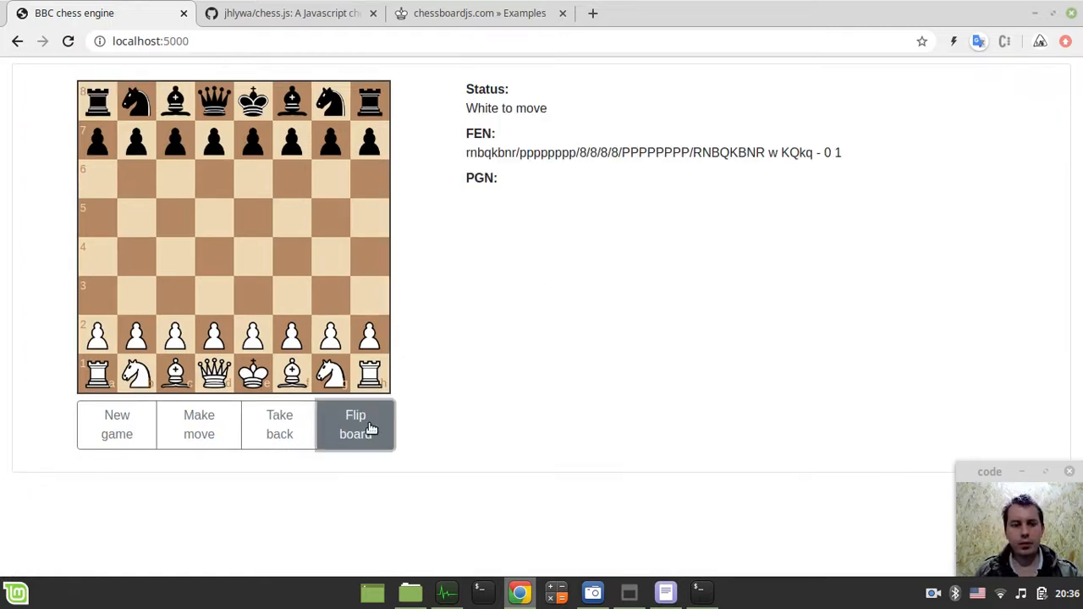
click(252, 335)
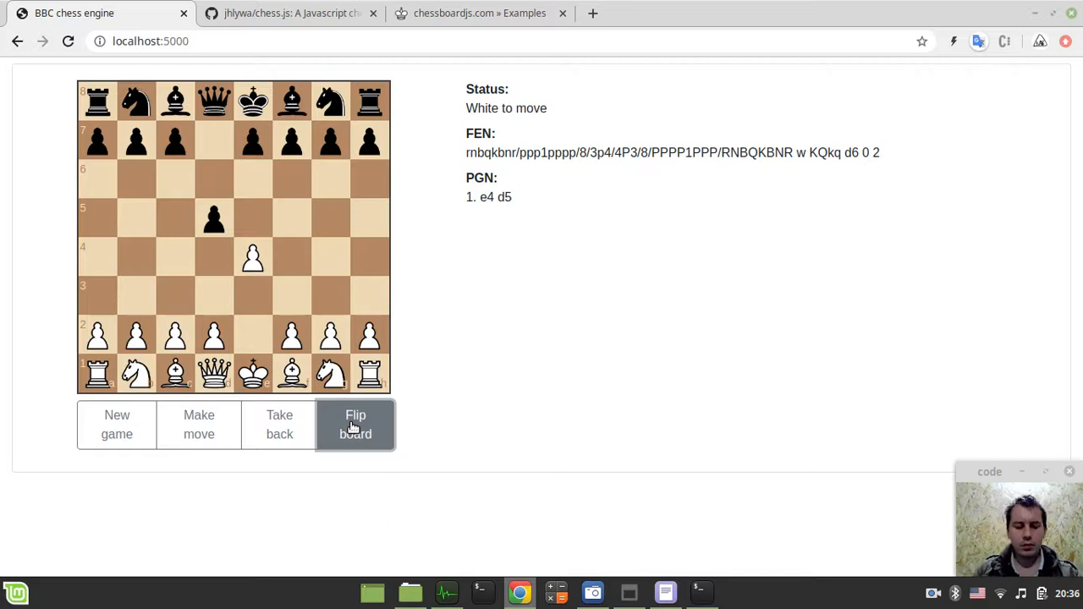
key(F12)
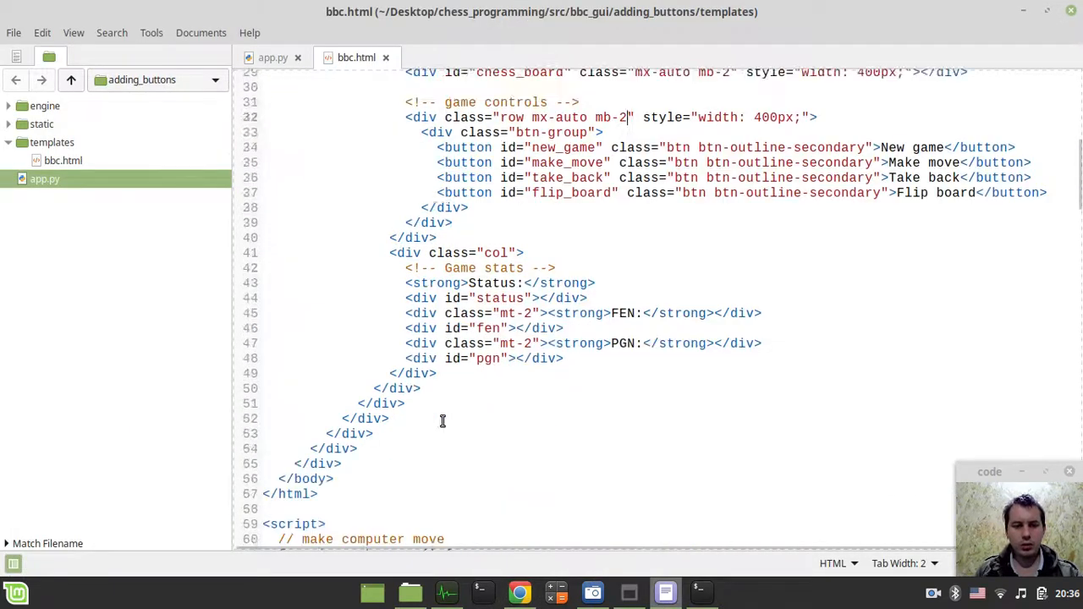
Start the flip_board handler with console.log('flipping board');.
scroll(down, 3)
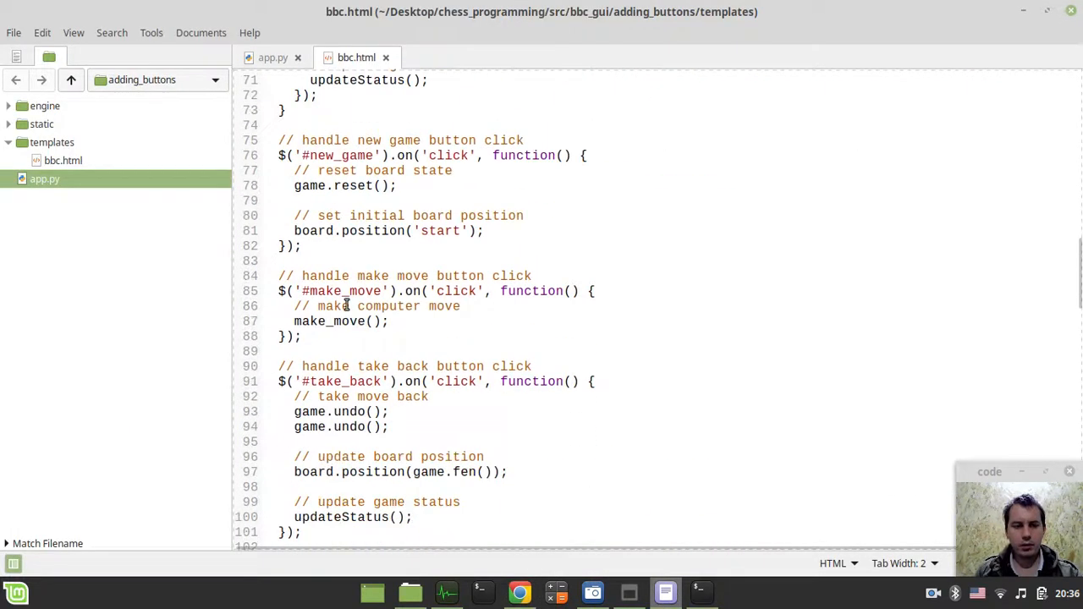
scroll(down, 3)
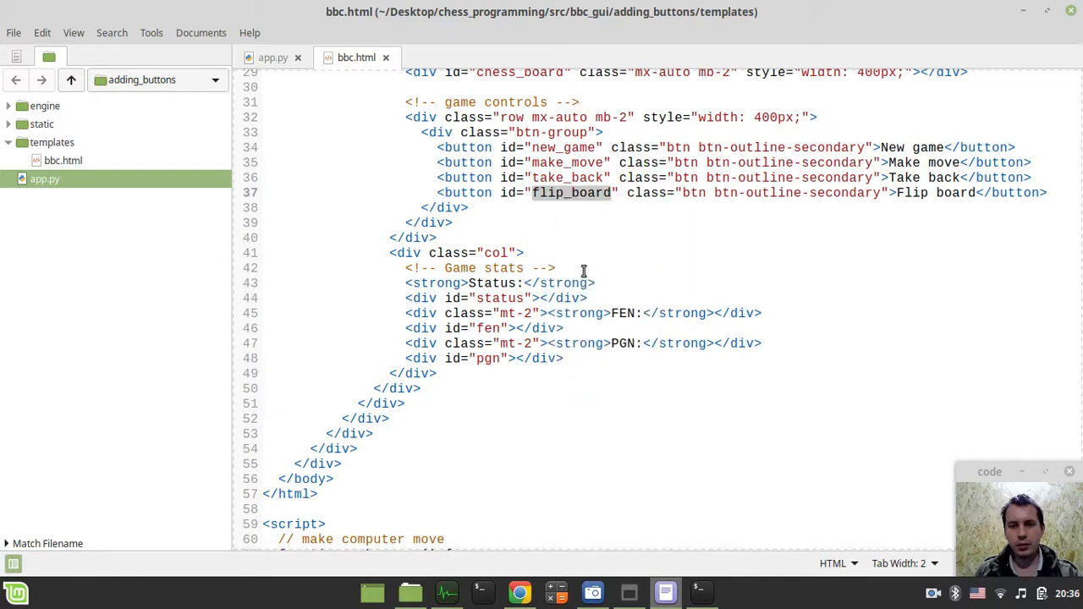
scroll(down, 3)
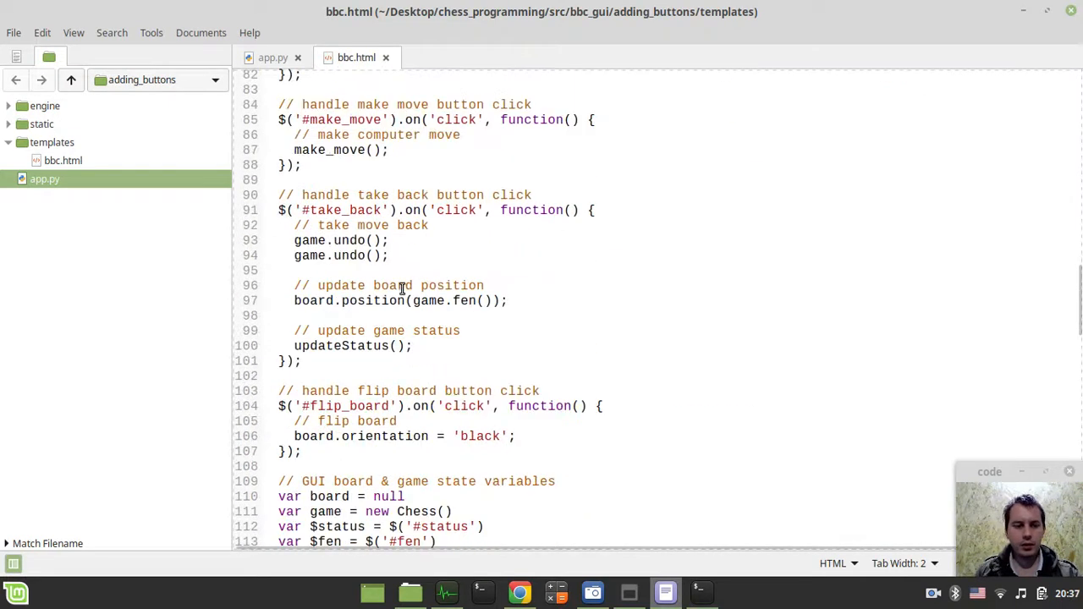
double_click(350, 407)
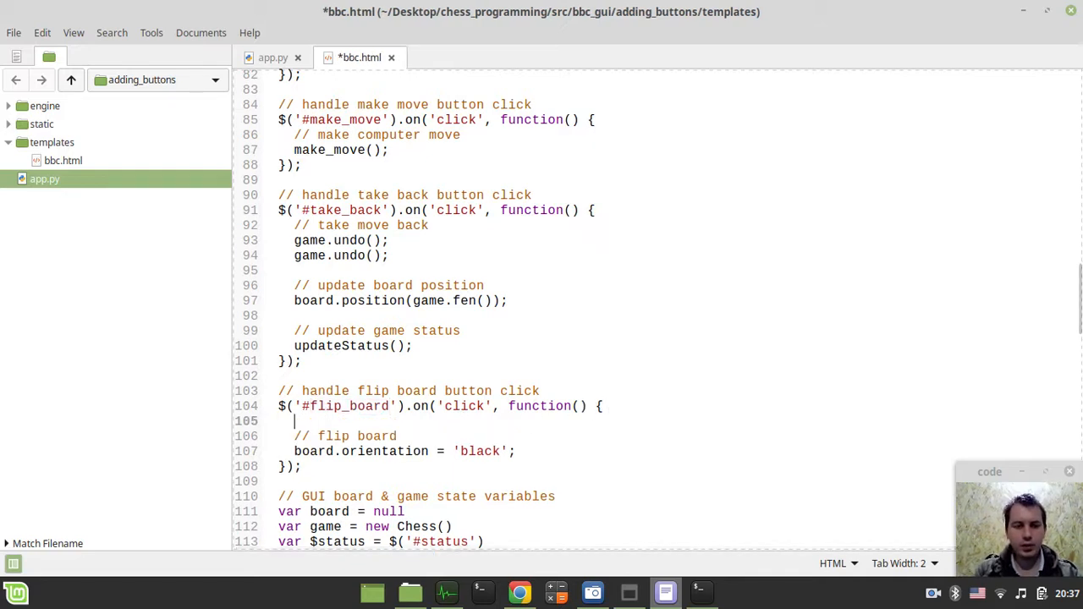
text(console)
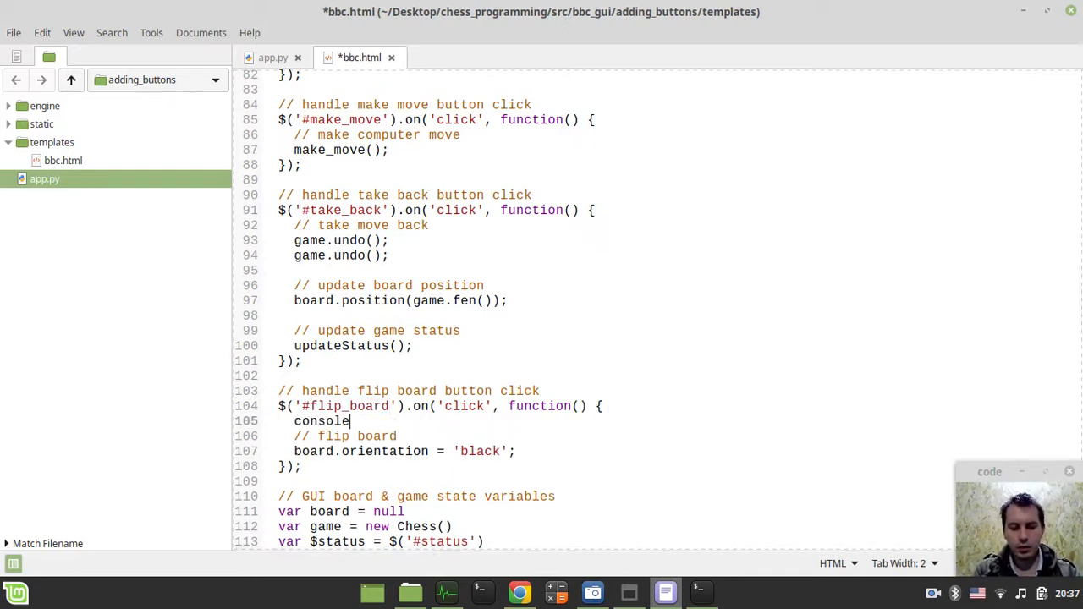
text(.log('');)
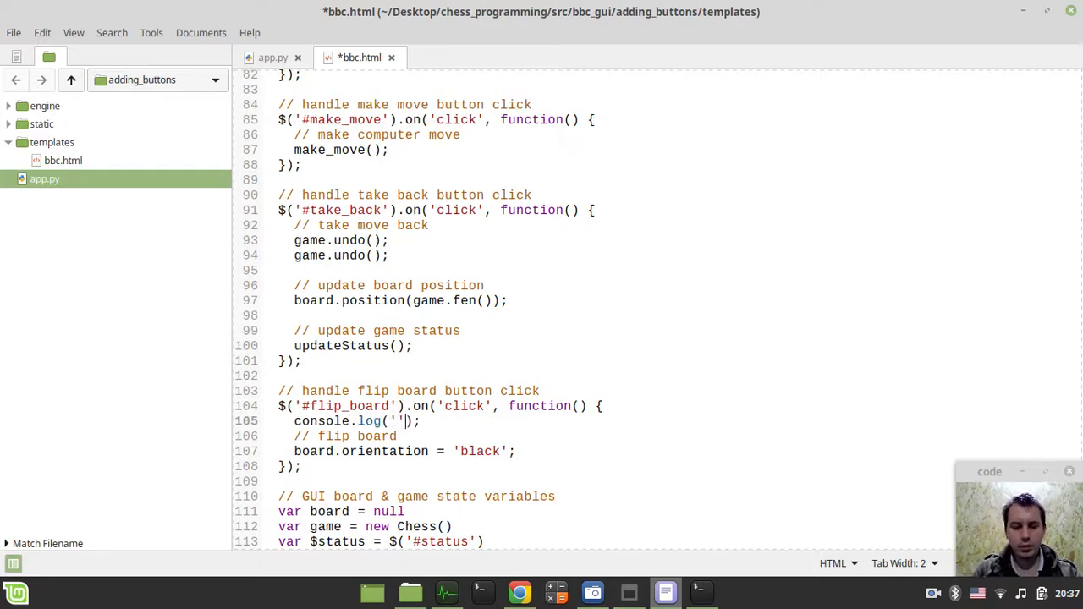
text(flipping bo)
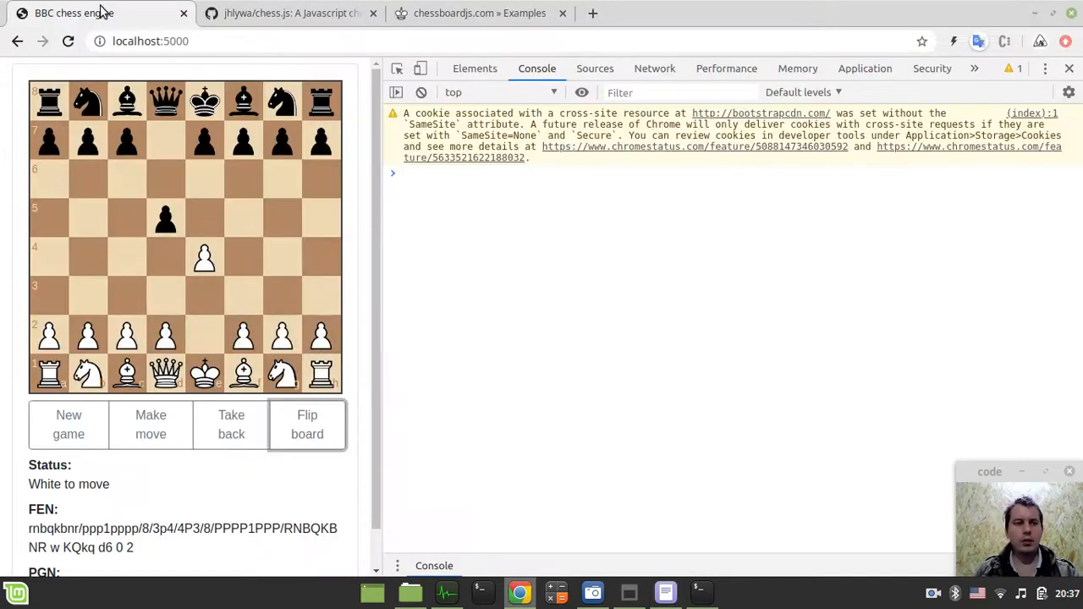
Reload the chess page, click Flip board and see 'flipping board' logged while the board stays unflipped.
click(68, 425)
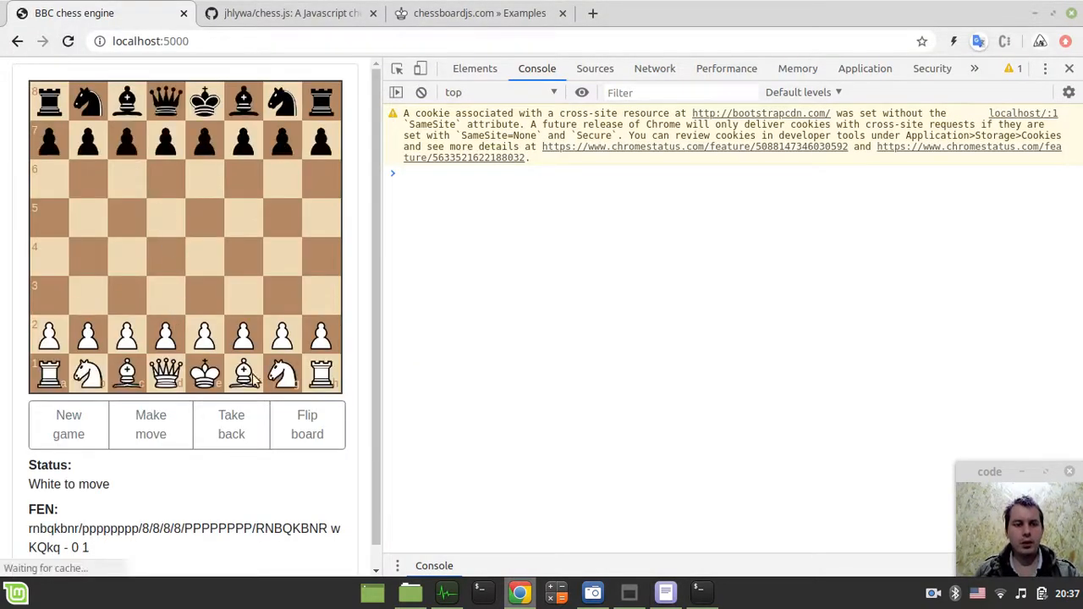
click(308, 423)
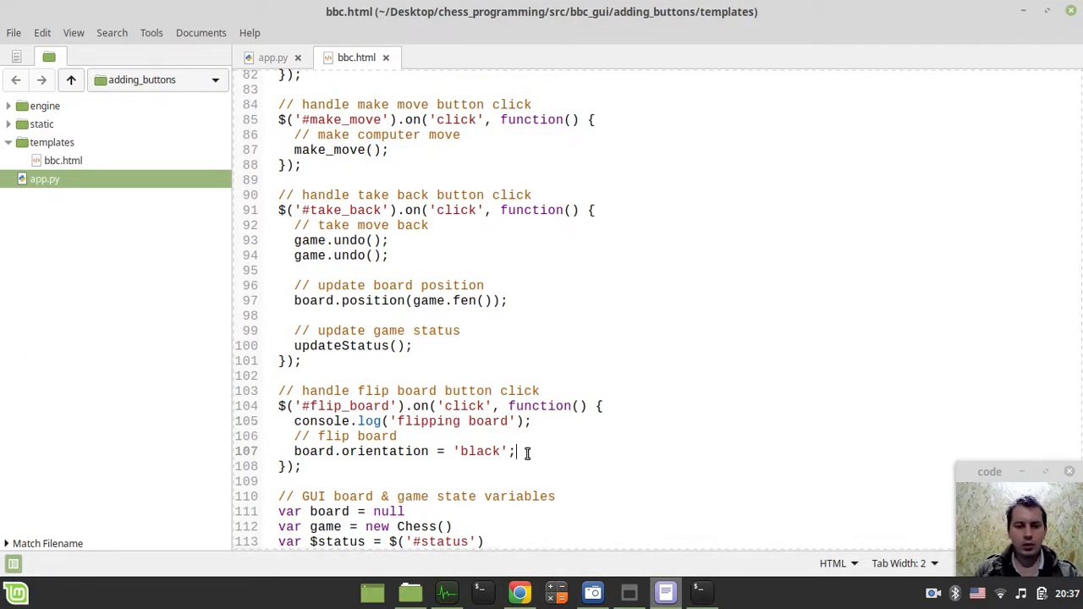
text(upd)
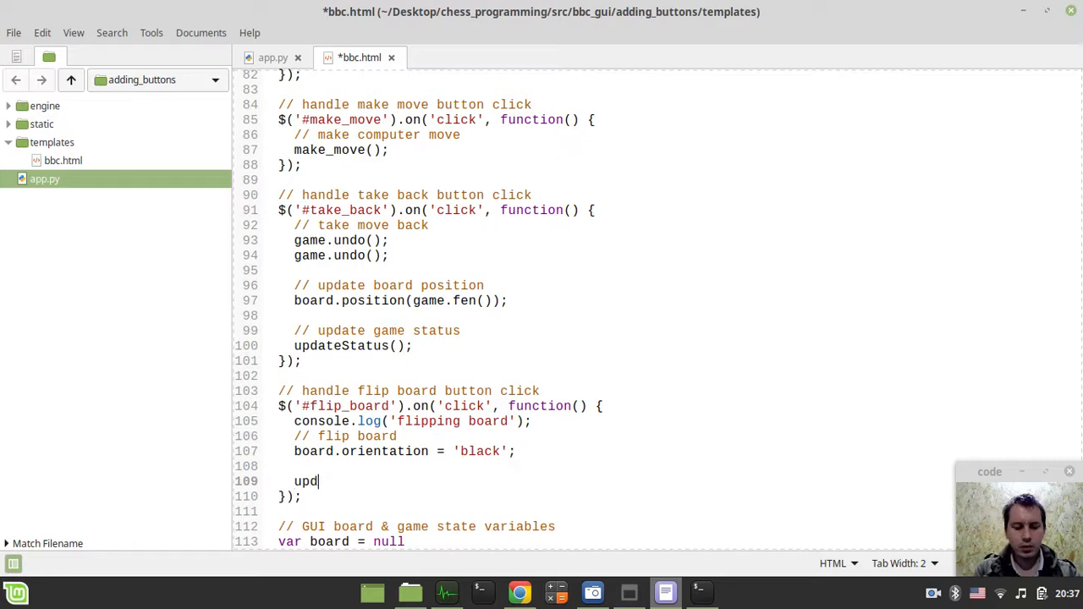
text(ateStatus)
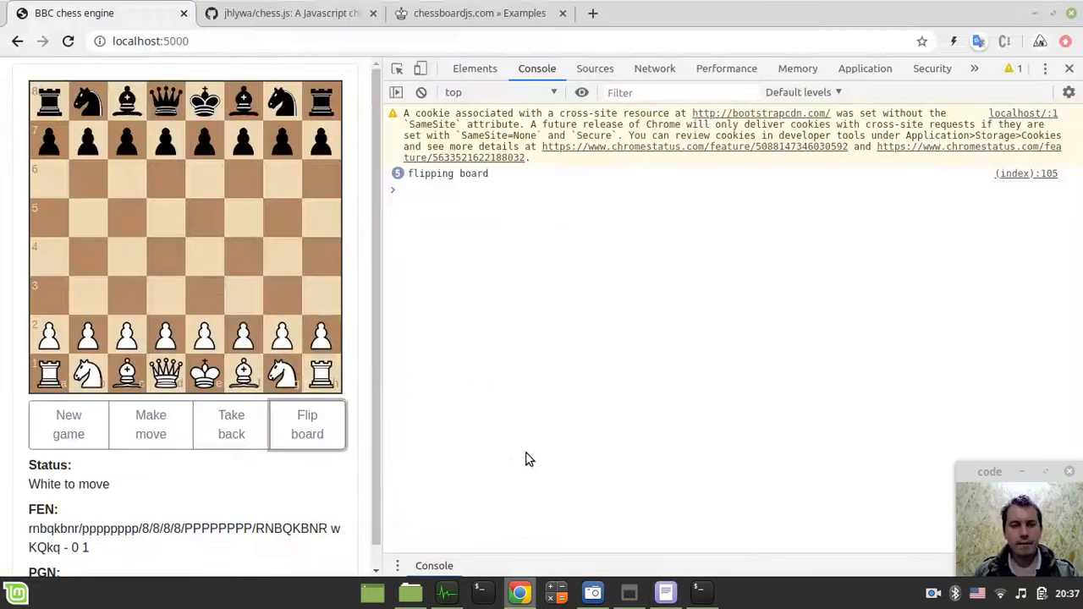
mouse_move(68, 40)
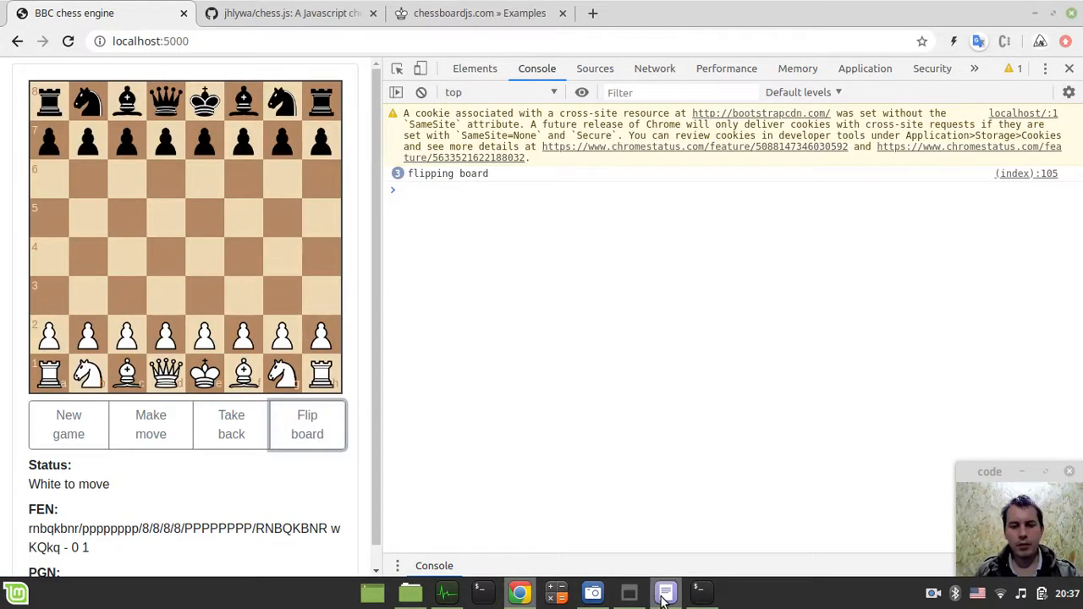
Review the chessboard.js orientation example in the documentation tabs.
click(287, 14)
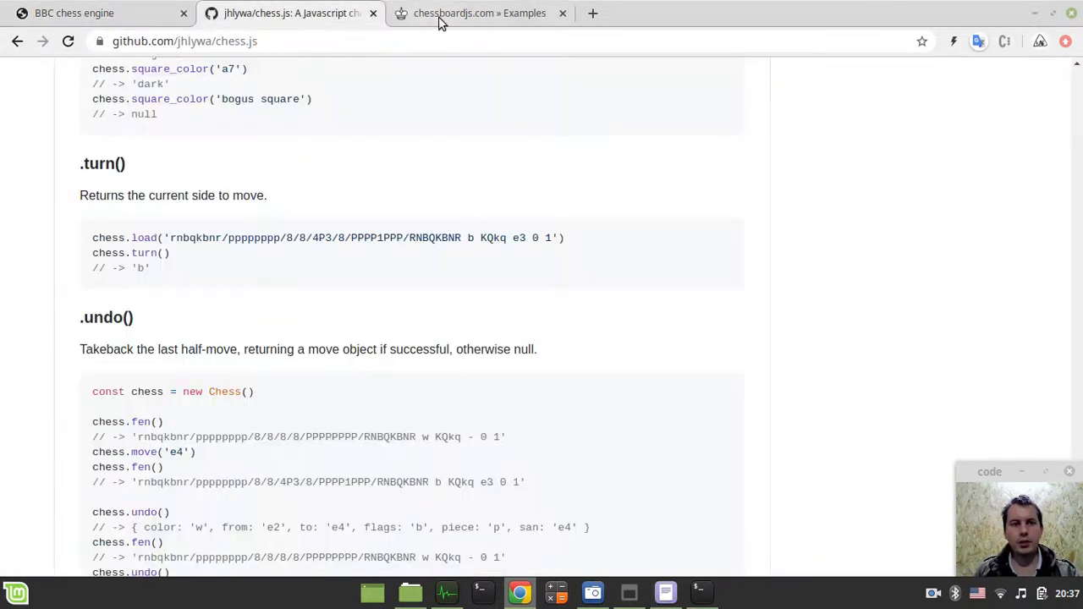
click(481, 13)
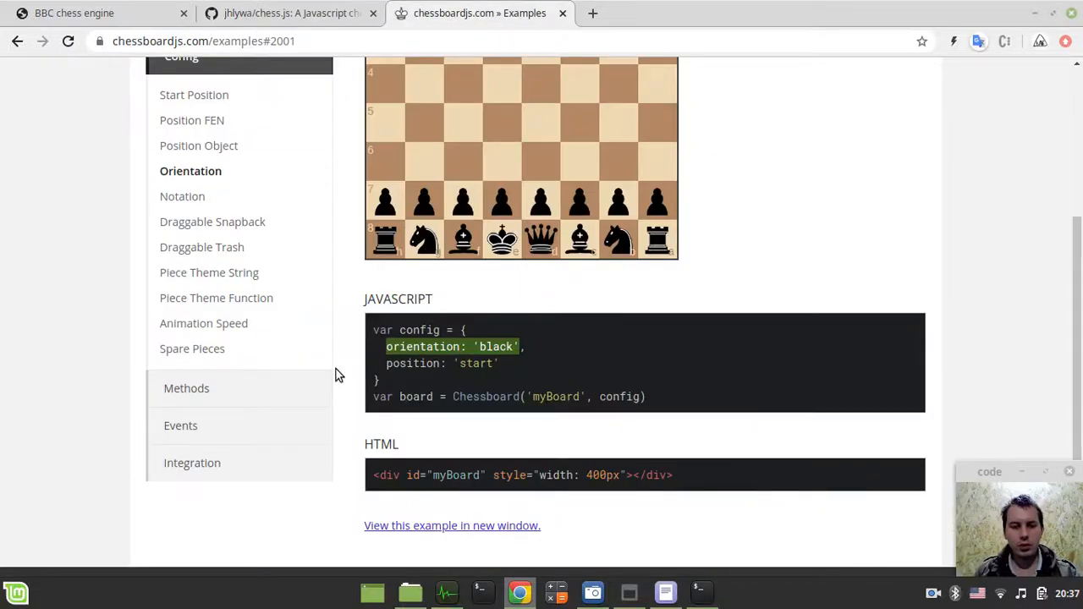
scroll(down, 3)
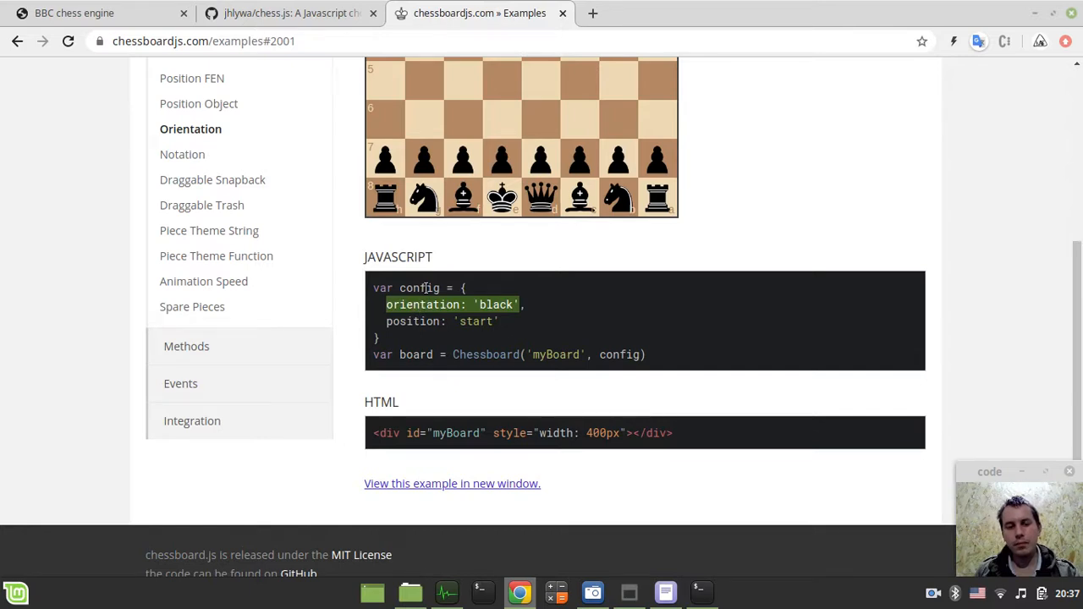
mouse_move(663, 379)
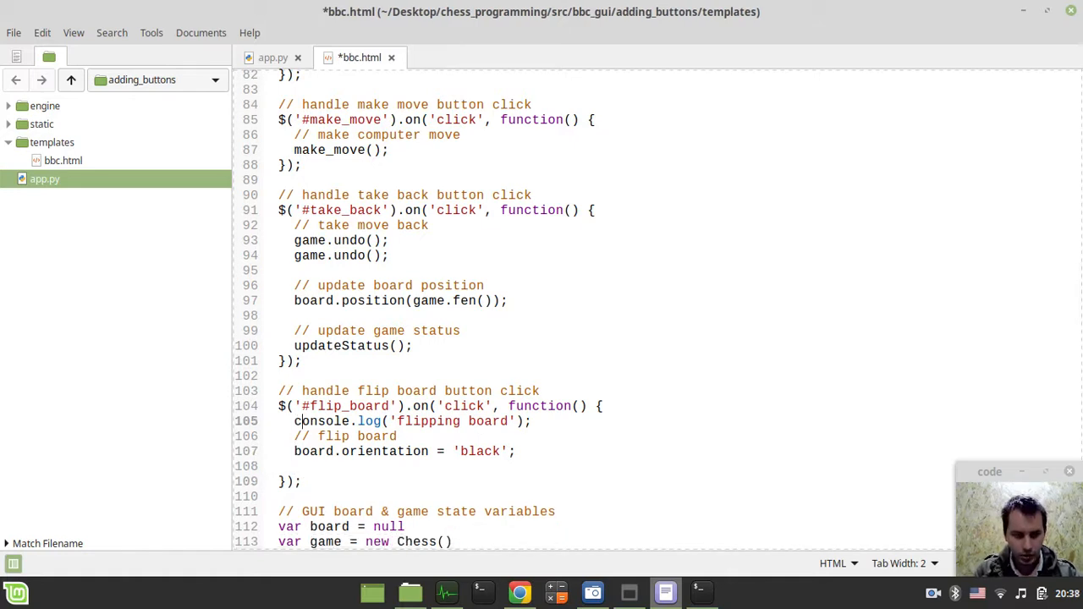
Replace the 'flipping board' message with the board object in console.log and save bbc.html.
double_click(427, 420)
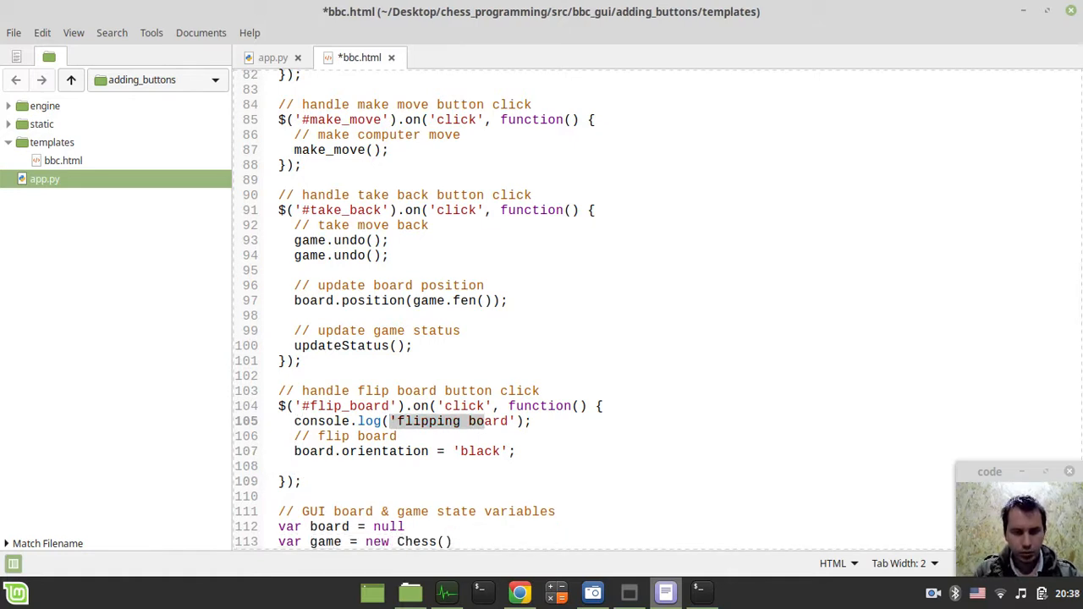
text(board)
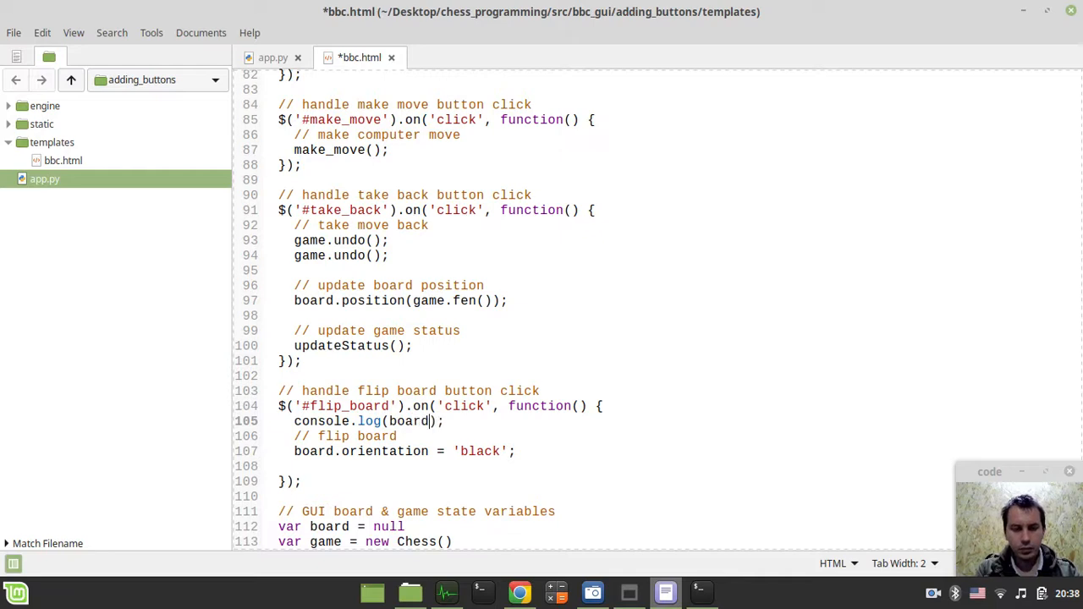
key(ctrl+s)
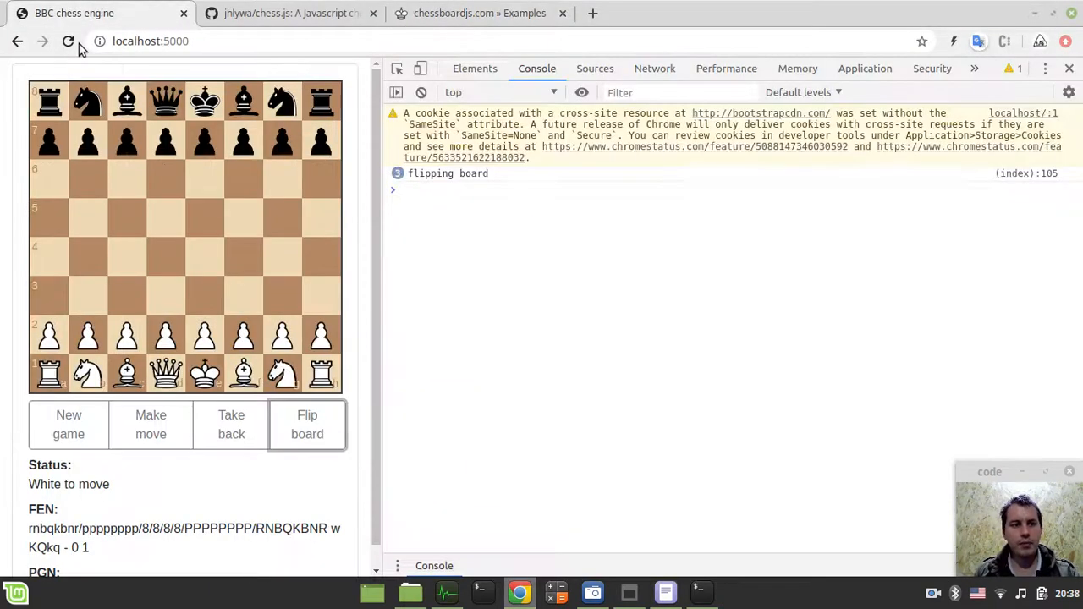
Reload the page, flip the board and expand the logged board object's orientation entry.
click(67, 41)
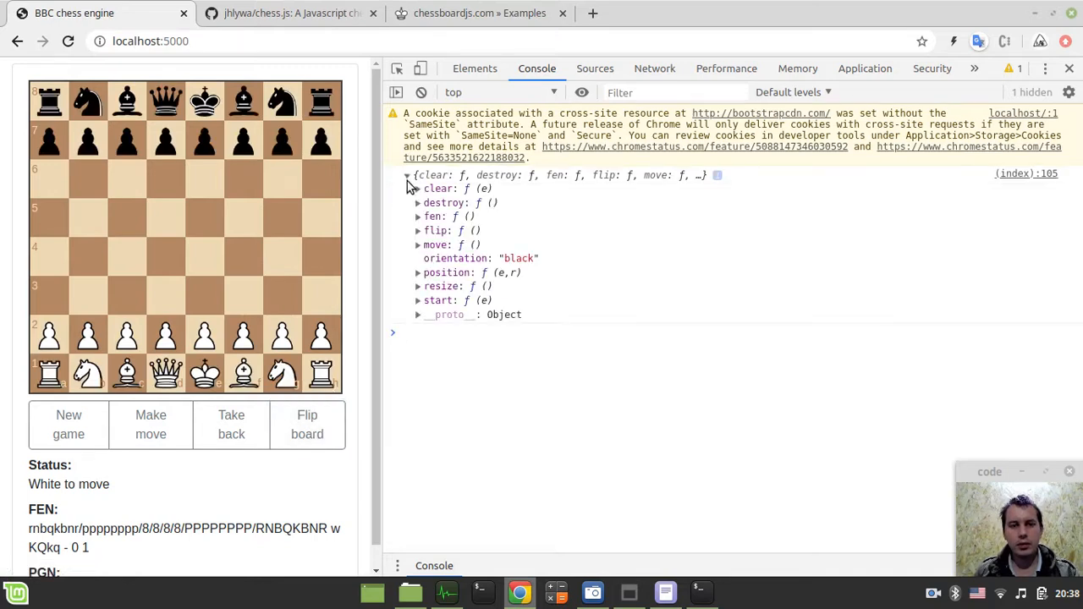
mouse_move(484, 273)
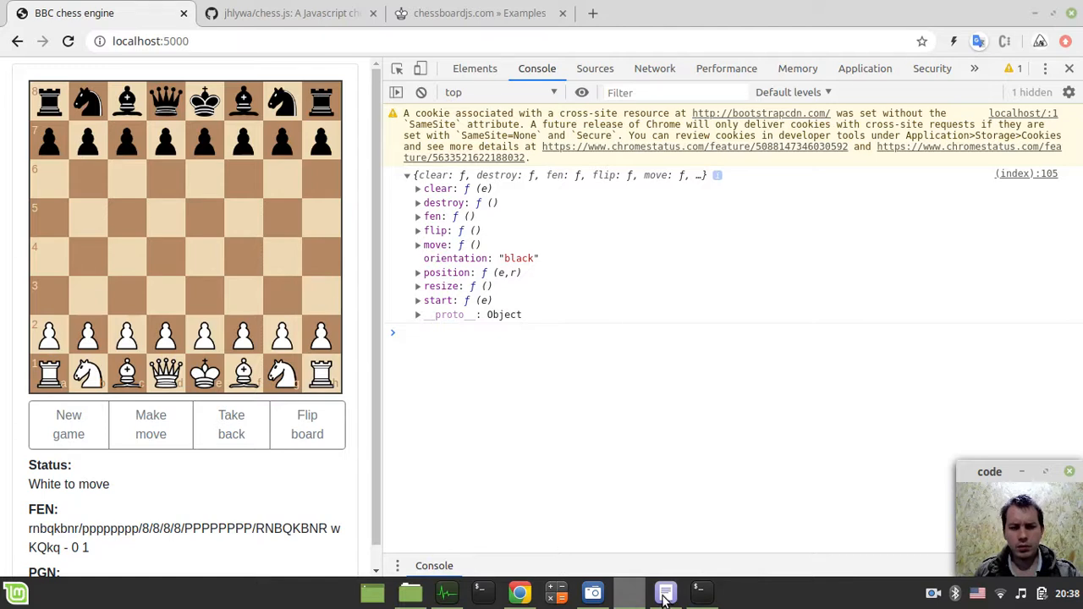
click(665, 592)
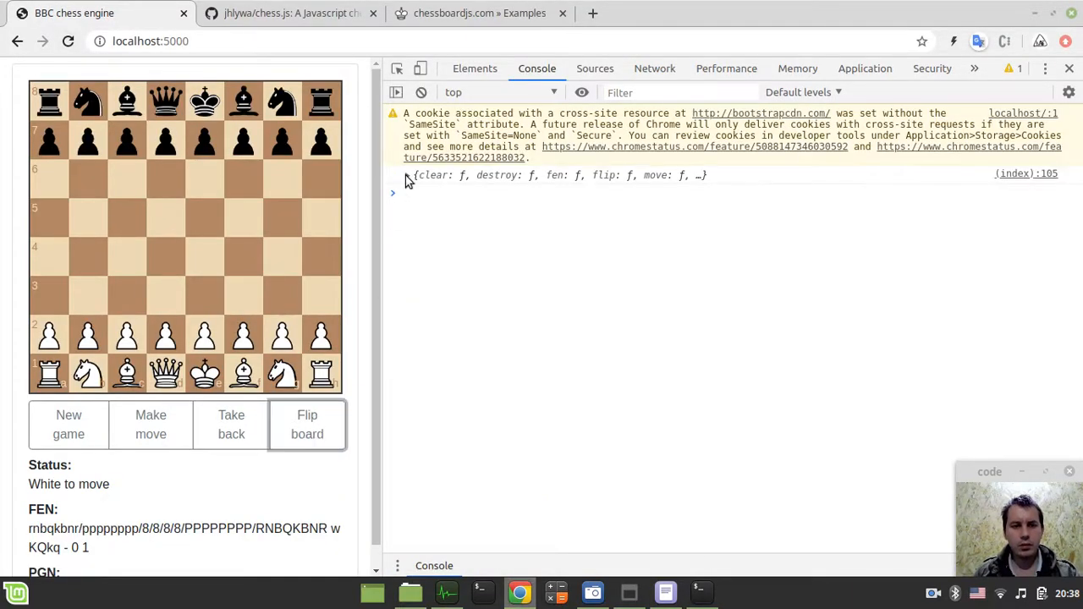
click(406, 174)
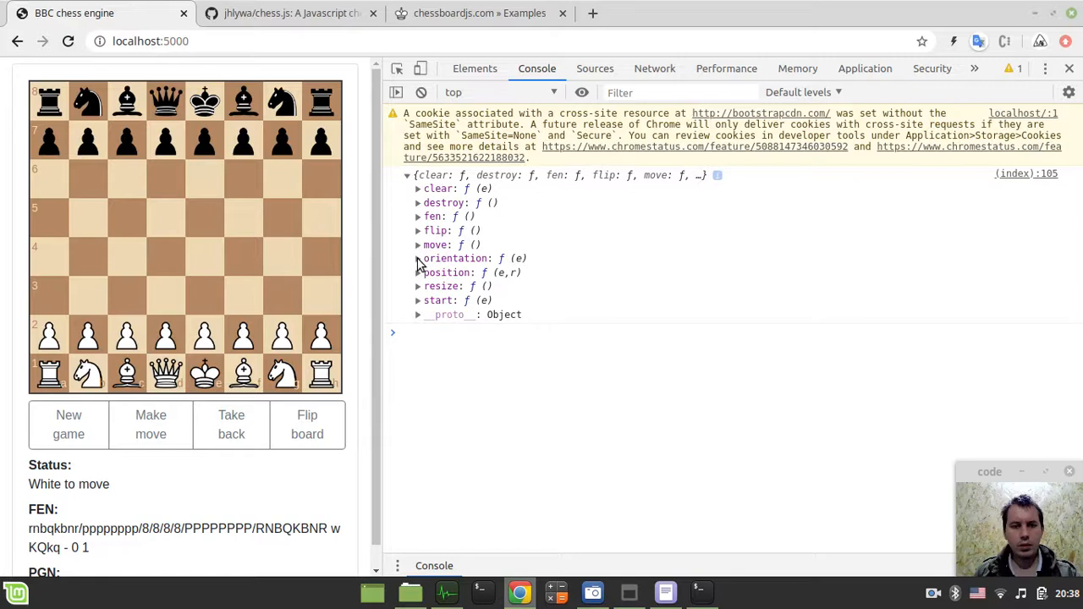
click(417, 257)
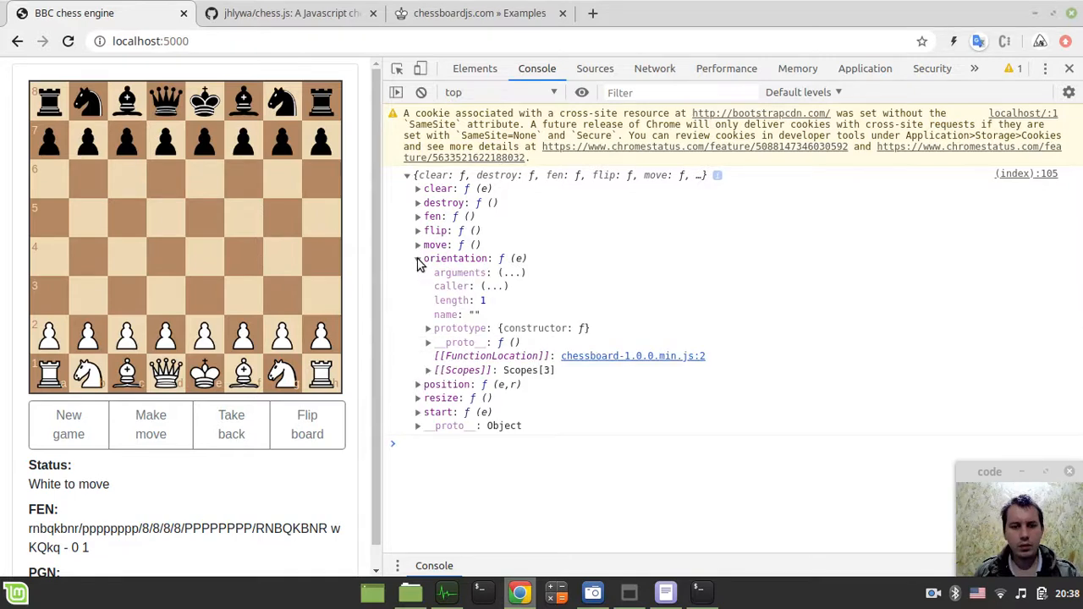
mouse_move(420, 264)
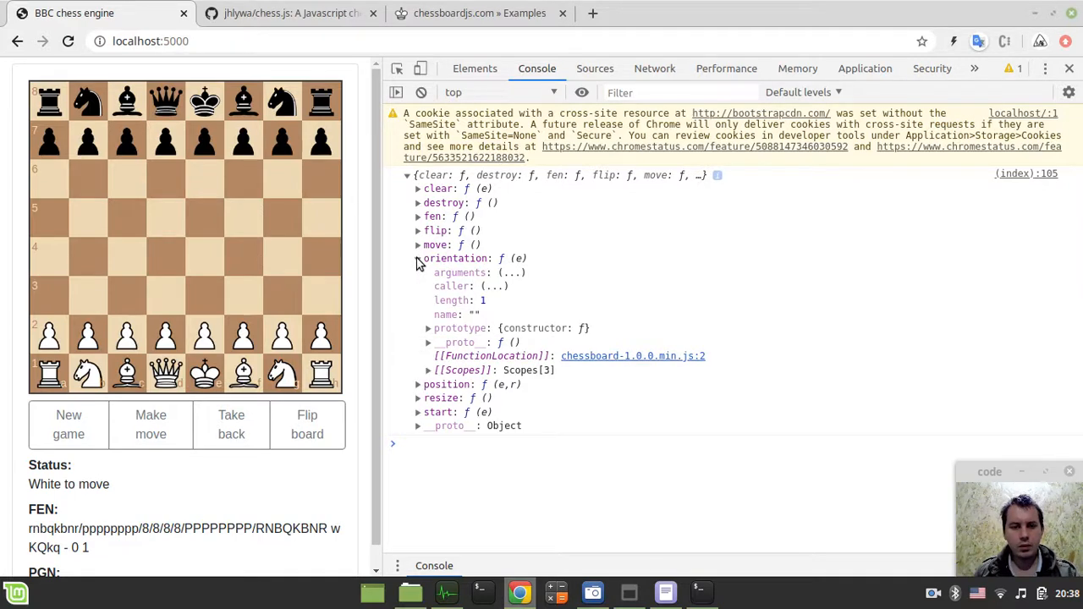
Toggle the orientation entry to confirm it is a function, then return to the chessboardjs example.
click(416, 257)
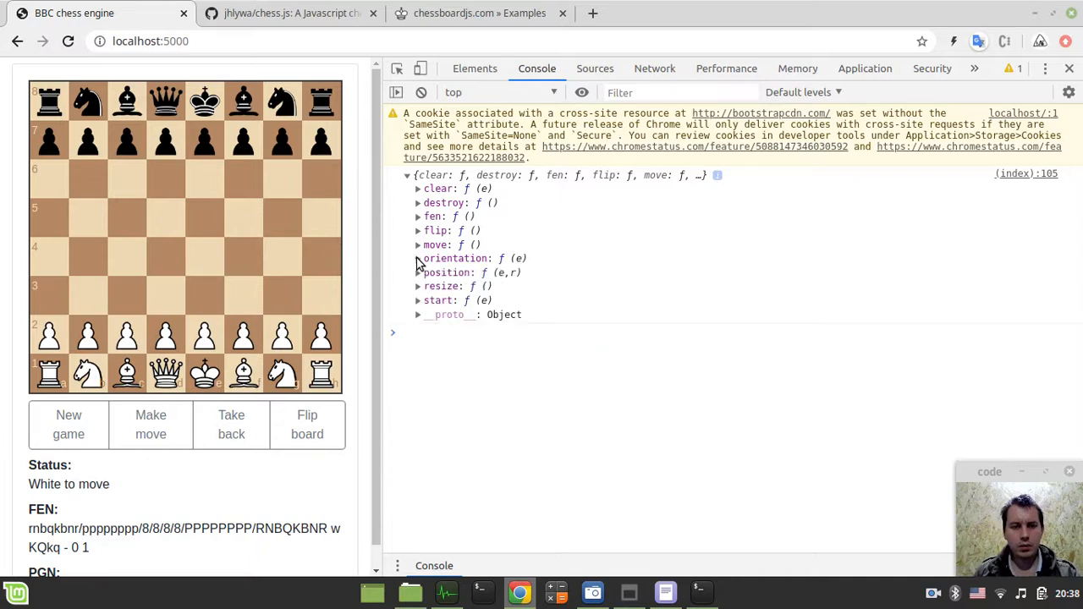
click(417, 257)
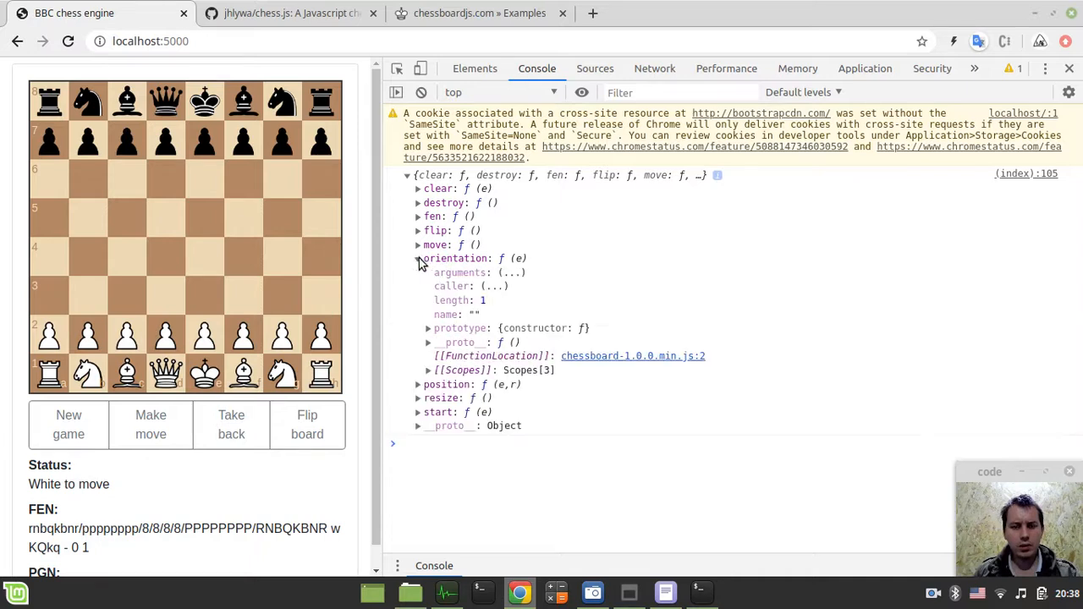
click(417, 258)
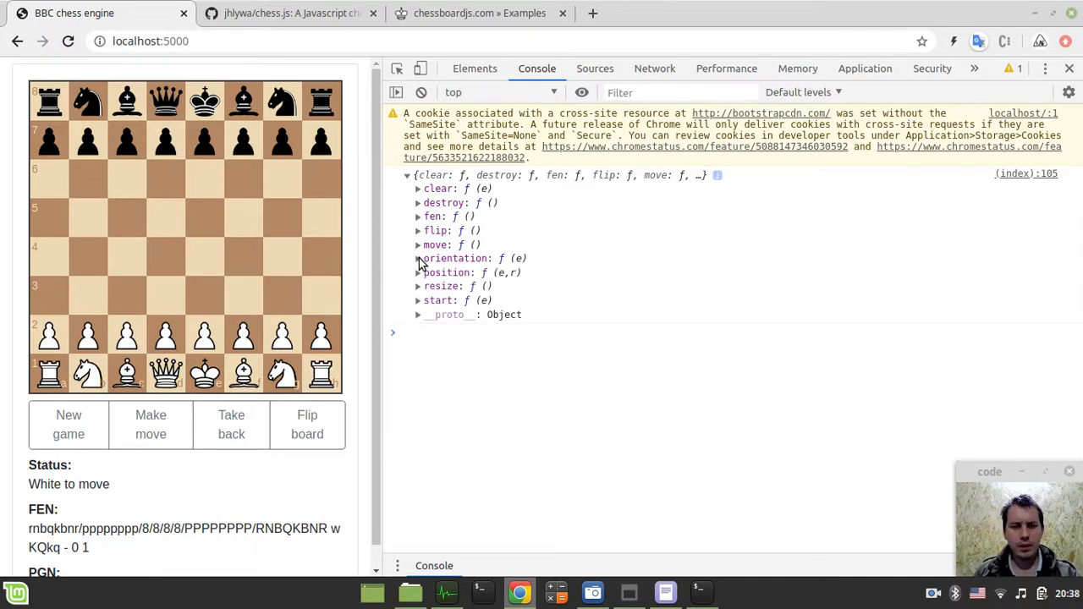
click(481, 13)
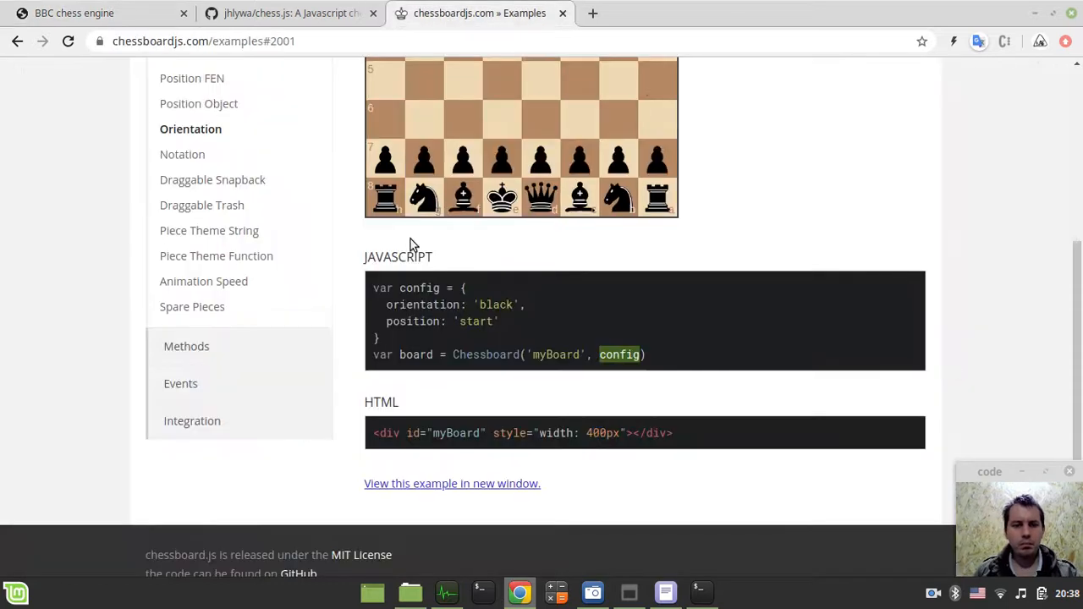
Browse the chessboard.js docs methods table to the flip() method entry.
scroll(down, 3)
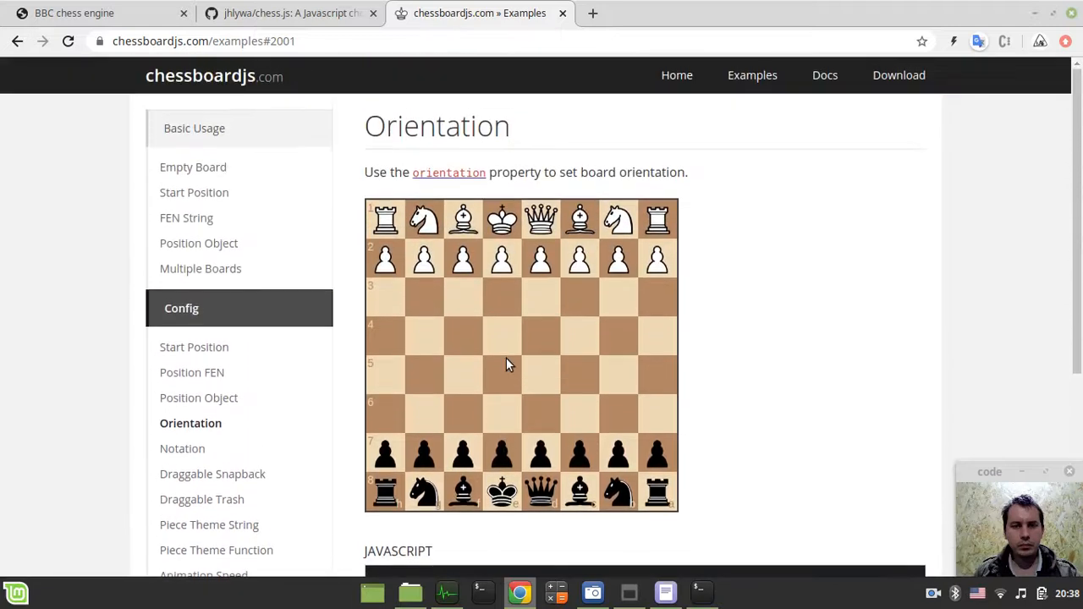
scroll(down, 3)
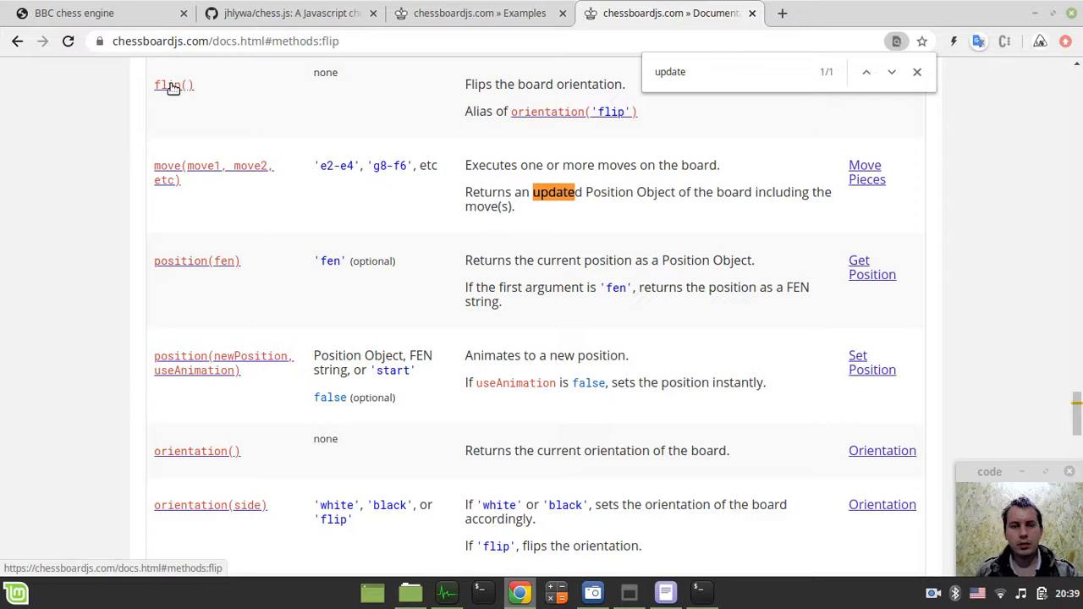
click(663, 592)
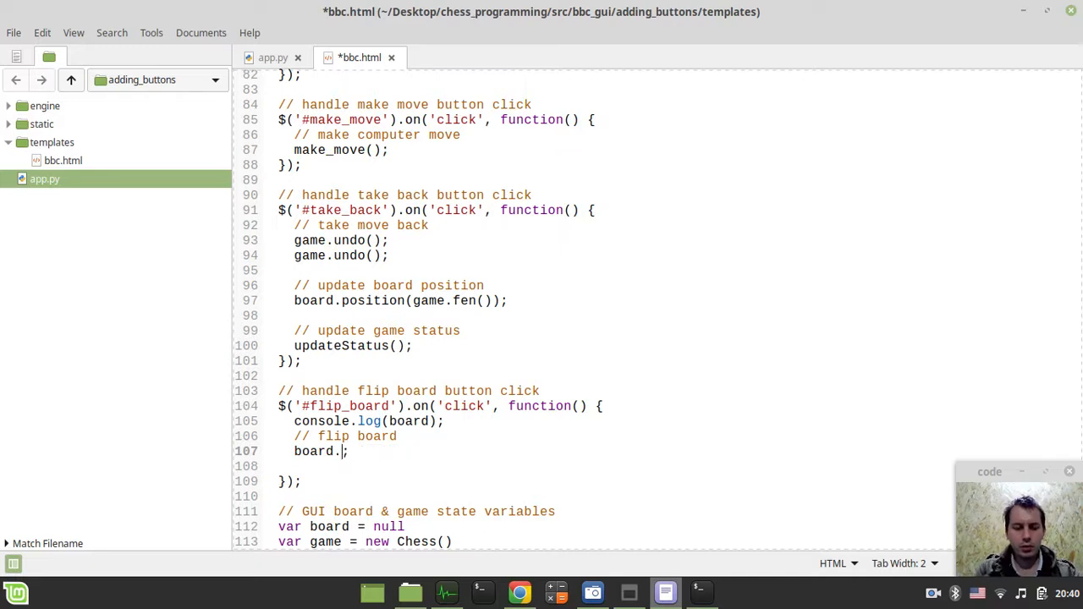
Change the handler to call board.flip(), save bbc.html and switch to Chrome.
text(flip())
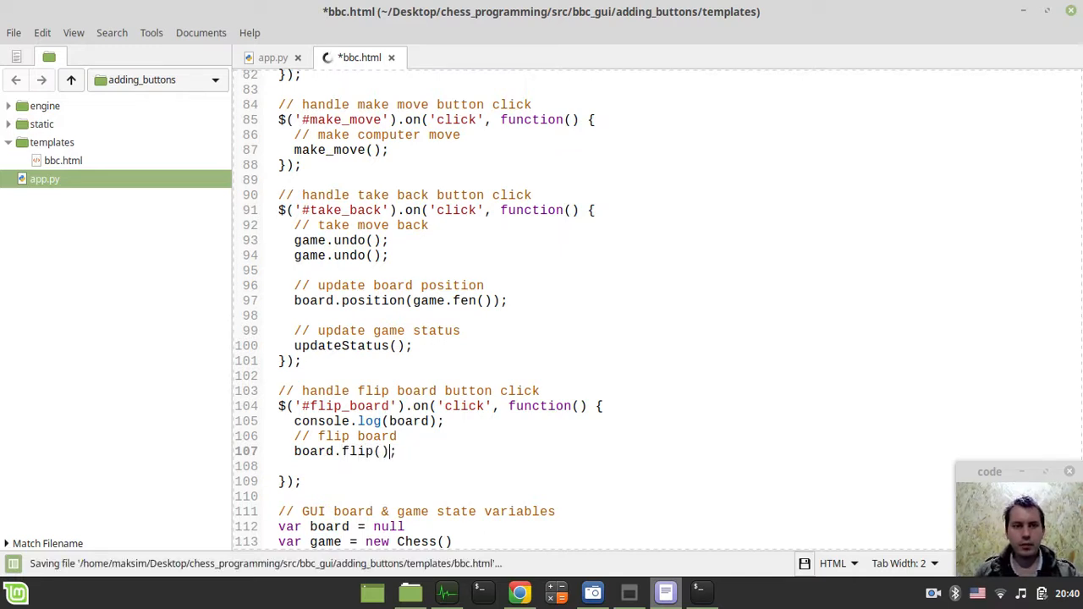
key(ctrl+s)
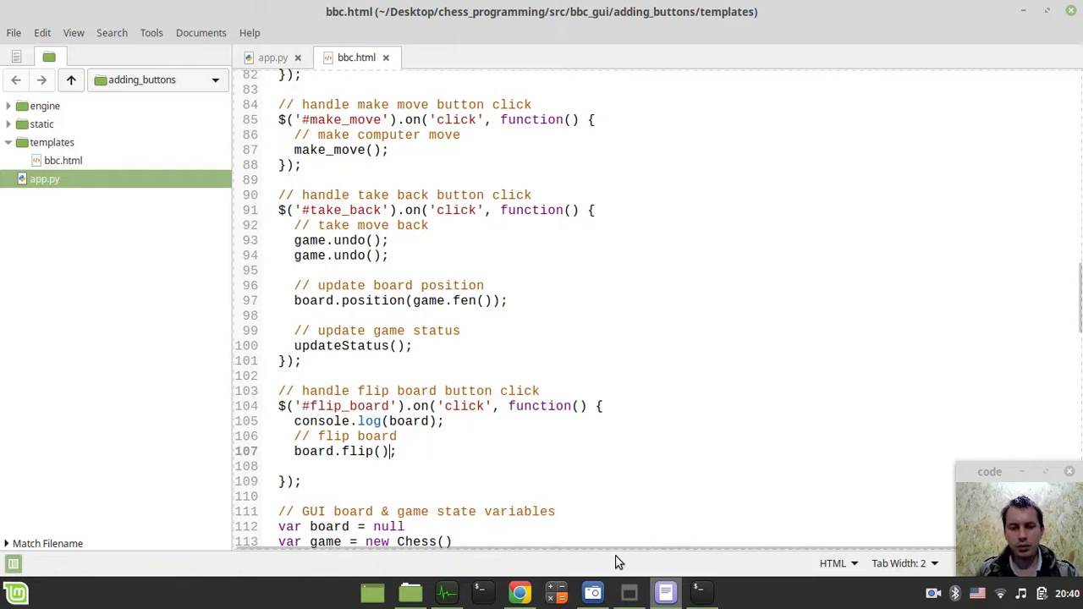
click(520, 592)
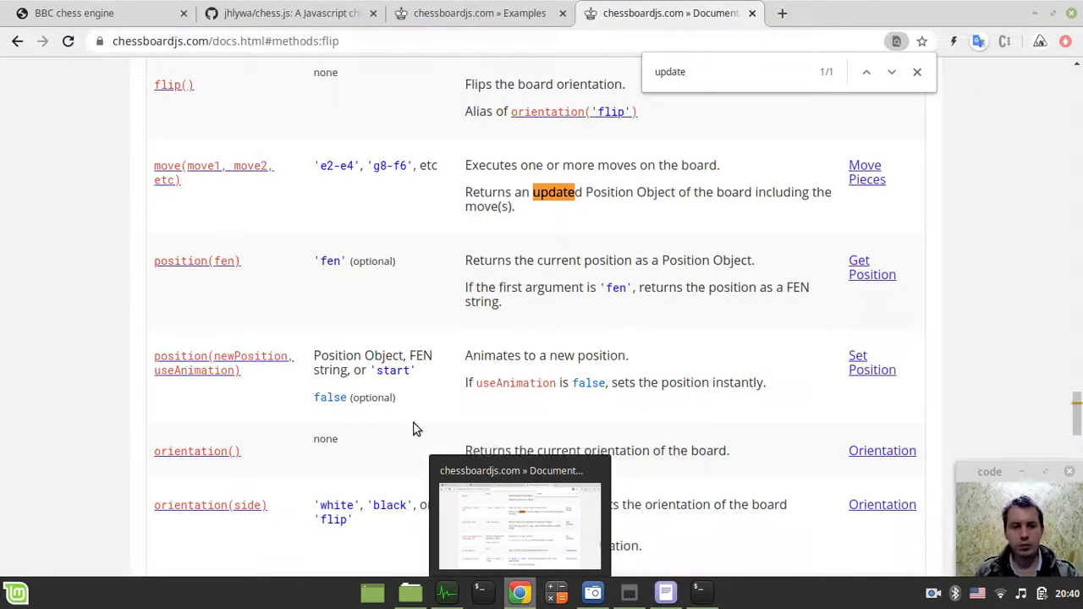
Test Flip board successfully, remove console.log(board) from the handler and save.
click(74, 13)
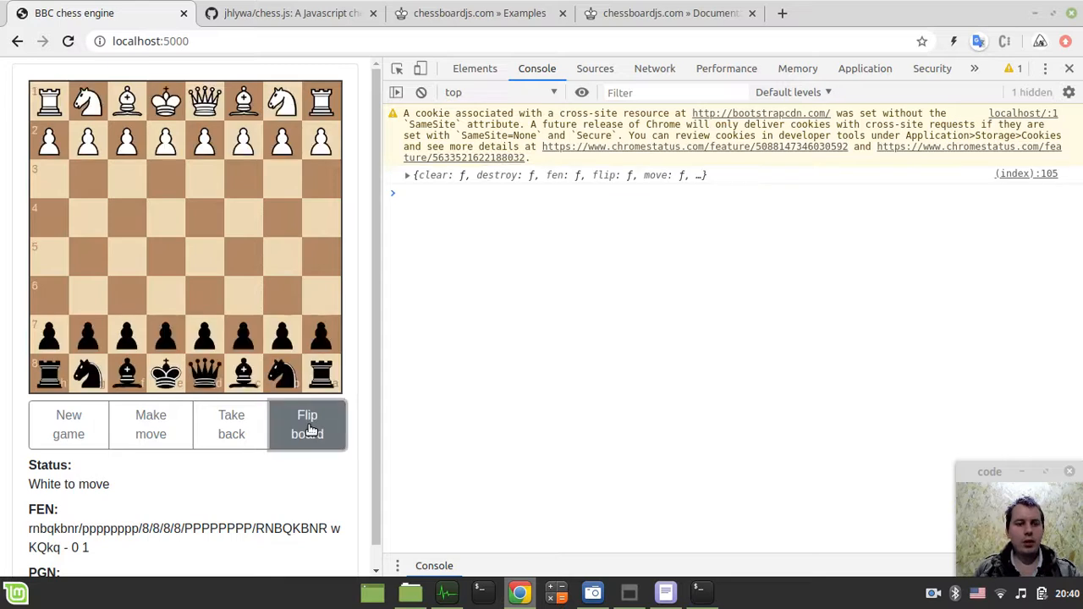
click(306, 423)
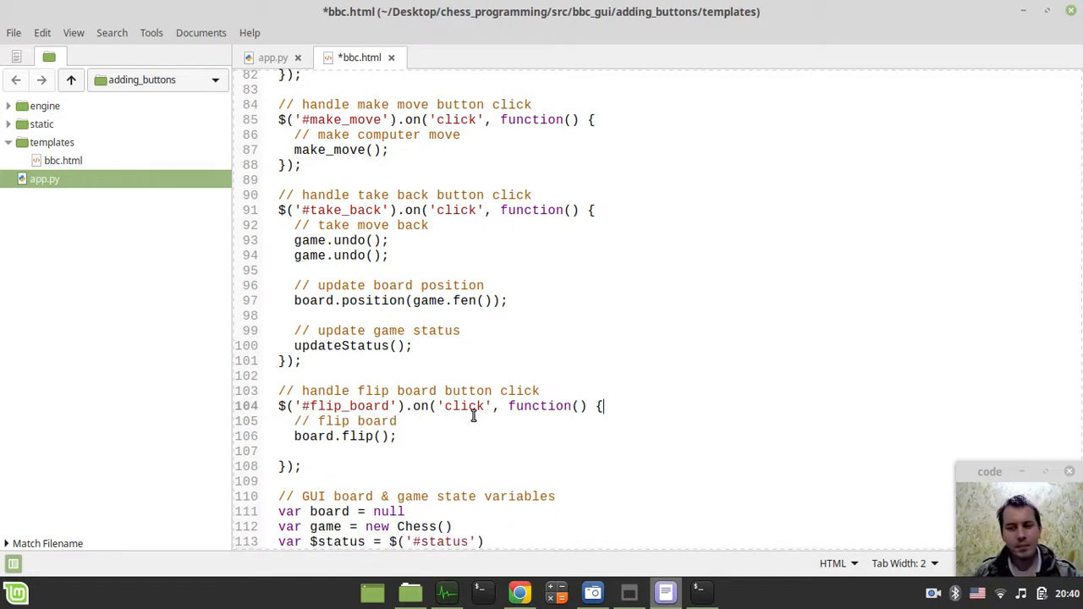
key(ctrl+s)
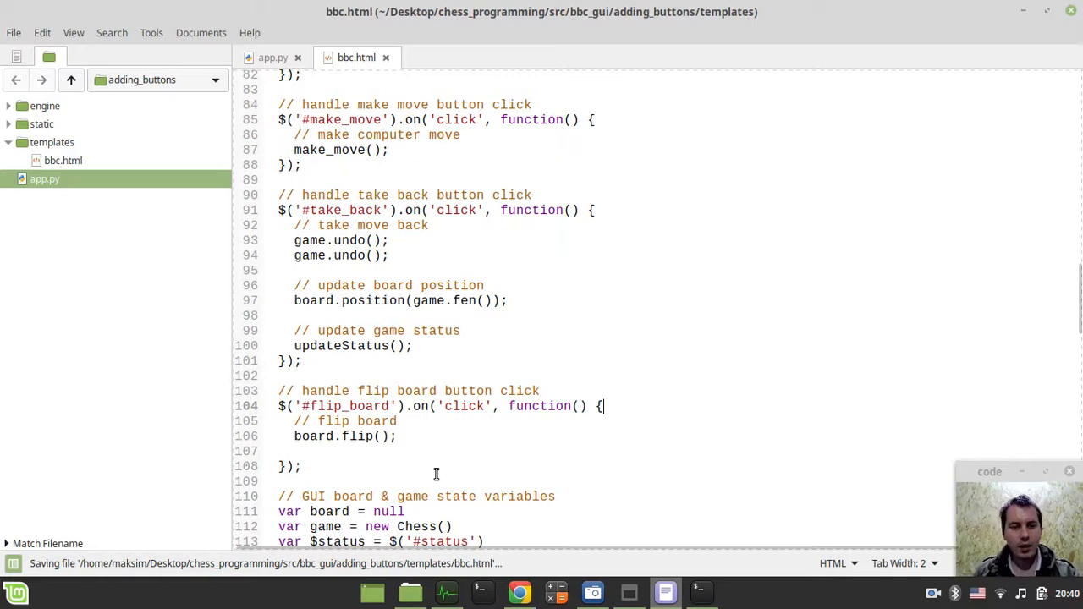
click(519, 592)
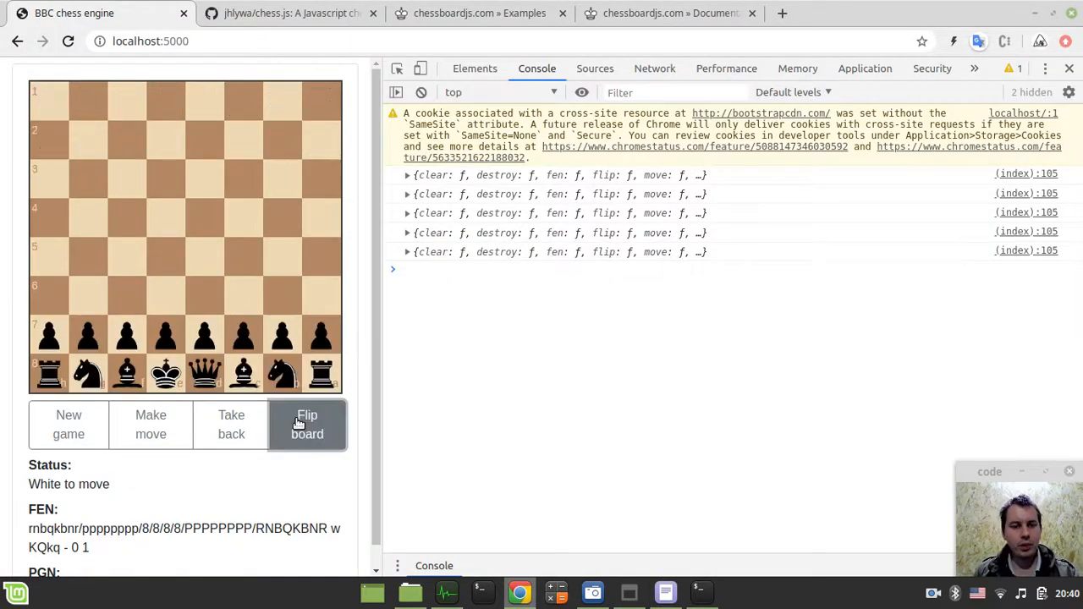
Reload the chess GUI with the new code and close the developer tools.
click(306, 424)
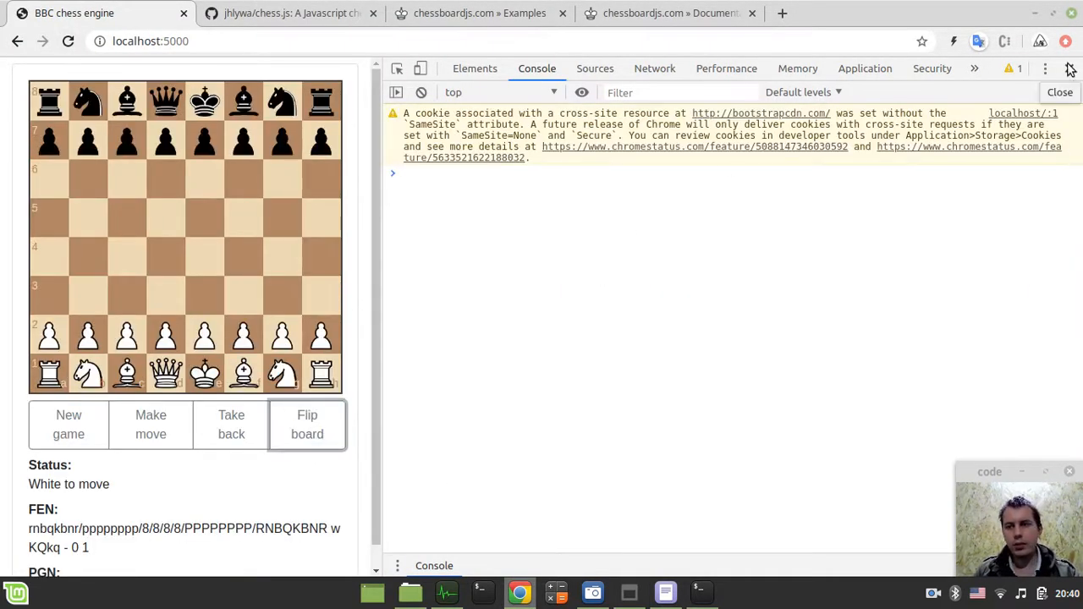
click(1060, 91)
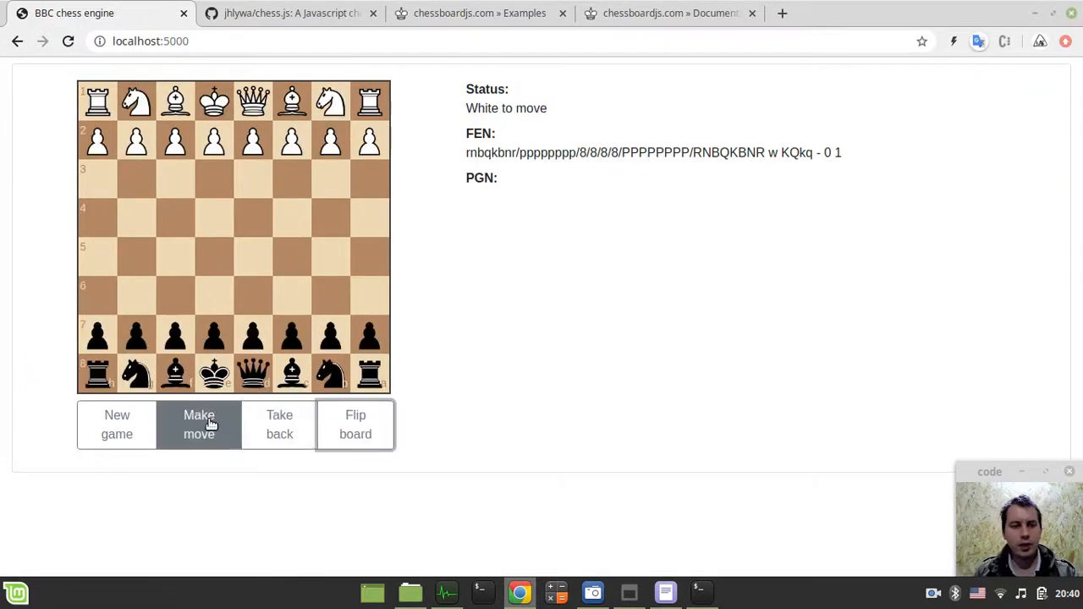
Use Make move repeatedly to play the game out to 17. Rad1 Qh2# checkmate.
click(199, 423)
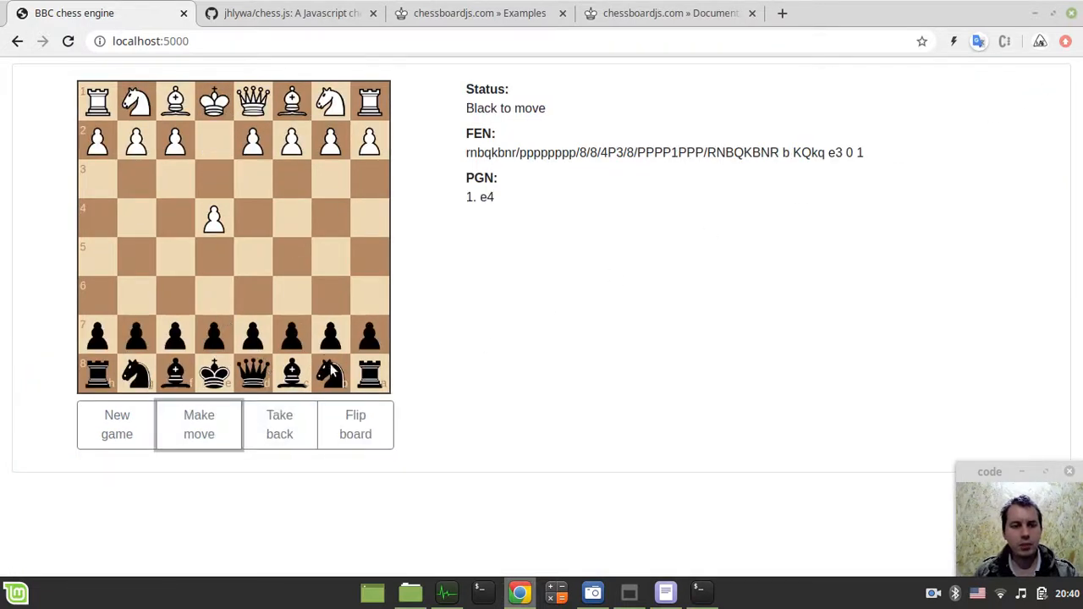
click(200, 423)
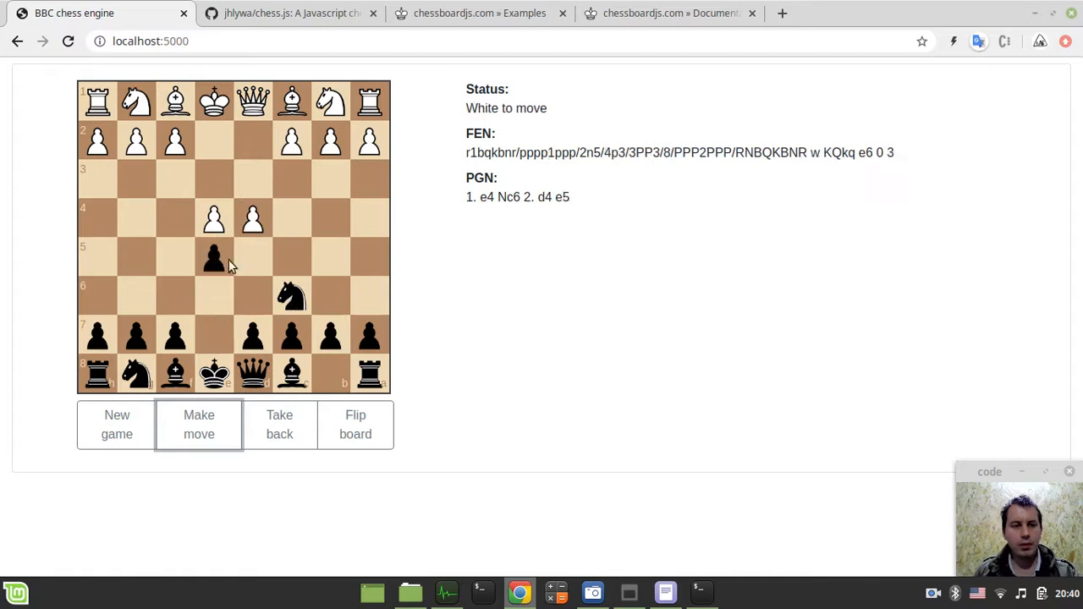
click(200, 423)
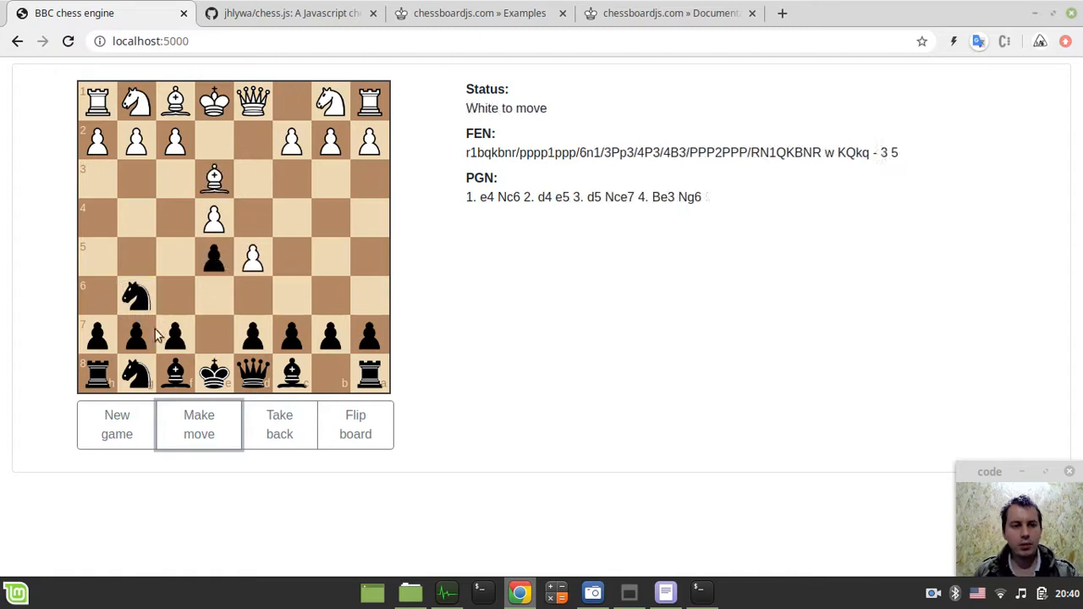
click(200, 424)
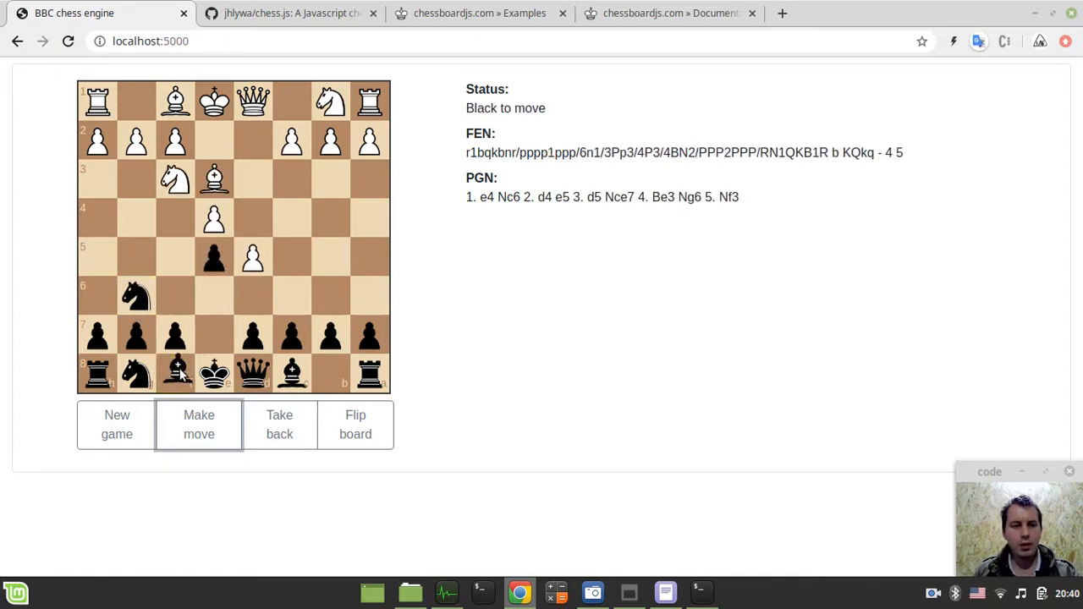
click(199, 423)
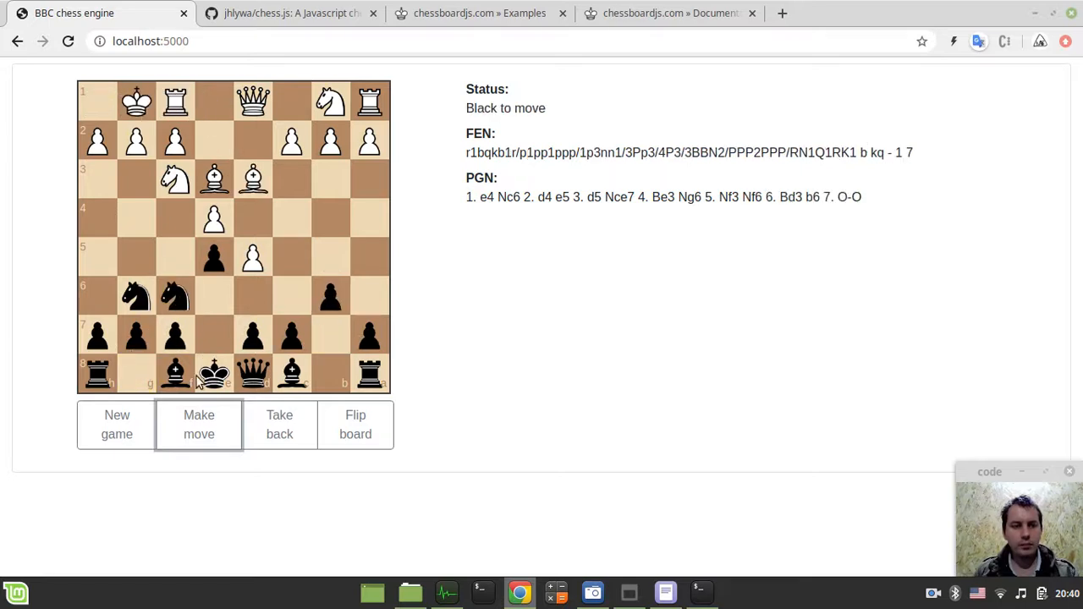
click(200, 423)
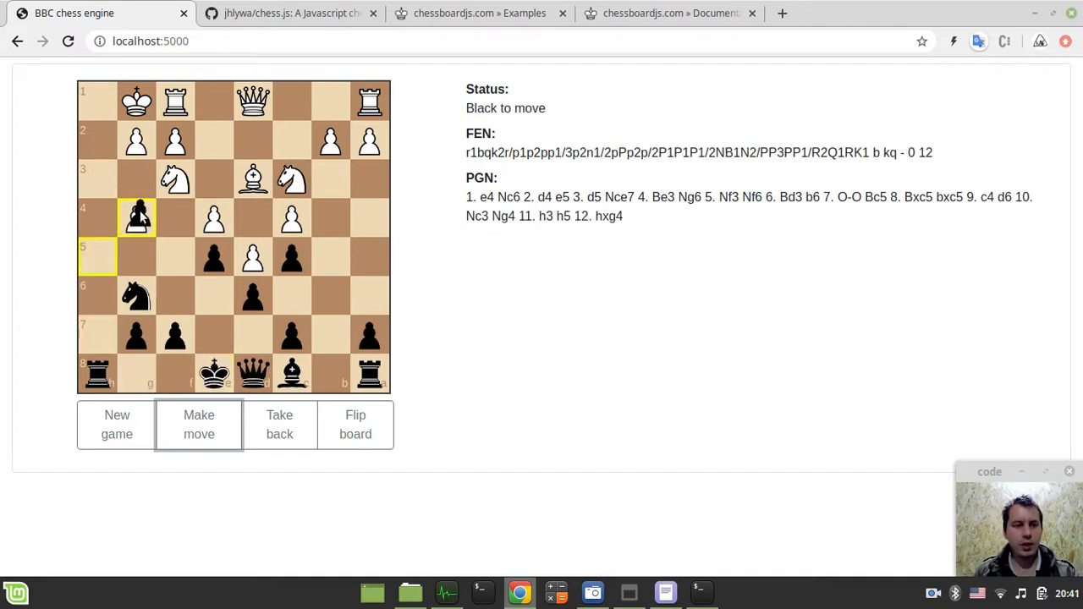
click(200, 423)
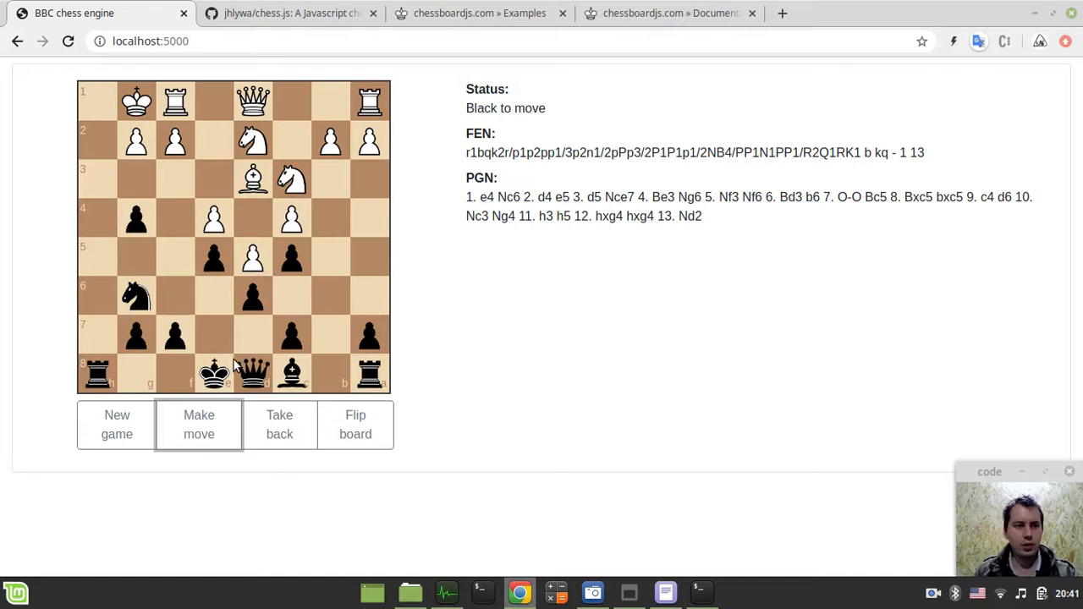
click(200, 423)
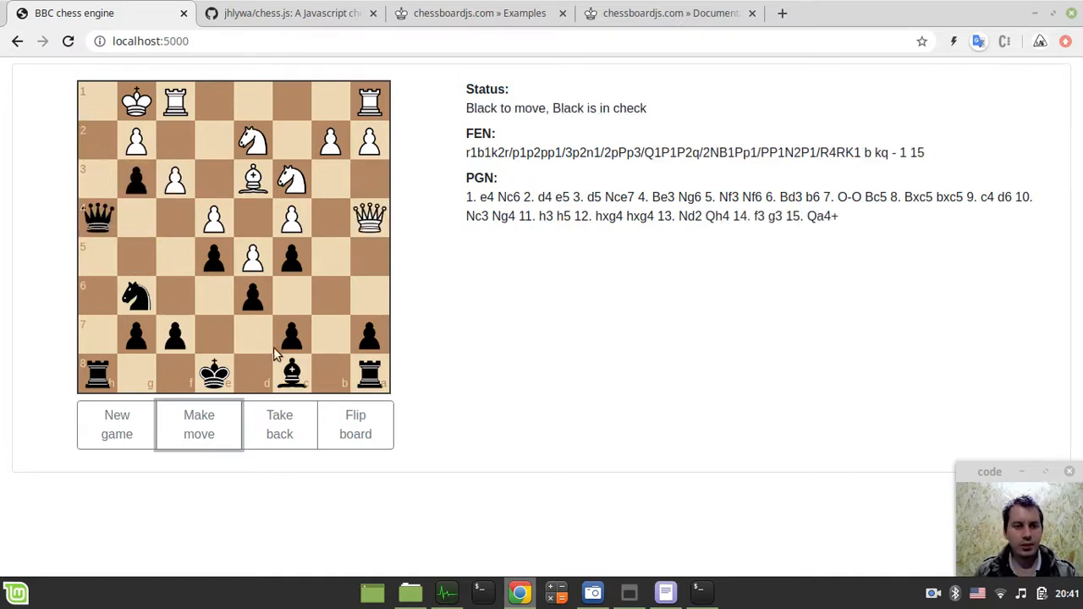
click(200, 423)
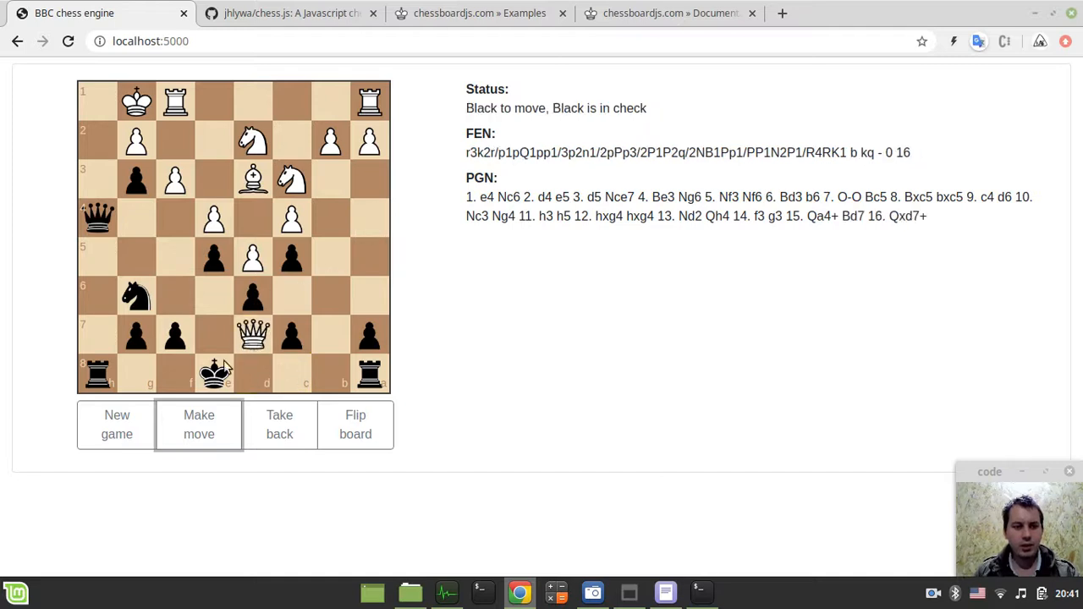
click(199, 424)
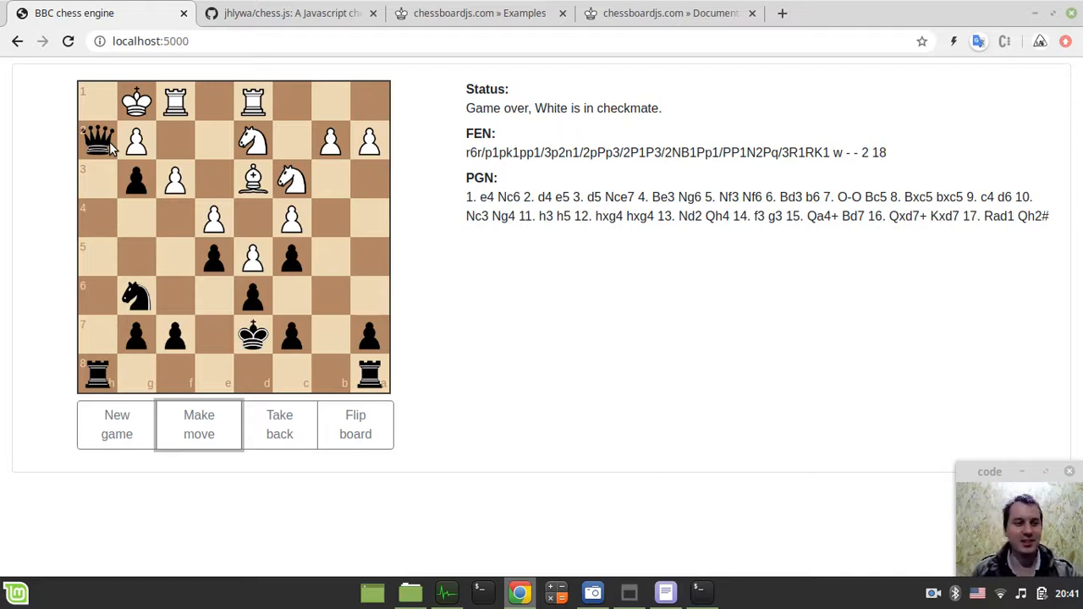
mouse_move(115, 145)
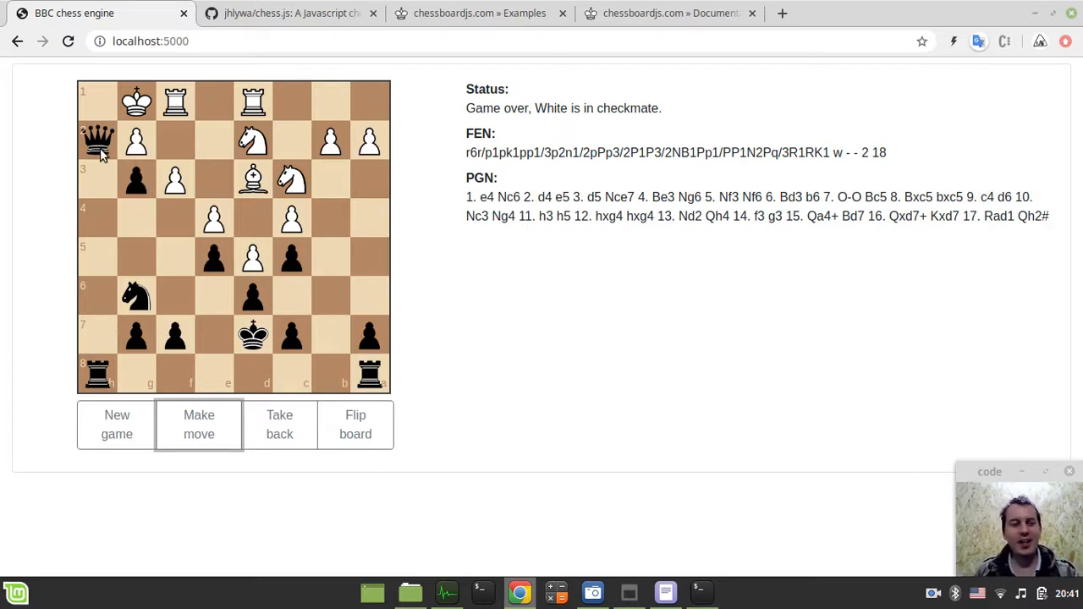
Take back the checkmating moves, then replay through the Qxd7 capture to checkmate again.
click(279, 423)
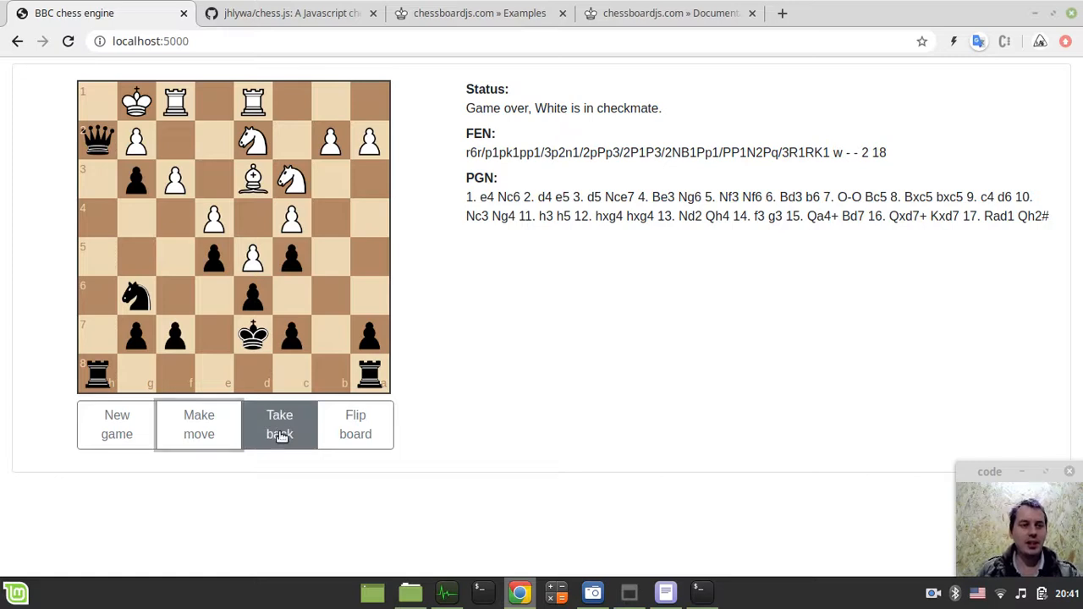
click(280, 423)
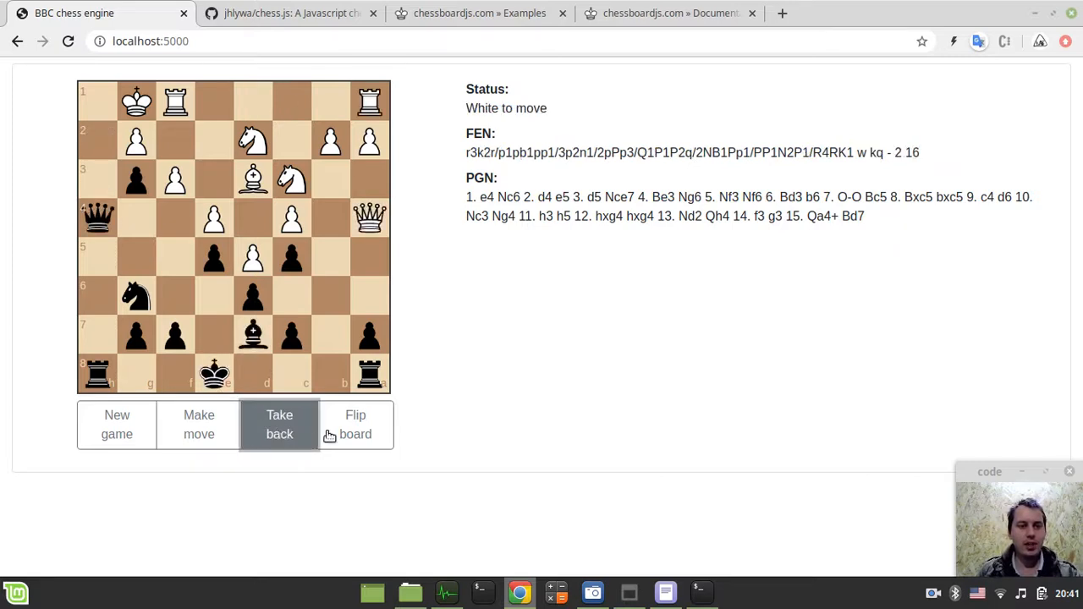
click(200, 423)
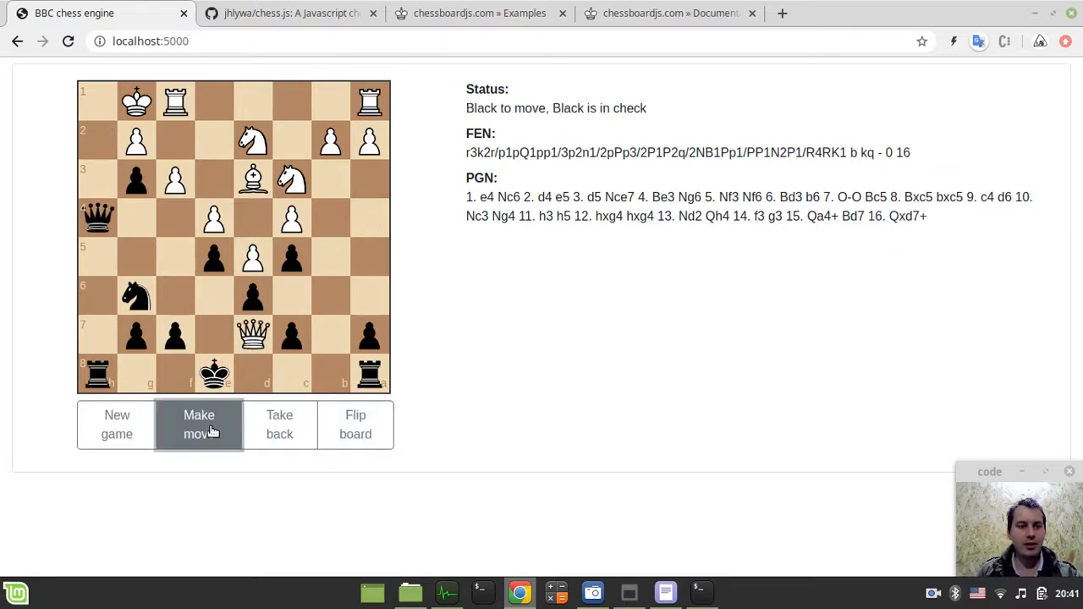
click(200, 423)
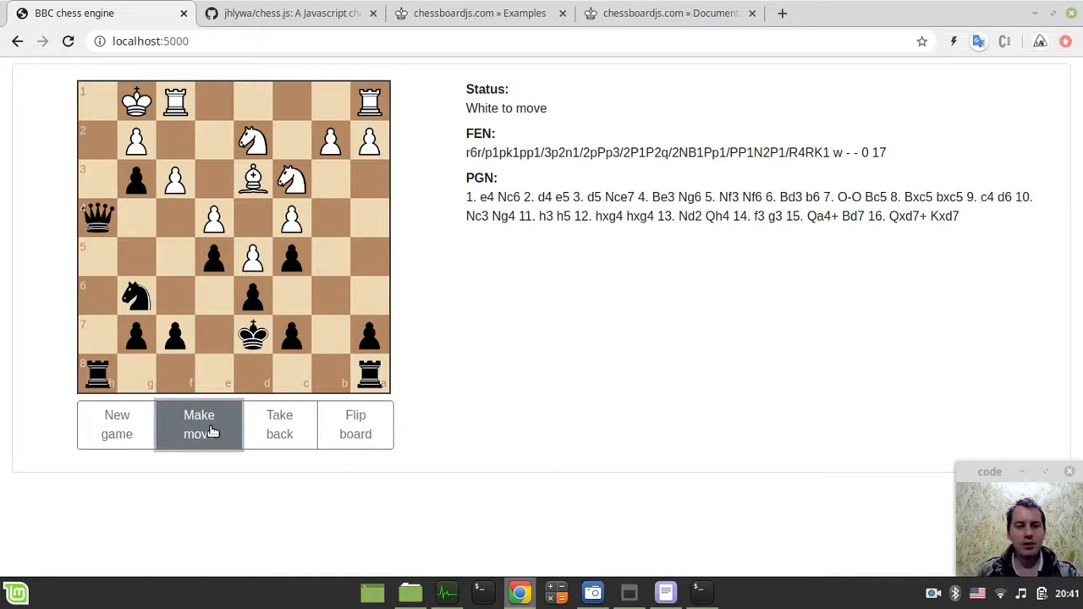
click(200, 423)
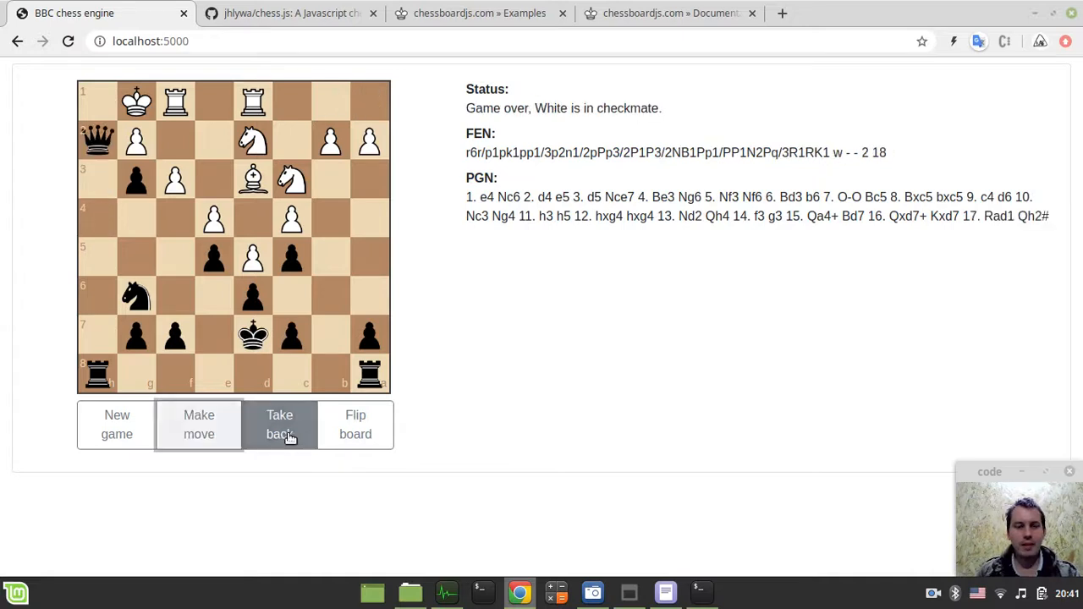
Take back moves until the PGN ends at 13. Nd2 Qh4 with White to move.
click(280, 423)
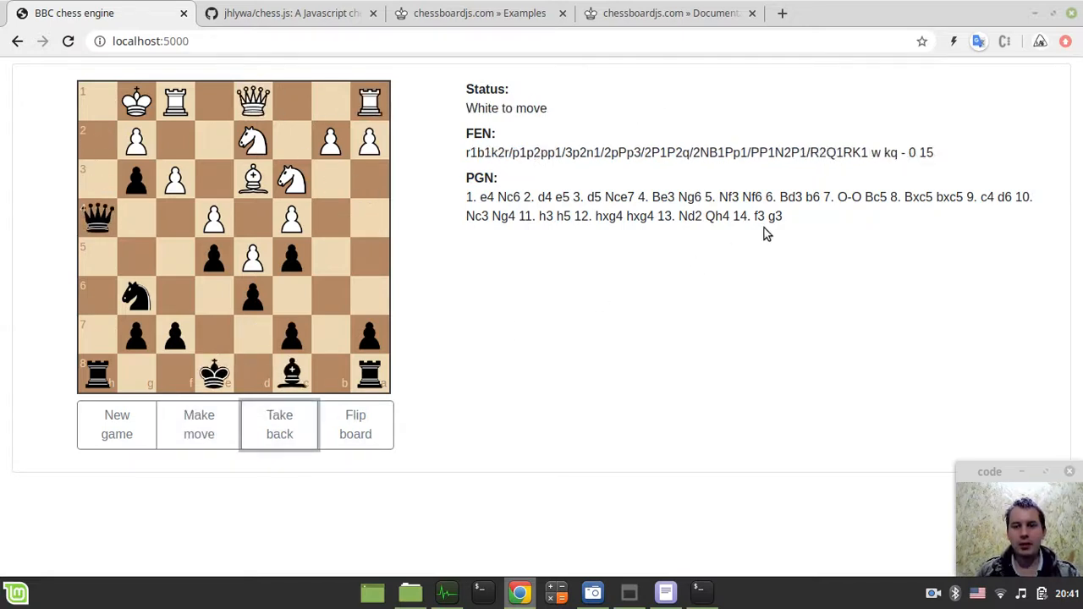
click(279, 423)
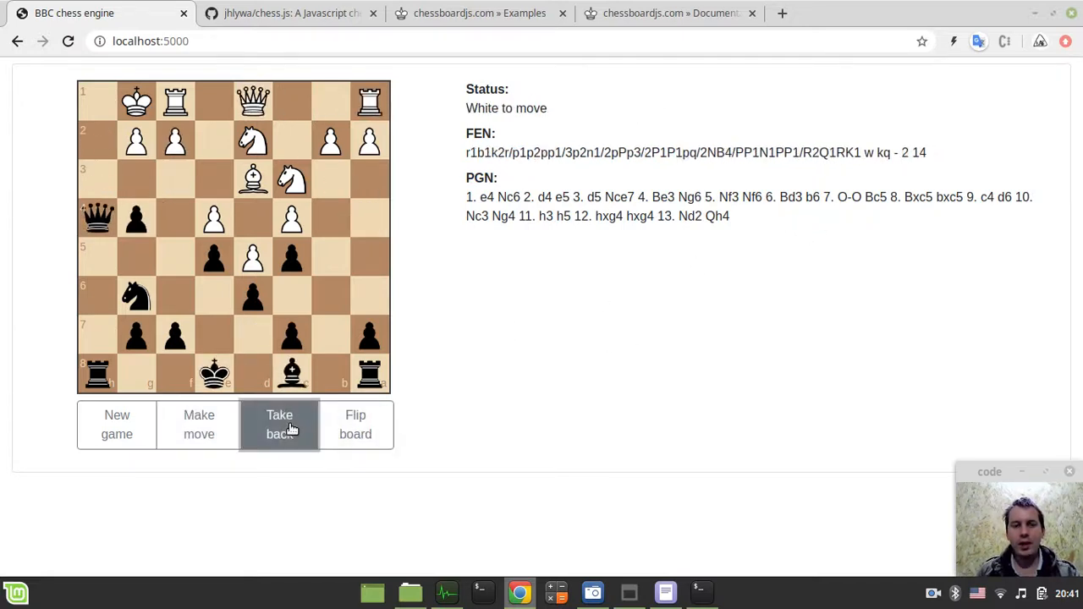